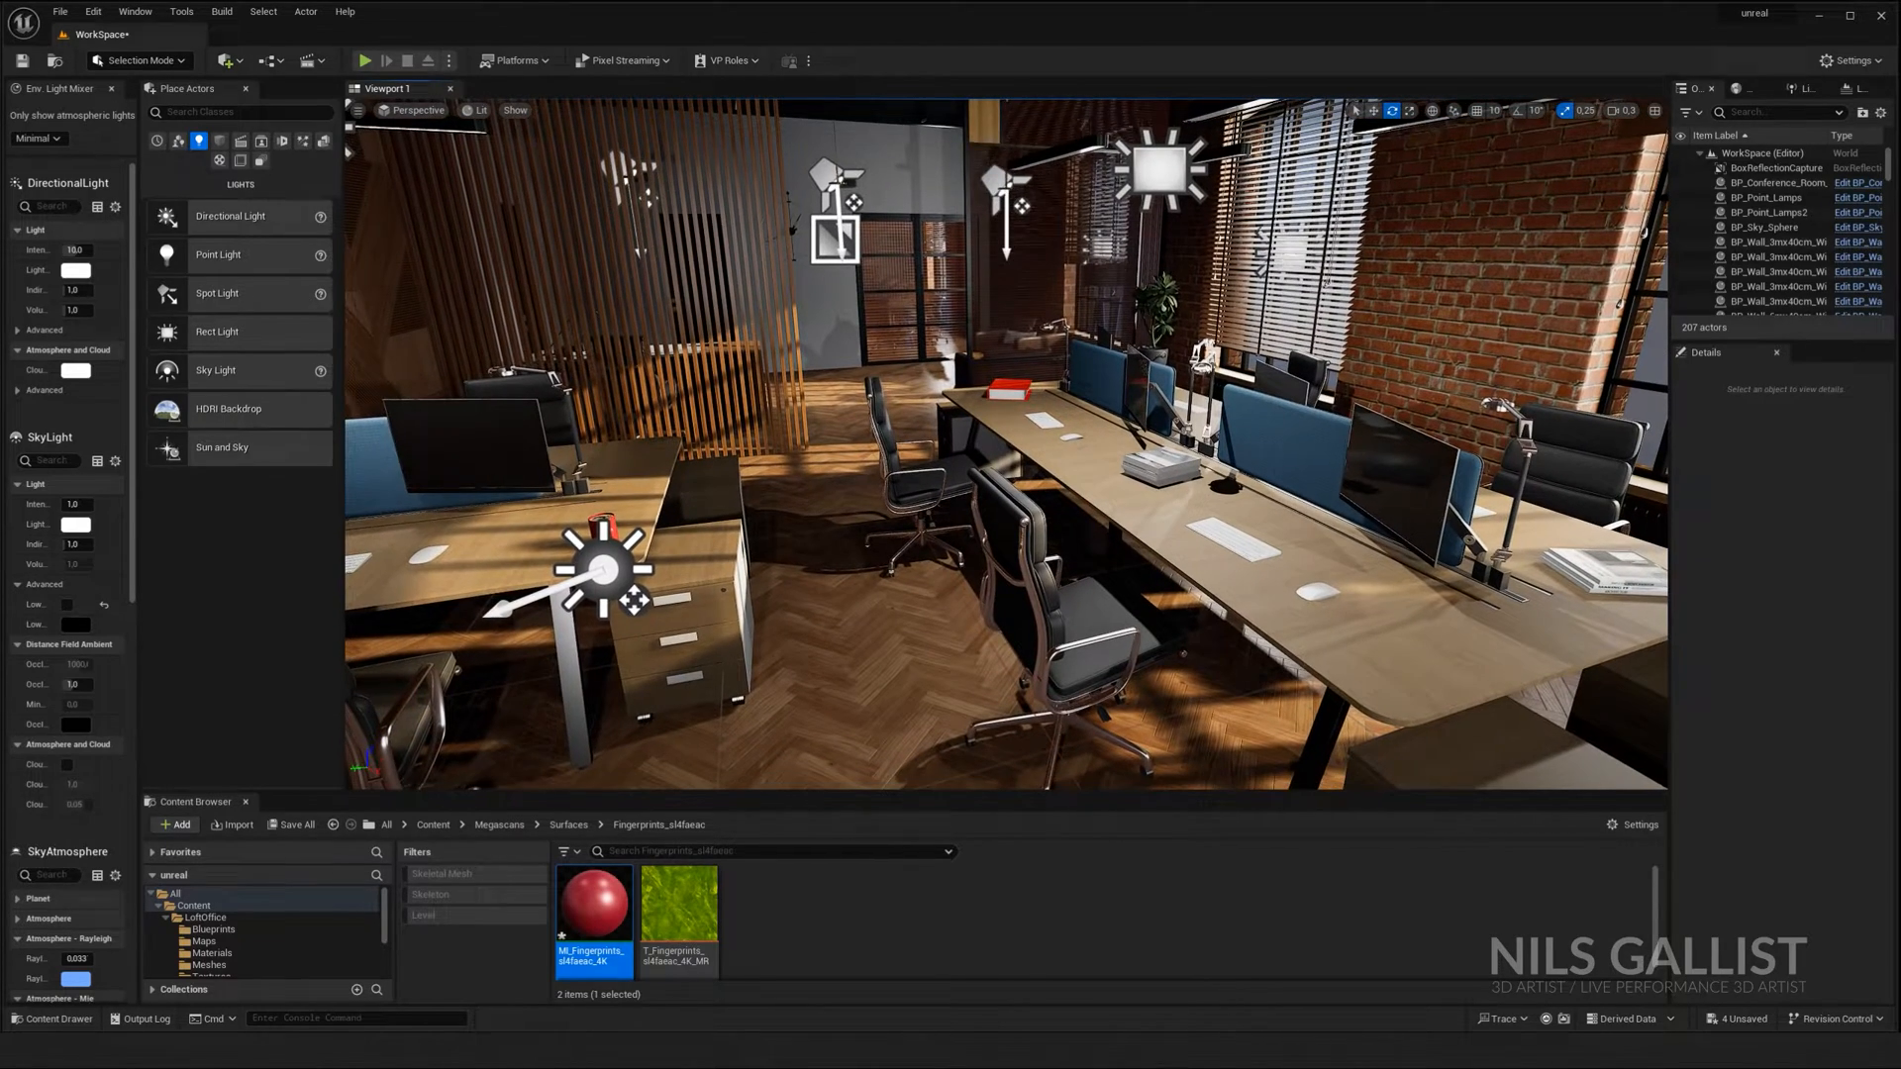
Step: Drag a Rect Light from Place Actors into the viewport above the office desks
drag(970, 485, 982, 425)
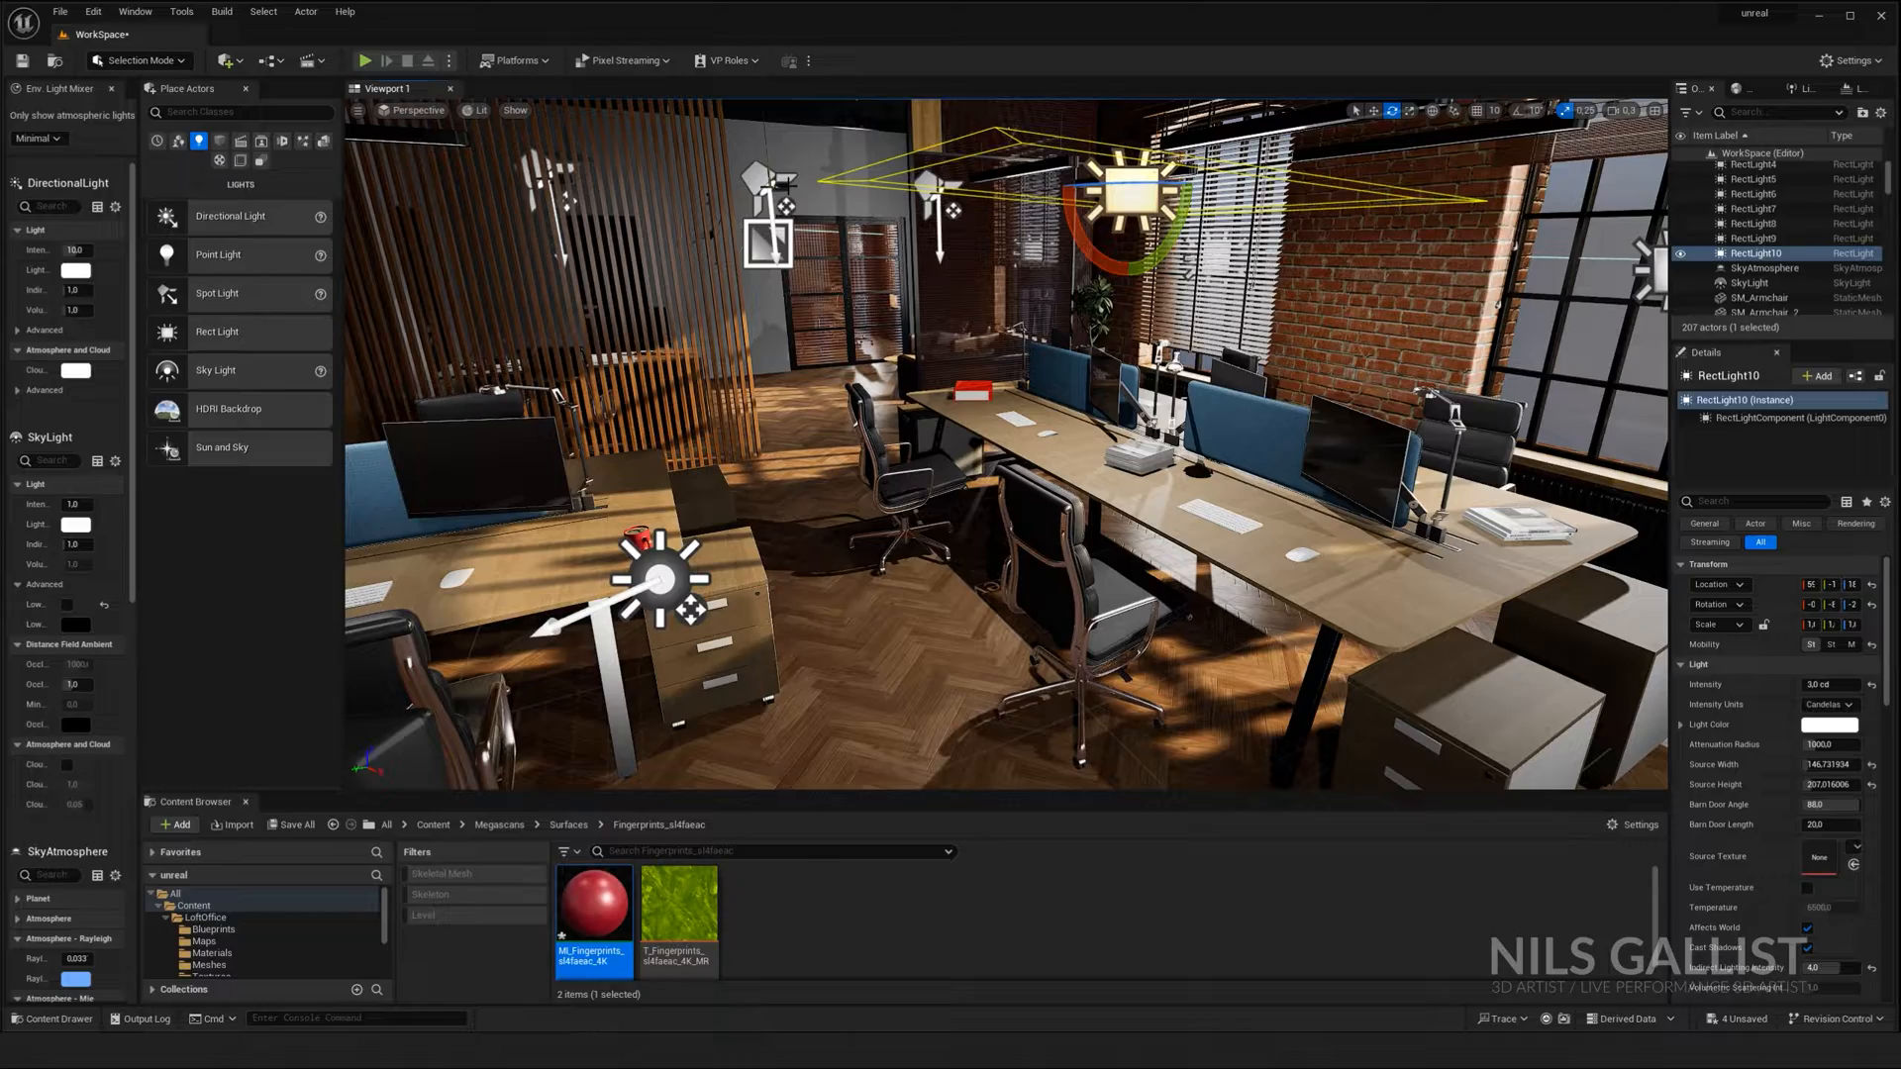
Step: Find the SM_Coffee_cup asset in the Content Browser and set it on the desk
click(1758, 279)
text(cup)
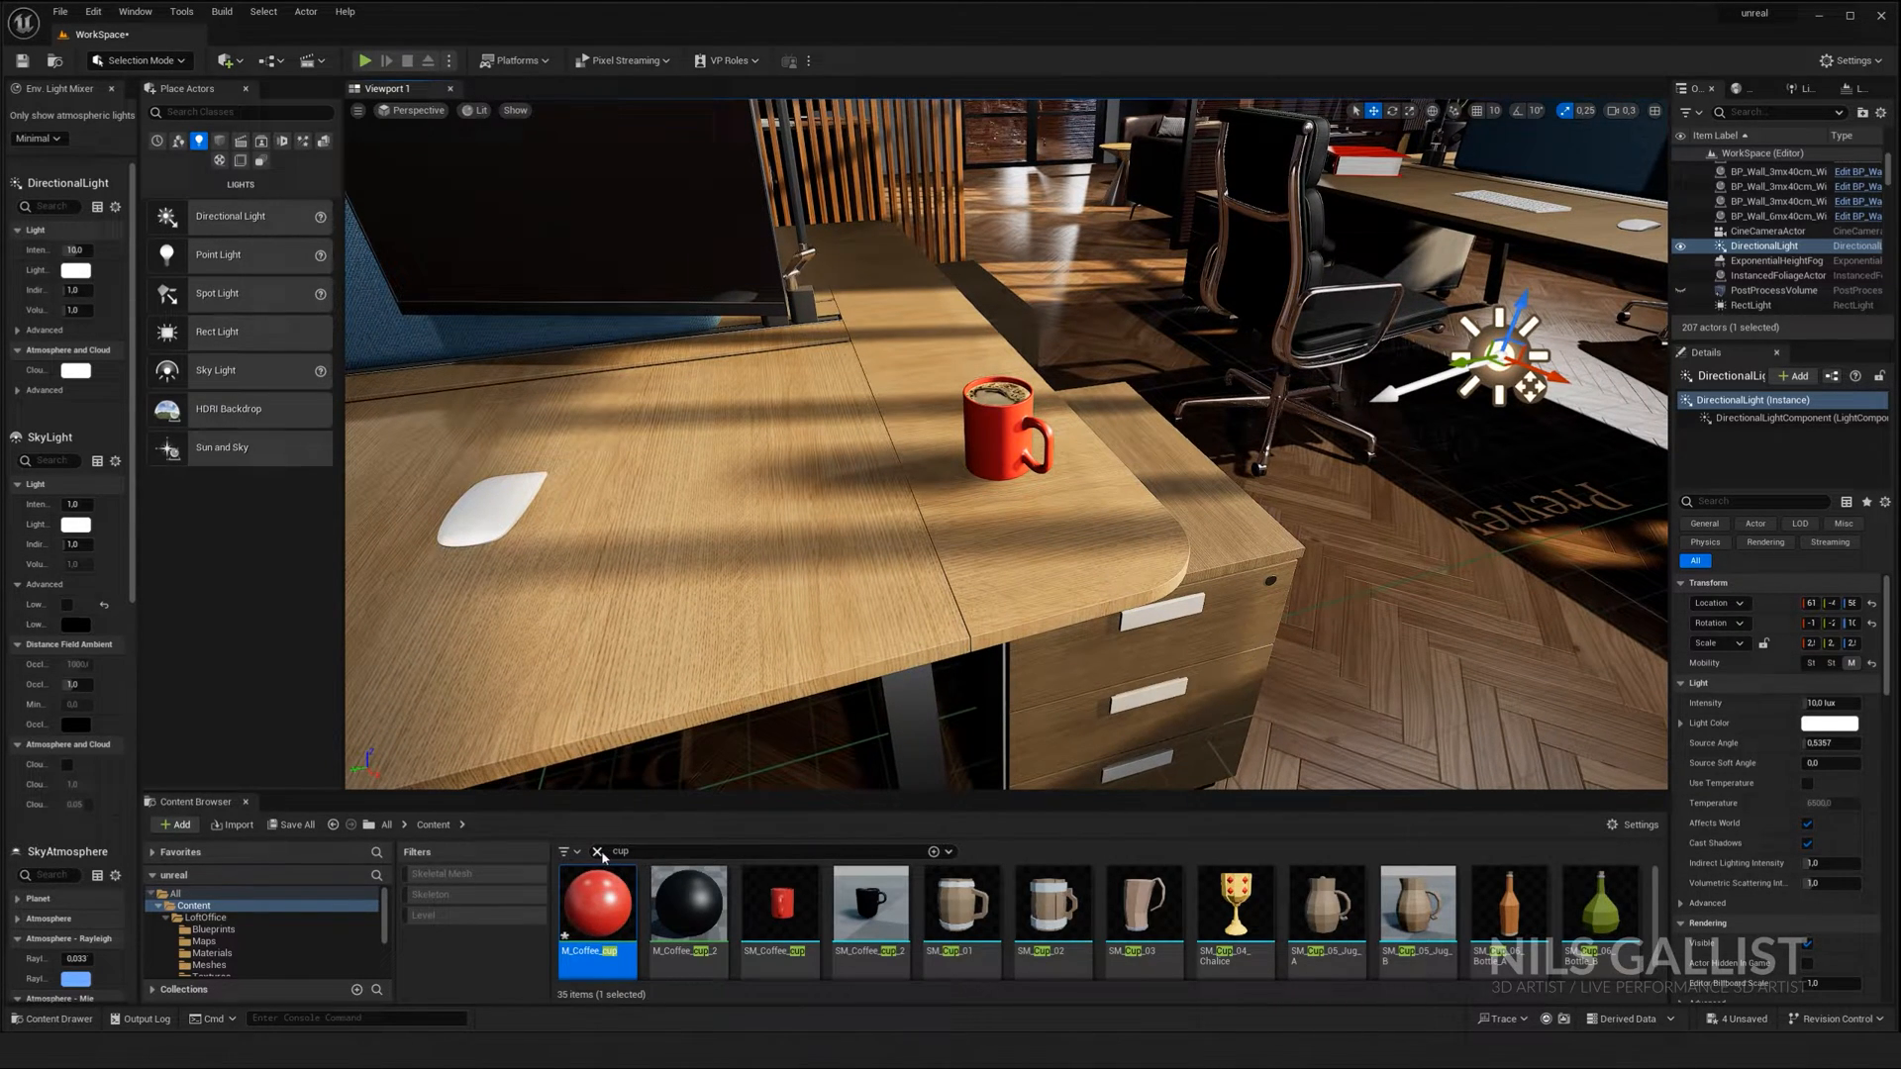
Step: Select the SM_Table_2 desk to reach its table top material
click(596, 851)
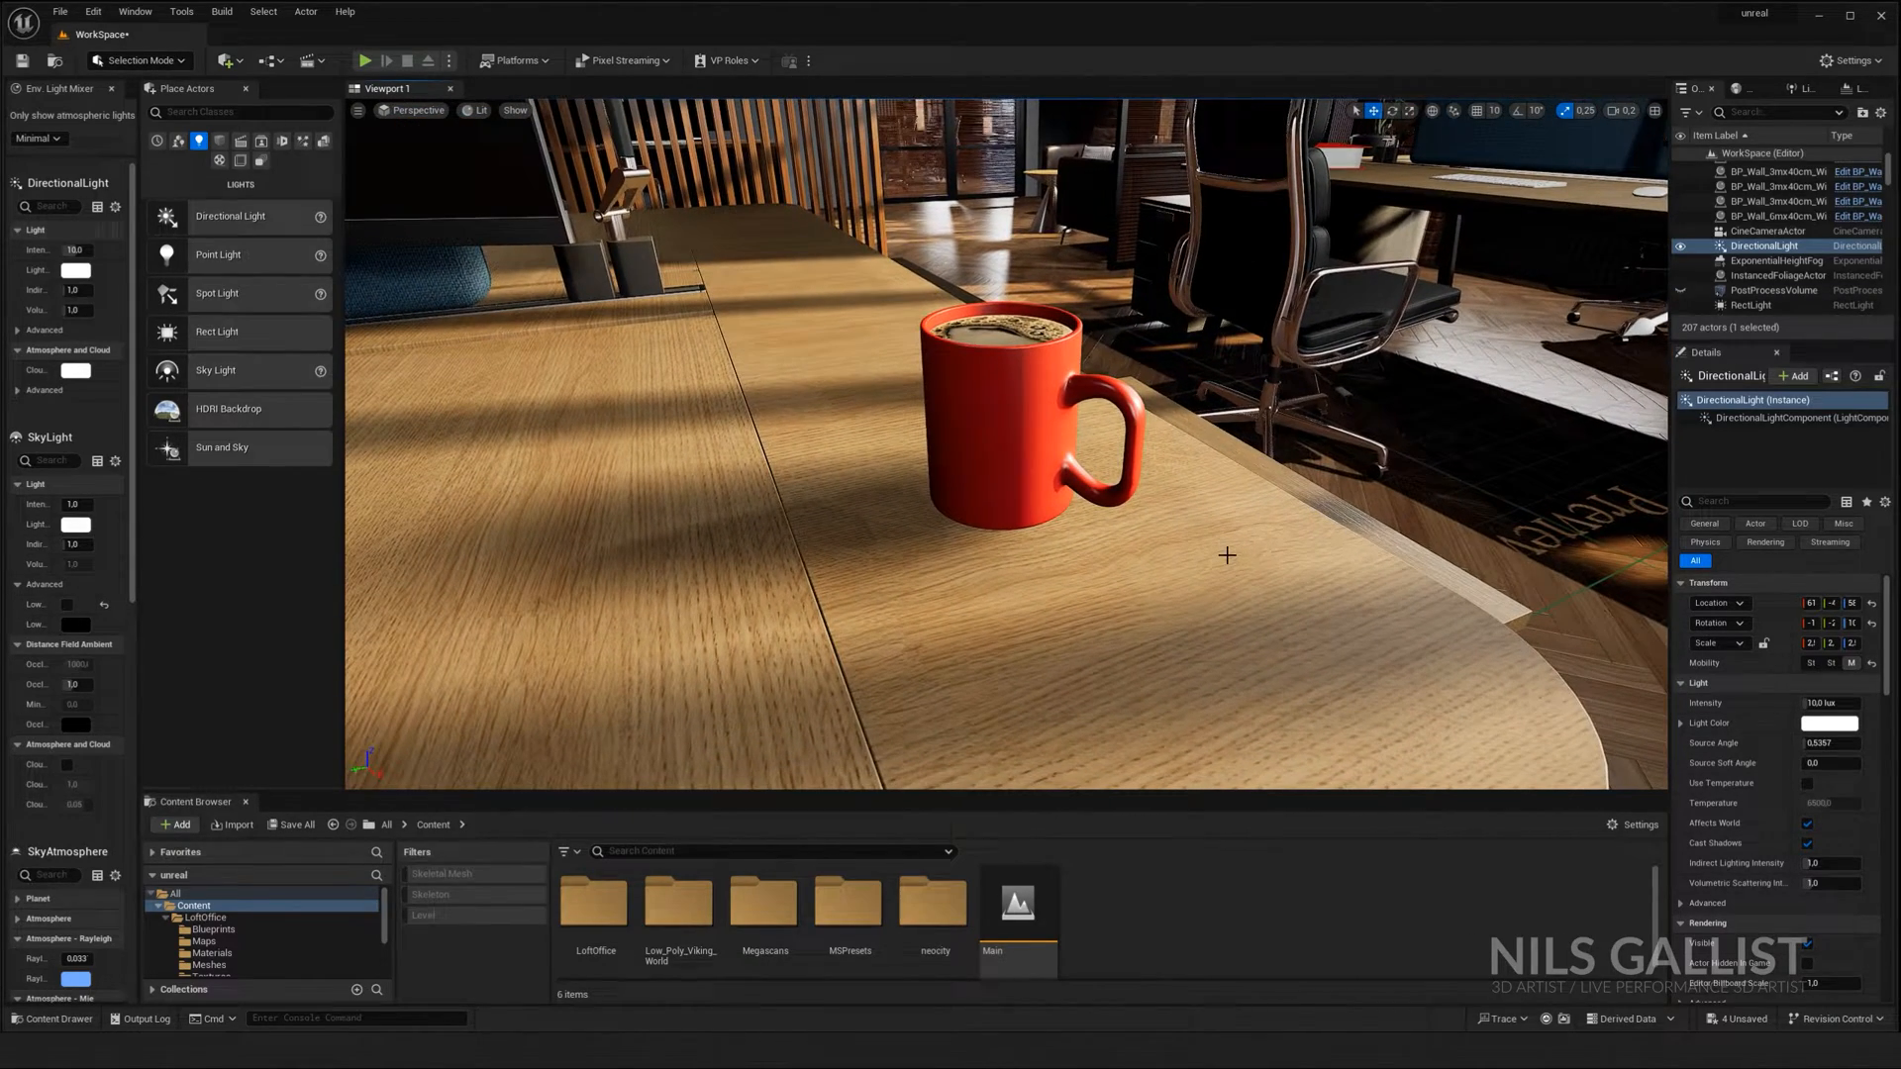
mouse_move(1142, 536)
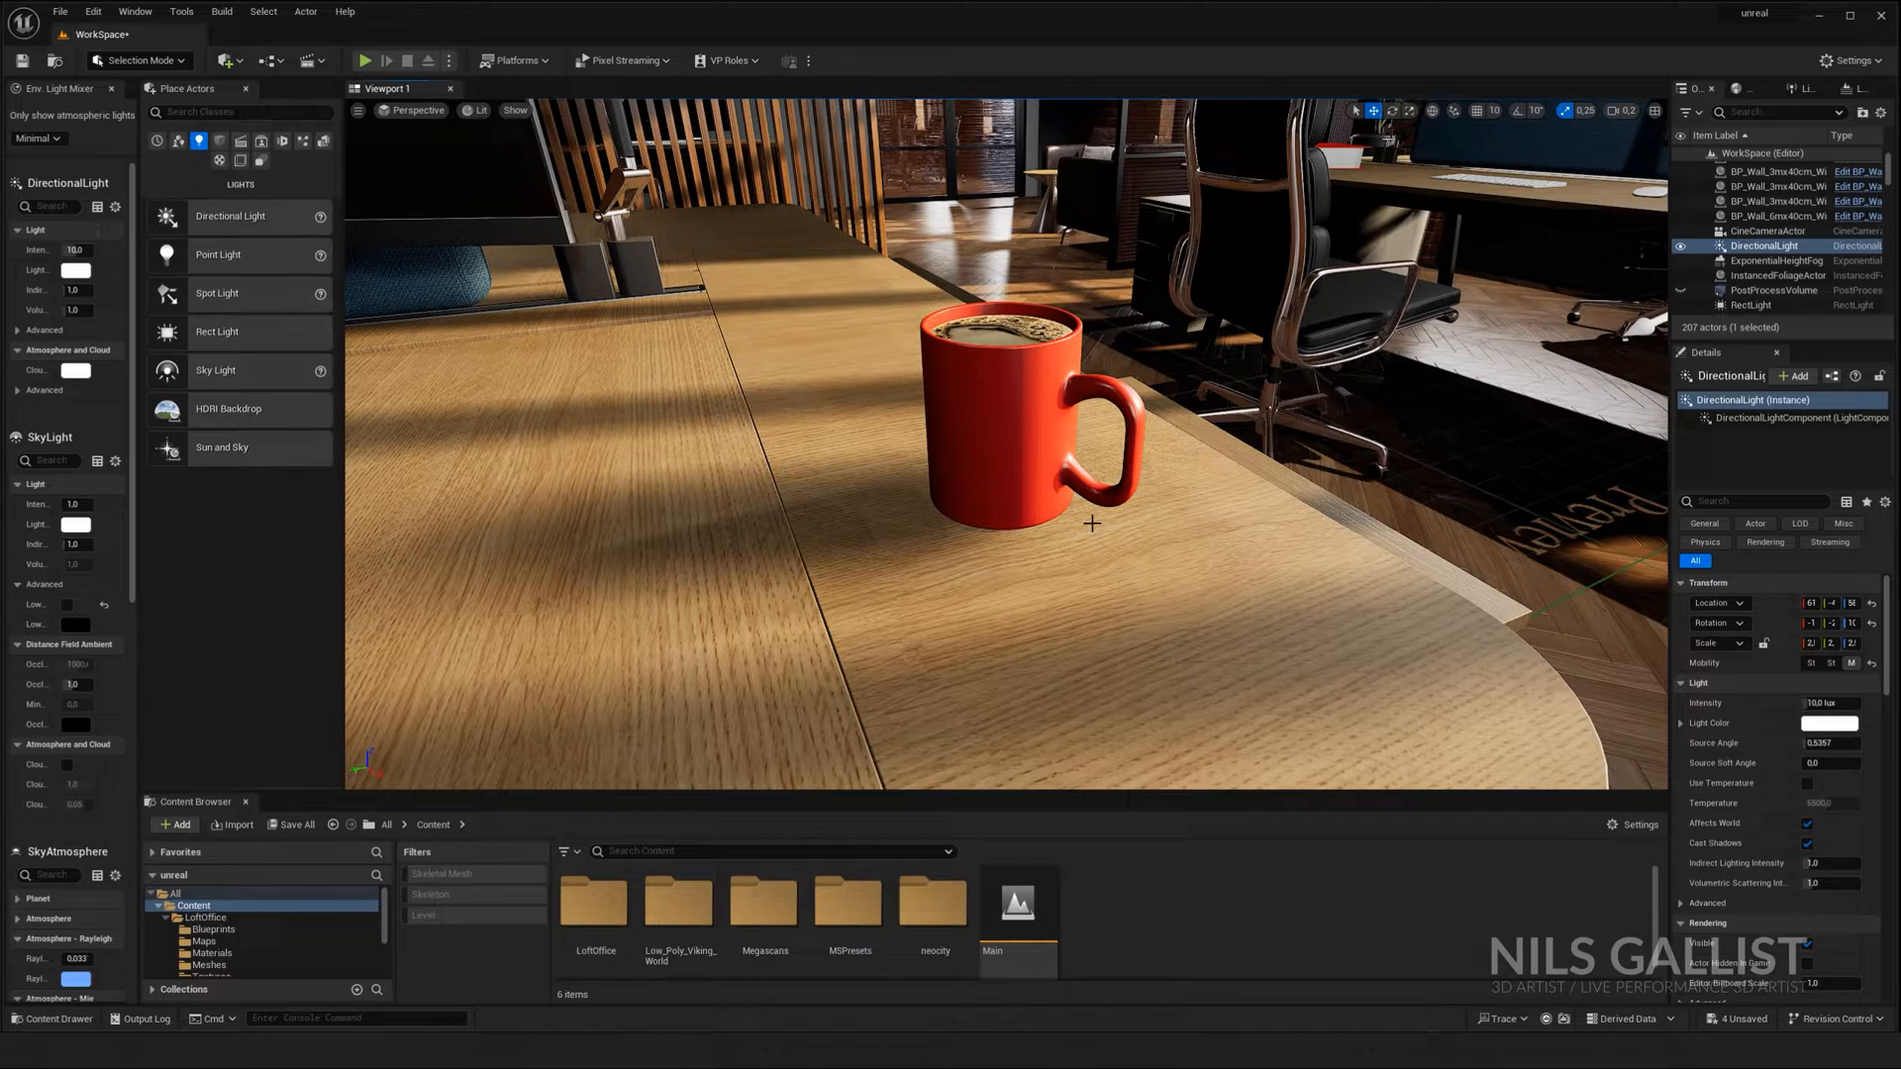
mouse_move(1280, 488)
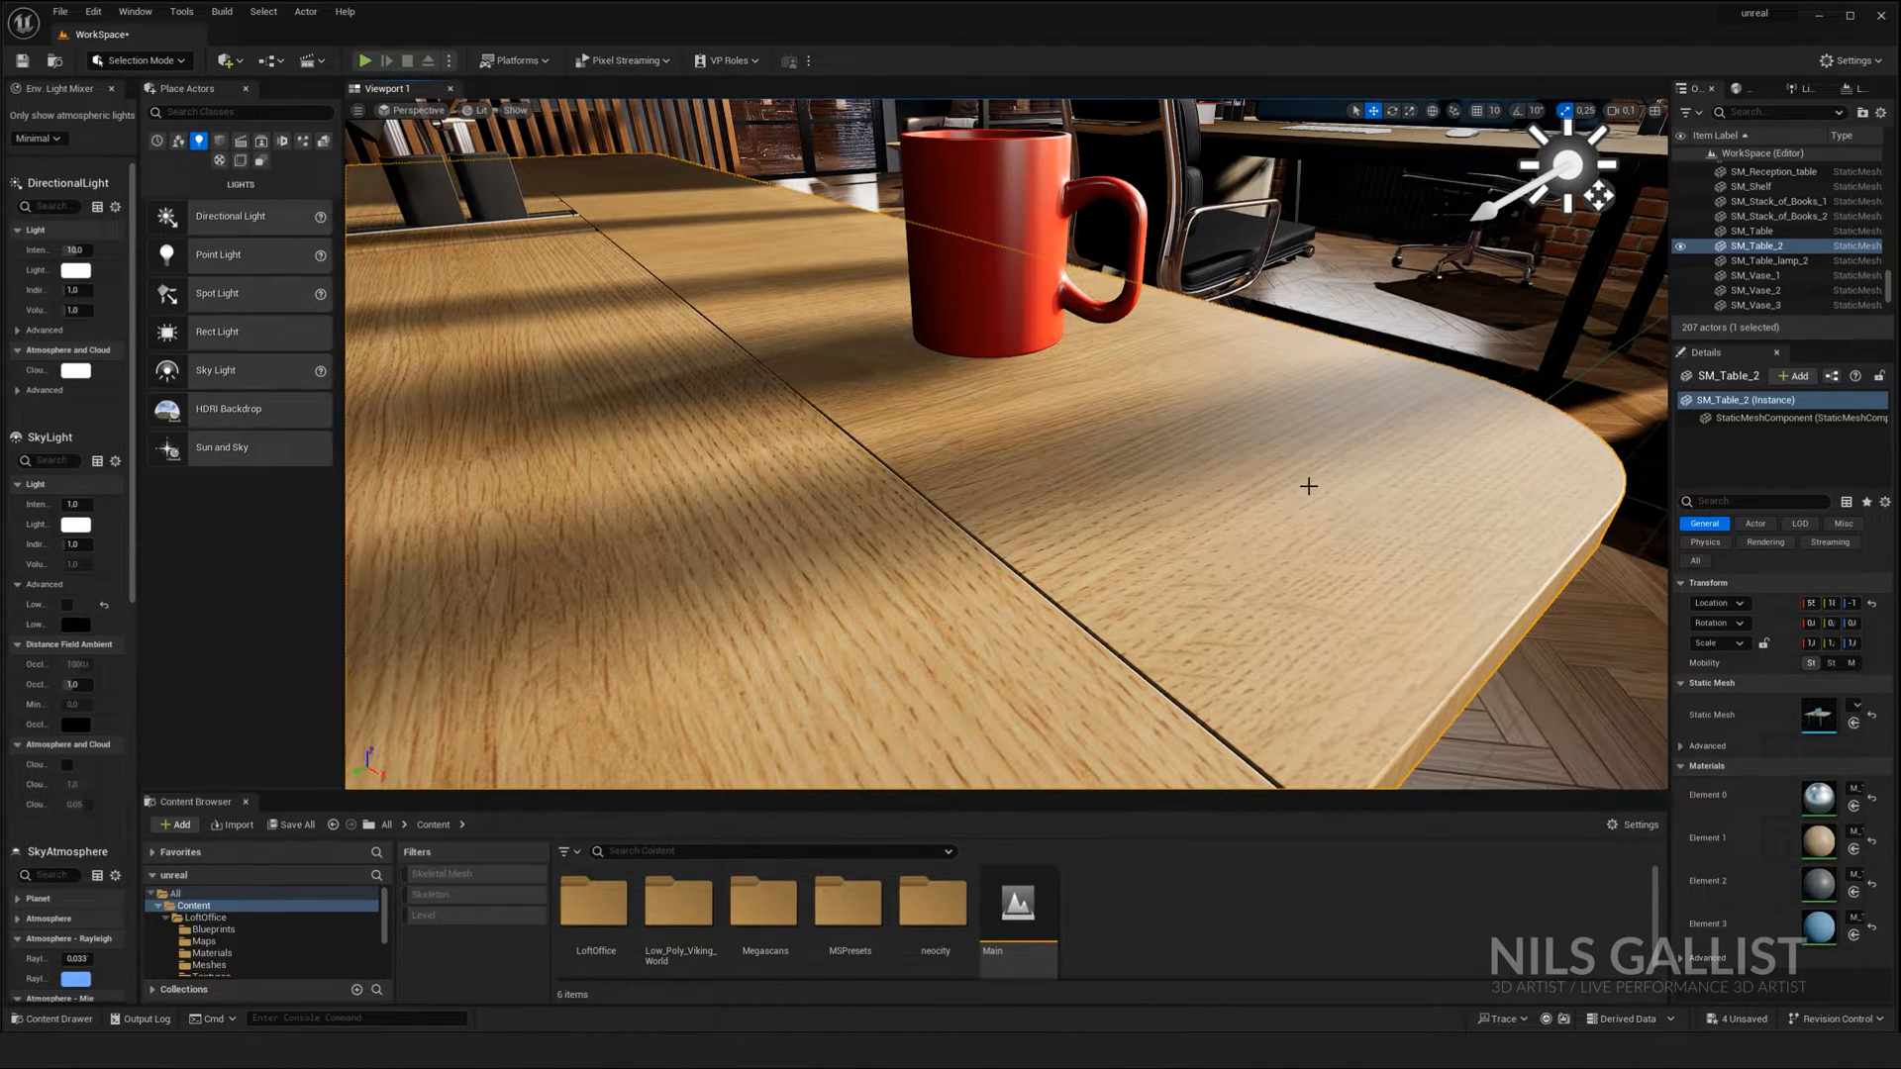
mouse_move(628, 668)
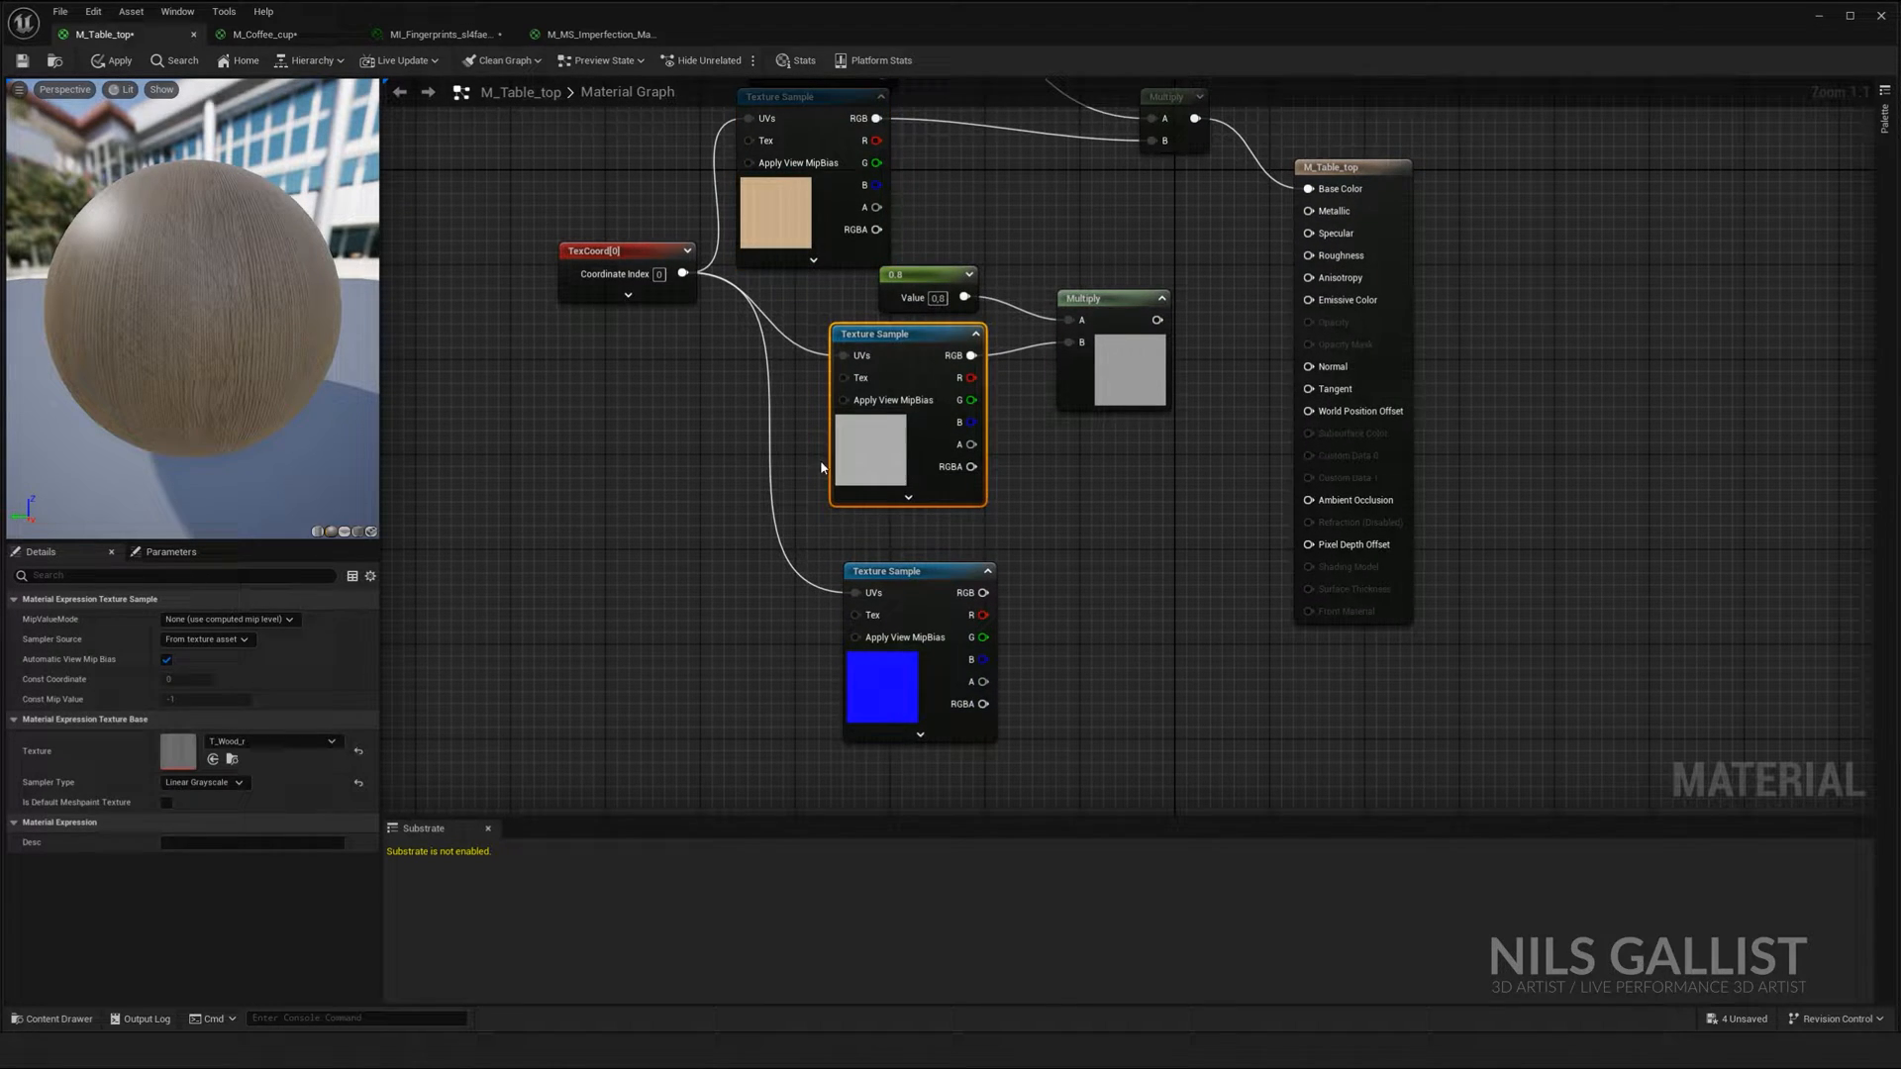
Step: Inspect the T_Wood_r roughness texture, then dock M_Table_top below the level viewport
double_click(178, 750)
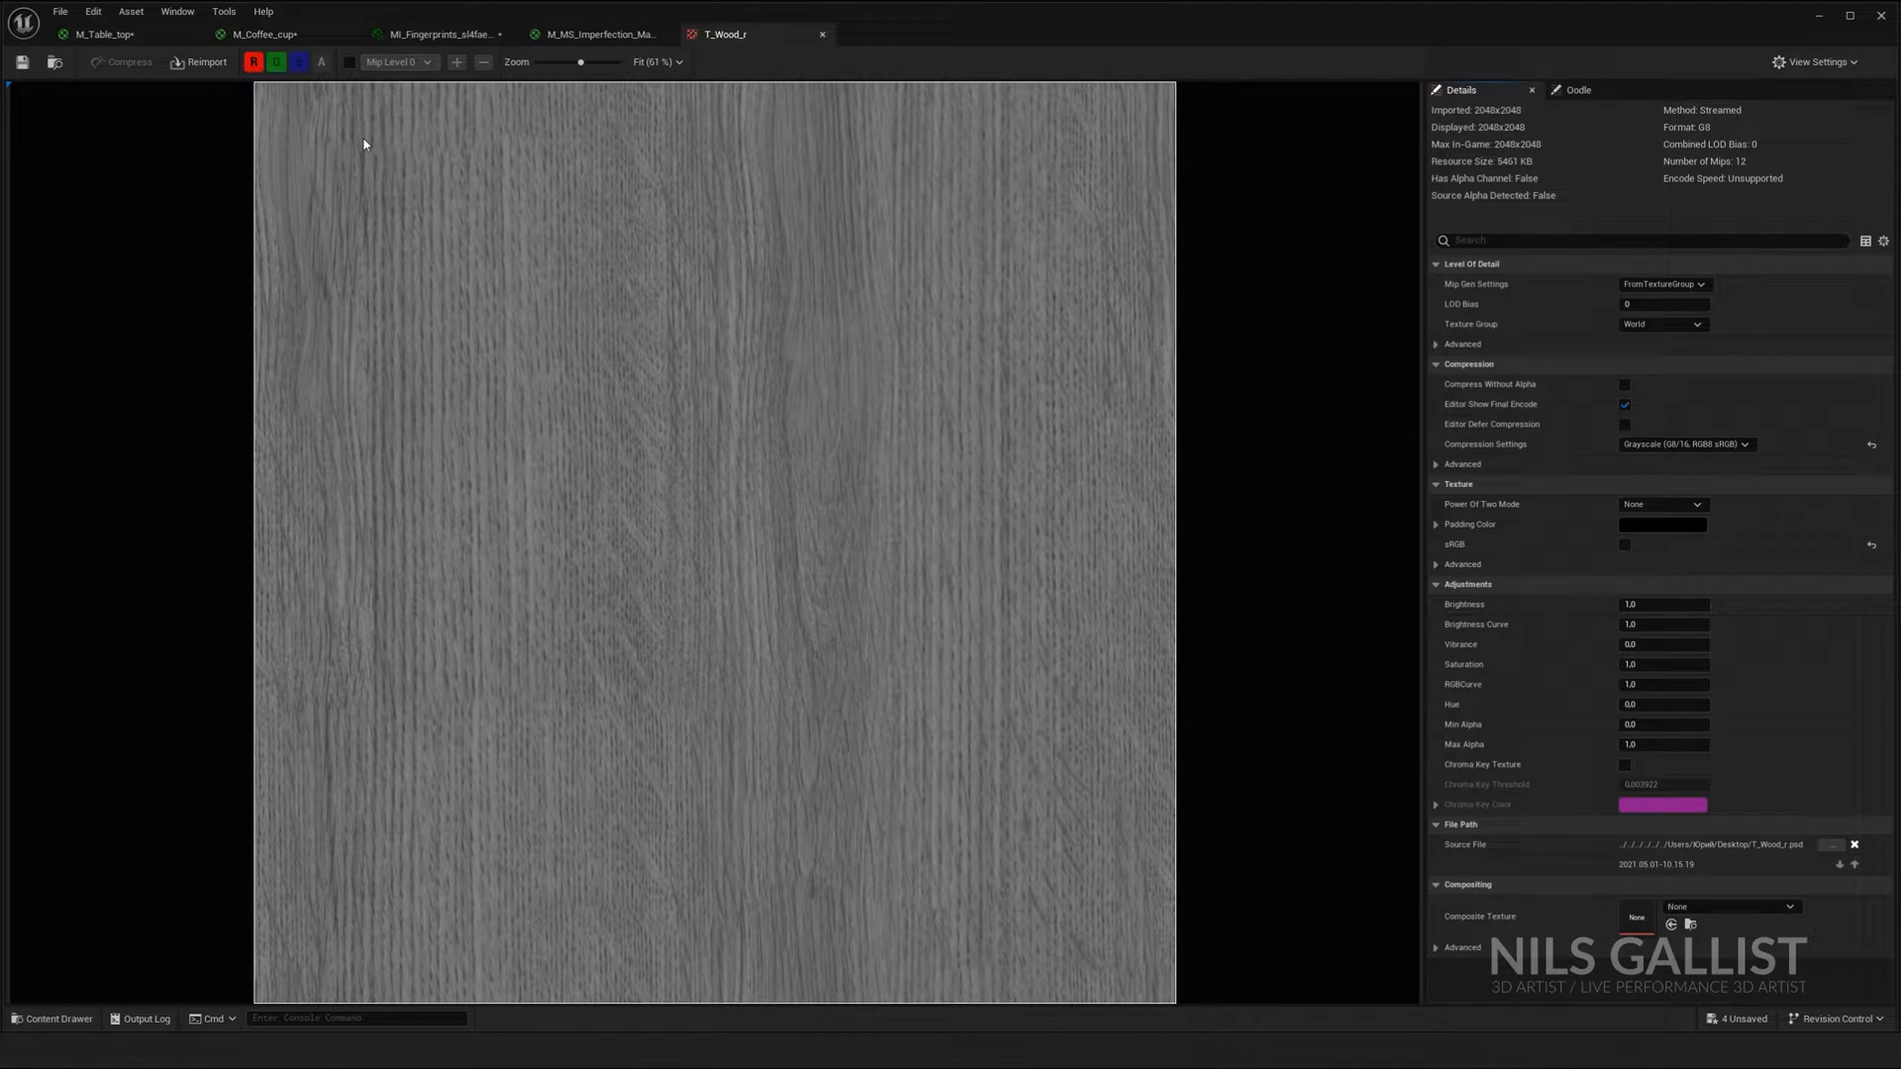
click(103, 34)
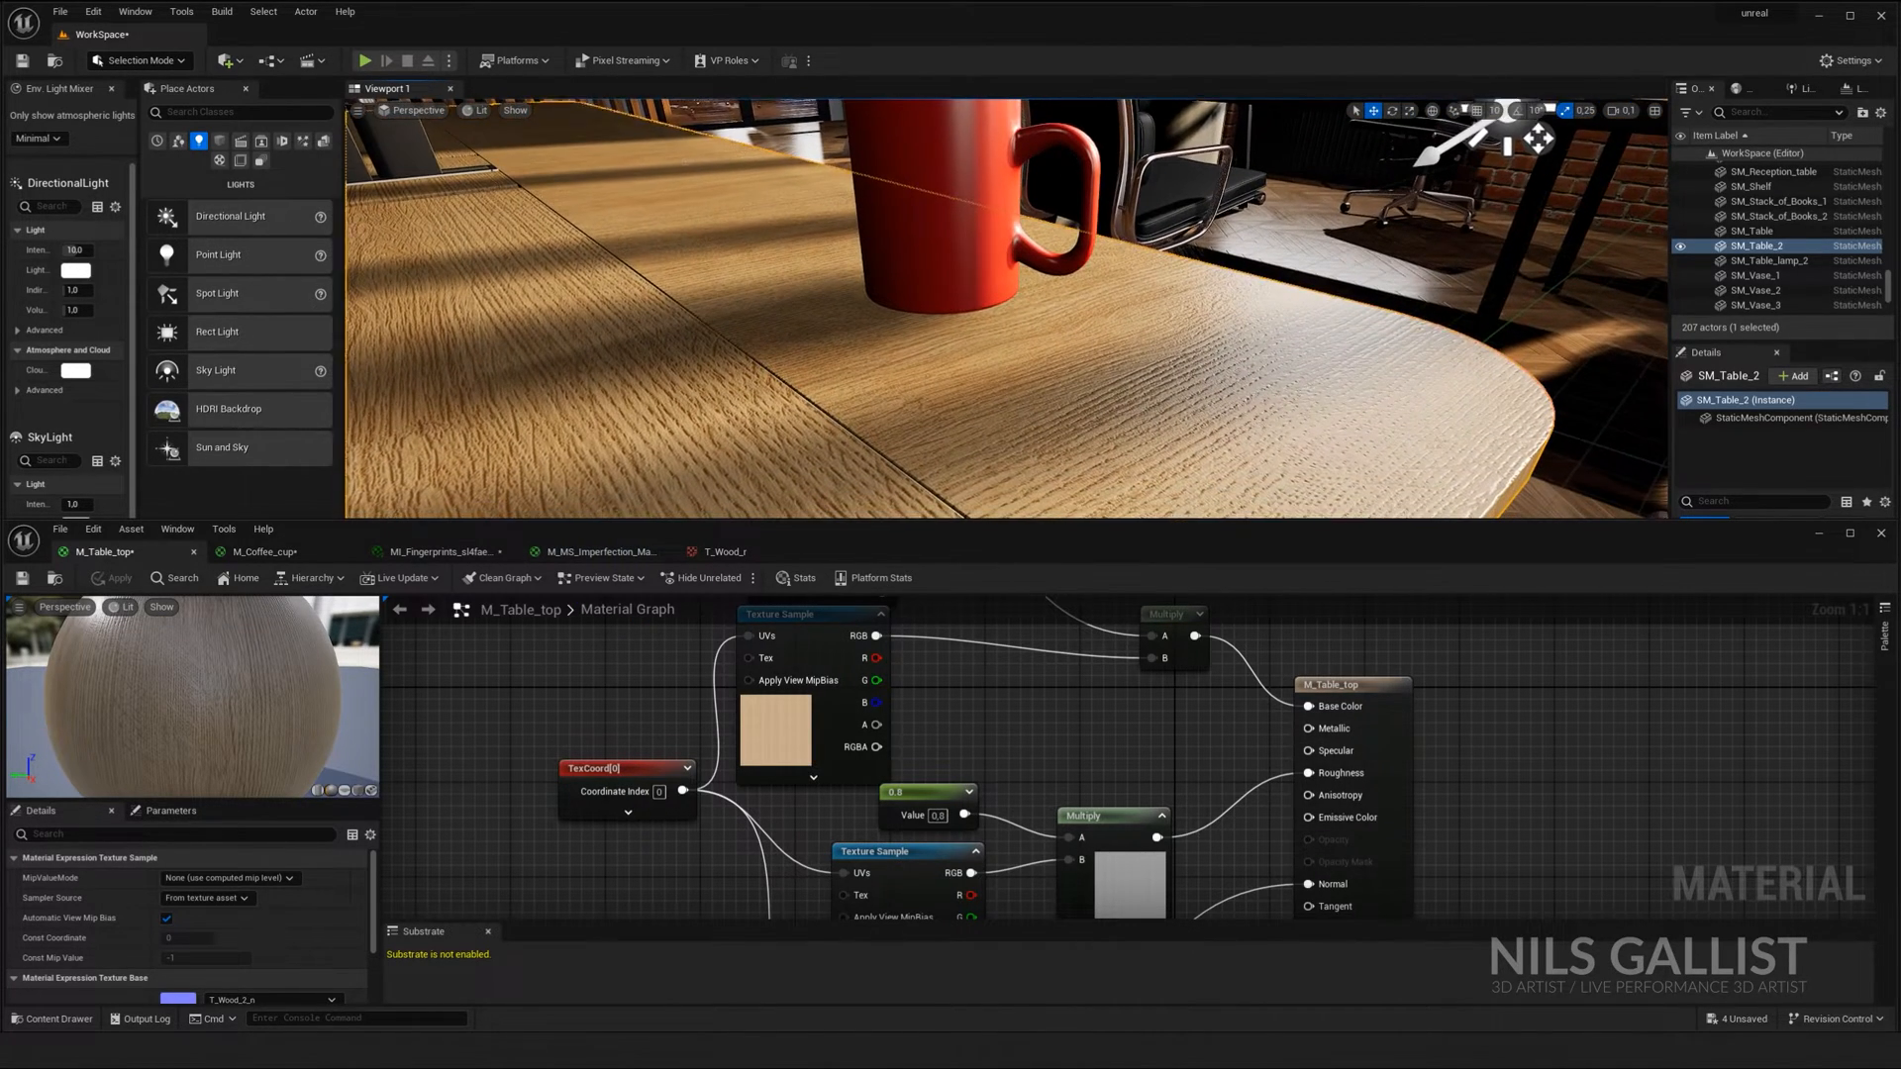
click(927, 806)
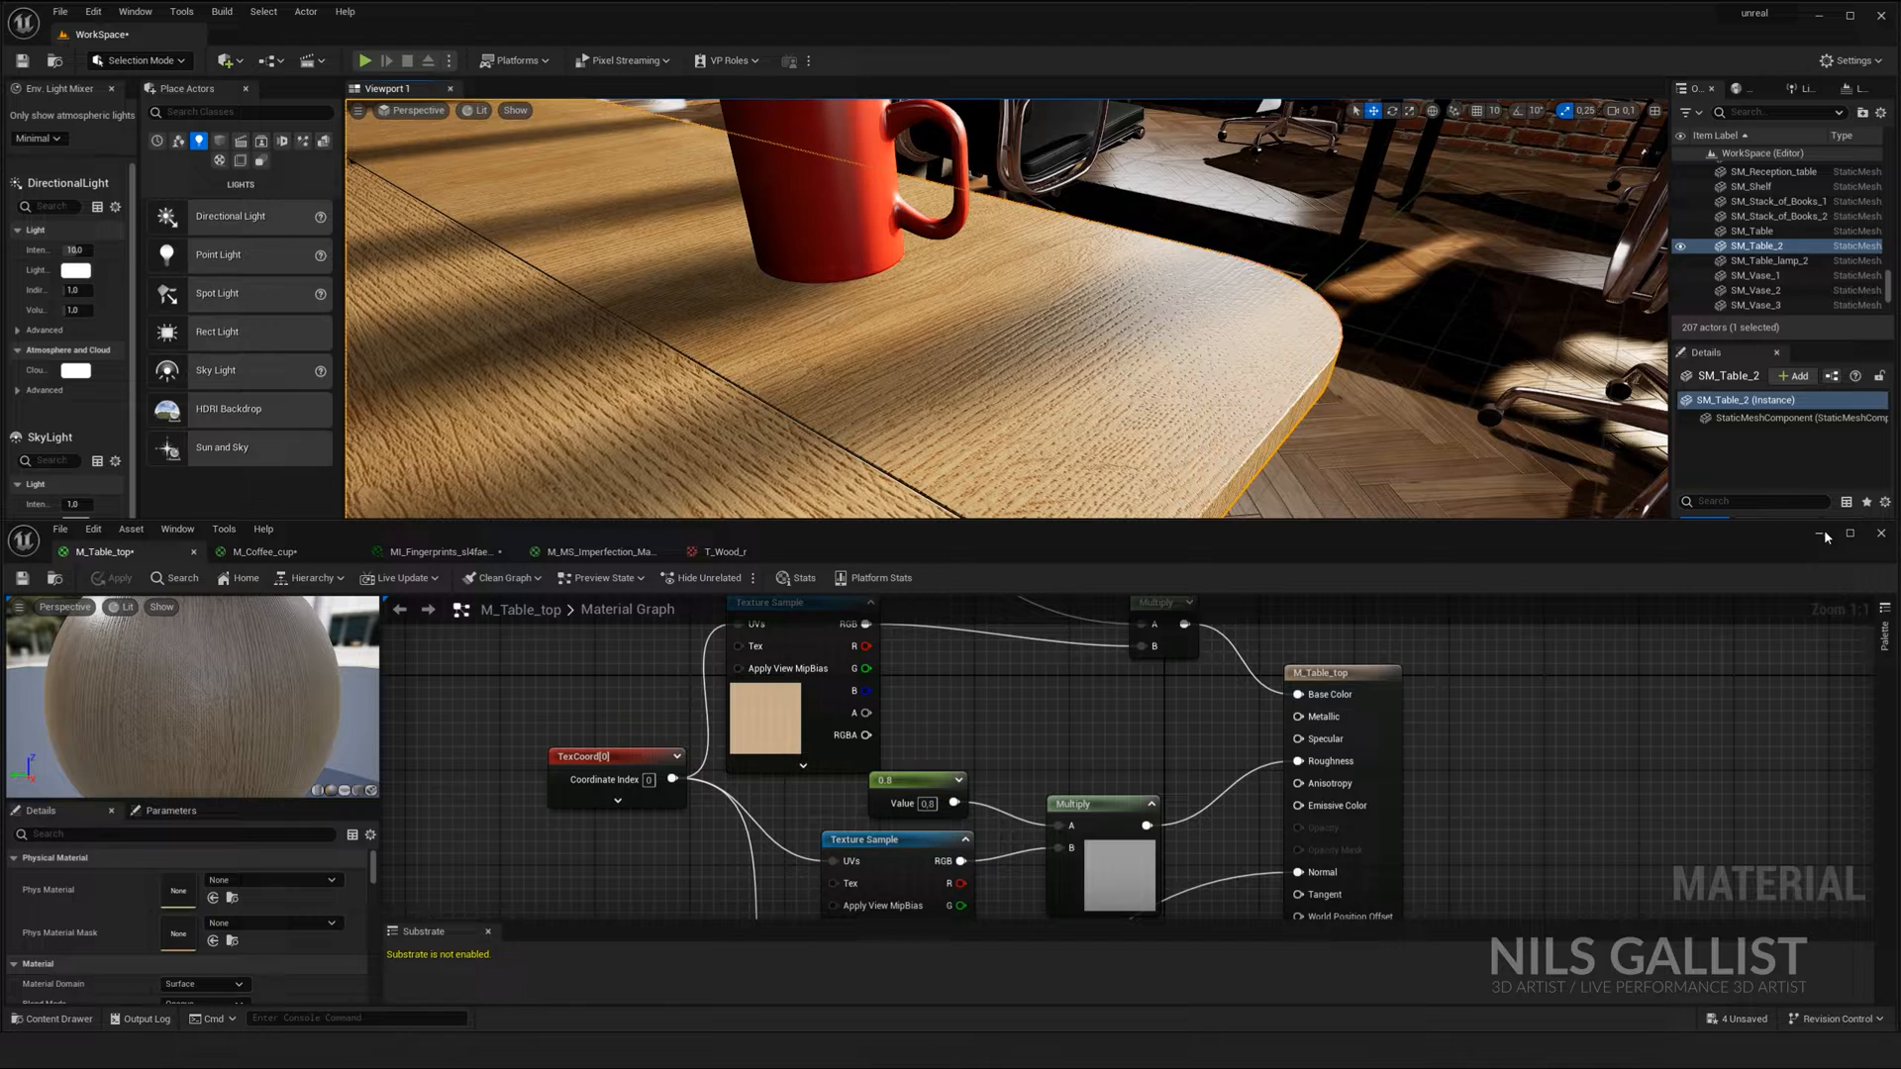
mouse_move(1522, 546)
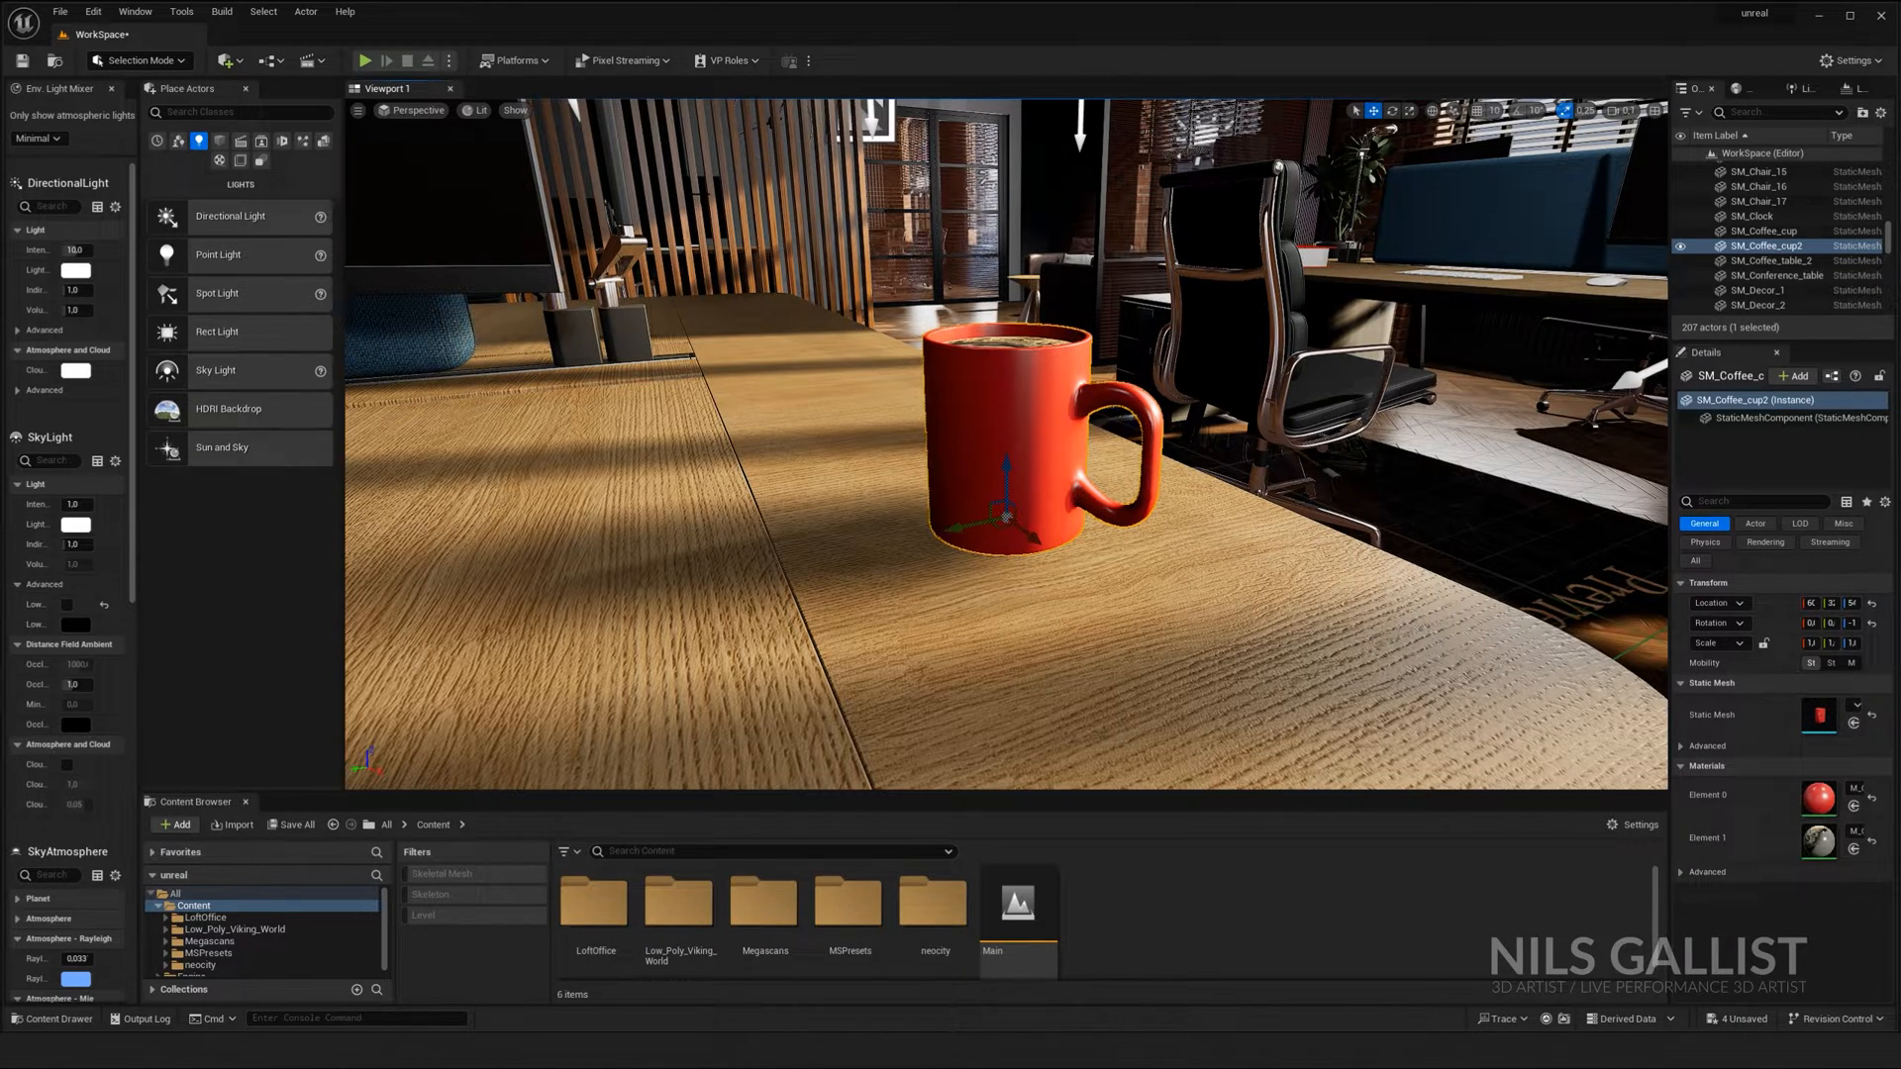
mouse_move(622, 59)
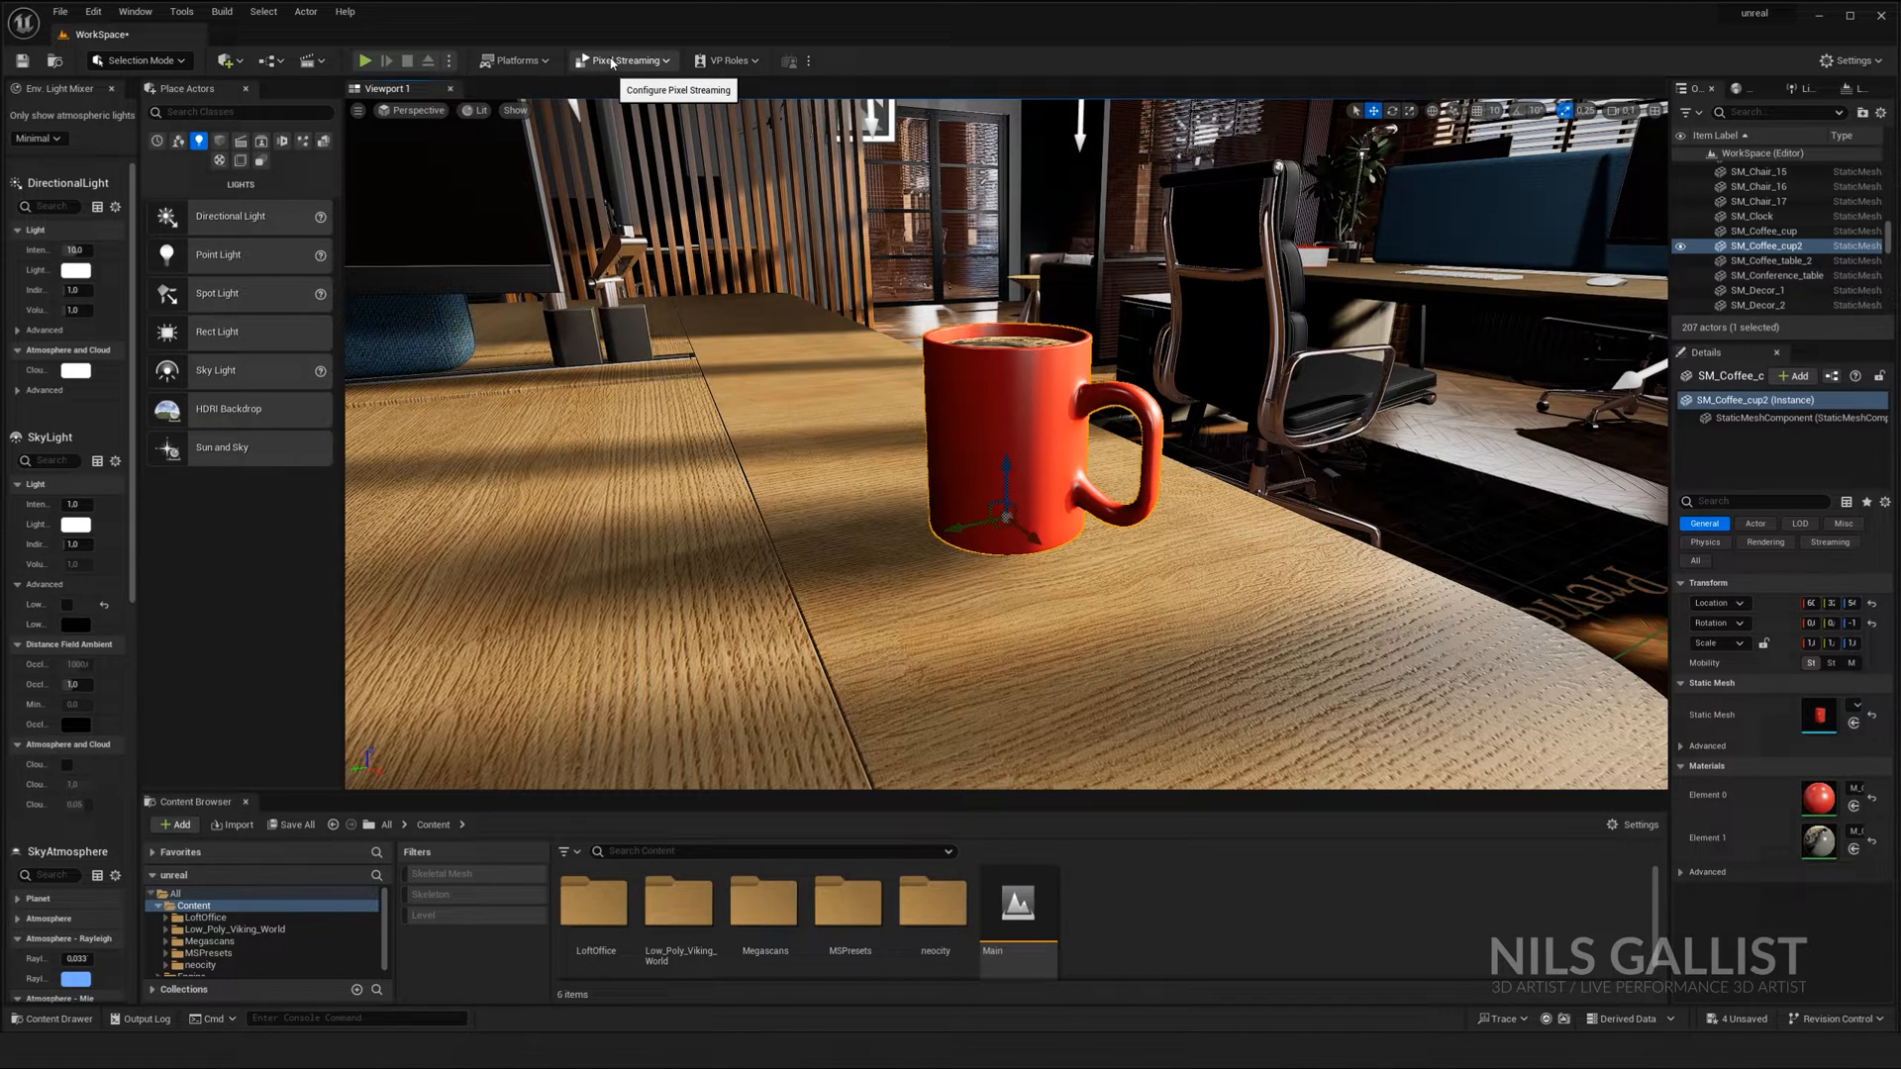
Step: Download Grunge from Bridge's ArchViz > Imperfection > Pure Imperfections collection and add it
click(134, 11)
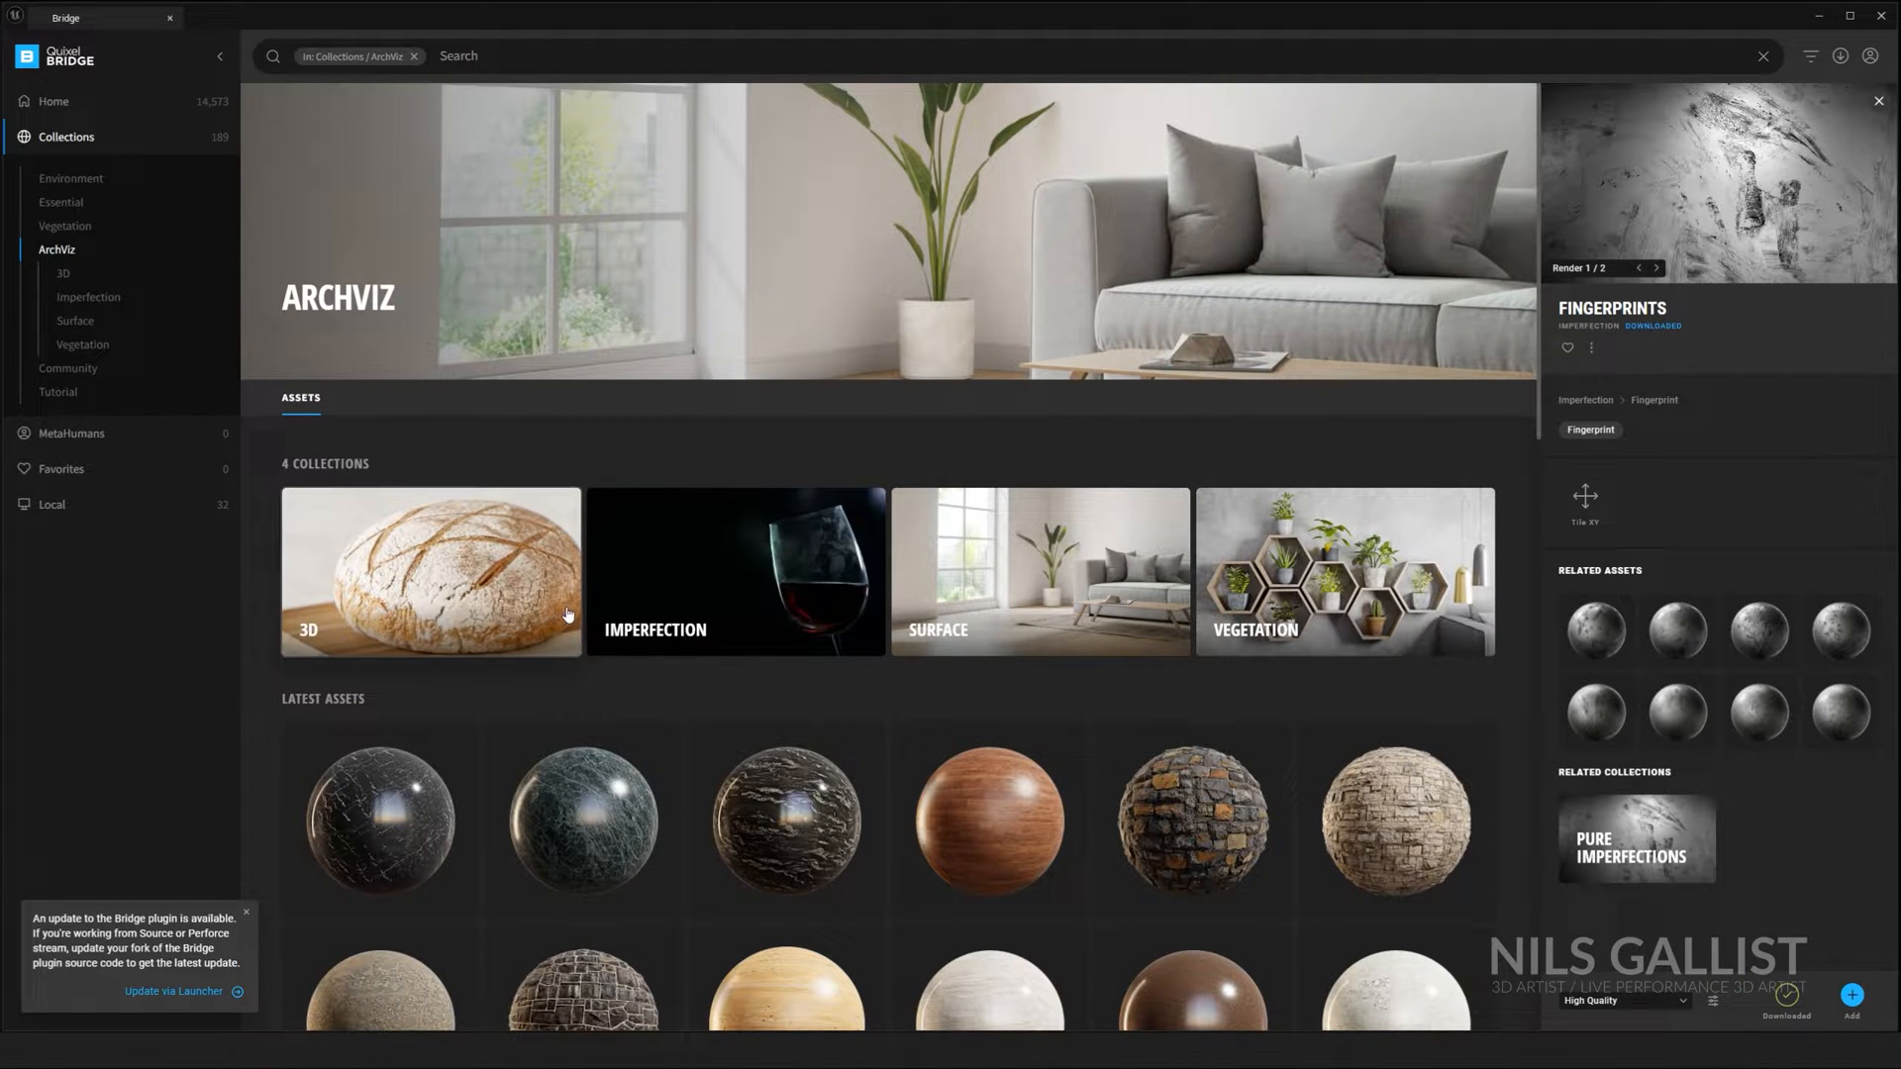
click(735, 571)
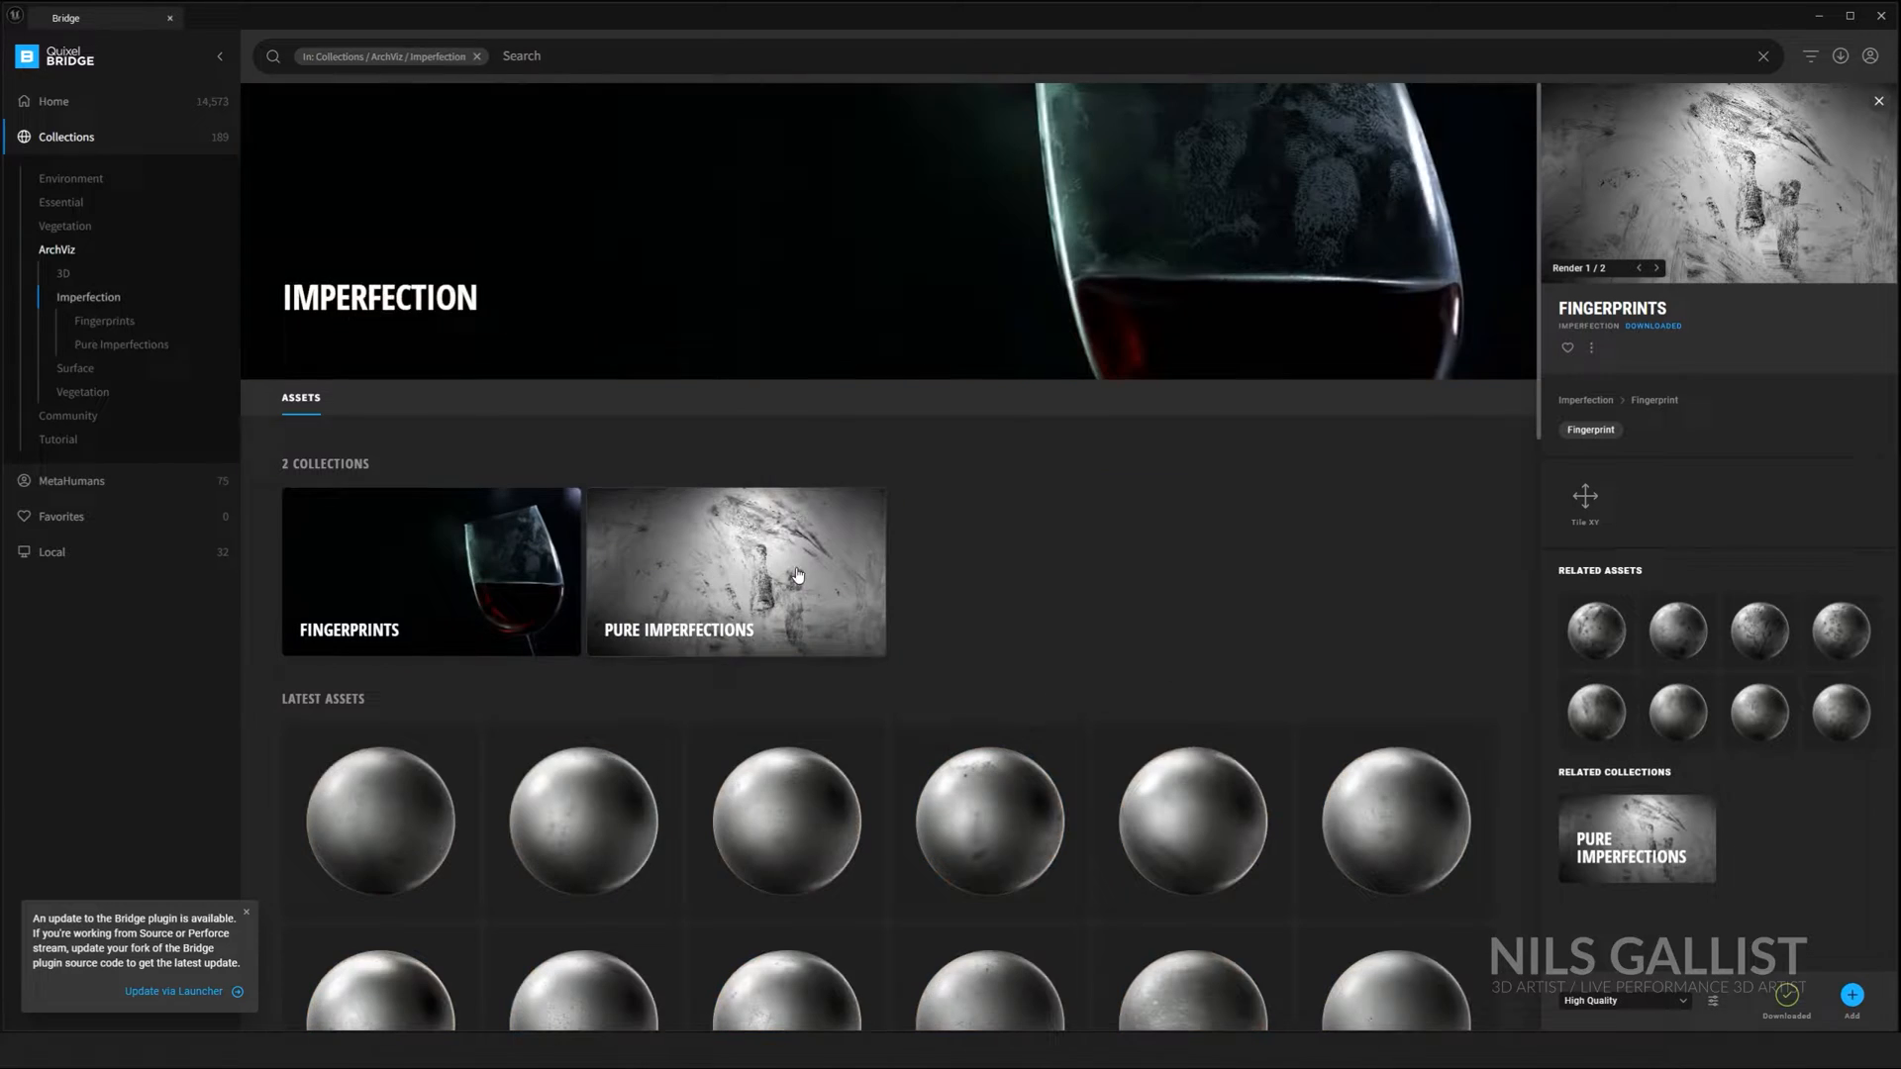
mouse_move(722, 587)
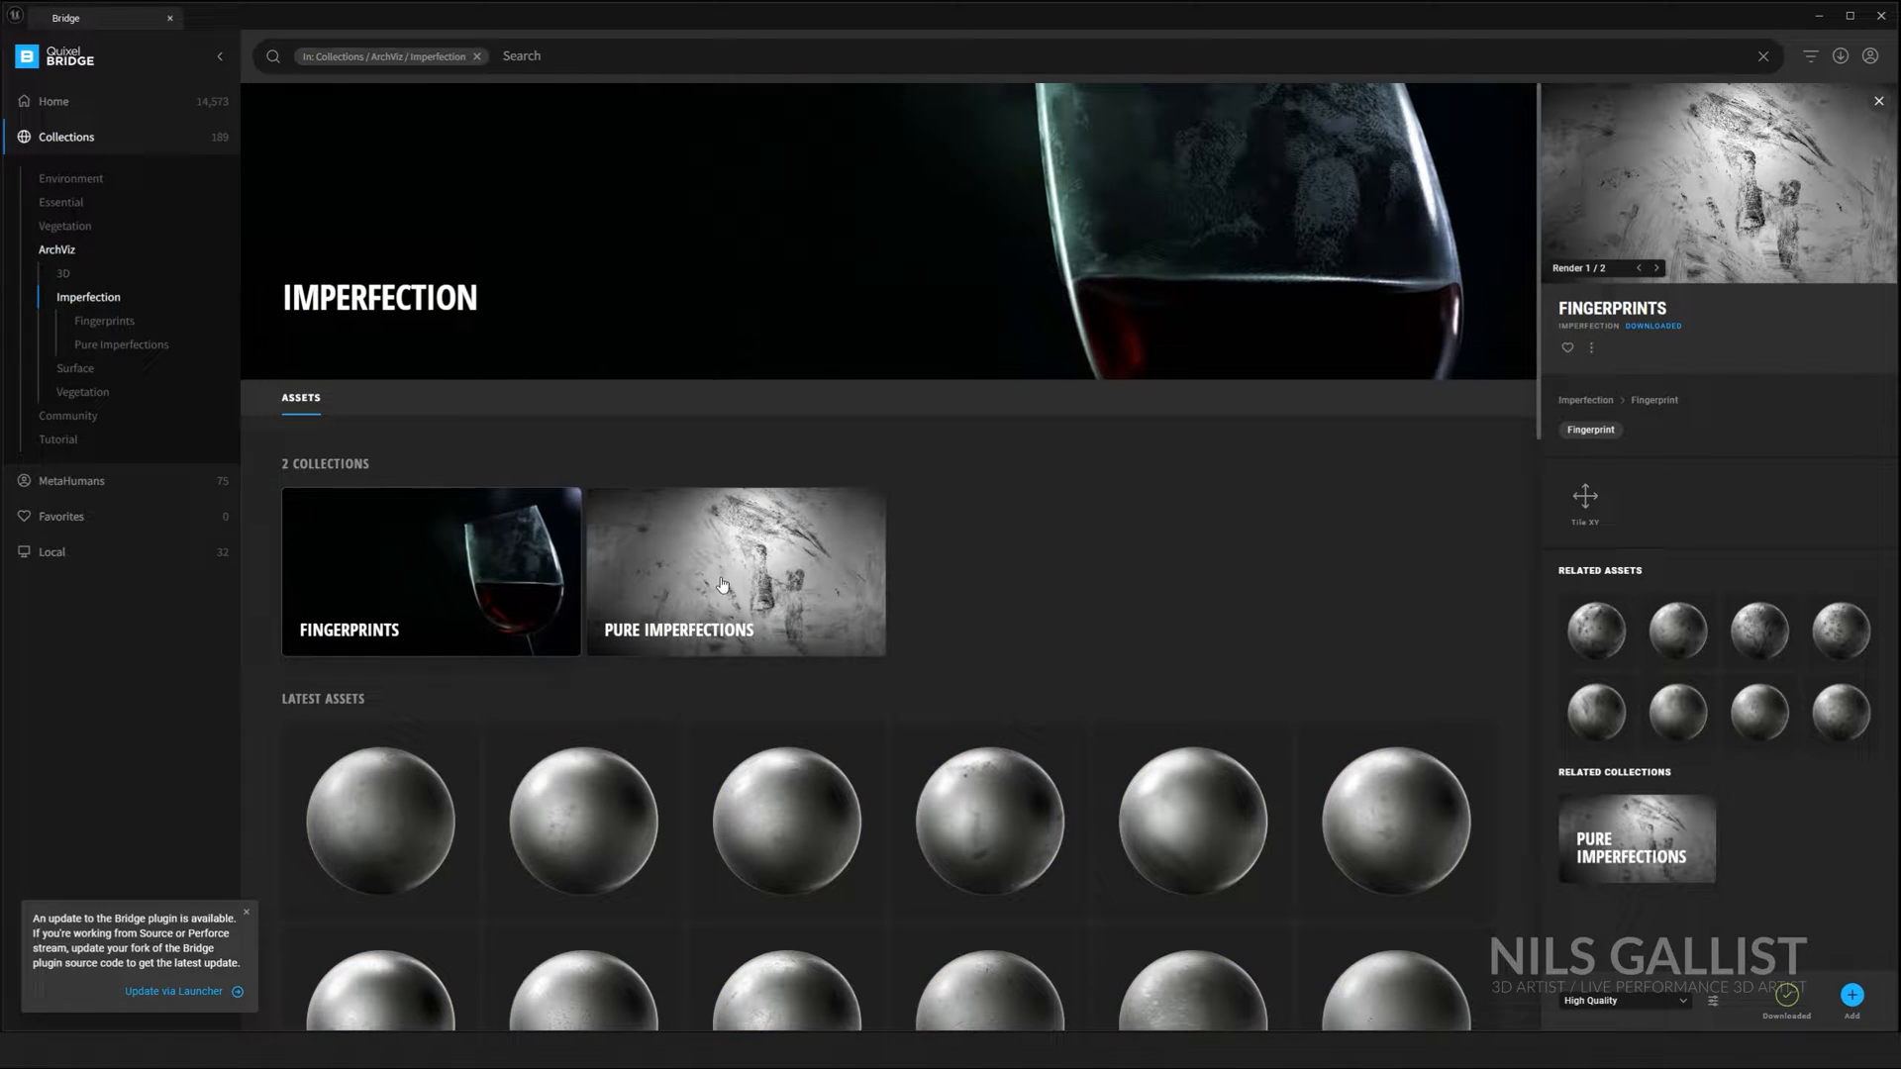
click(735, 571)
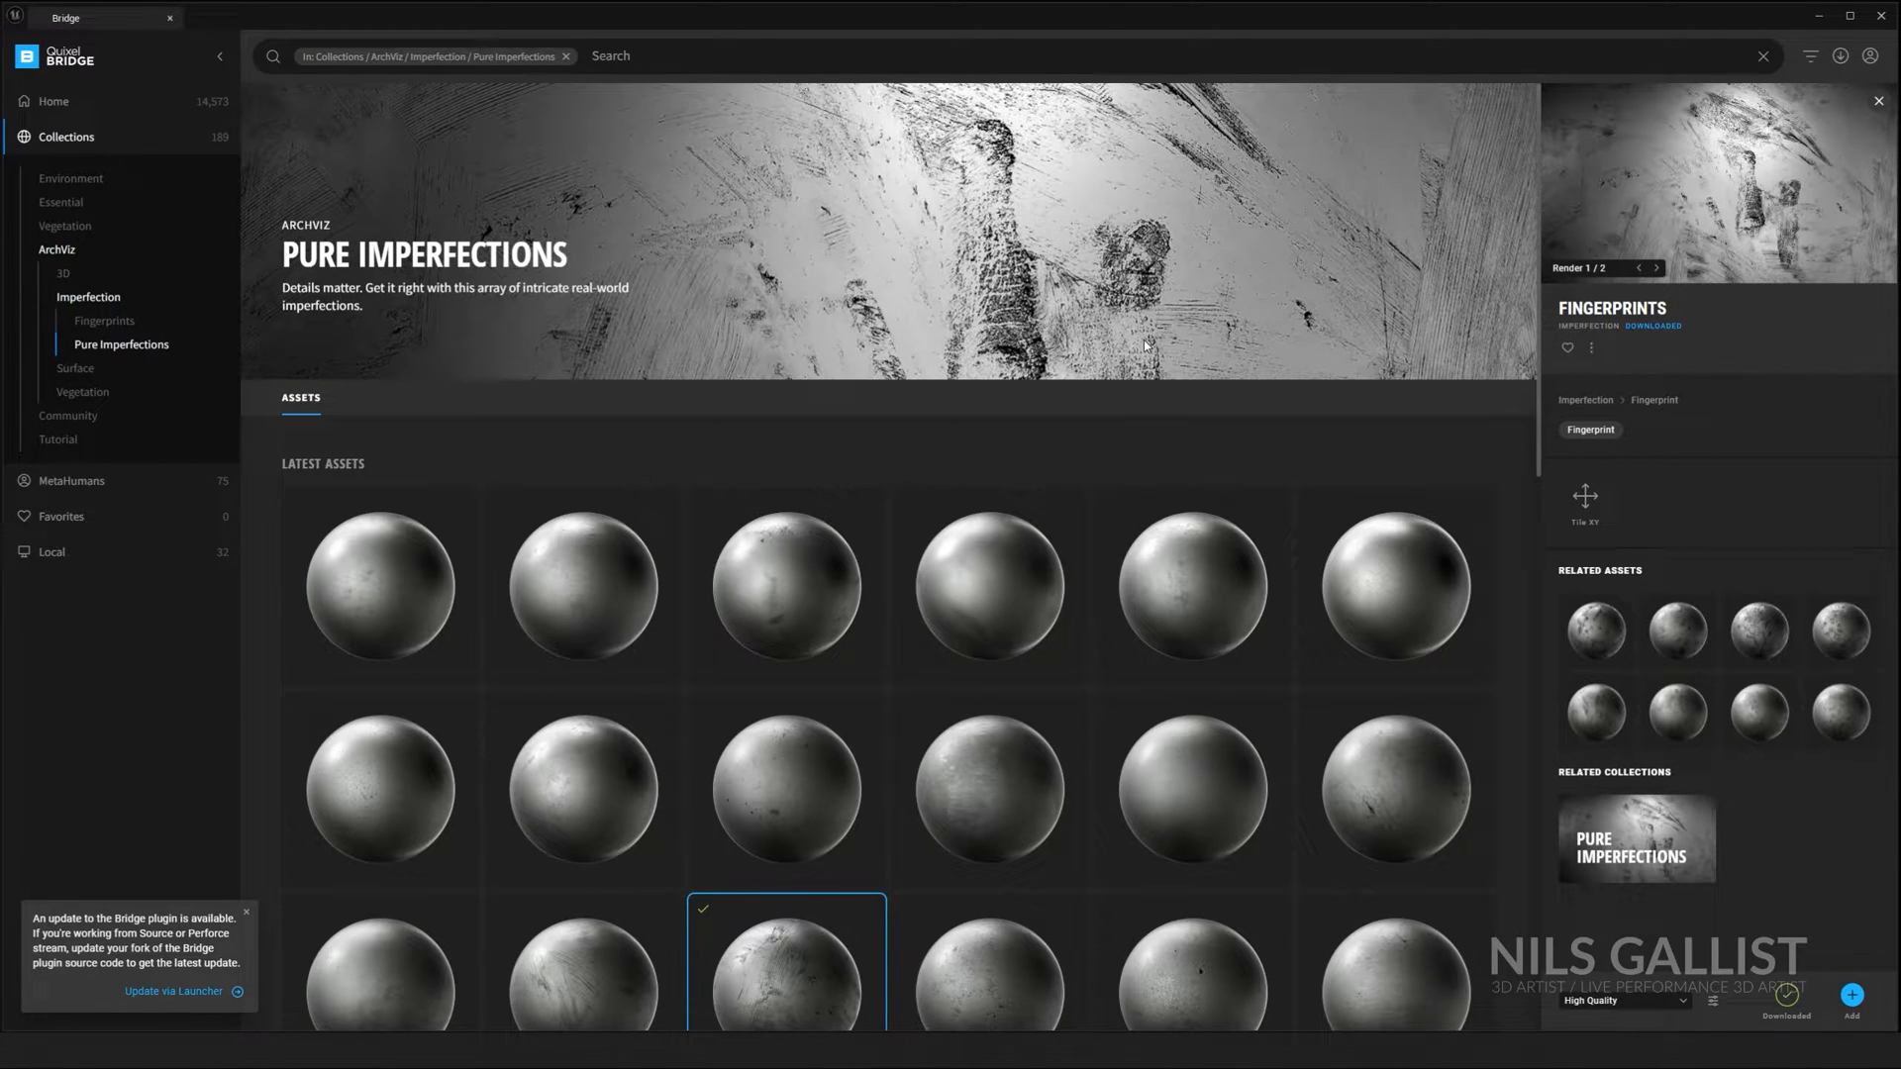
mouse_move(1017, 731)
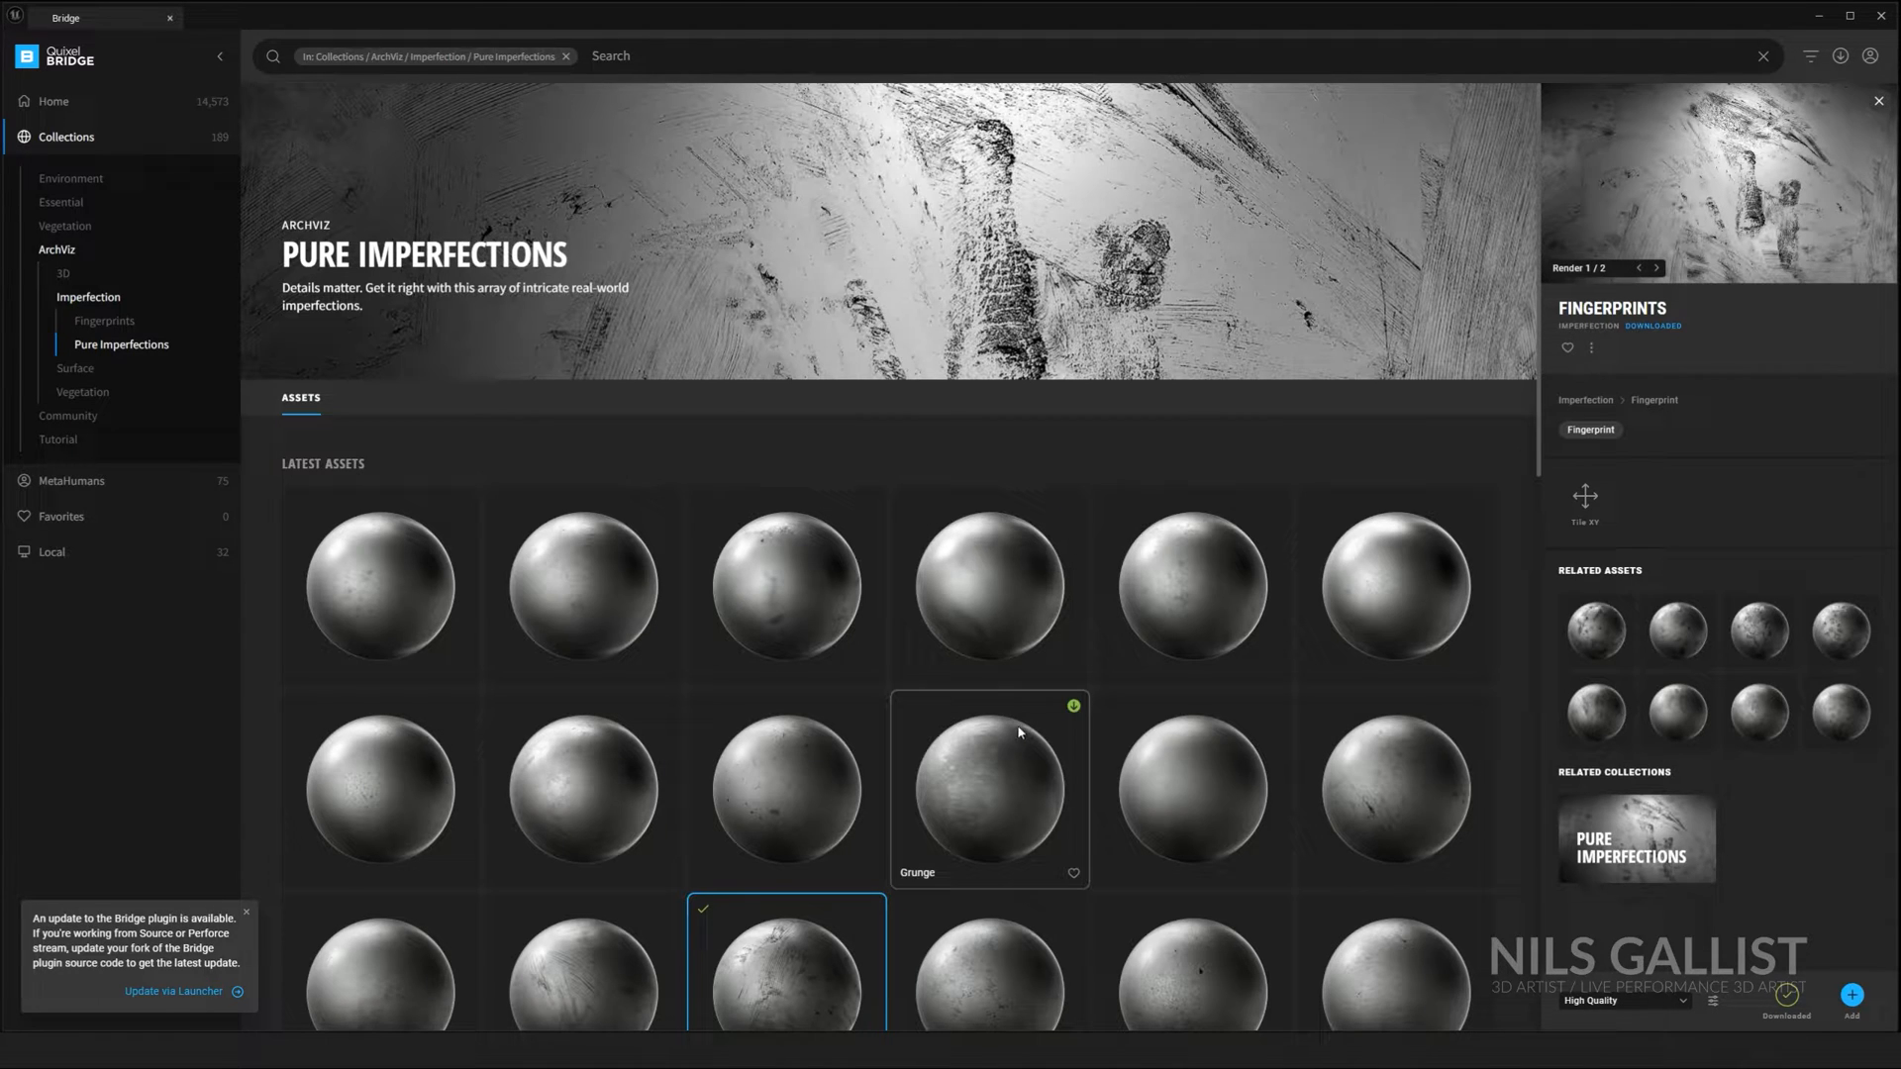
click(988, 789)
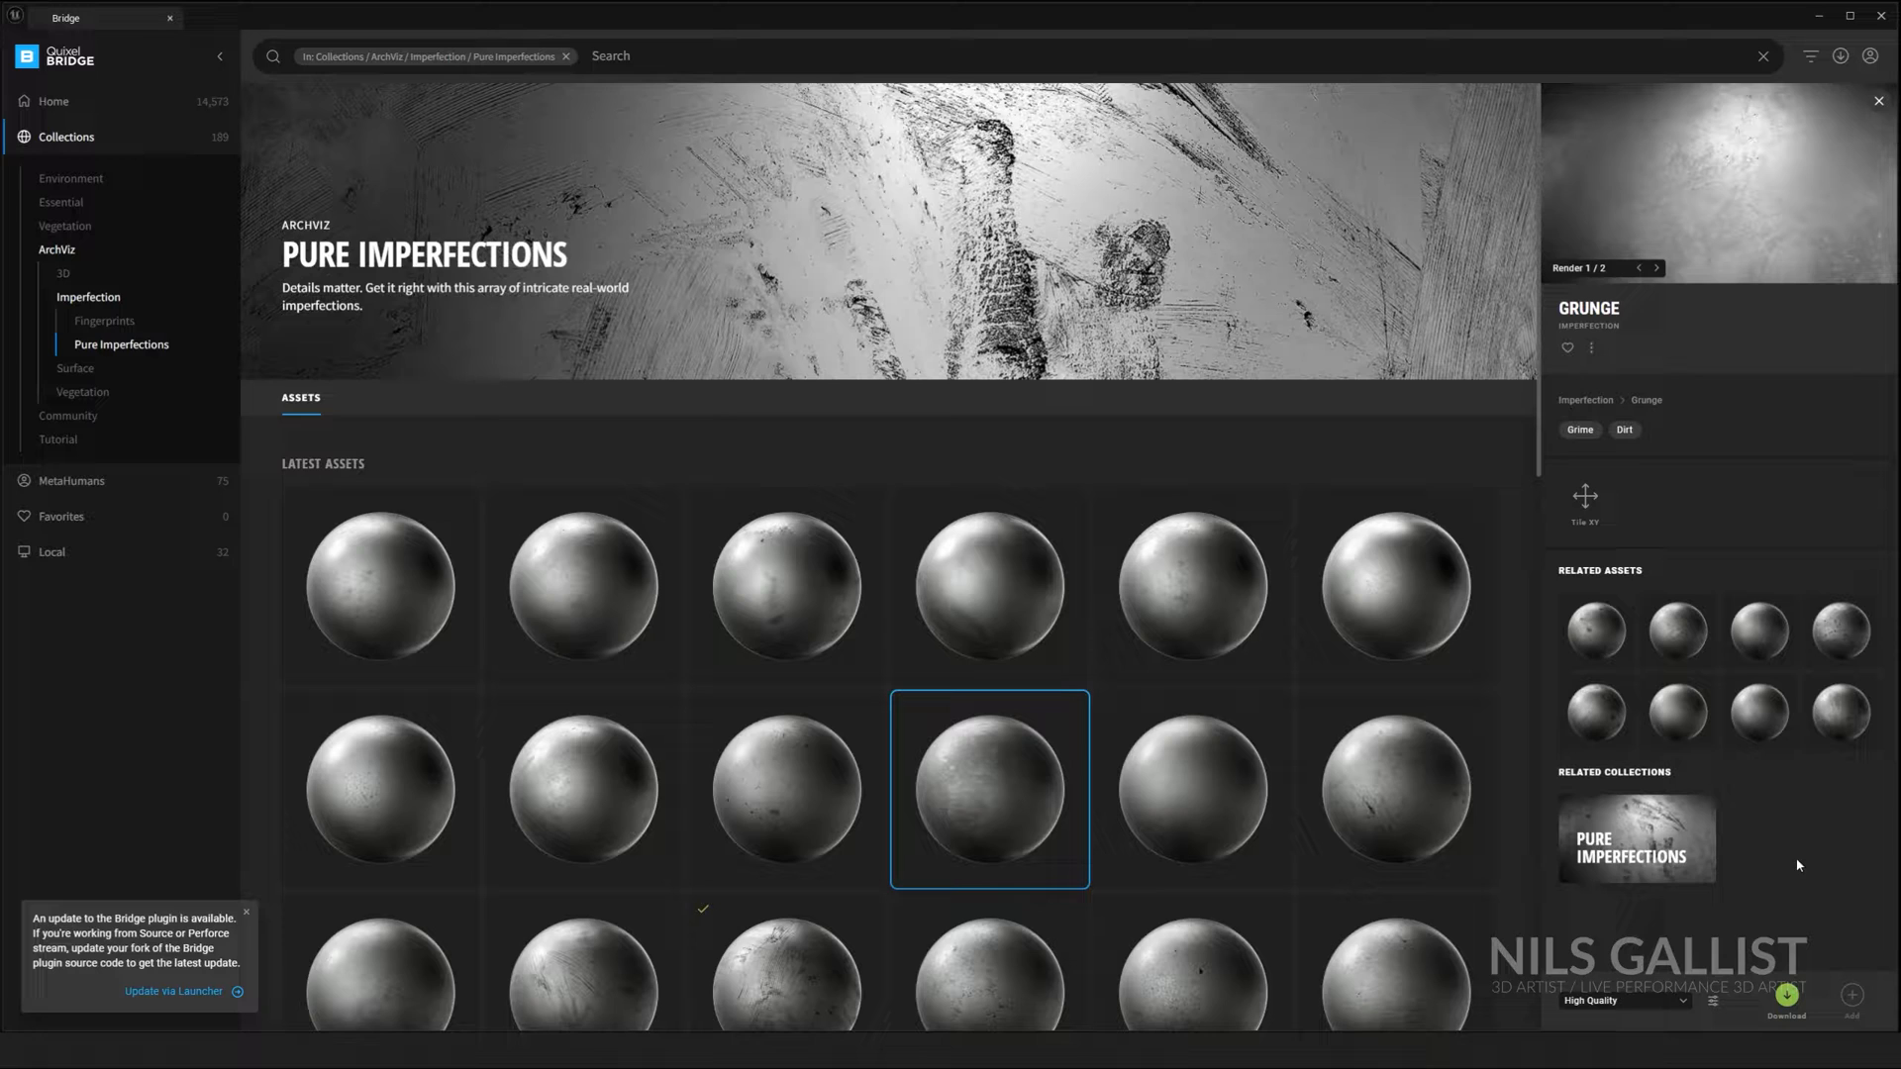
click(1783, 1006)
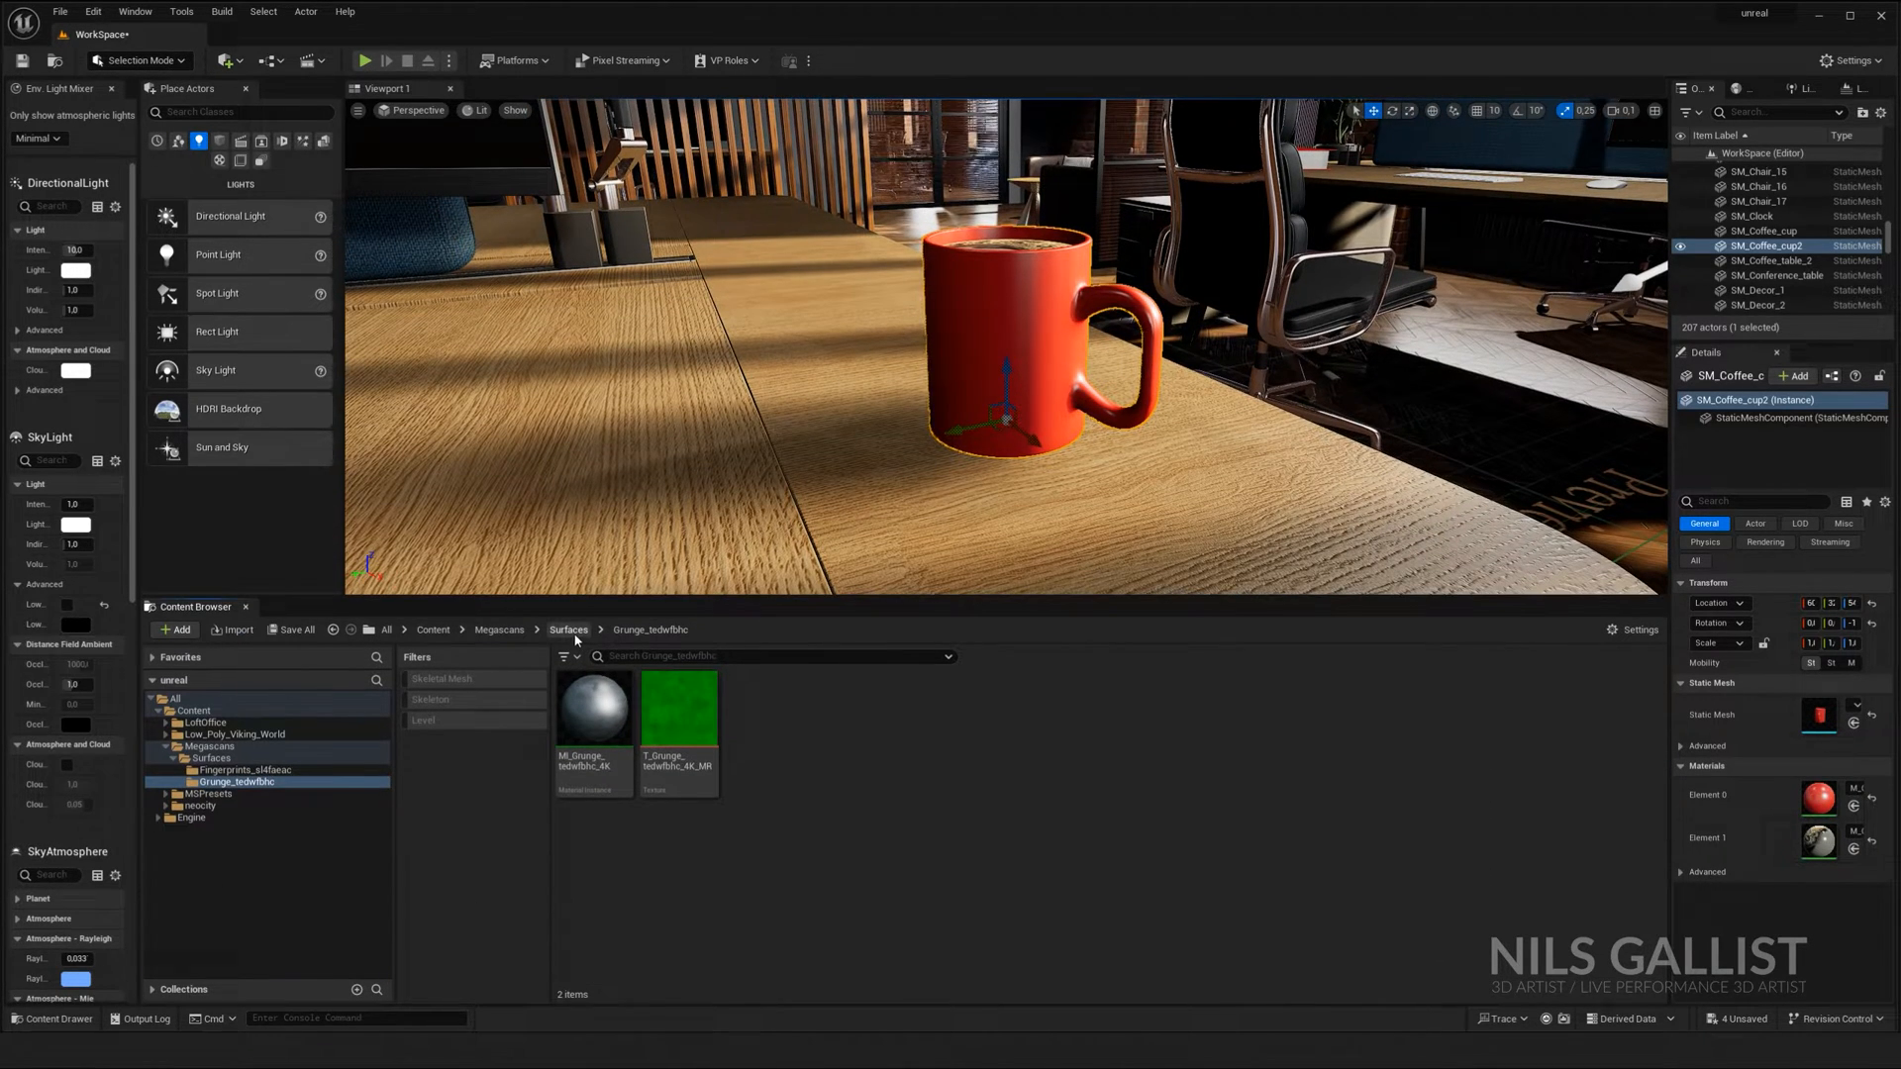
Step: Navigate Megascans > Surfaces to the Grunge folder and open the MI_Grunge material instance
click(242, 769)
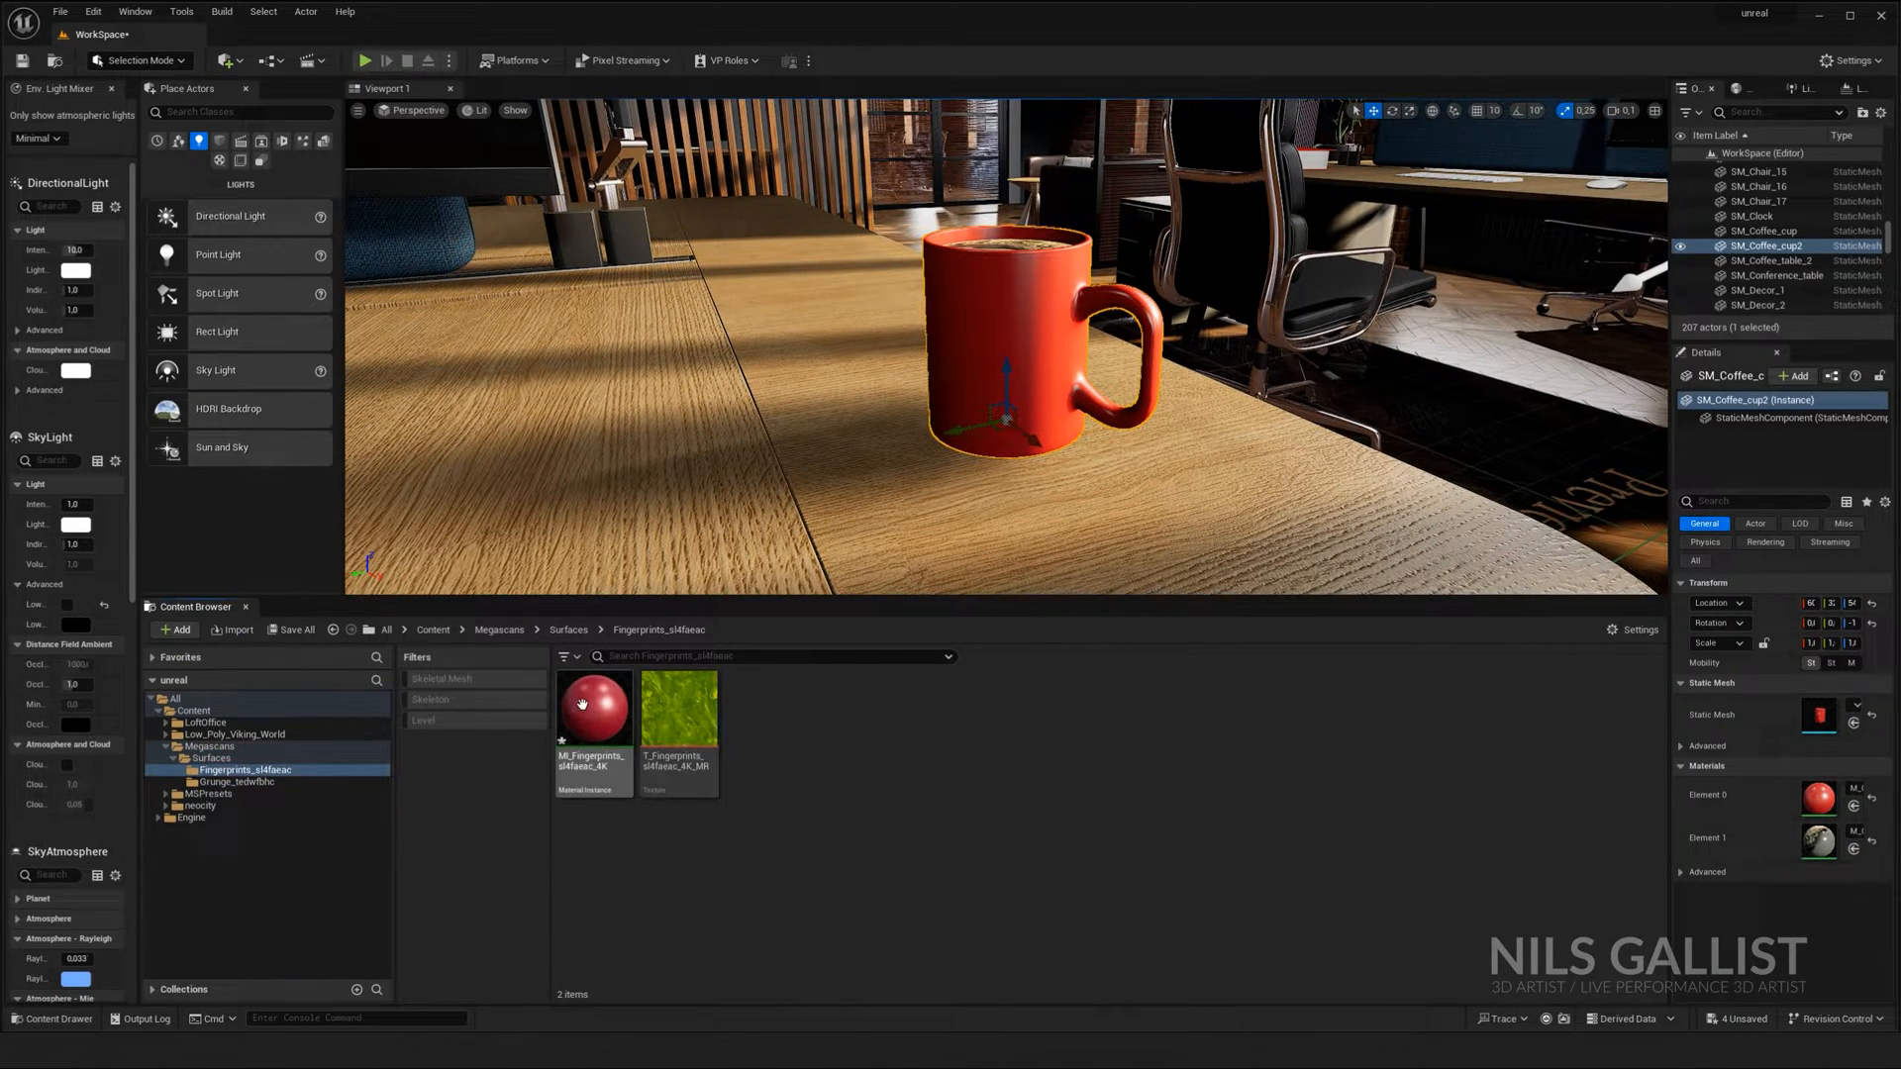
double_click(593, 703)
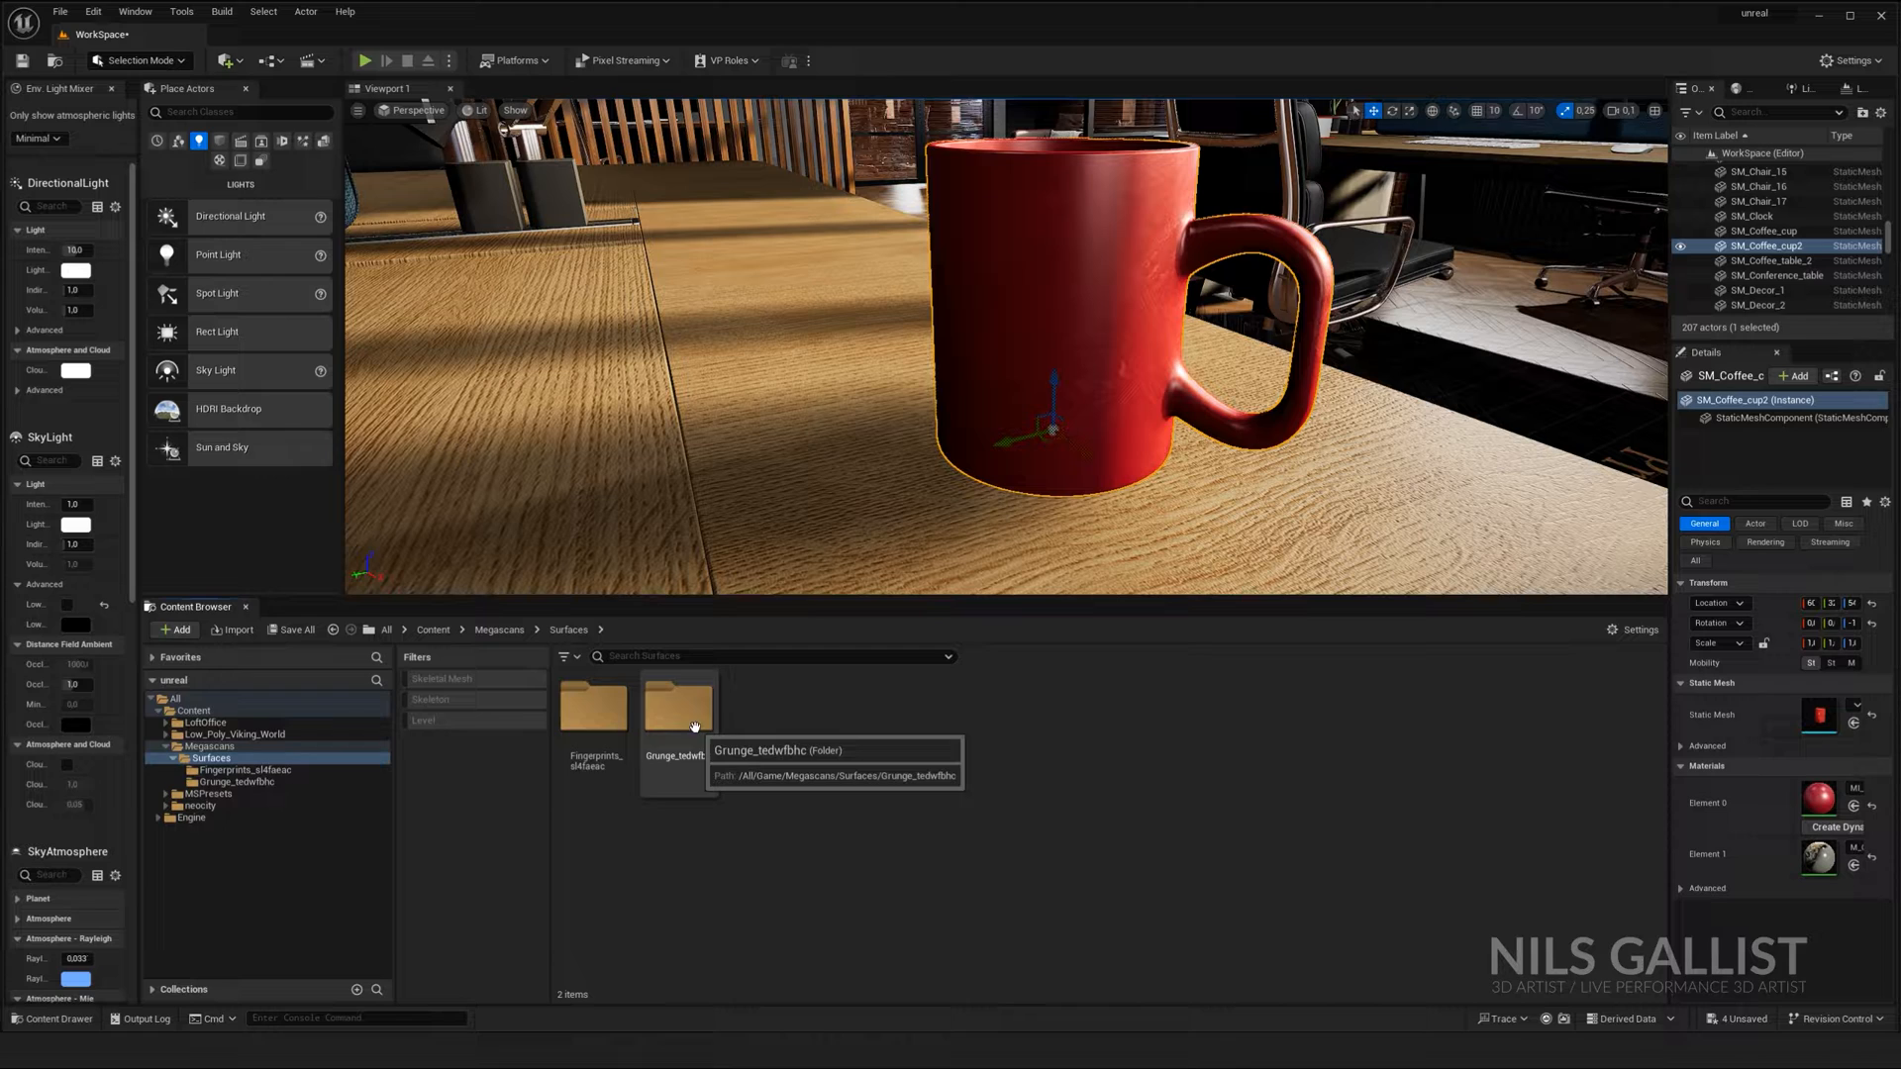
double_click(679, 707)
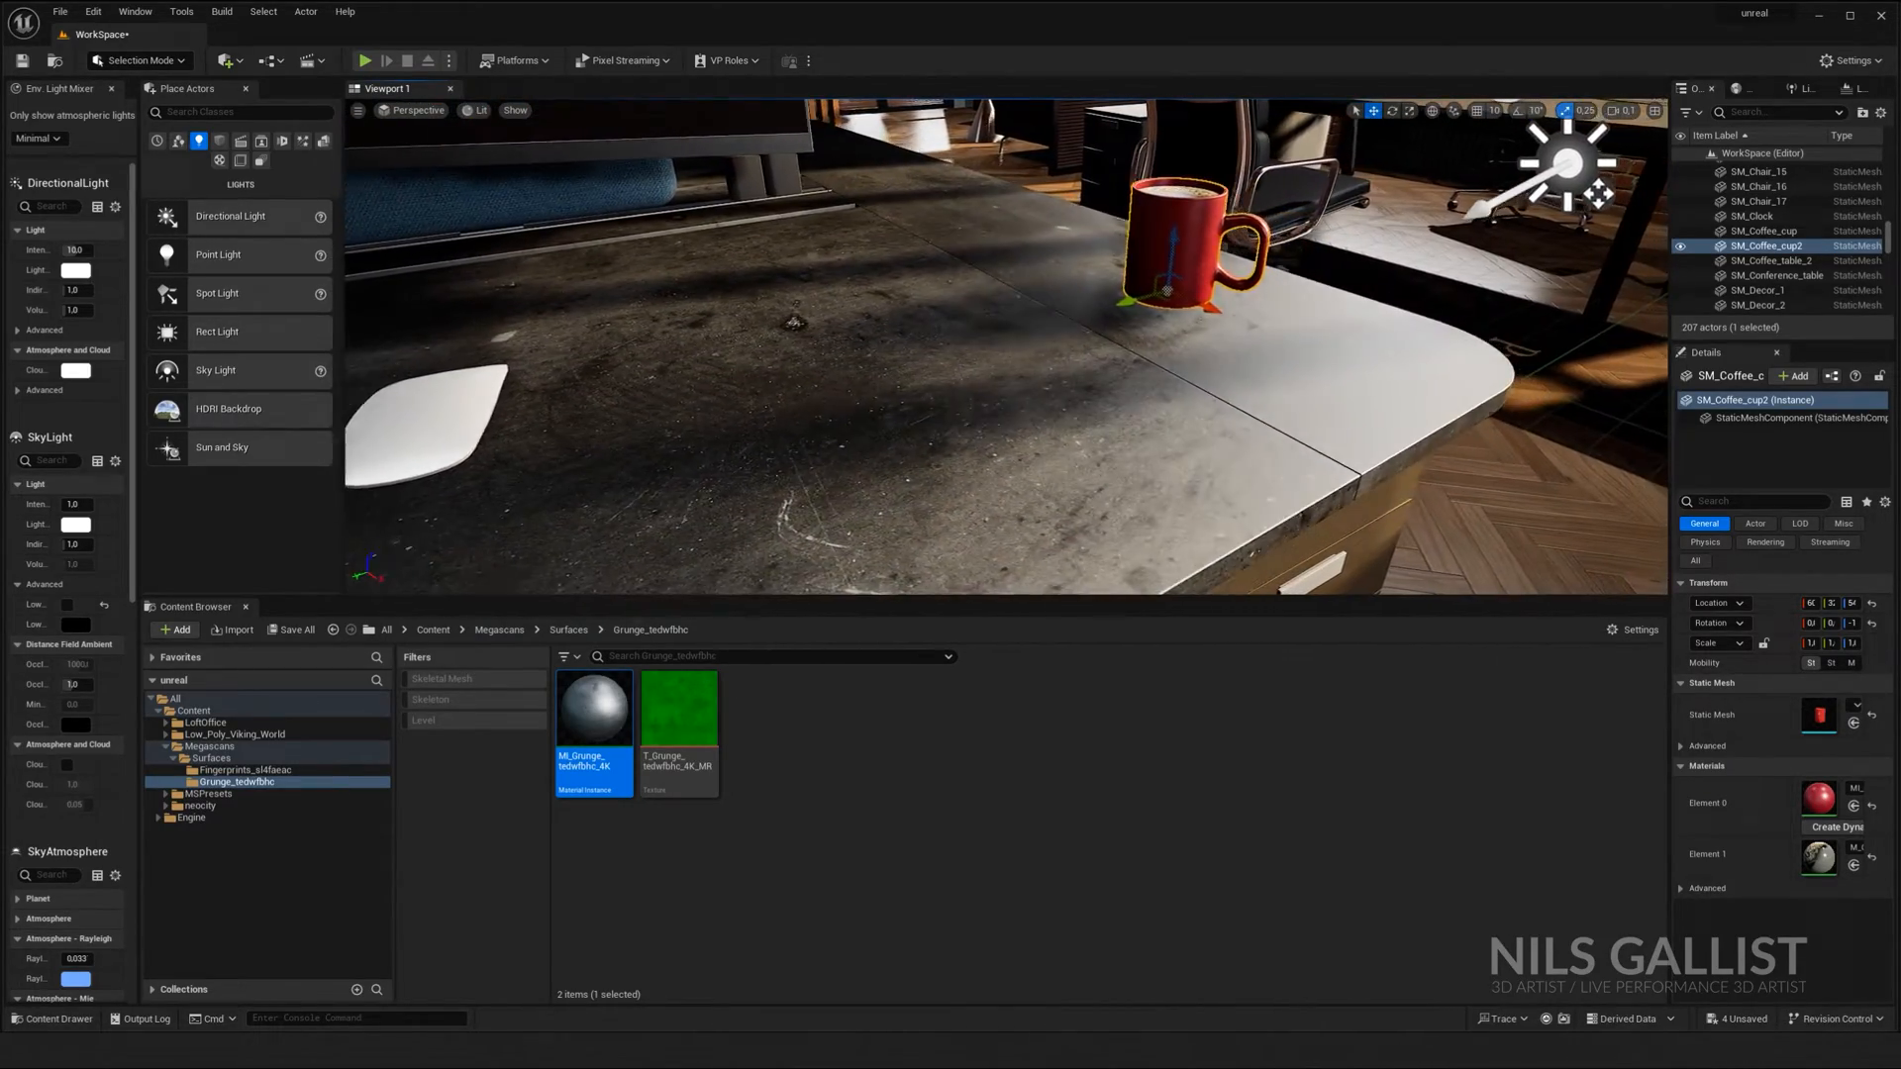
double_click(594, 707)
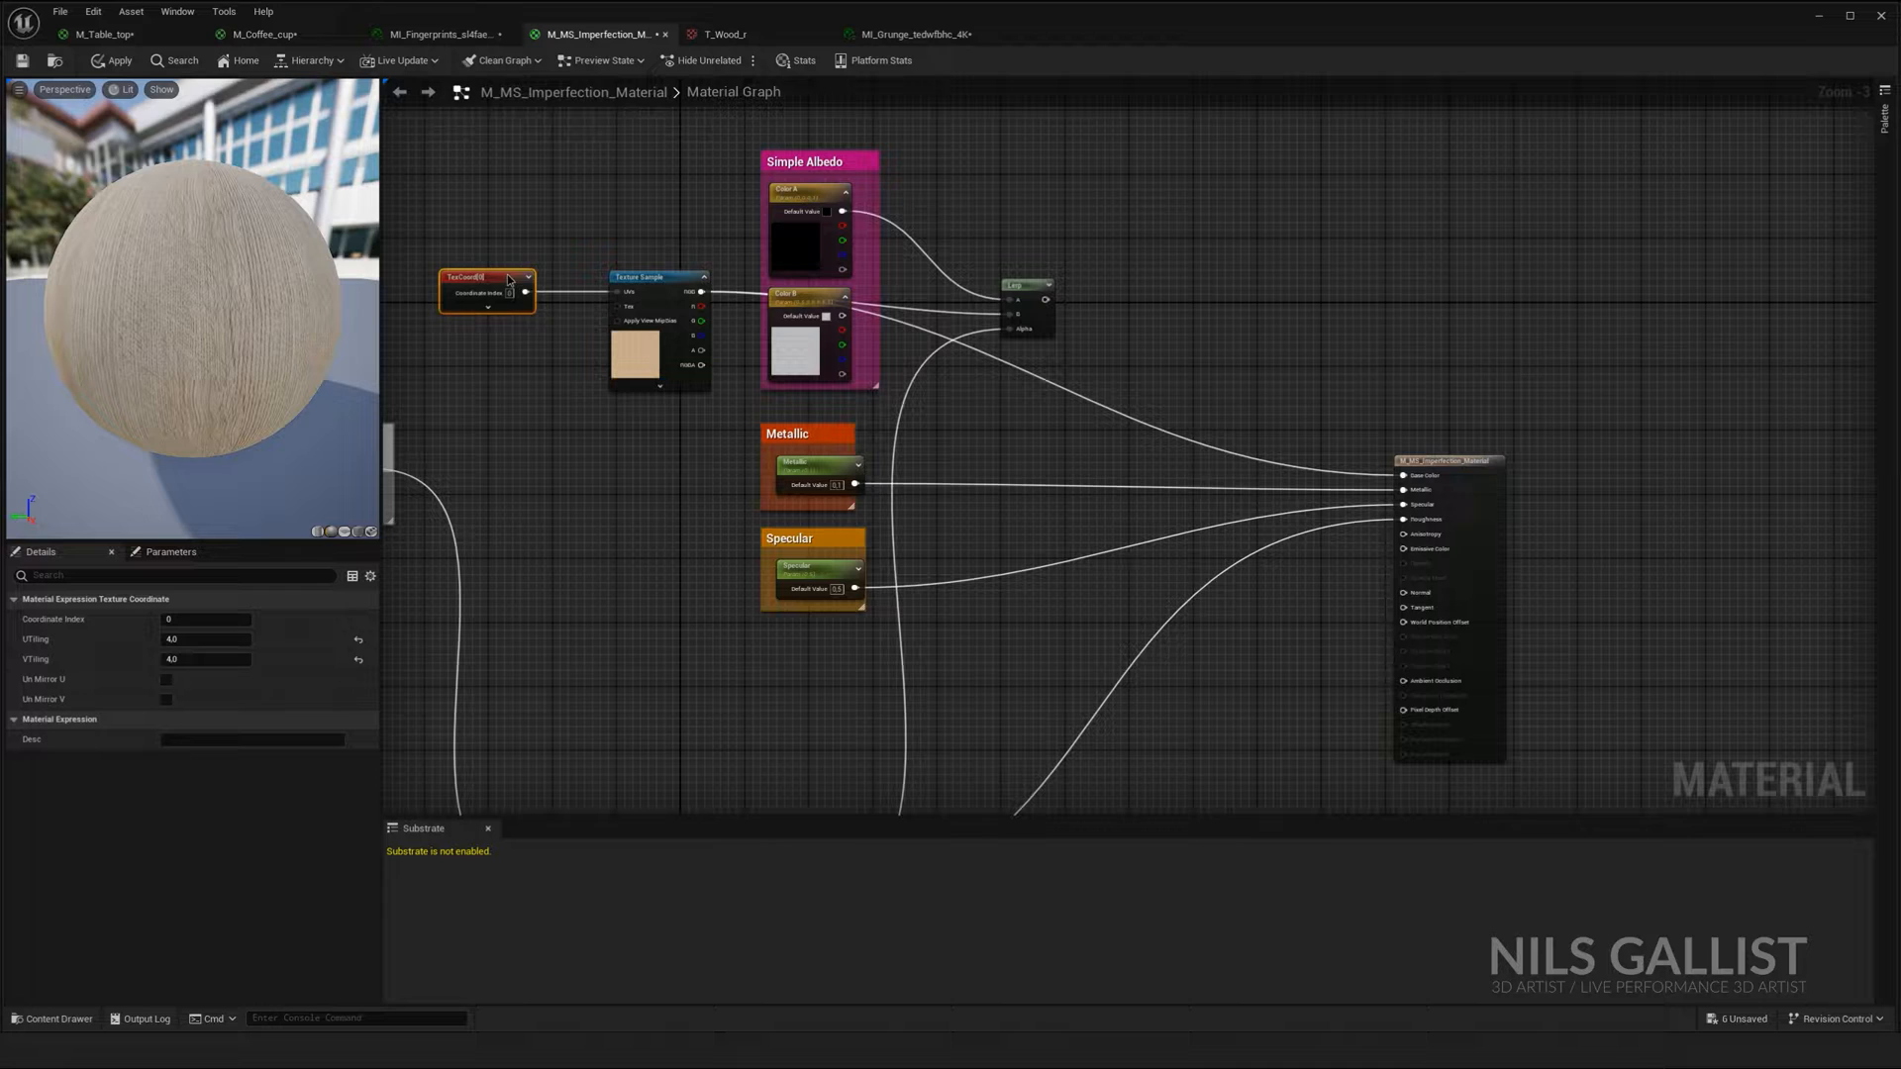
Step: Review the table, imperfection master and Grunge instance specular settings, then browse Bridge's new surfaces
click(103, 33)
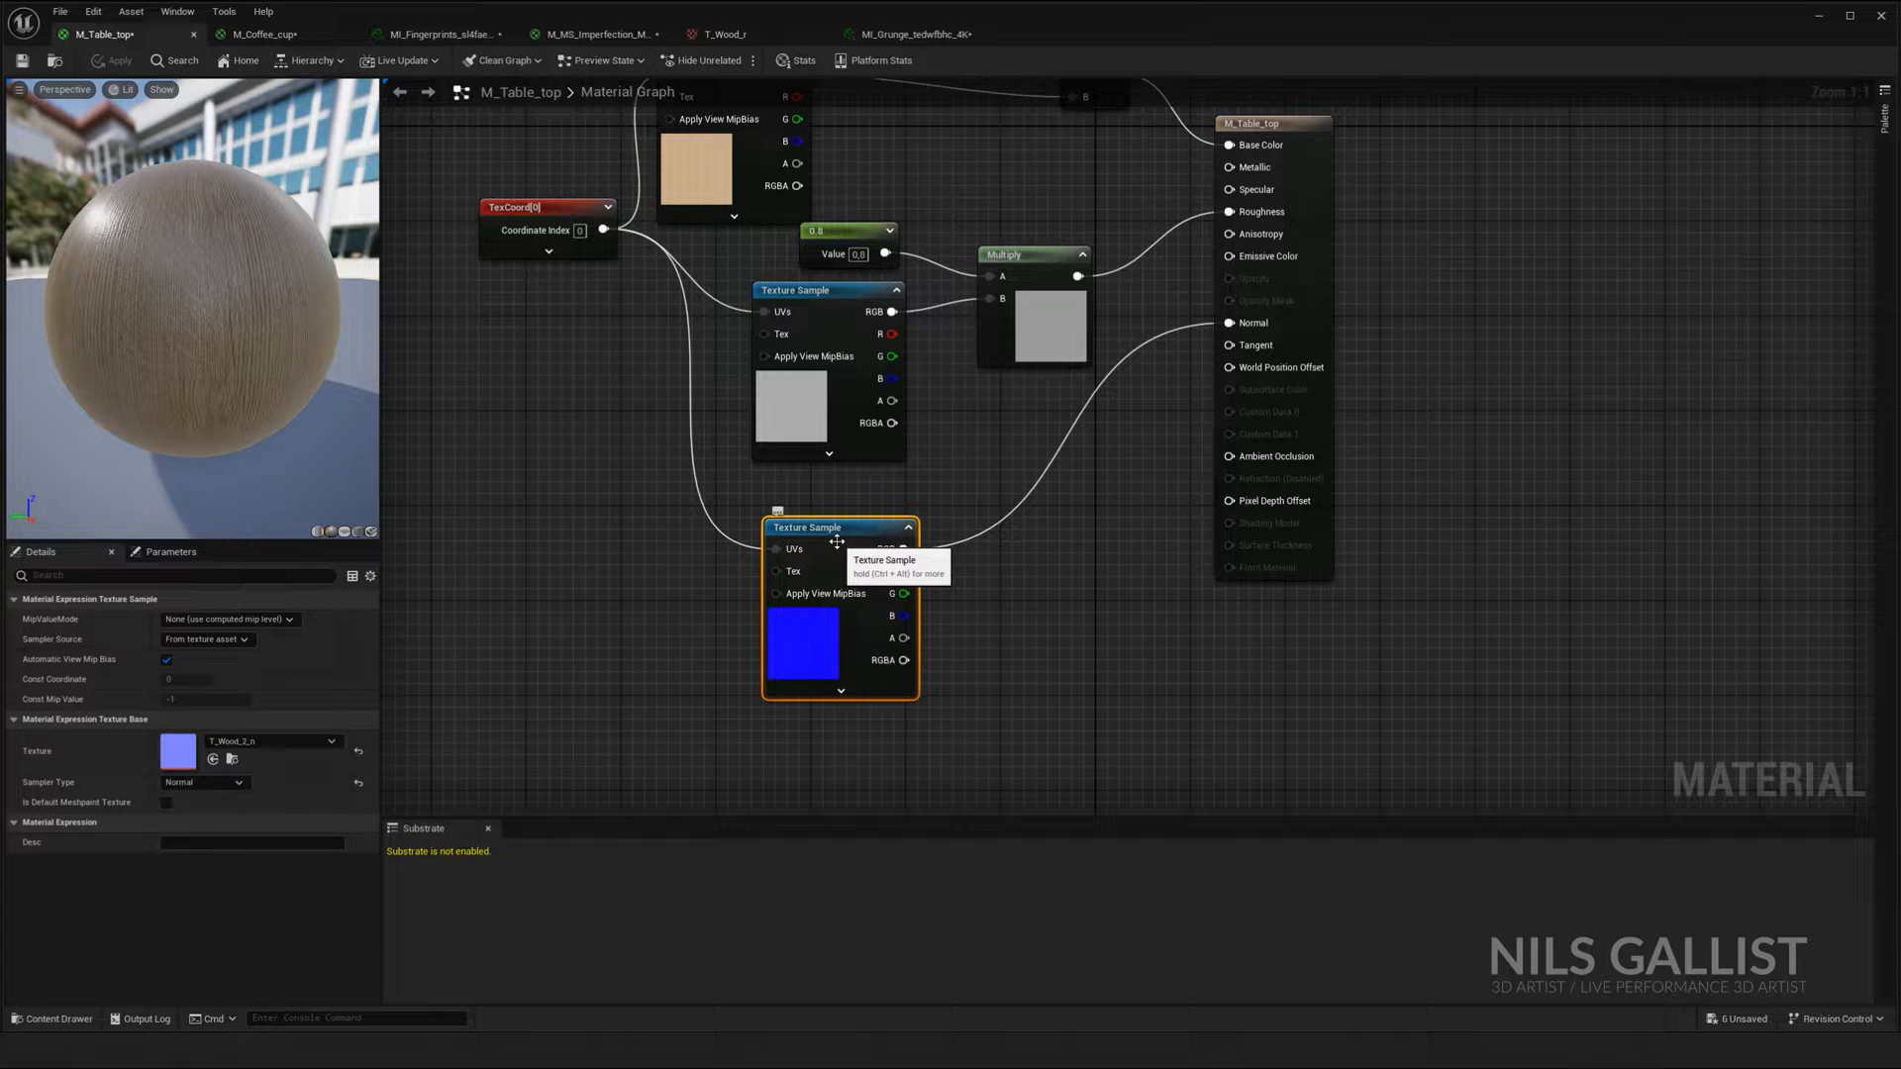
click(595, 33)
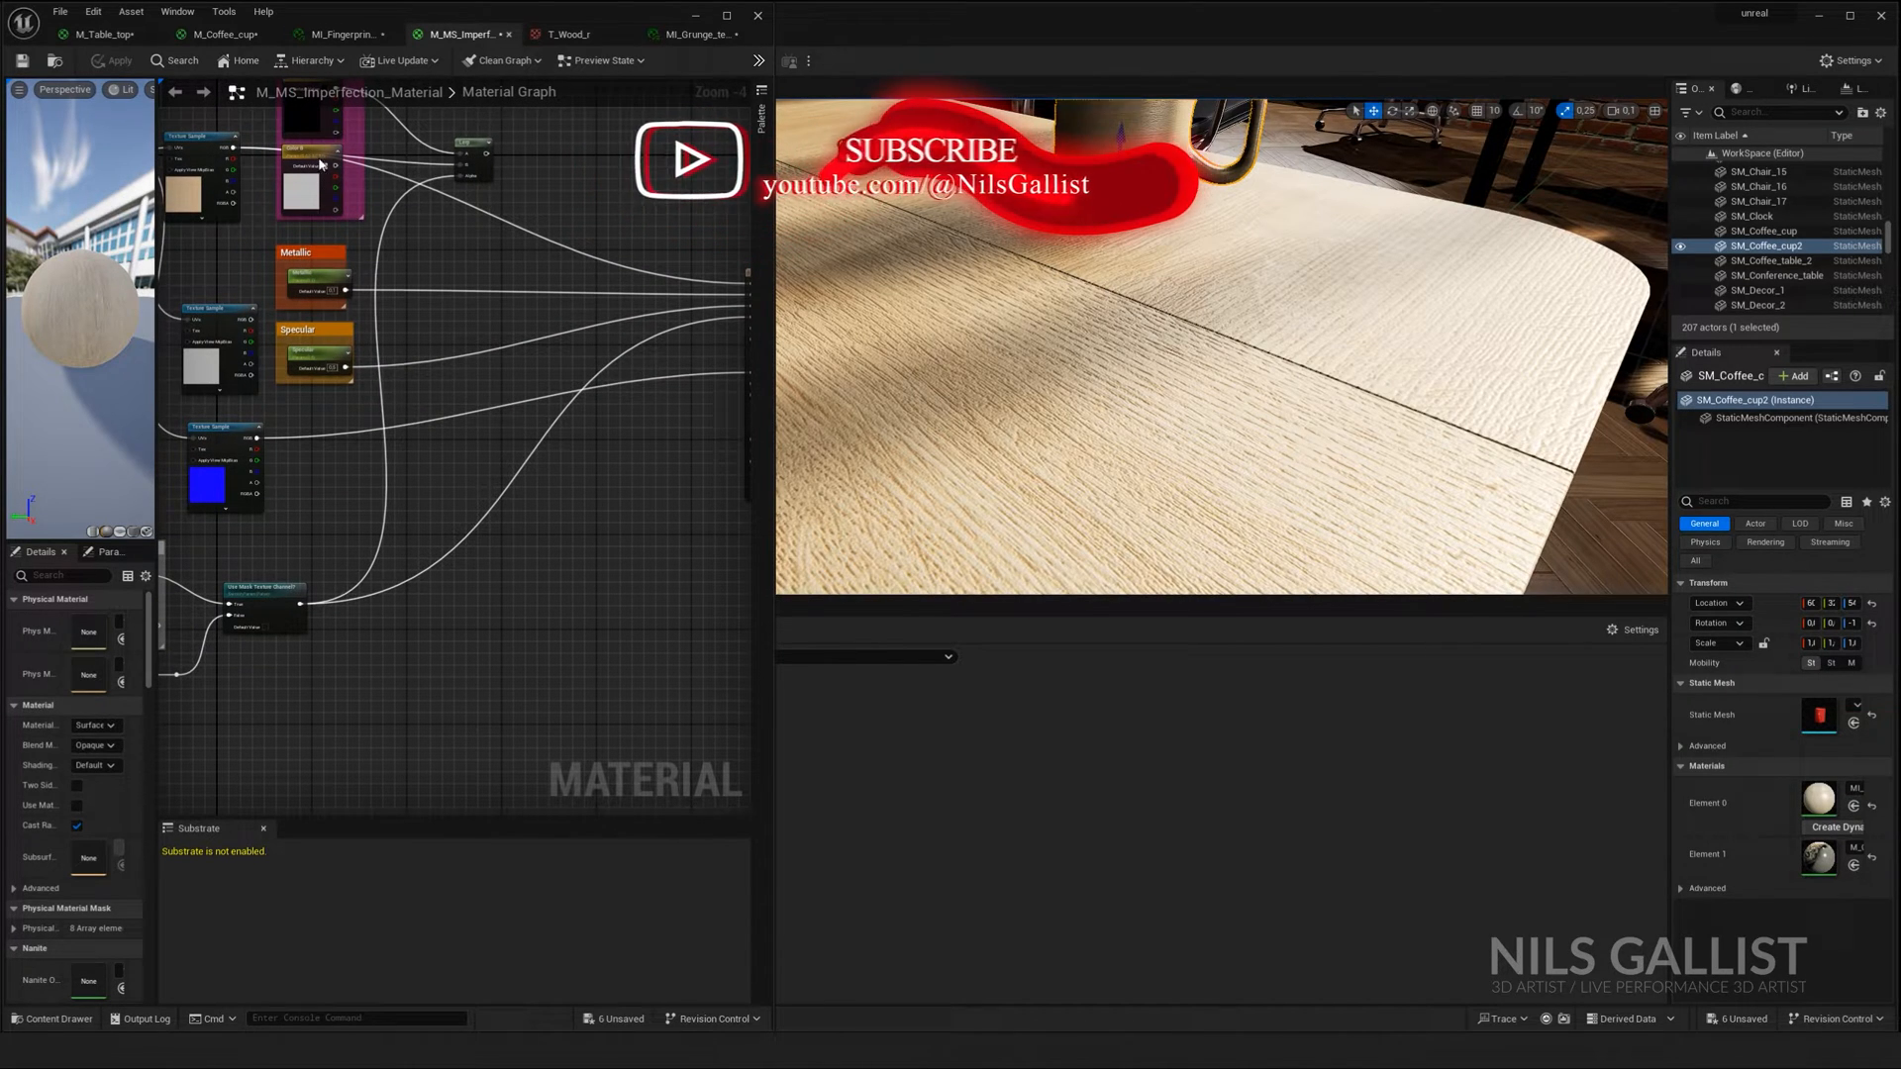
click(697, 34)
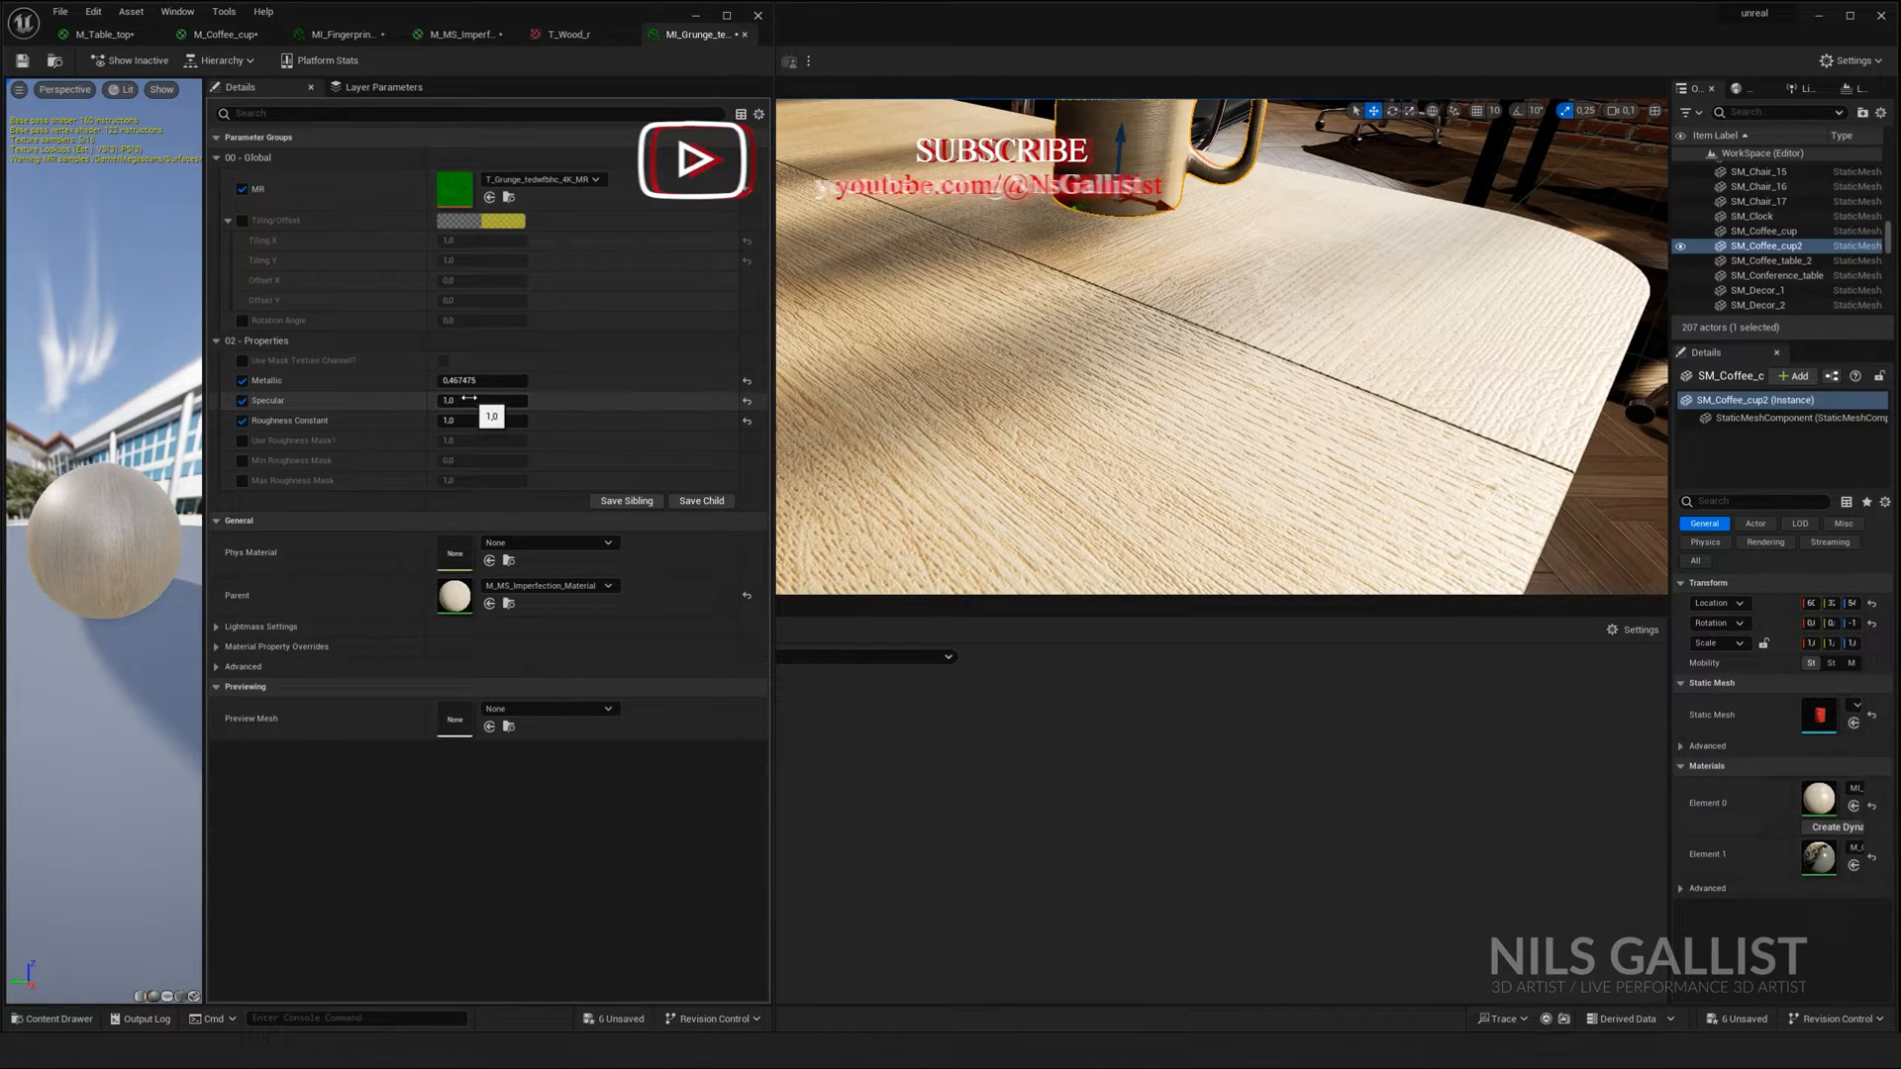
click(479, 380)
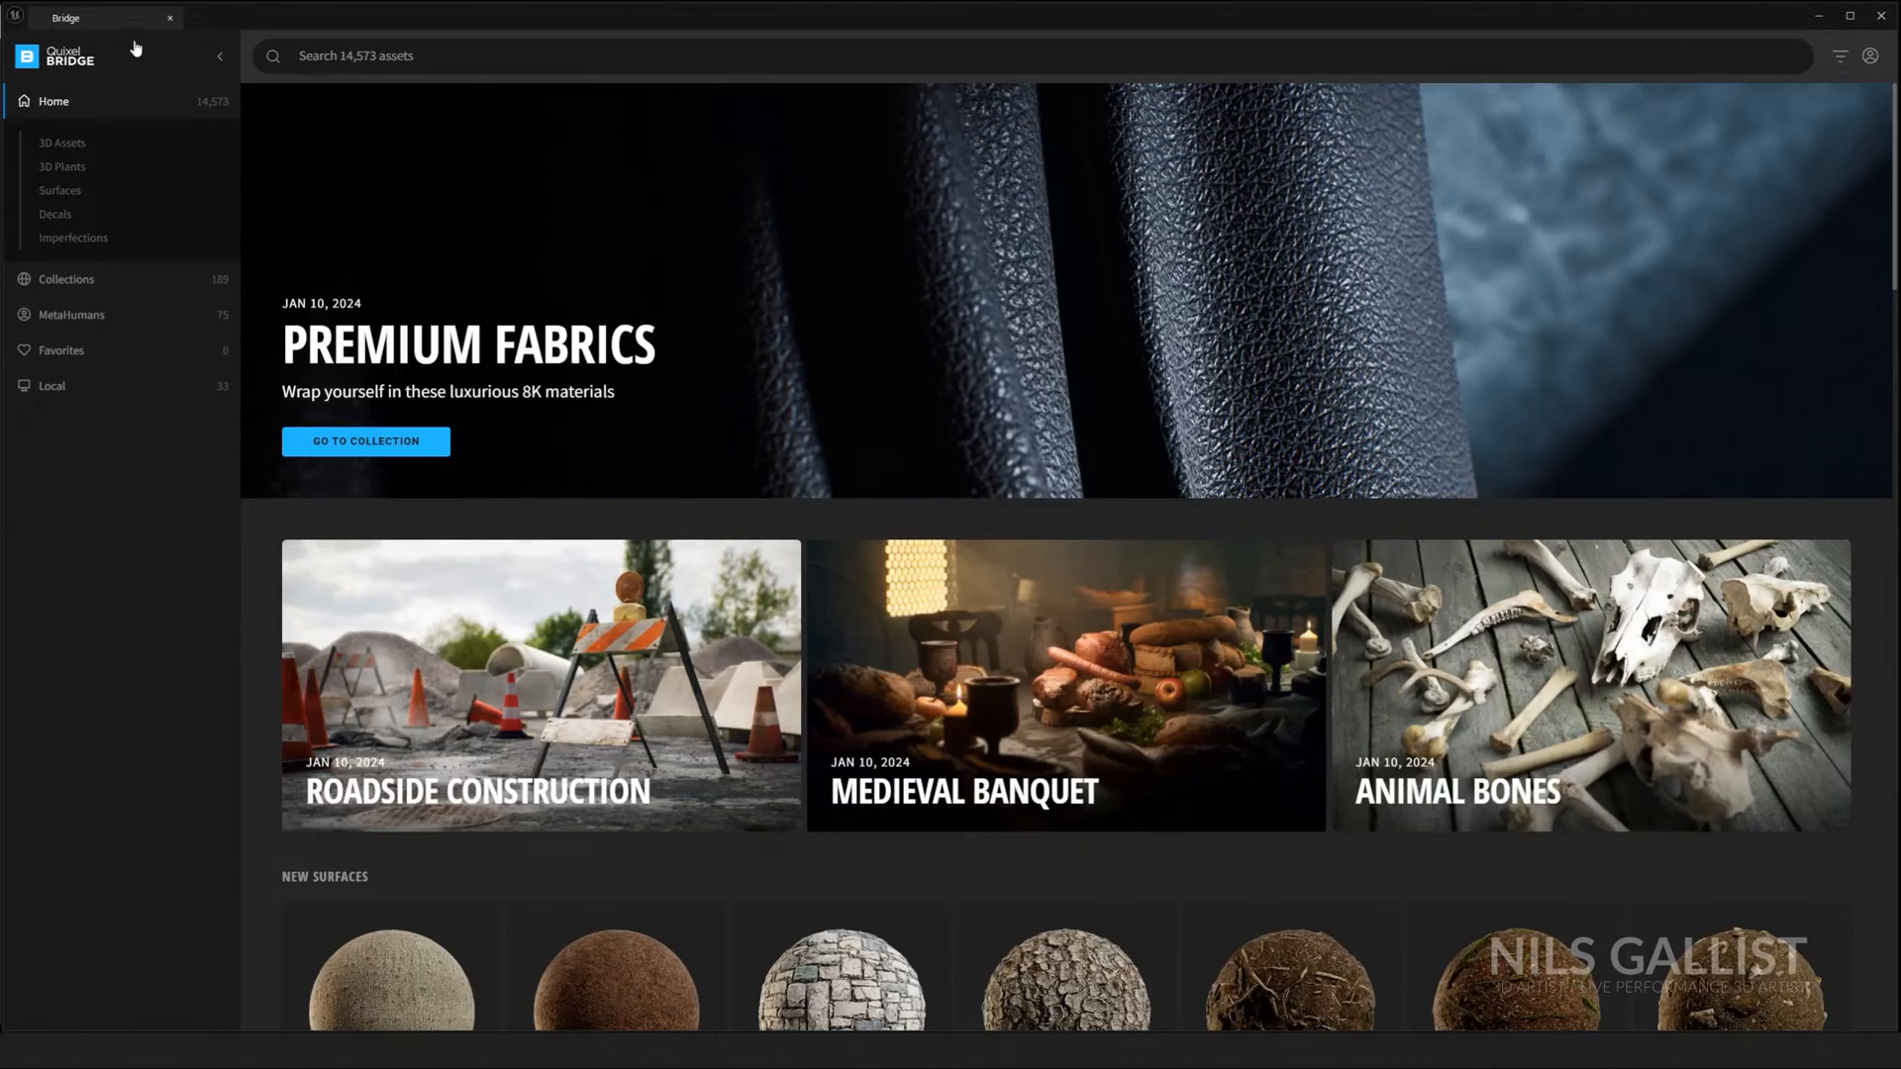
scroll(down, 3)
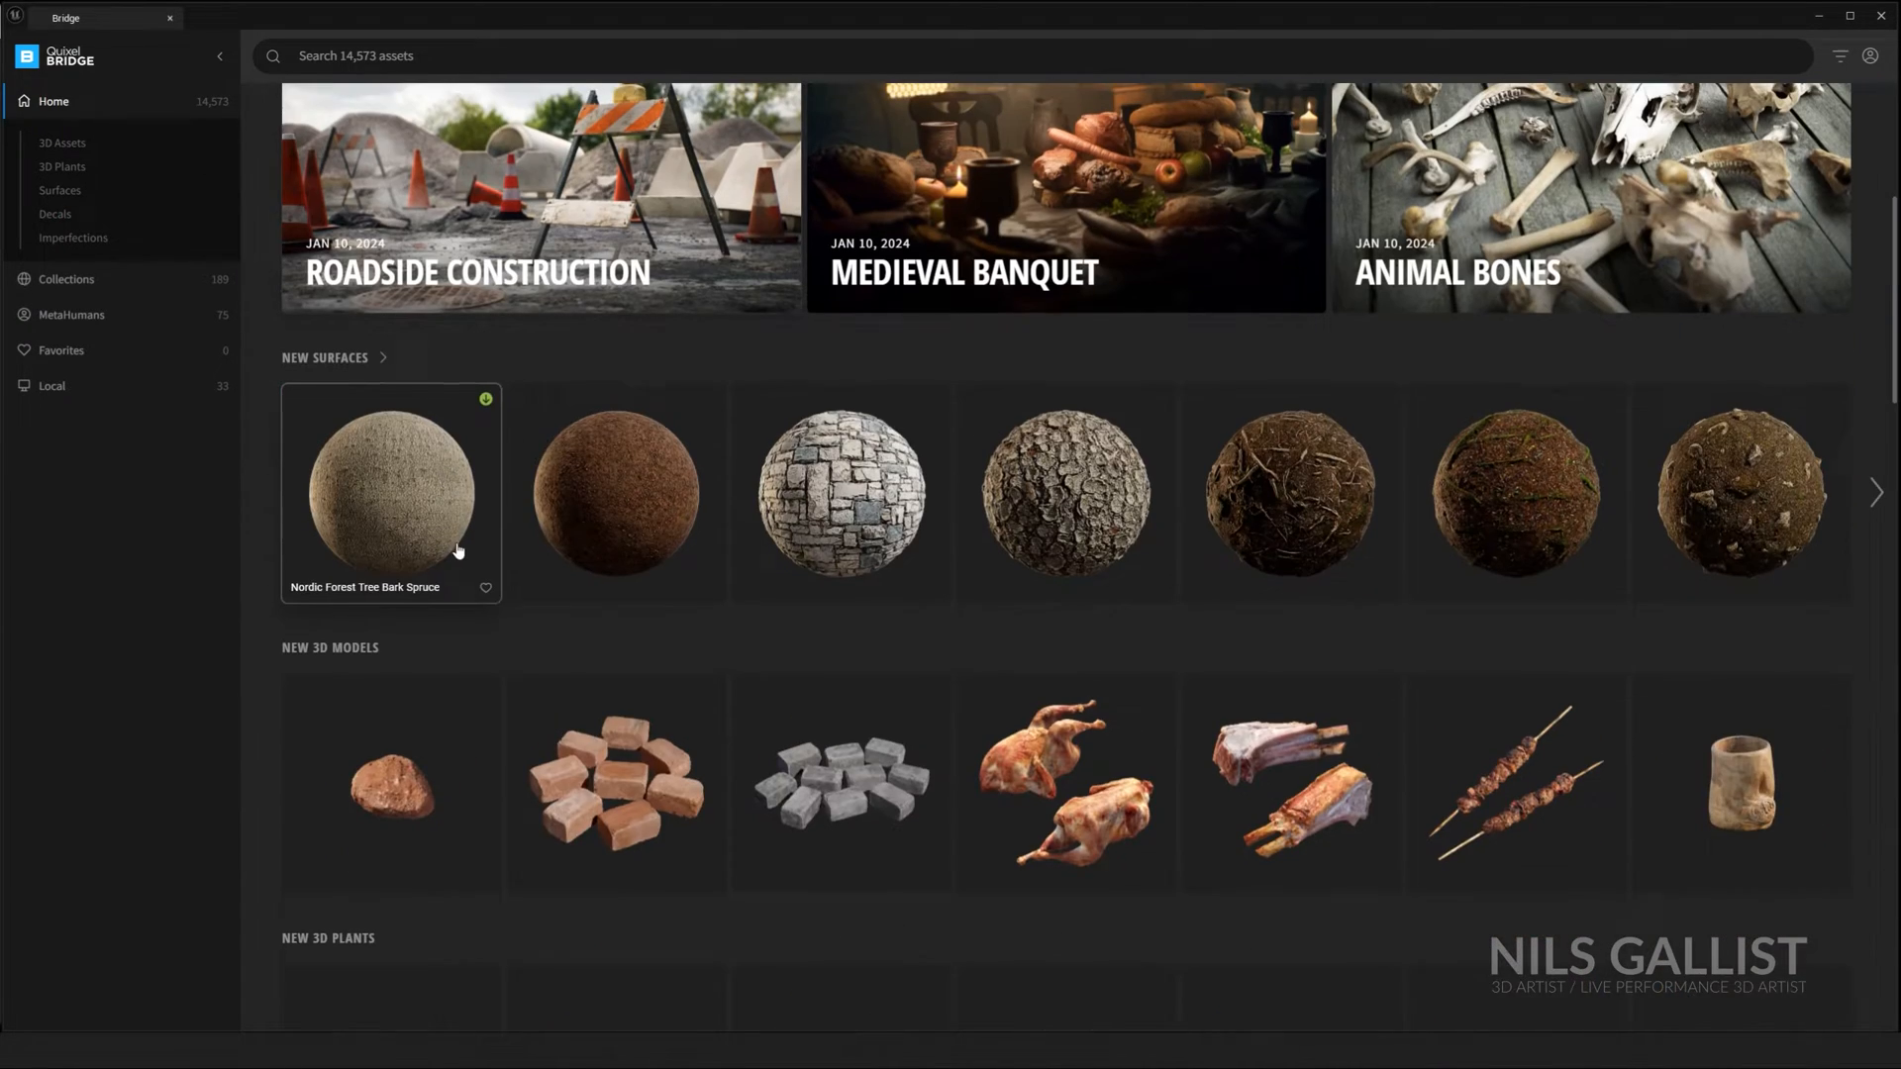
mouse_move(228, 142)
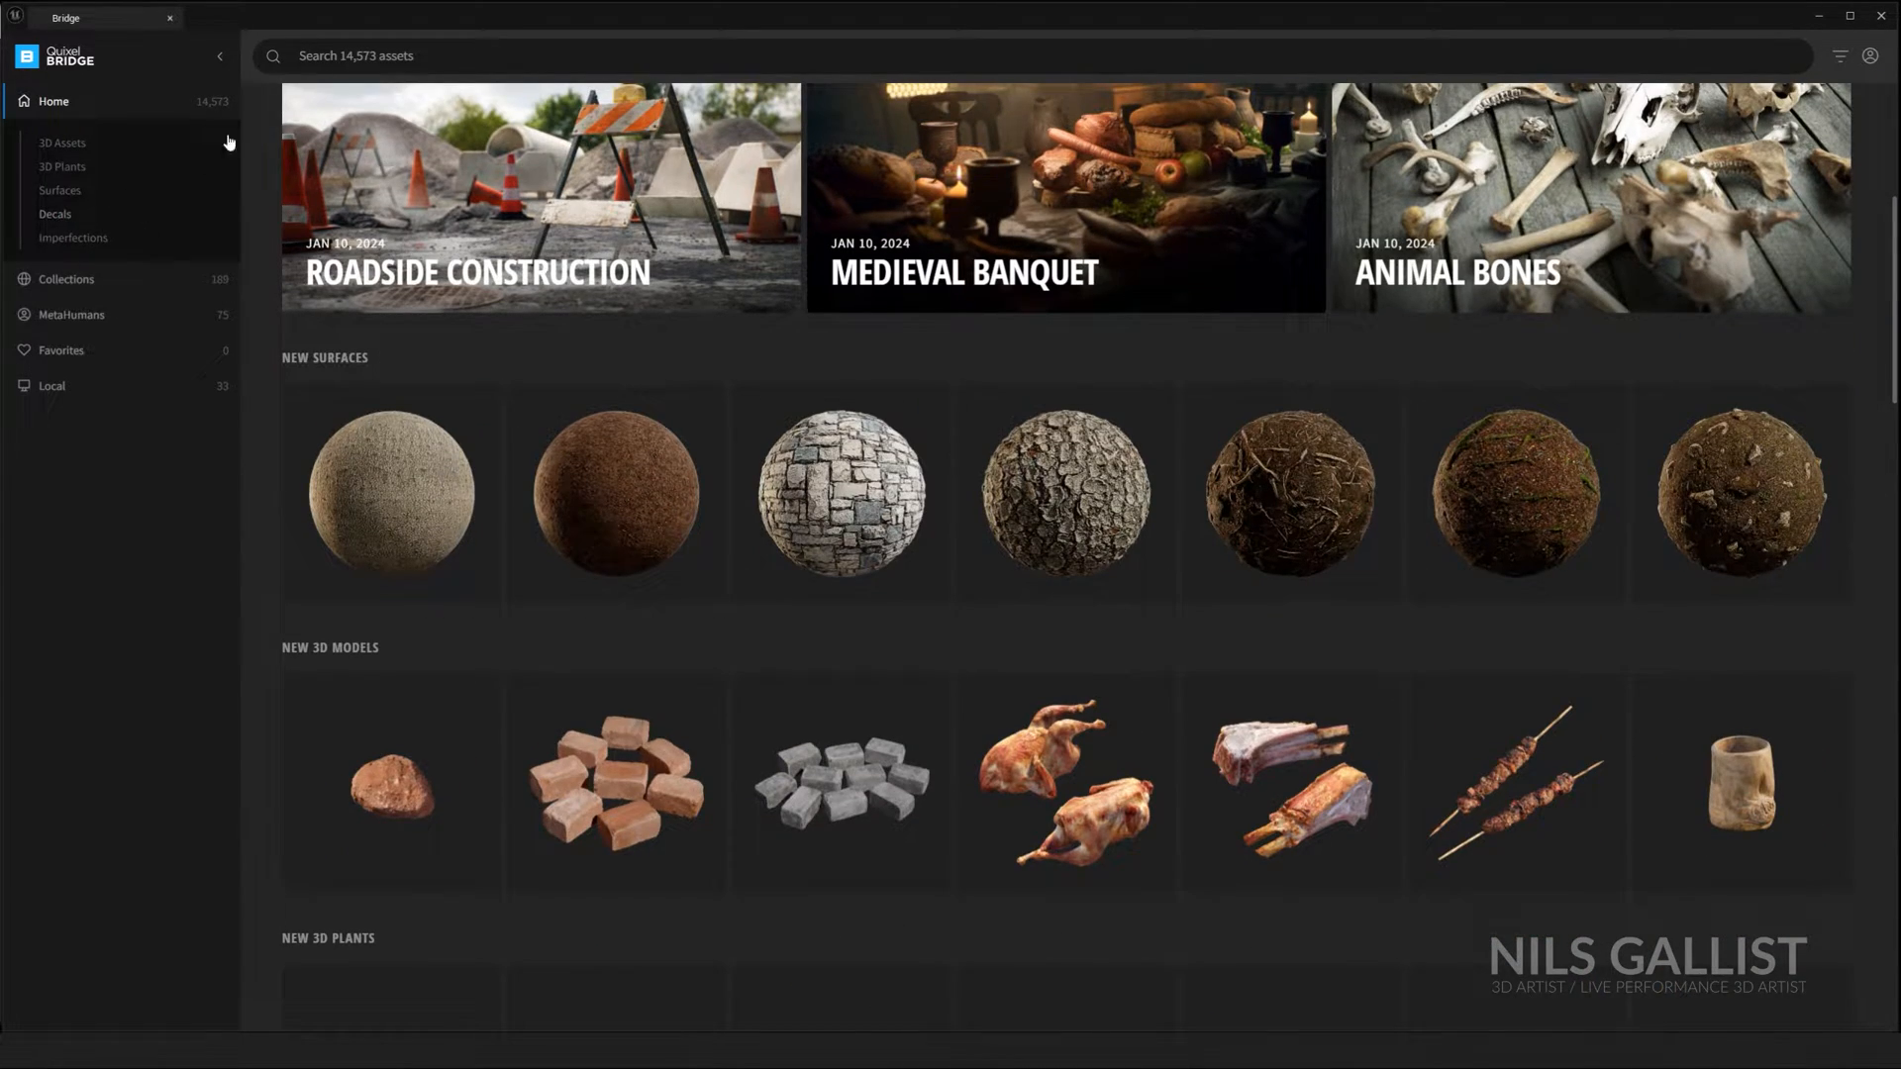
mouse_move(204, 140)
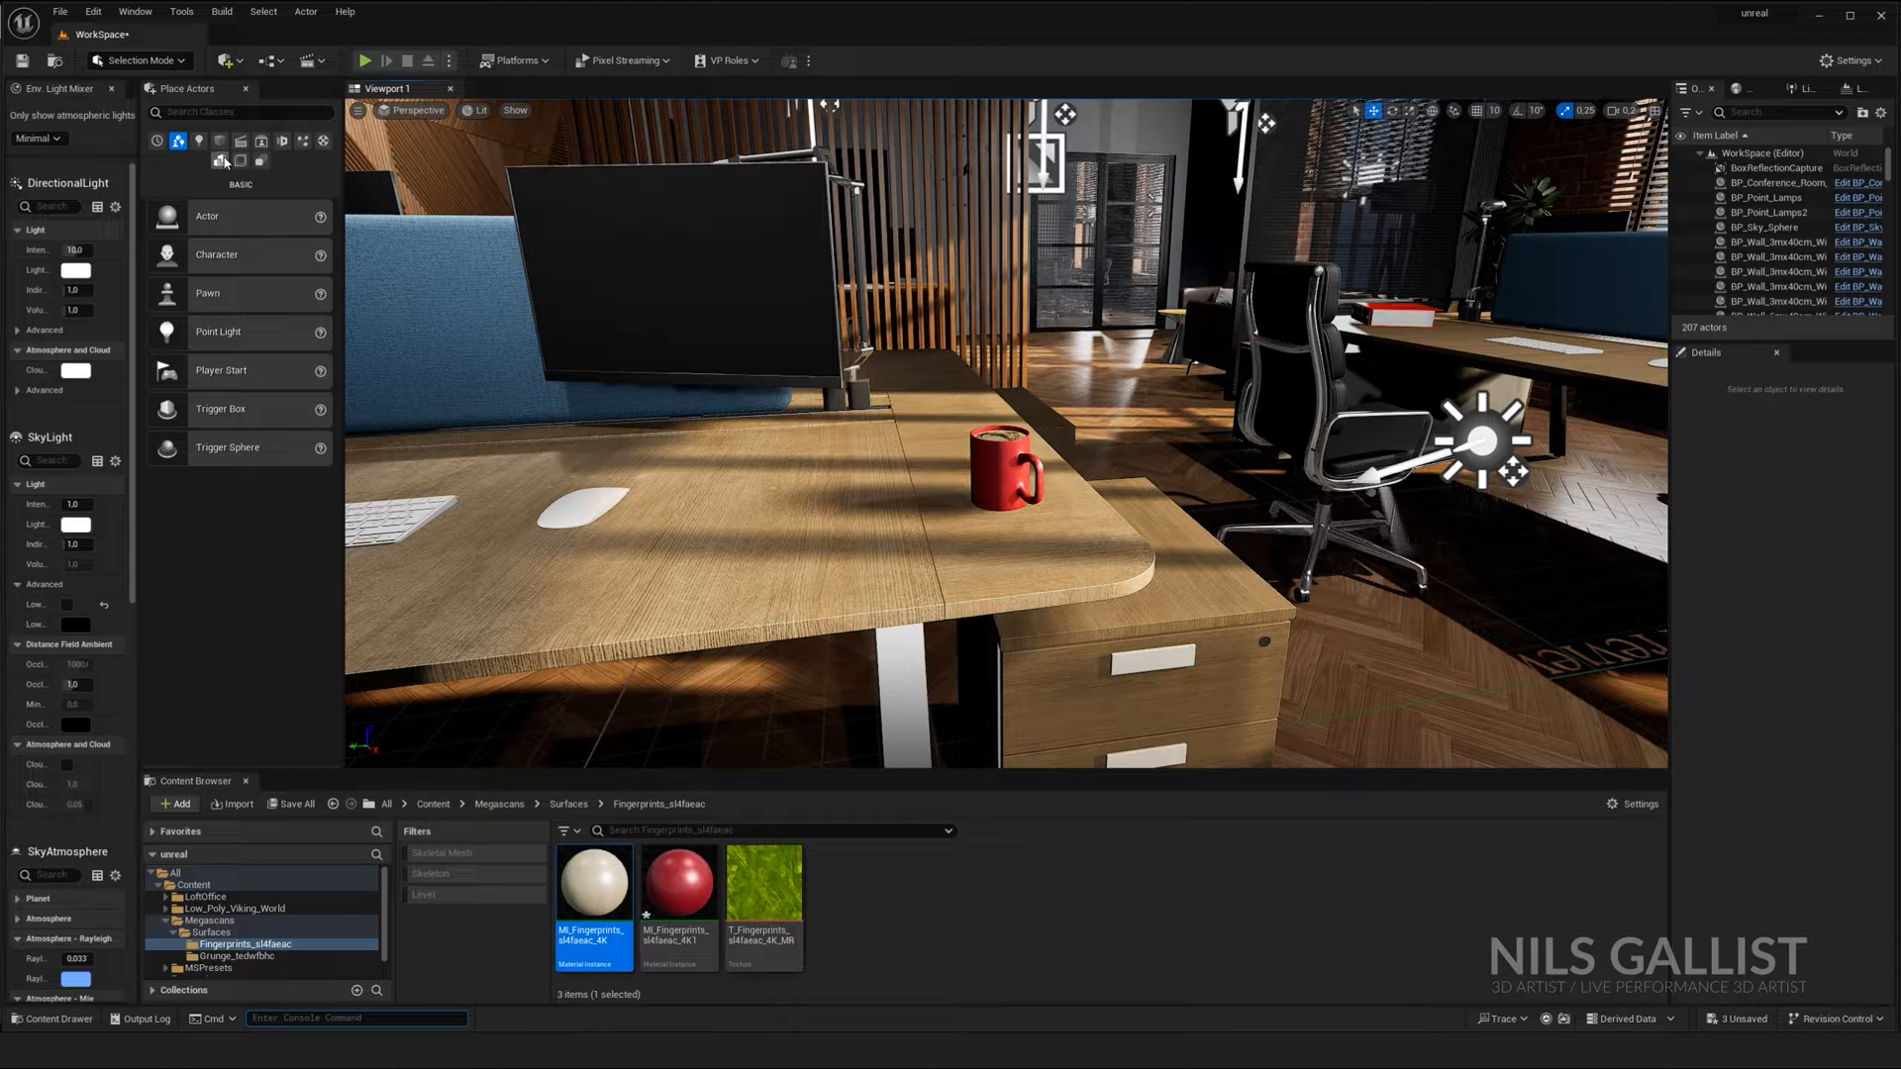
Step: Place a Cine Camera Actor from the Cinematic category beside the mug
click(238, 140)
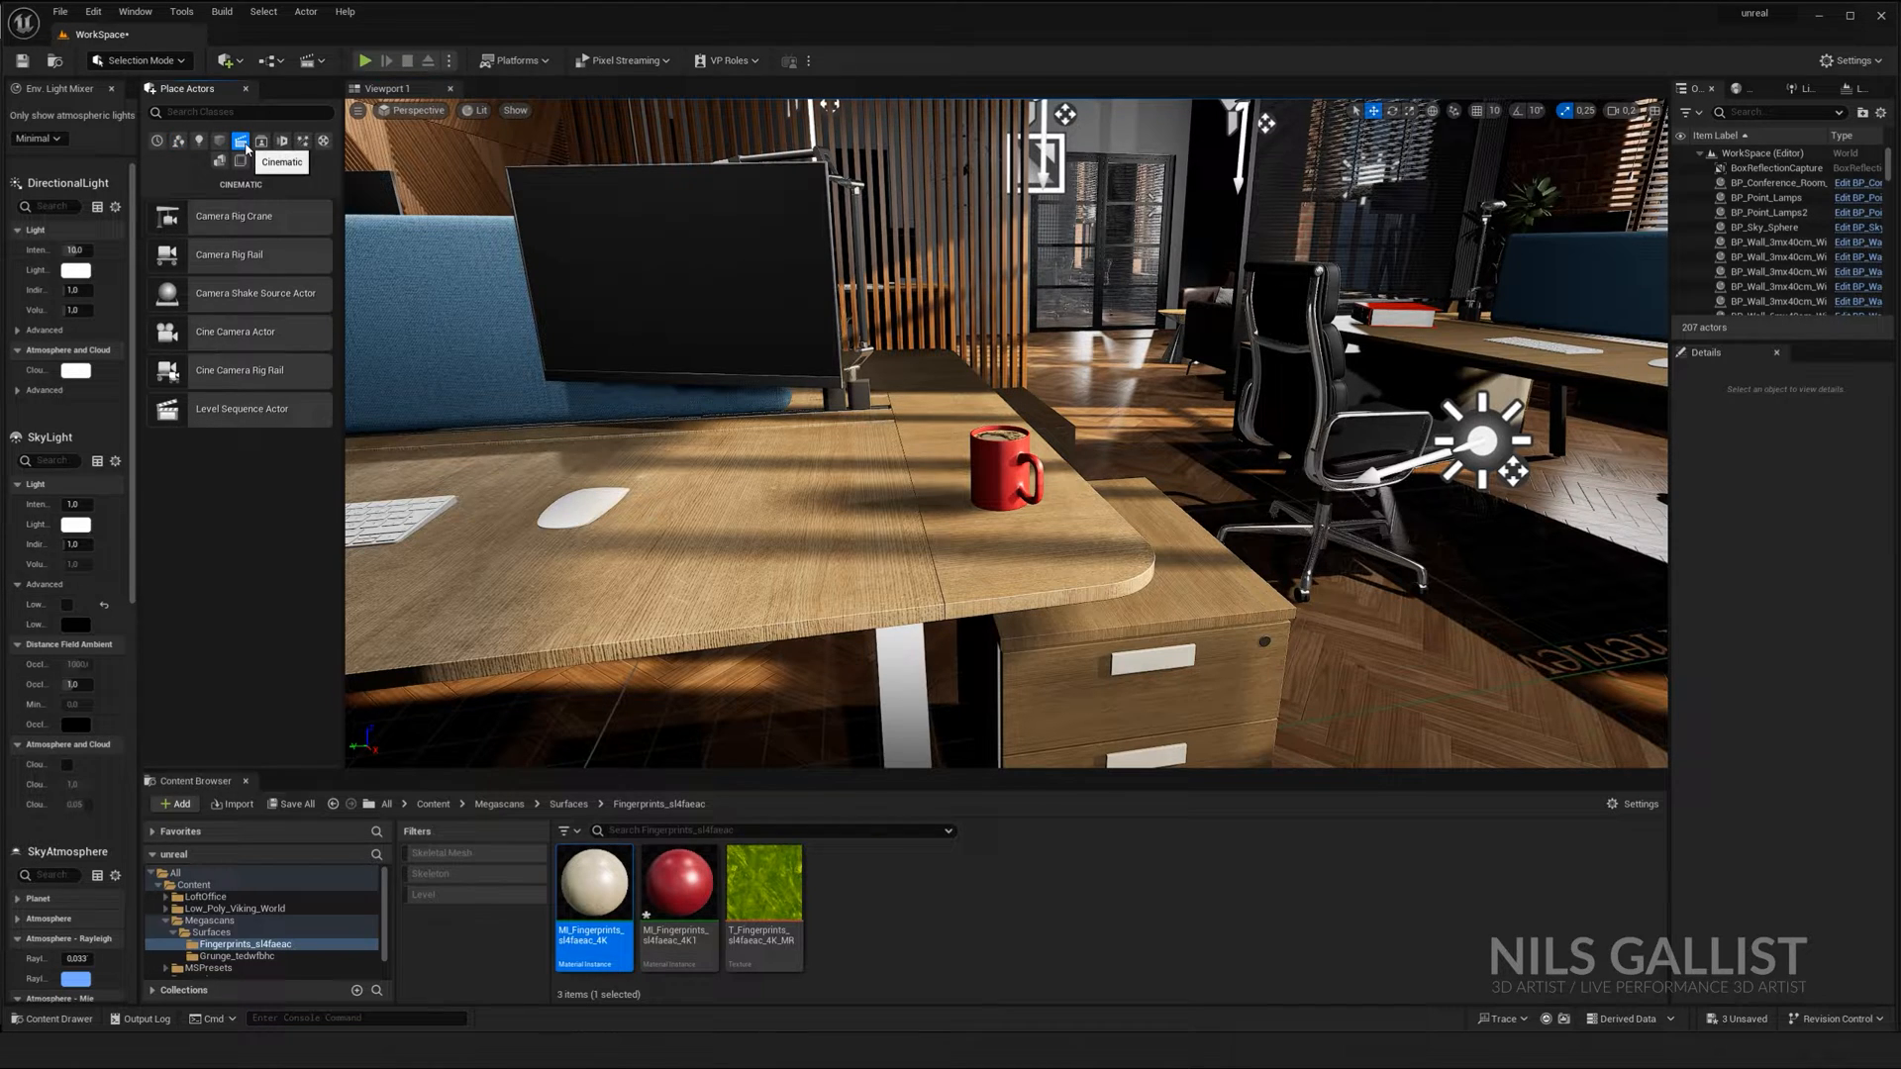
mouse_move(296, 422)
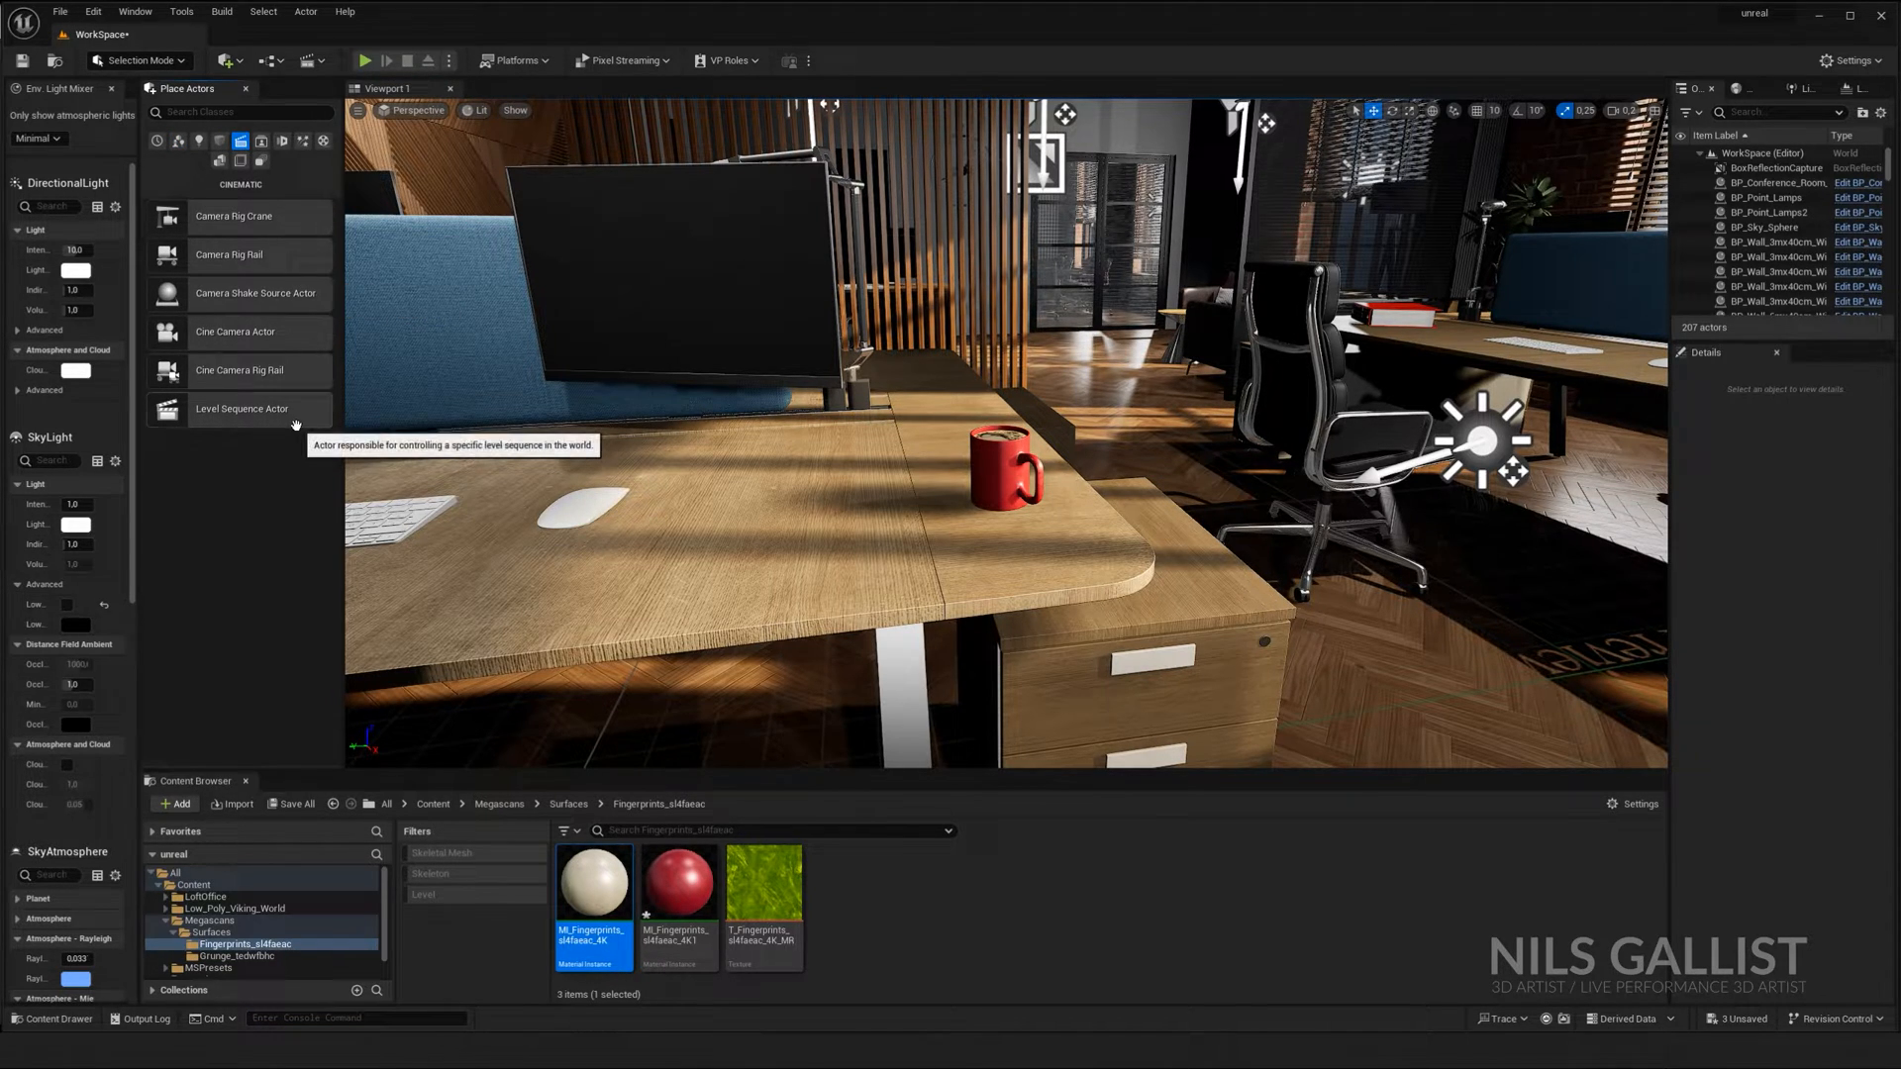
mouse_move(261, 335)
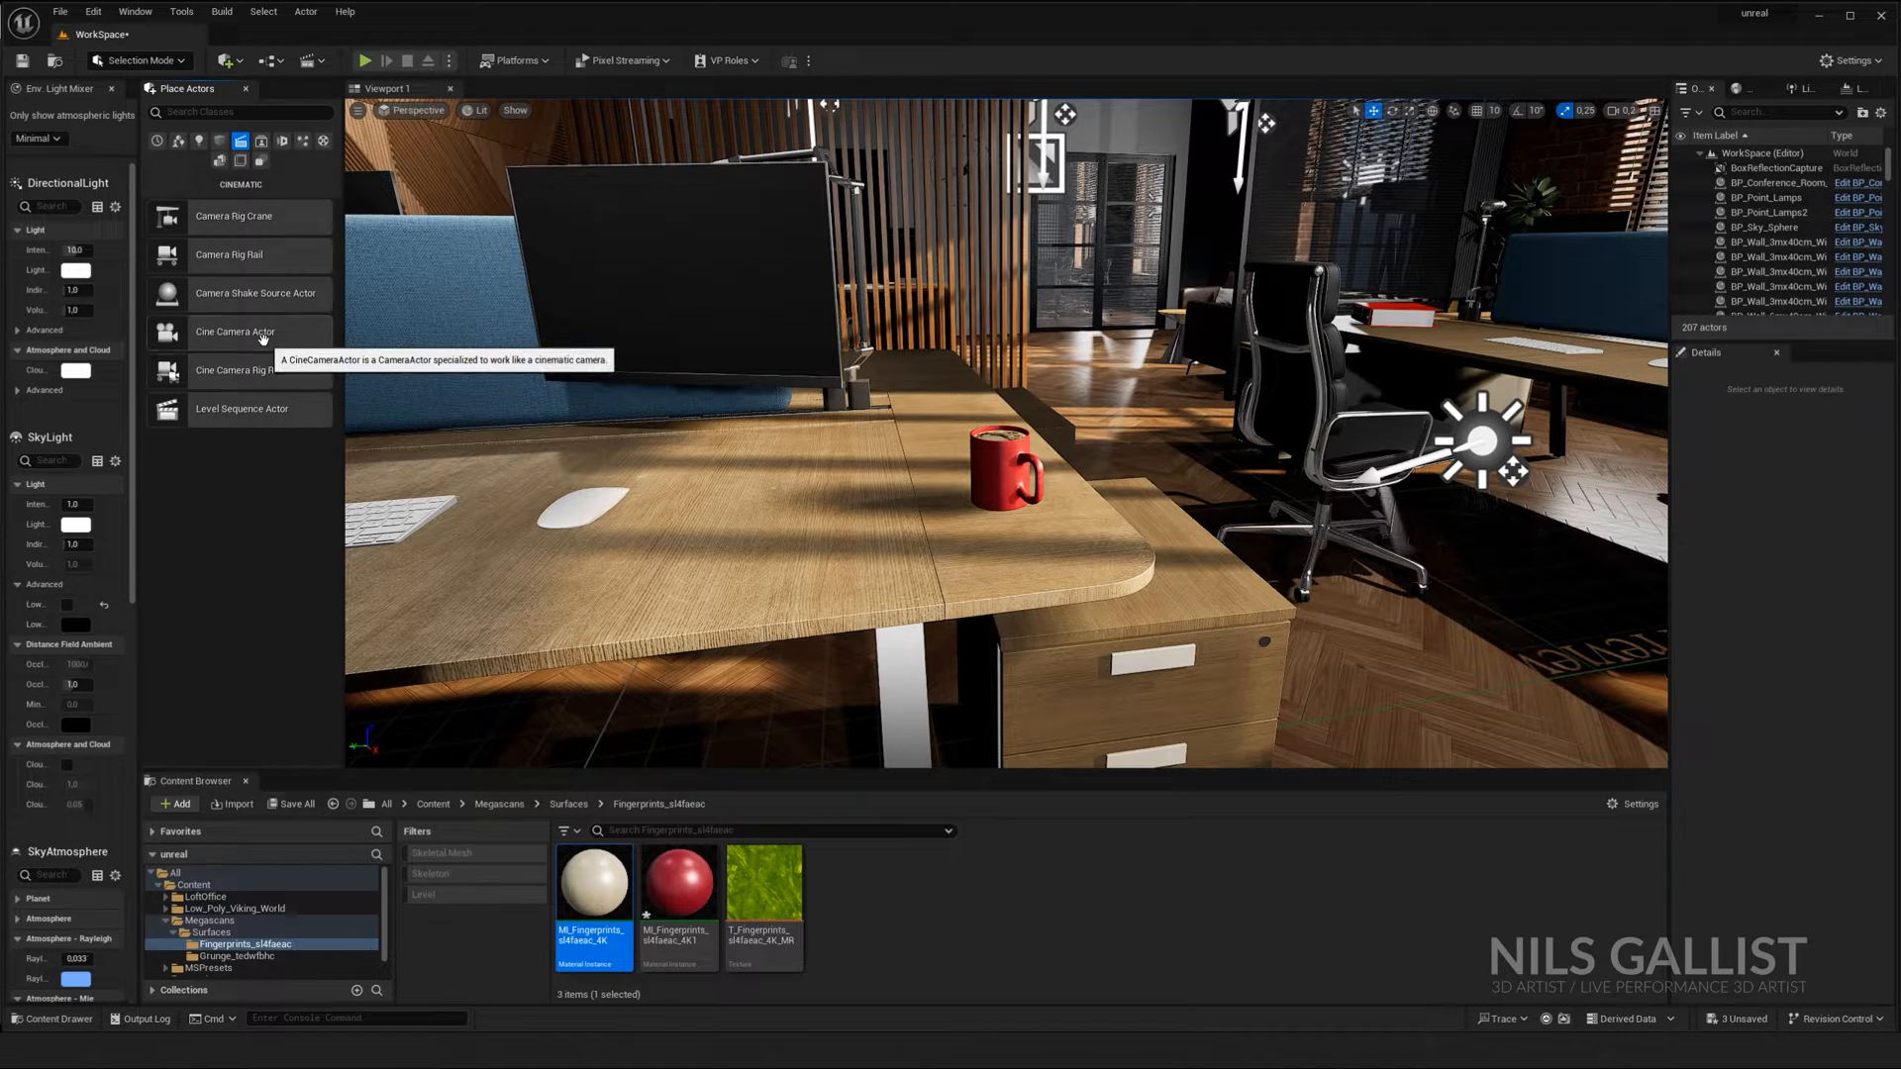
mouse_move(291, 331)
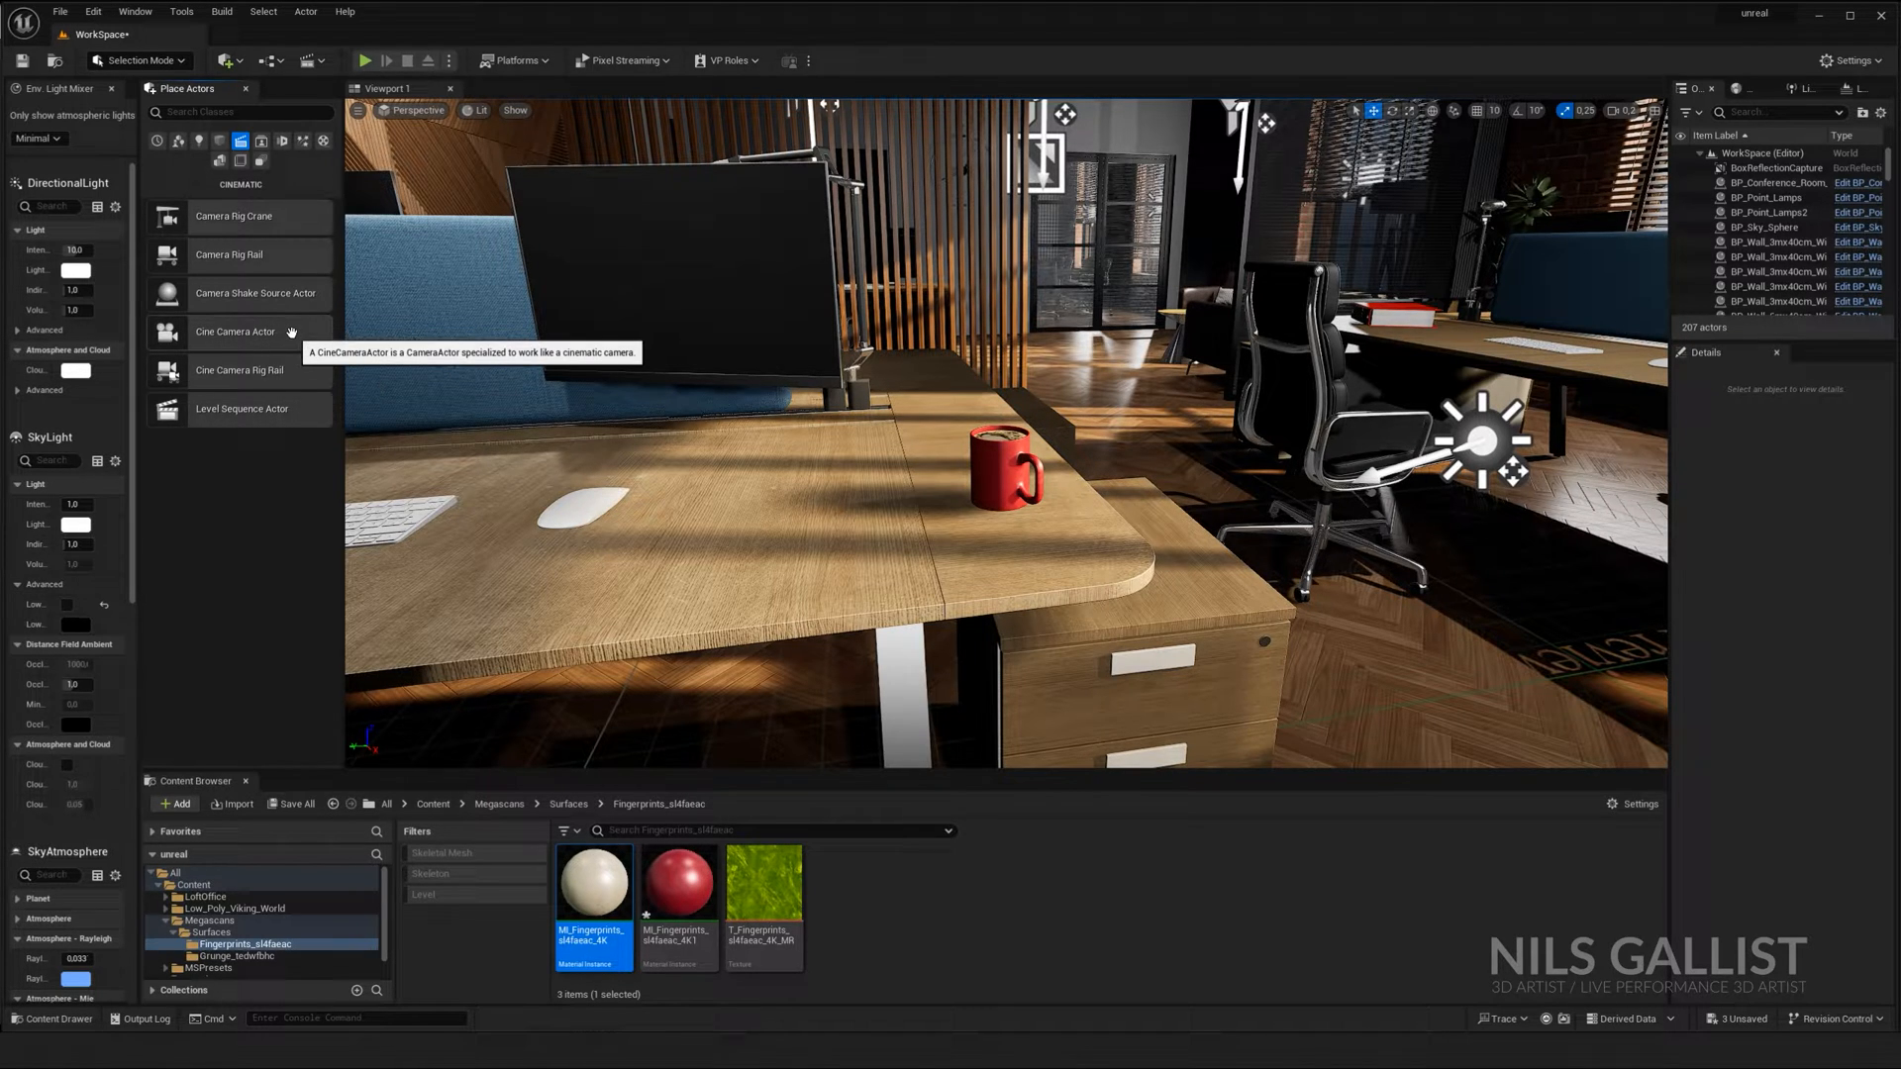
click(236, 331)
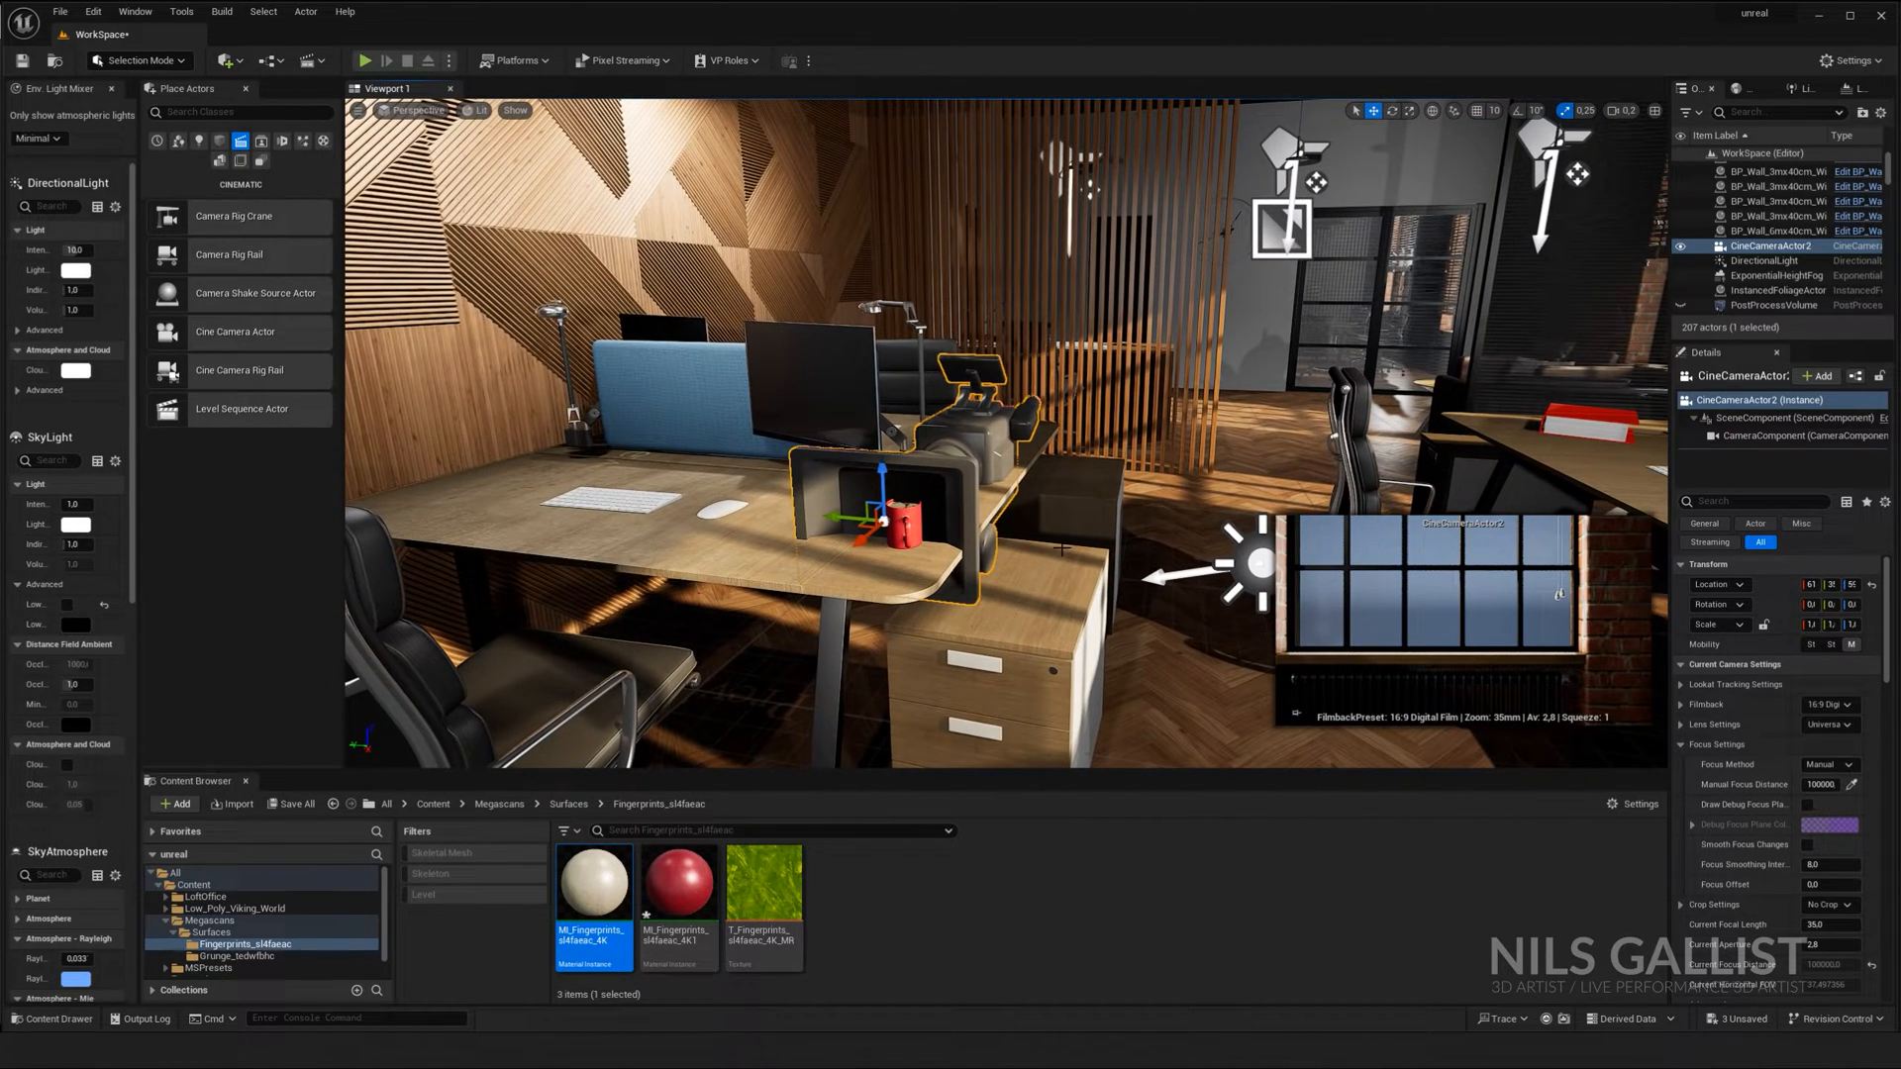
Step: Pilot CineCameraActor2 and frame a shallow-focus 50 mm close-up of the red mug
click(416, 109)
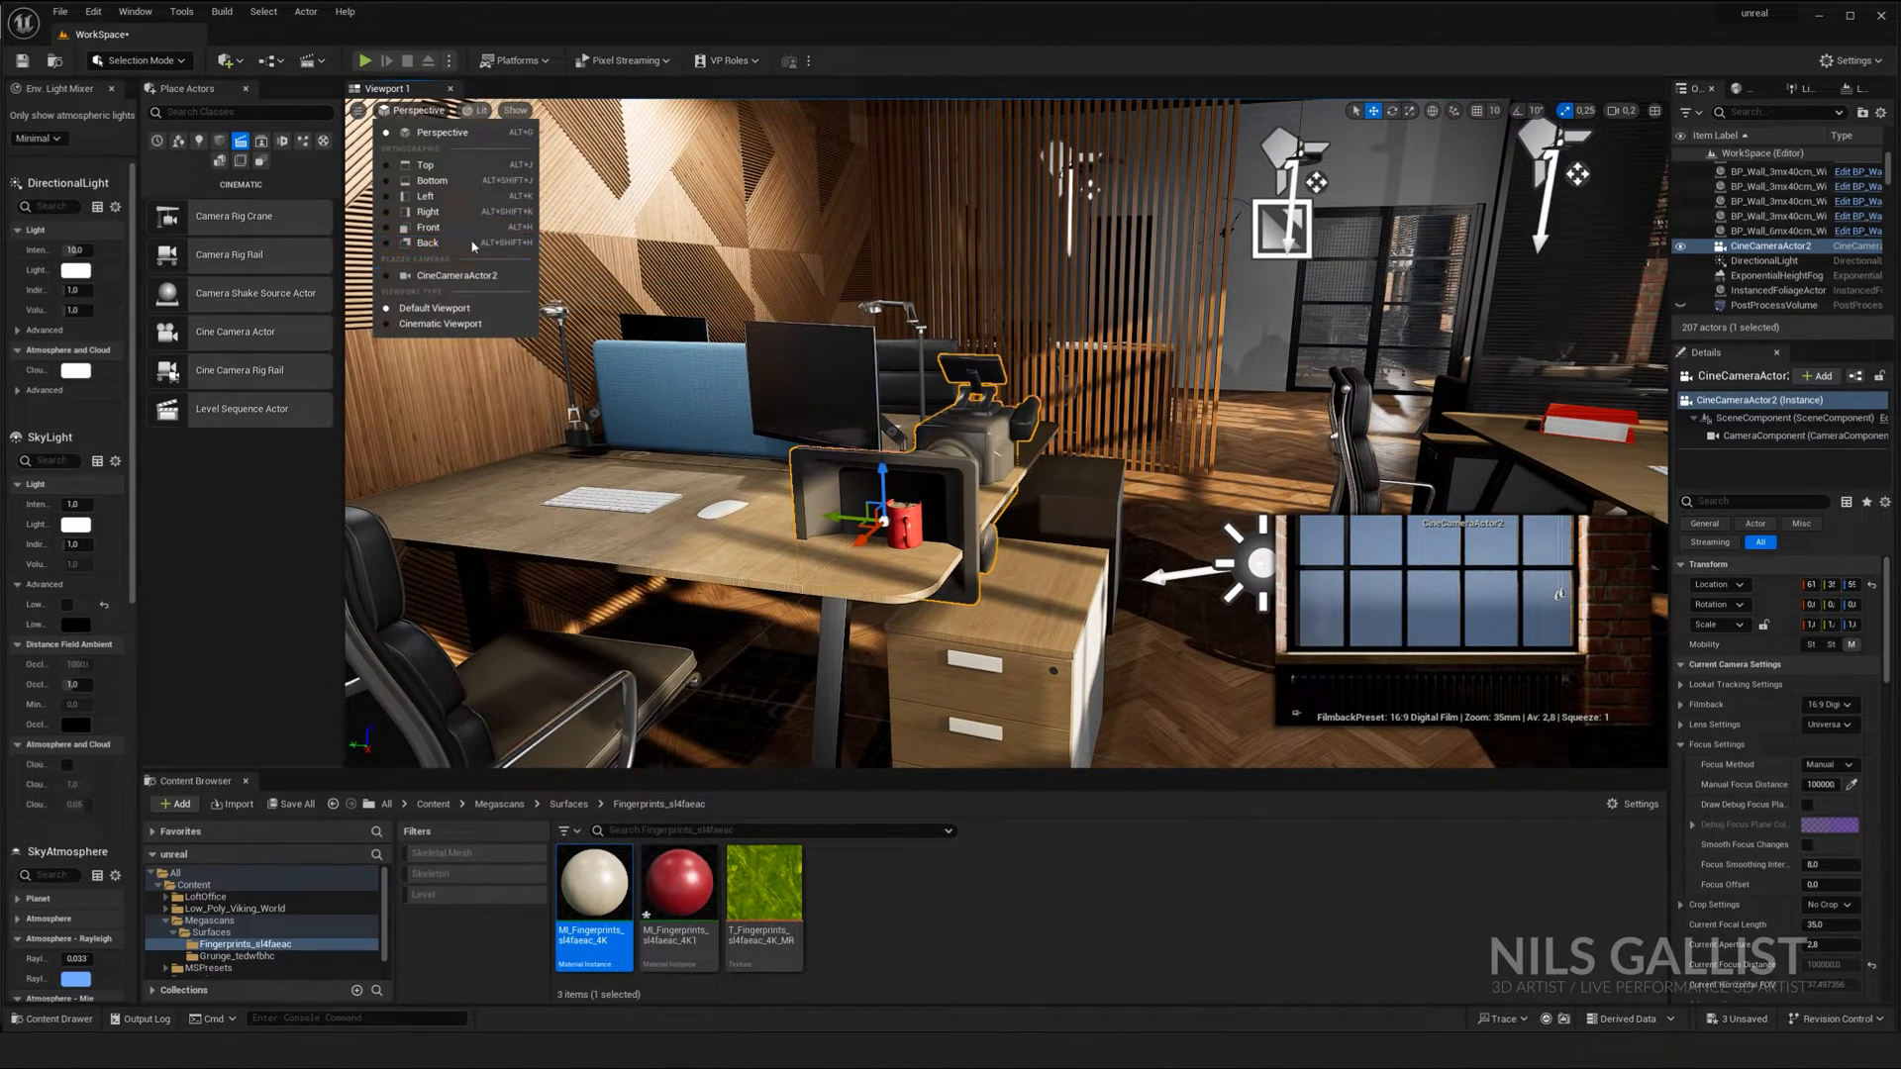
click(457, 276)
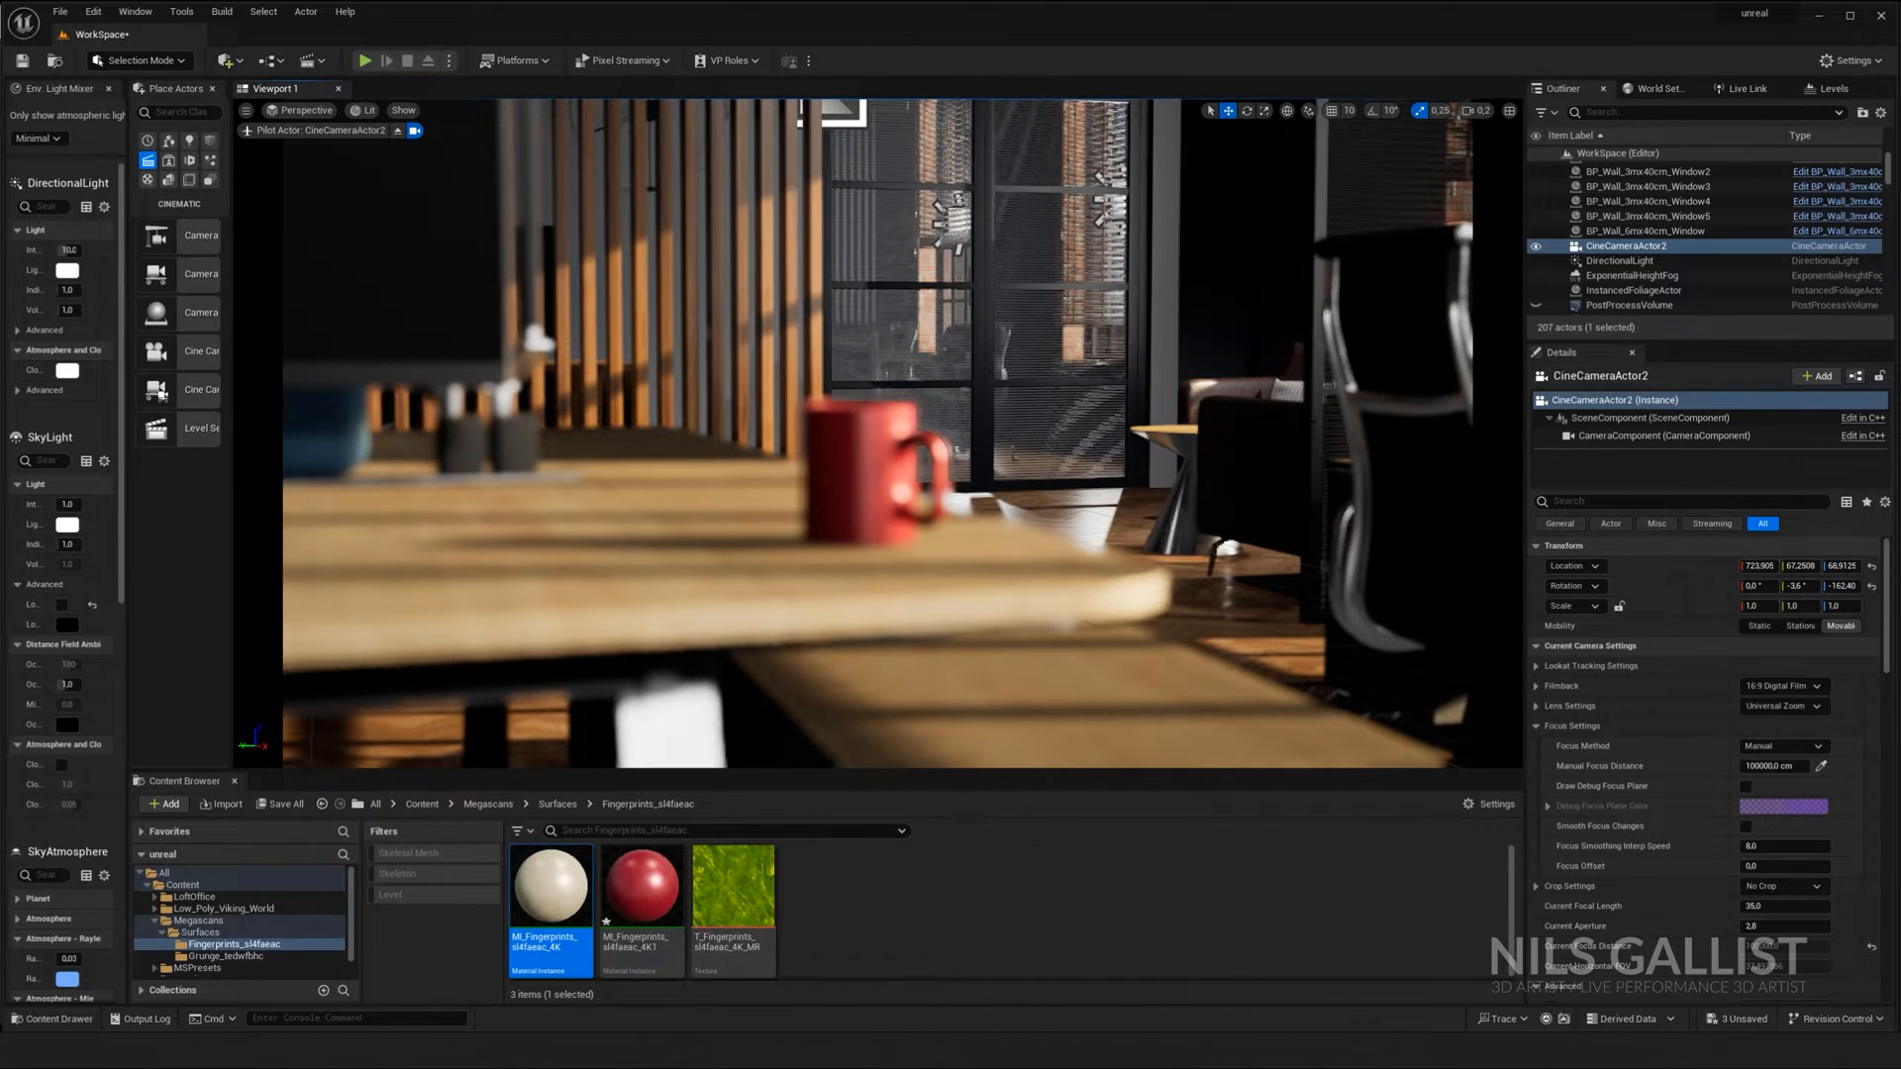
click(1782, 686)
text(50)
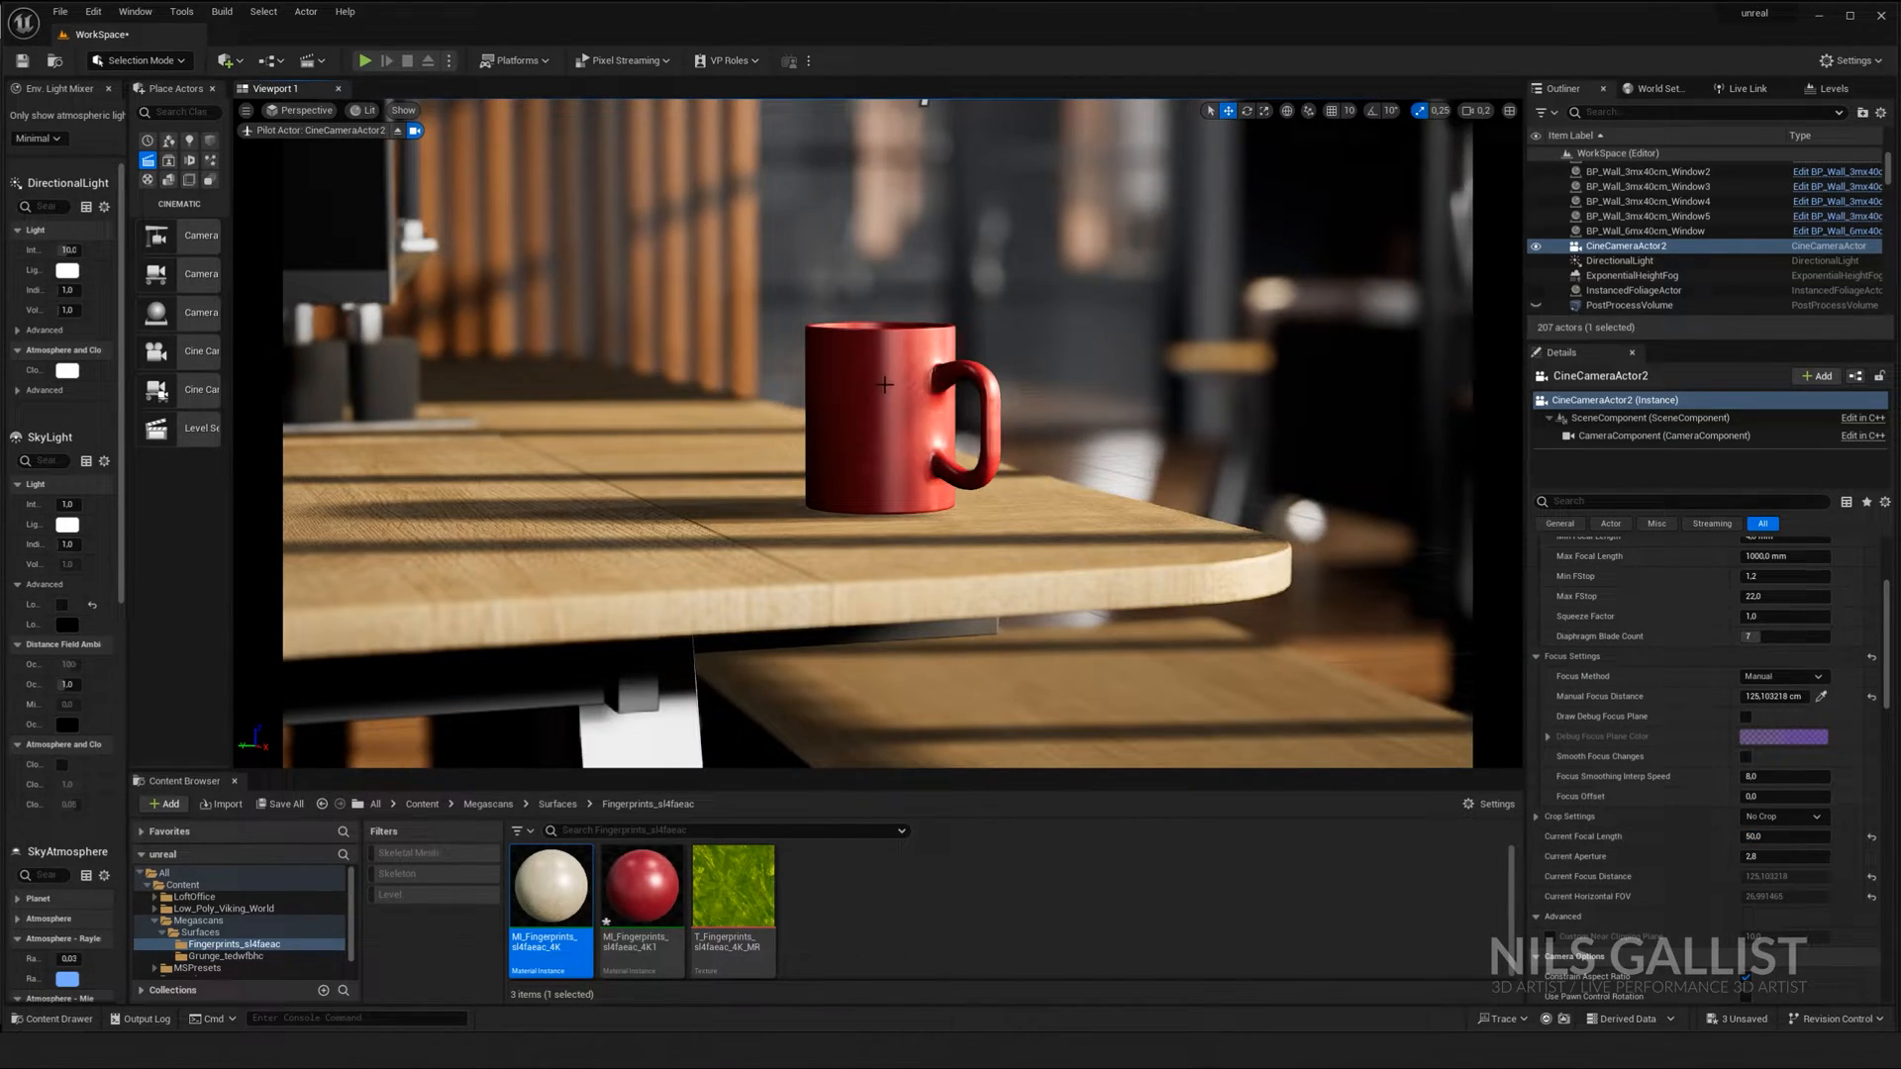
Step: Toggle the debug focus plane and set Manual Focus Distance to about 131 cm
click(1745, 717)
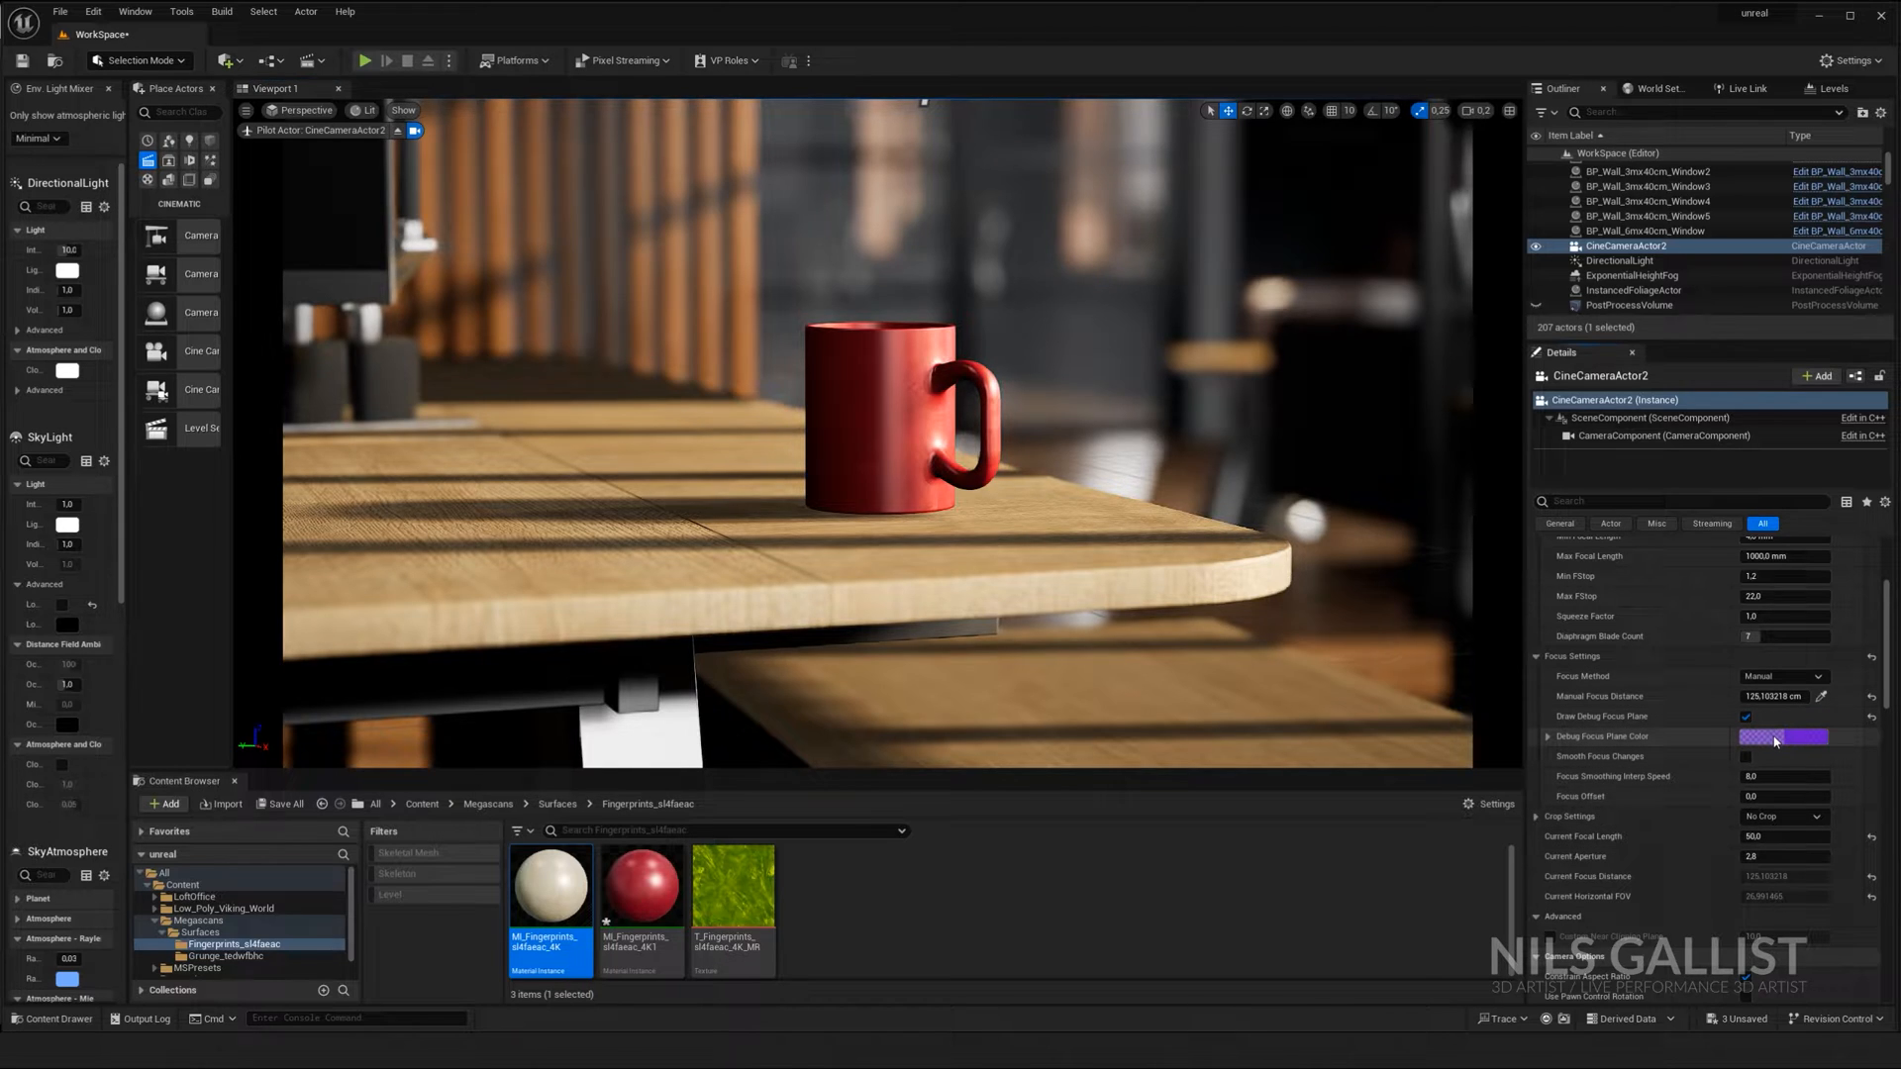
click(1782, 737)
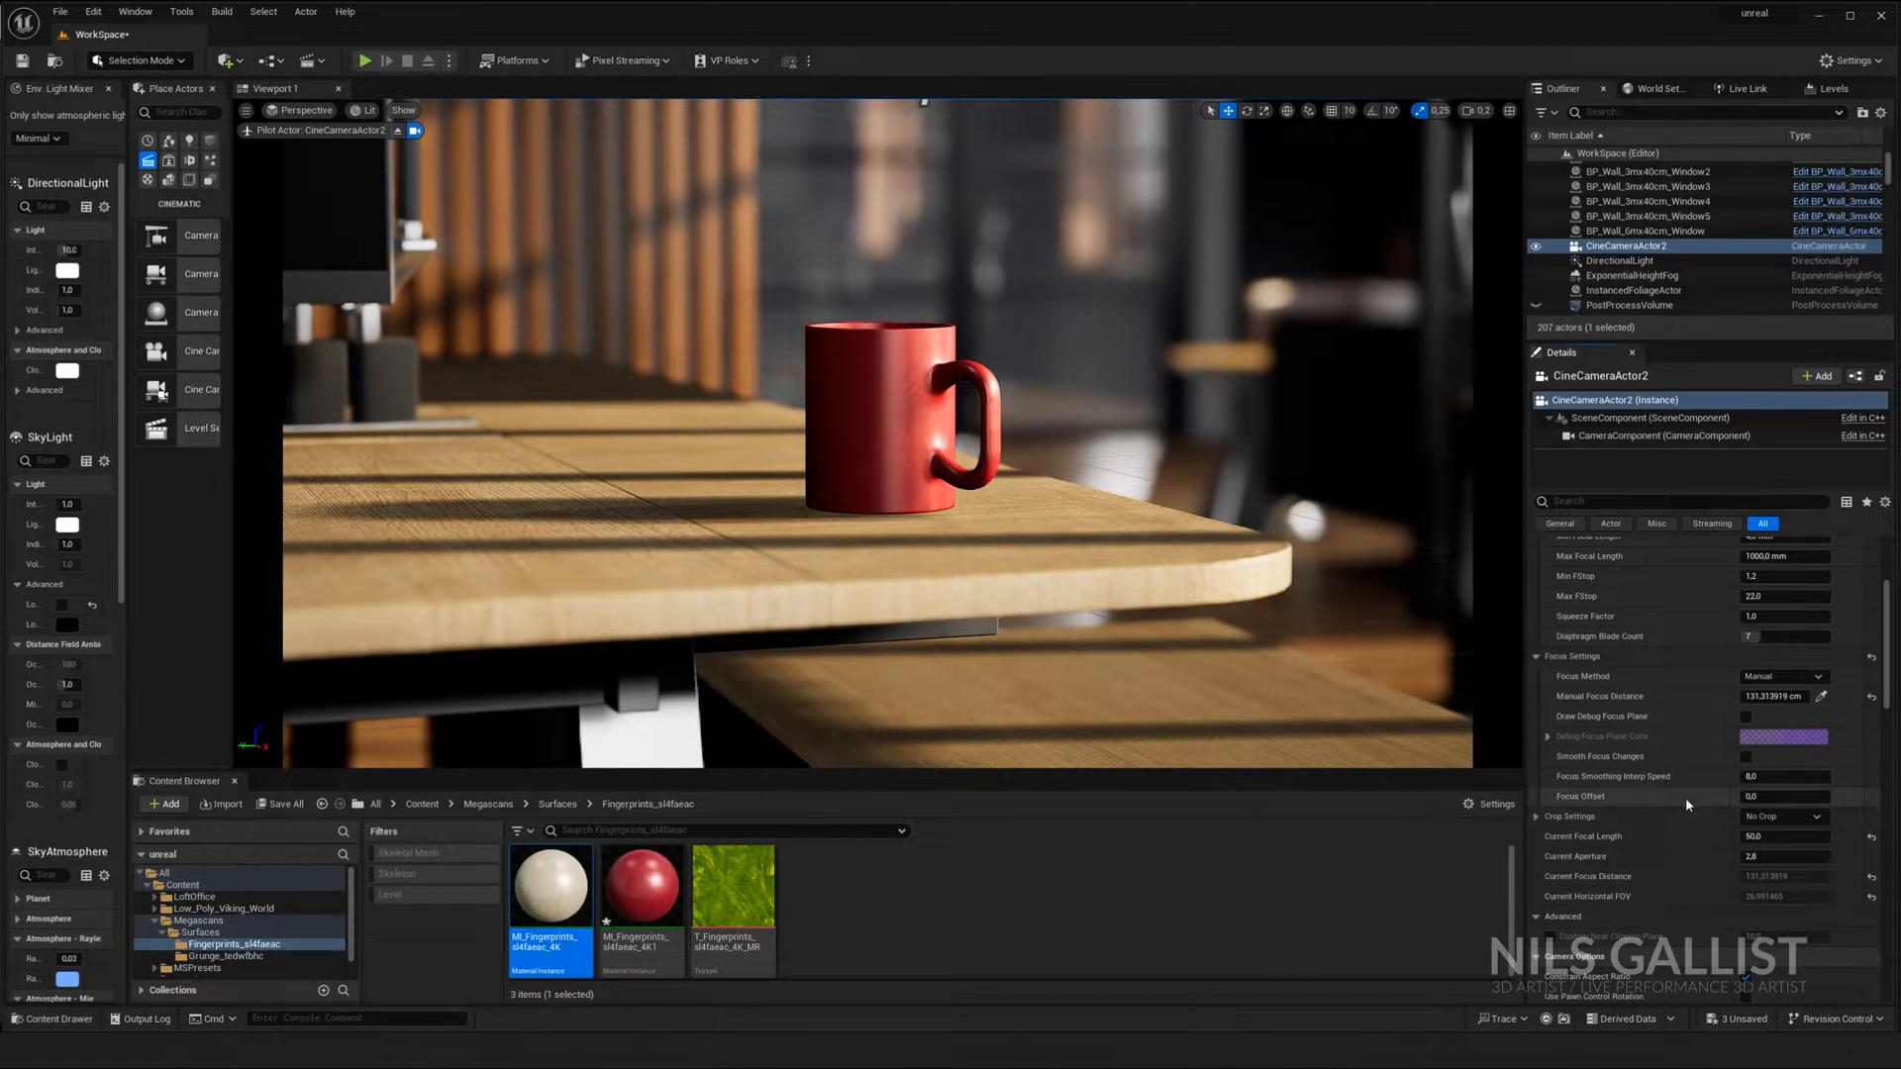
scroll(down, 3)
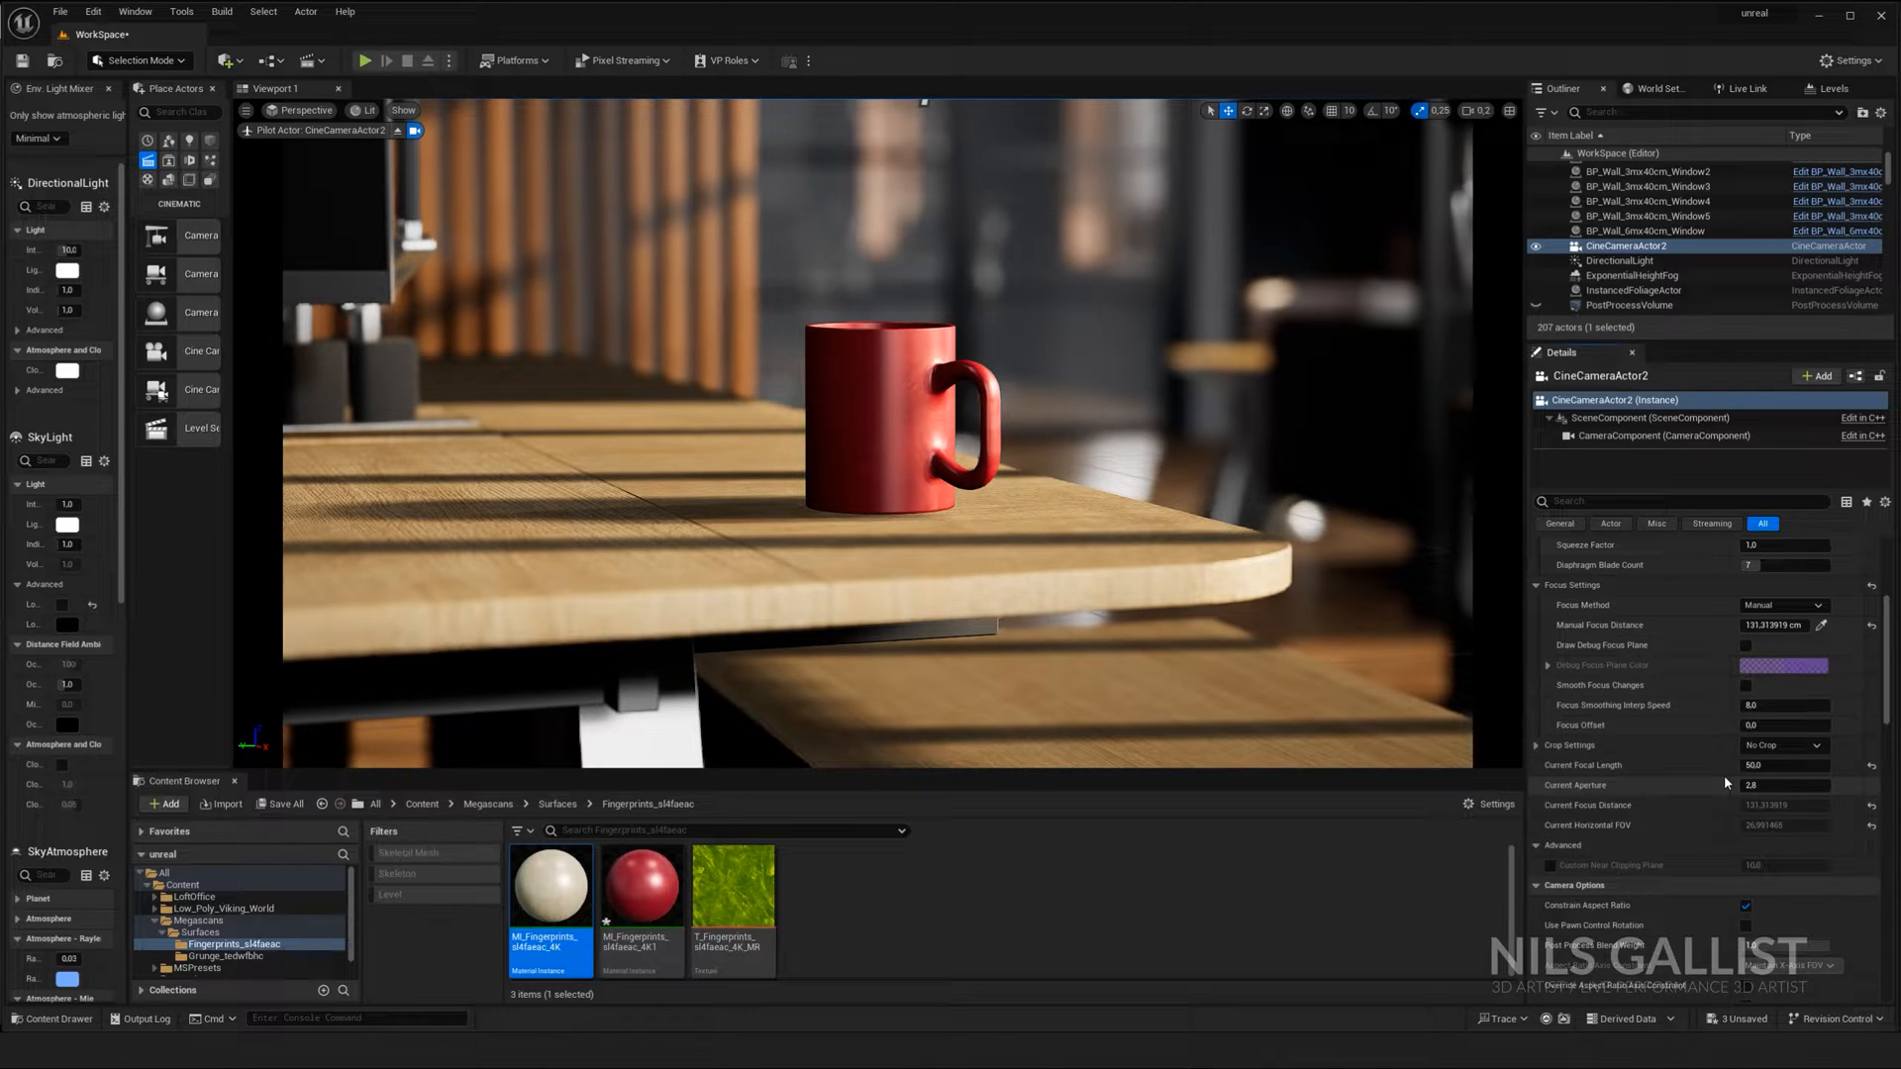
mouse_move(1683, 793)
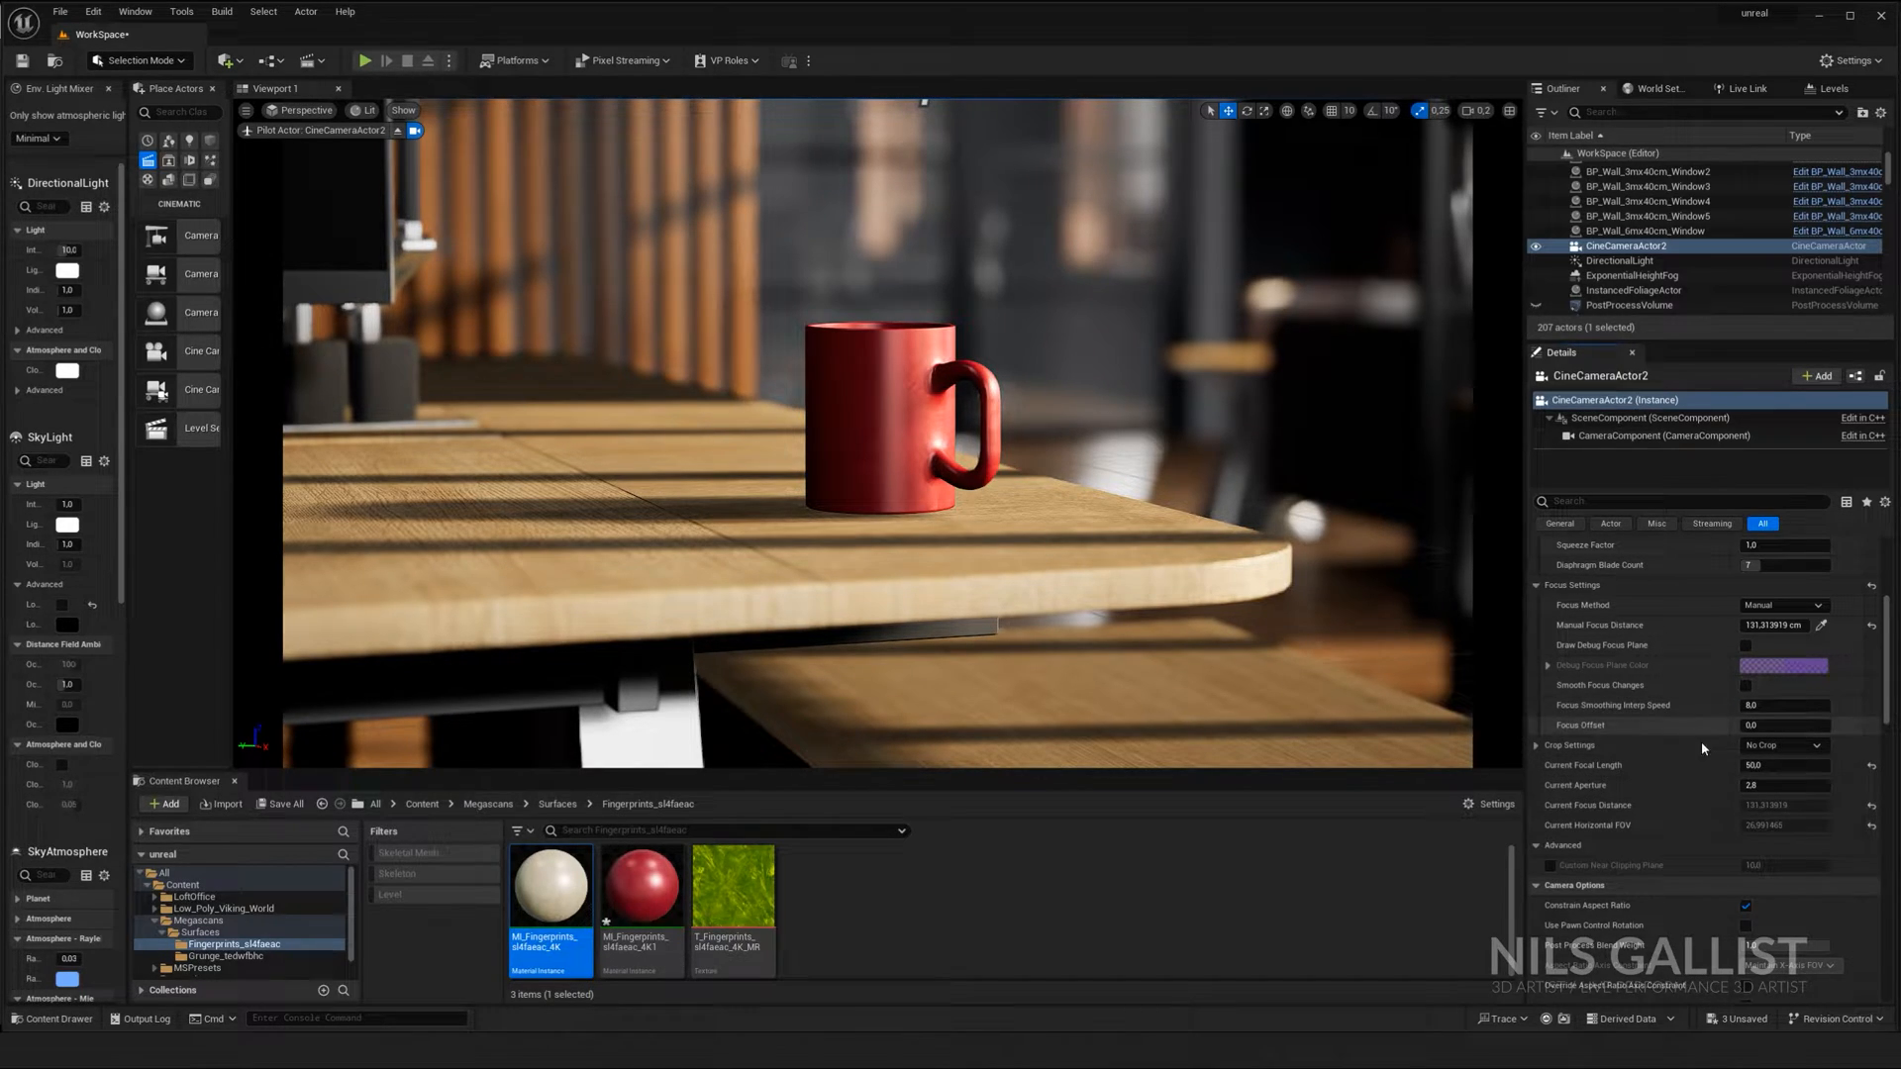
mouse_move(1689, 760)
text(1.2)
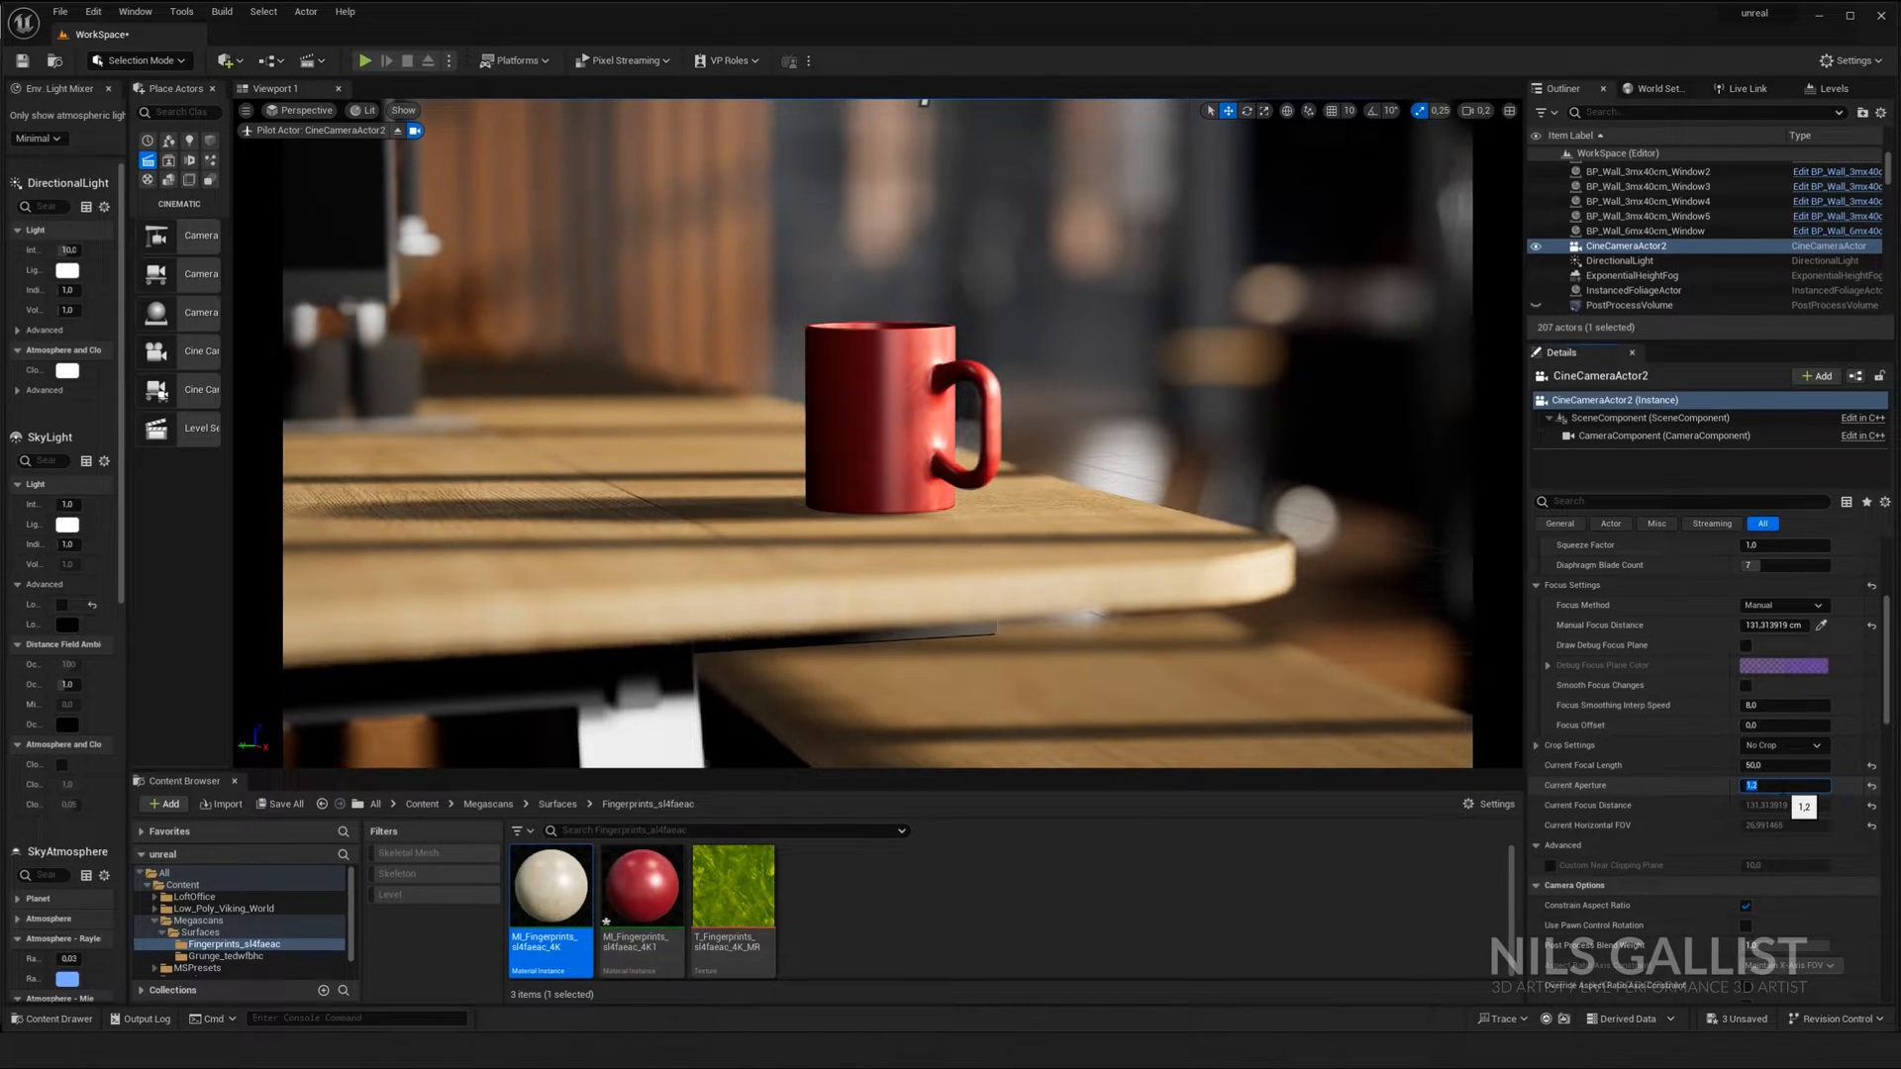
Step: Enter 5.0 and 22.0 for the cine camera's aperture and focal length, bringing more desk into focus
text(5.0)
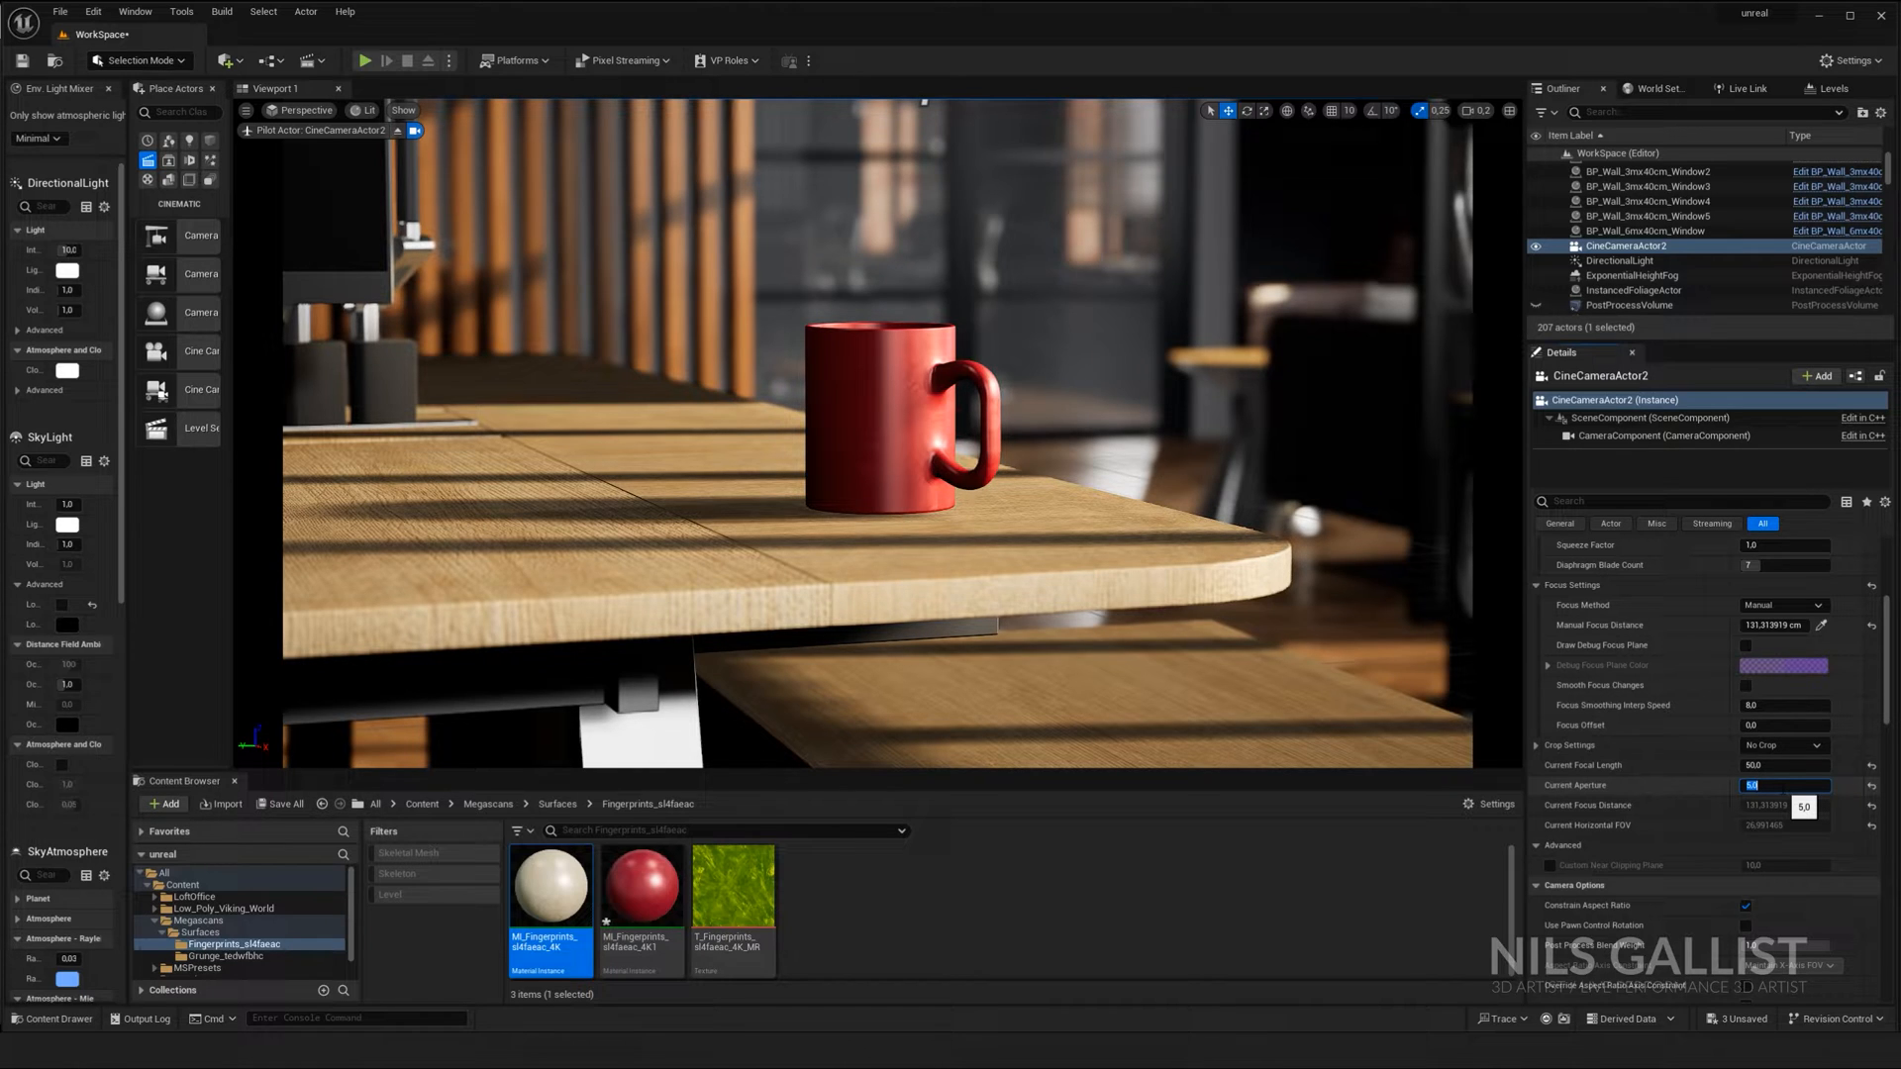
text(22.0)
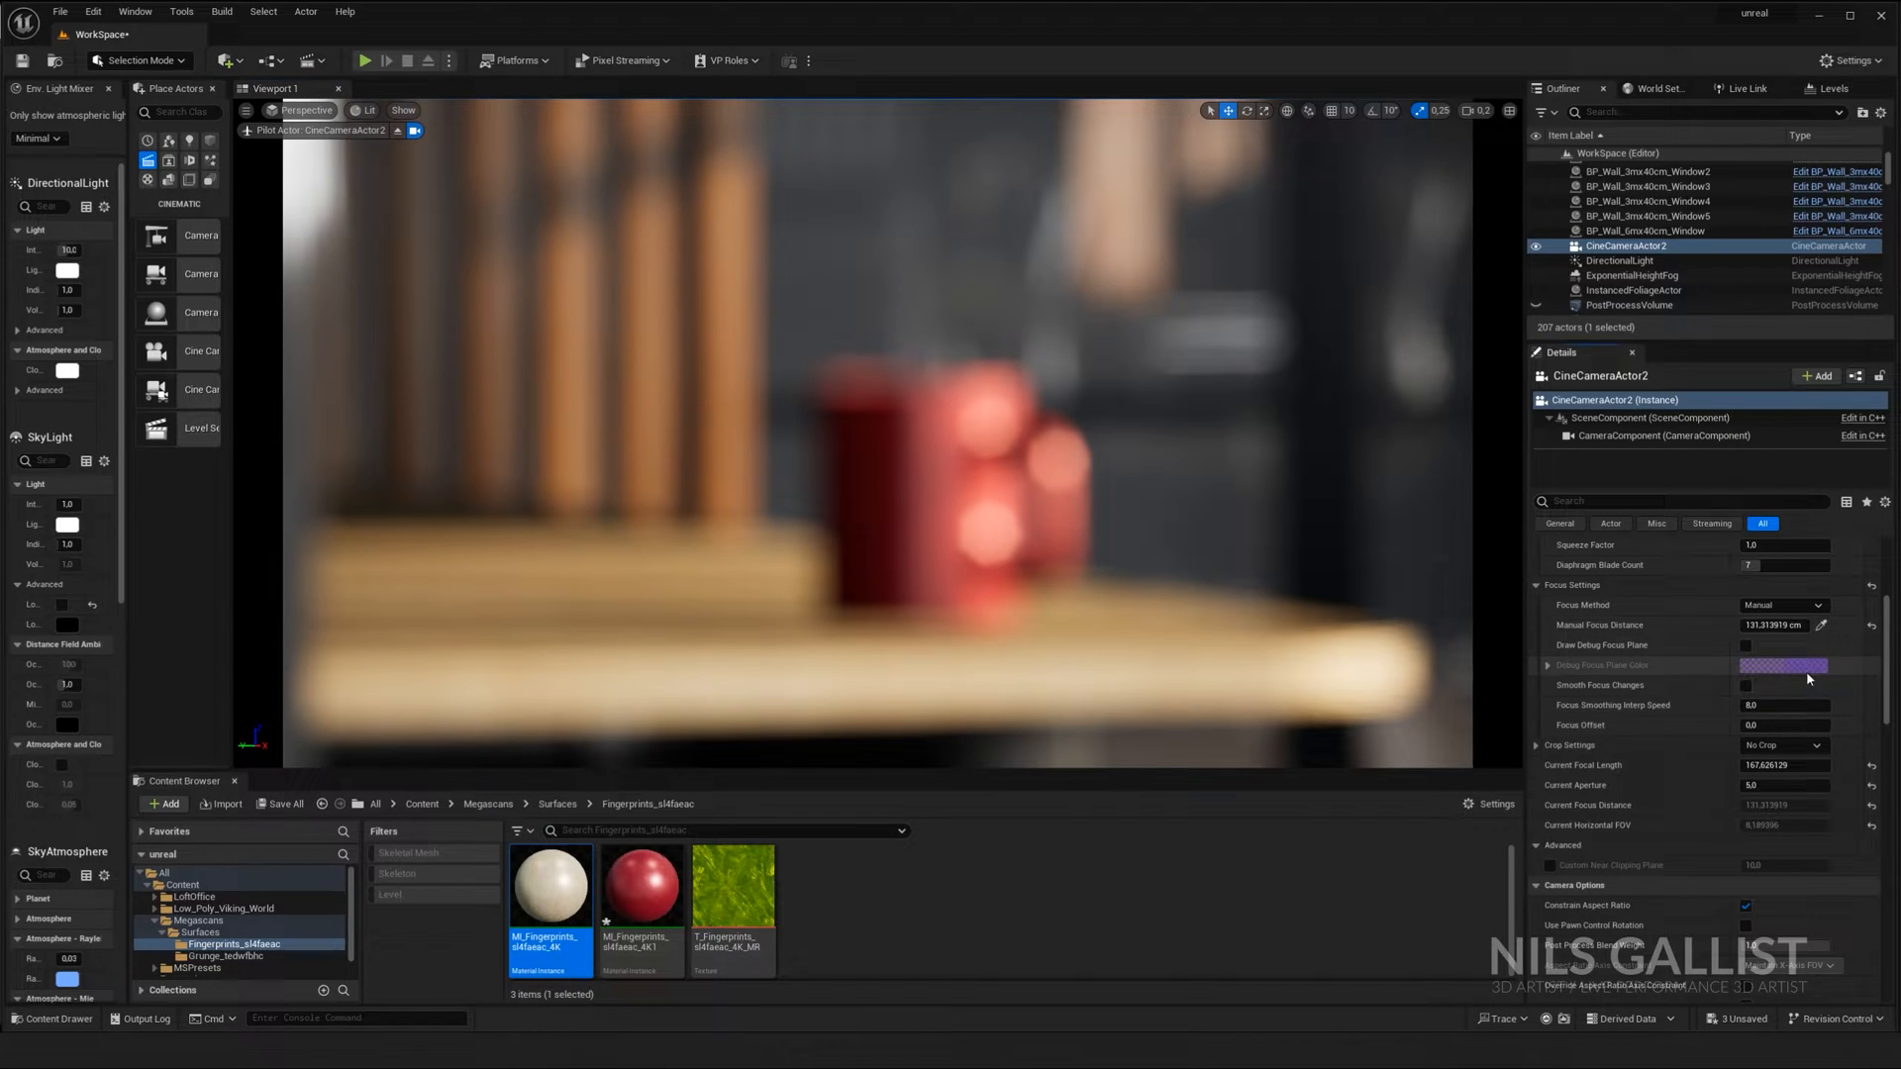
click(950, 492)
text(cin)
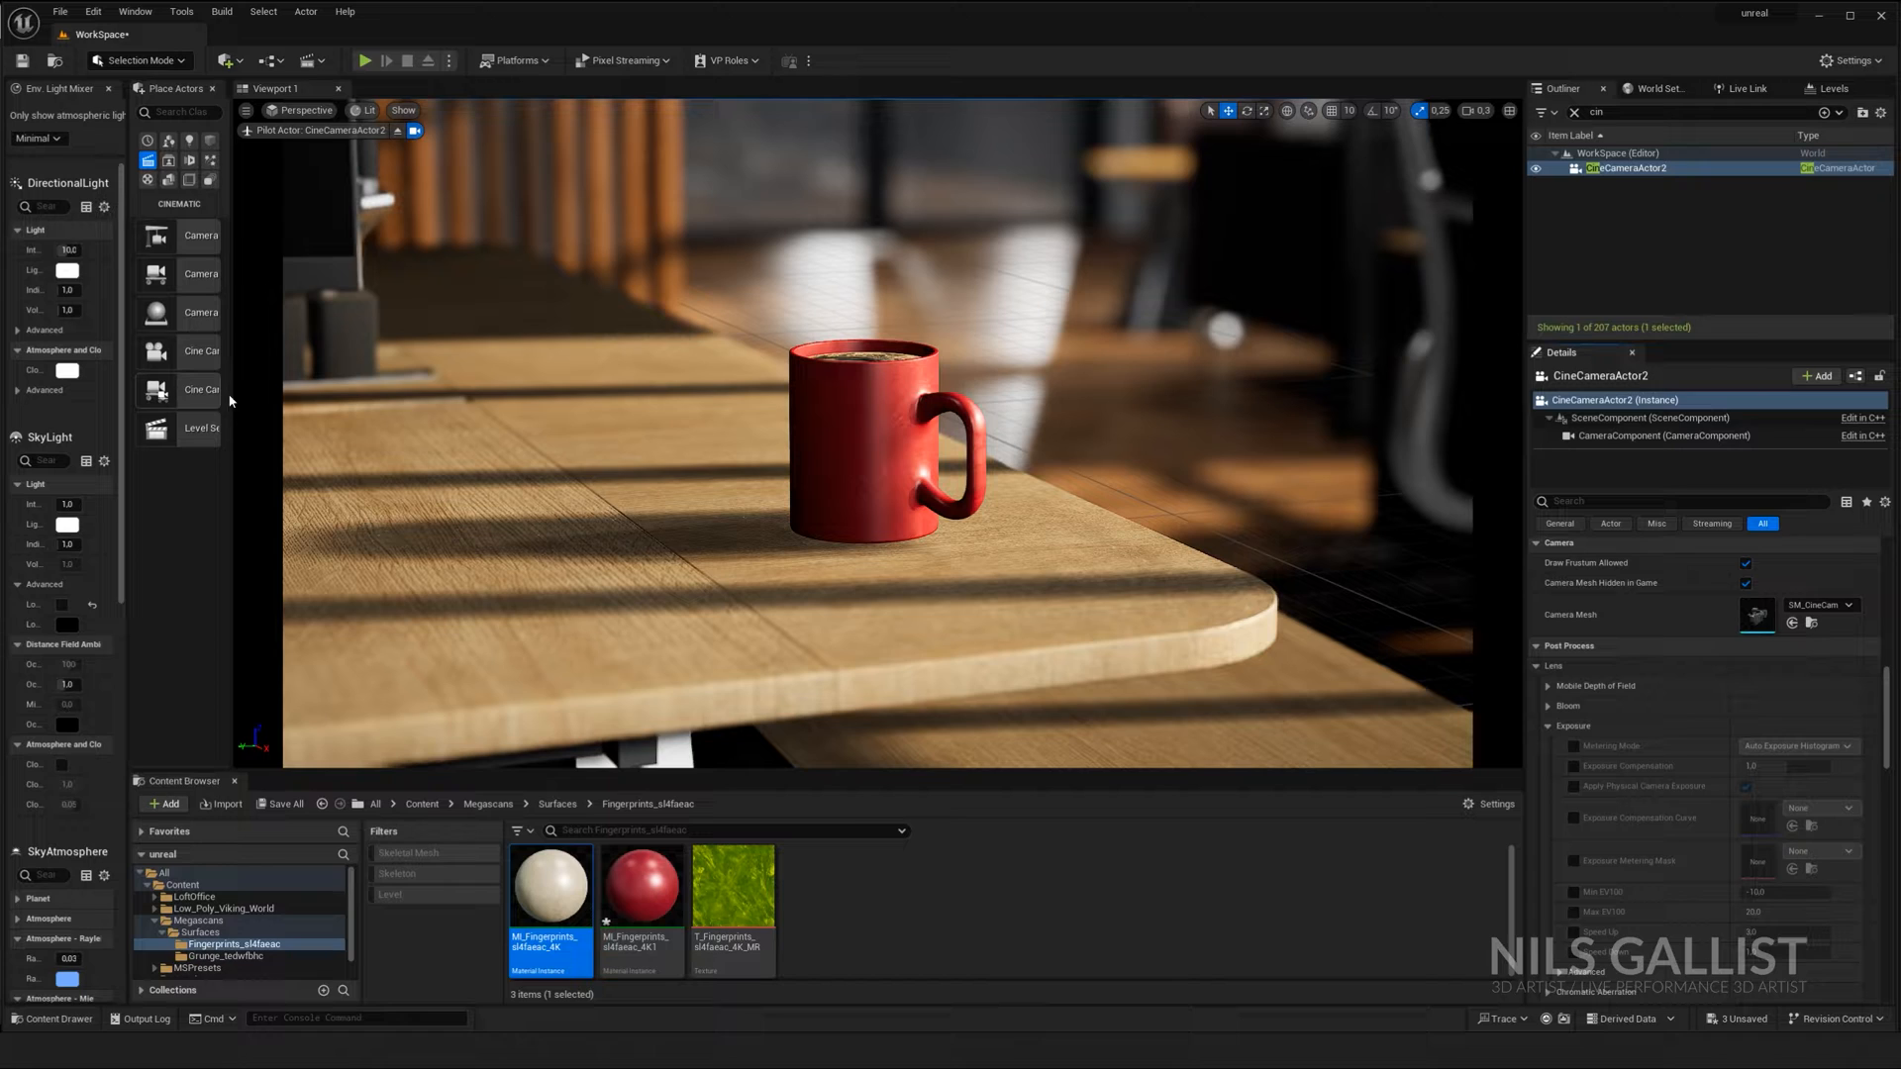
Step: Try Manual metering with Exposure Compensation, then restore an automatic metering mode
scroll(down, 3)
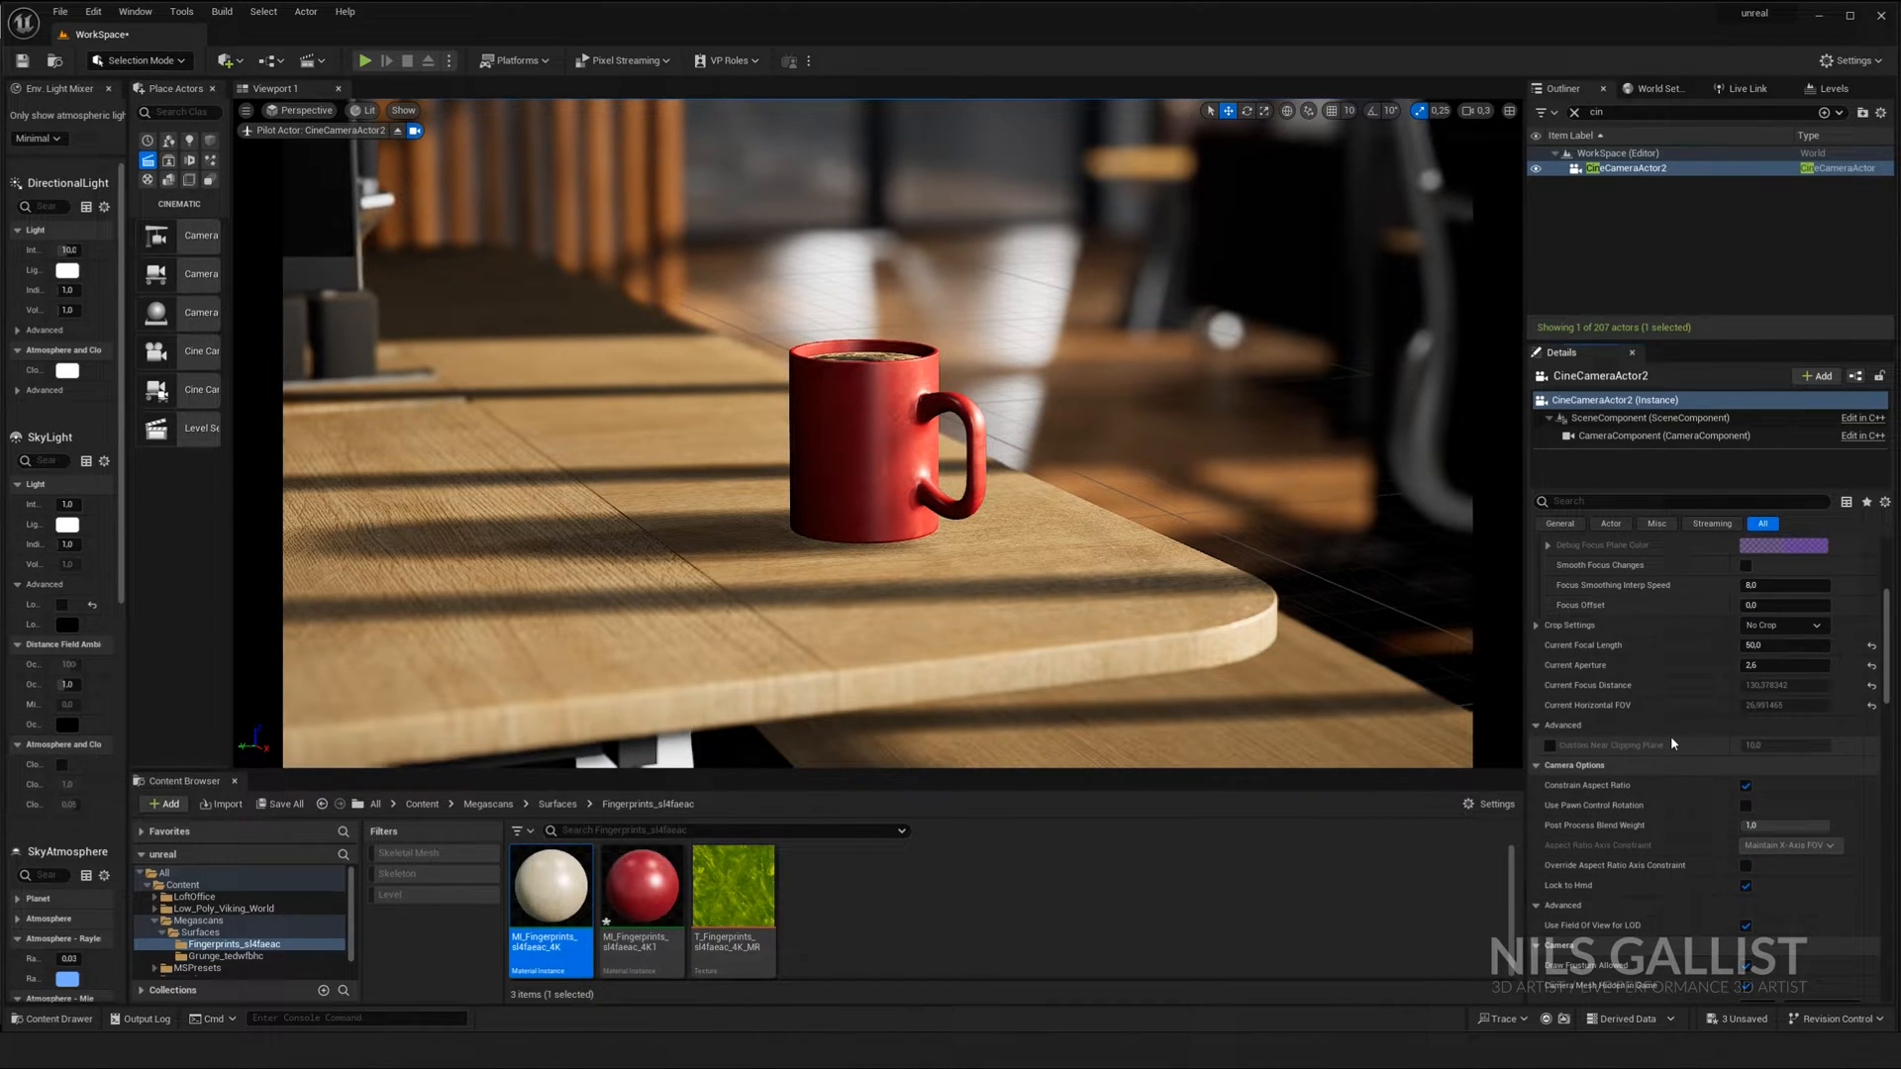
scroll(down, 3)
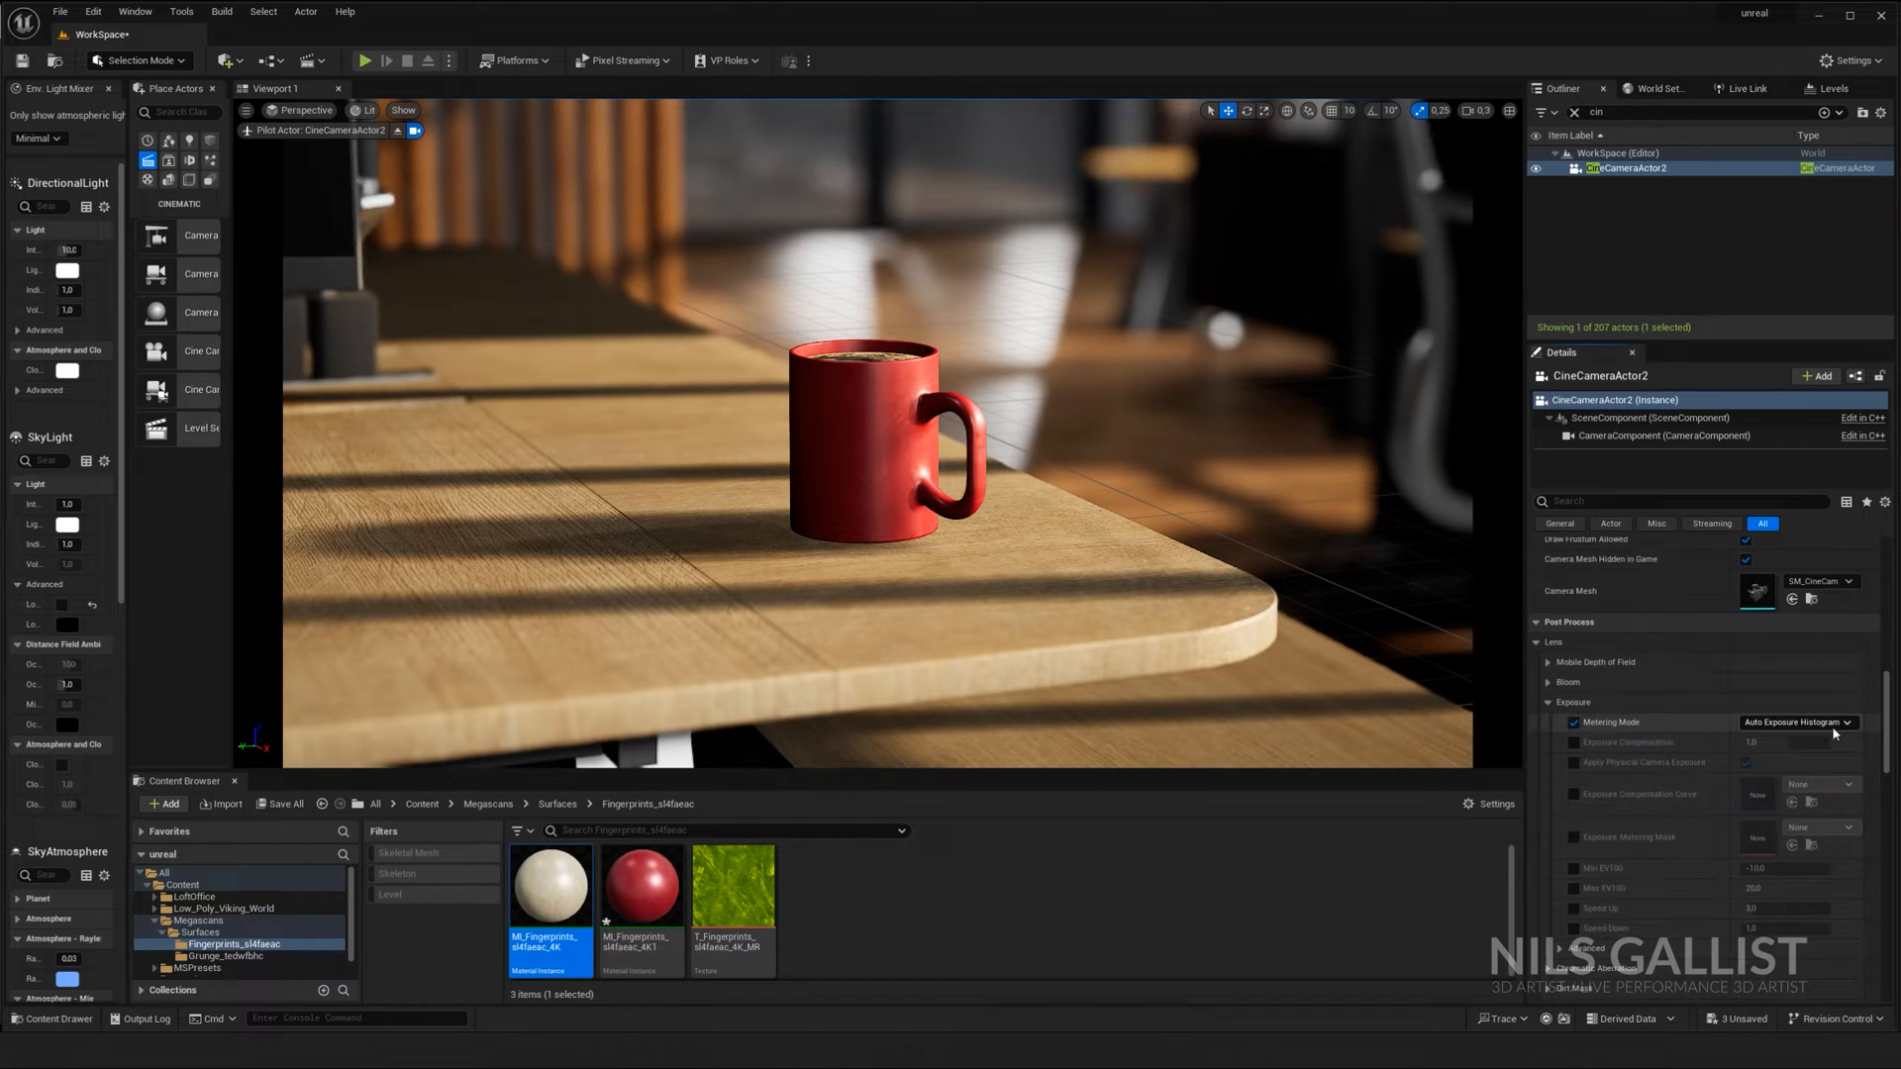
click(1800, 722)
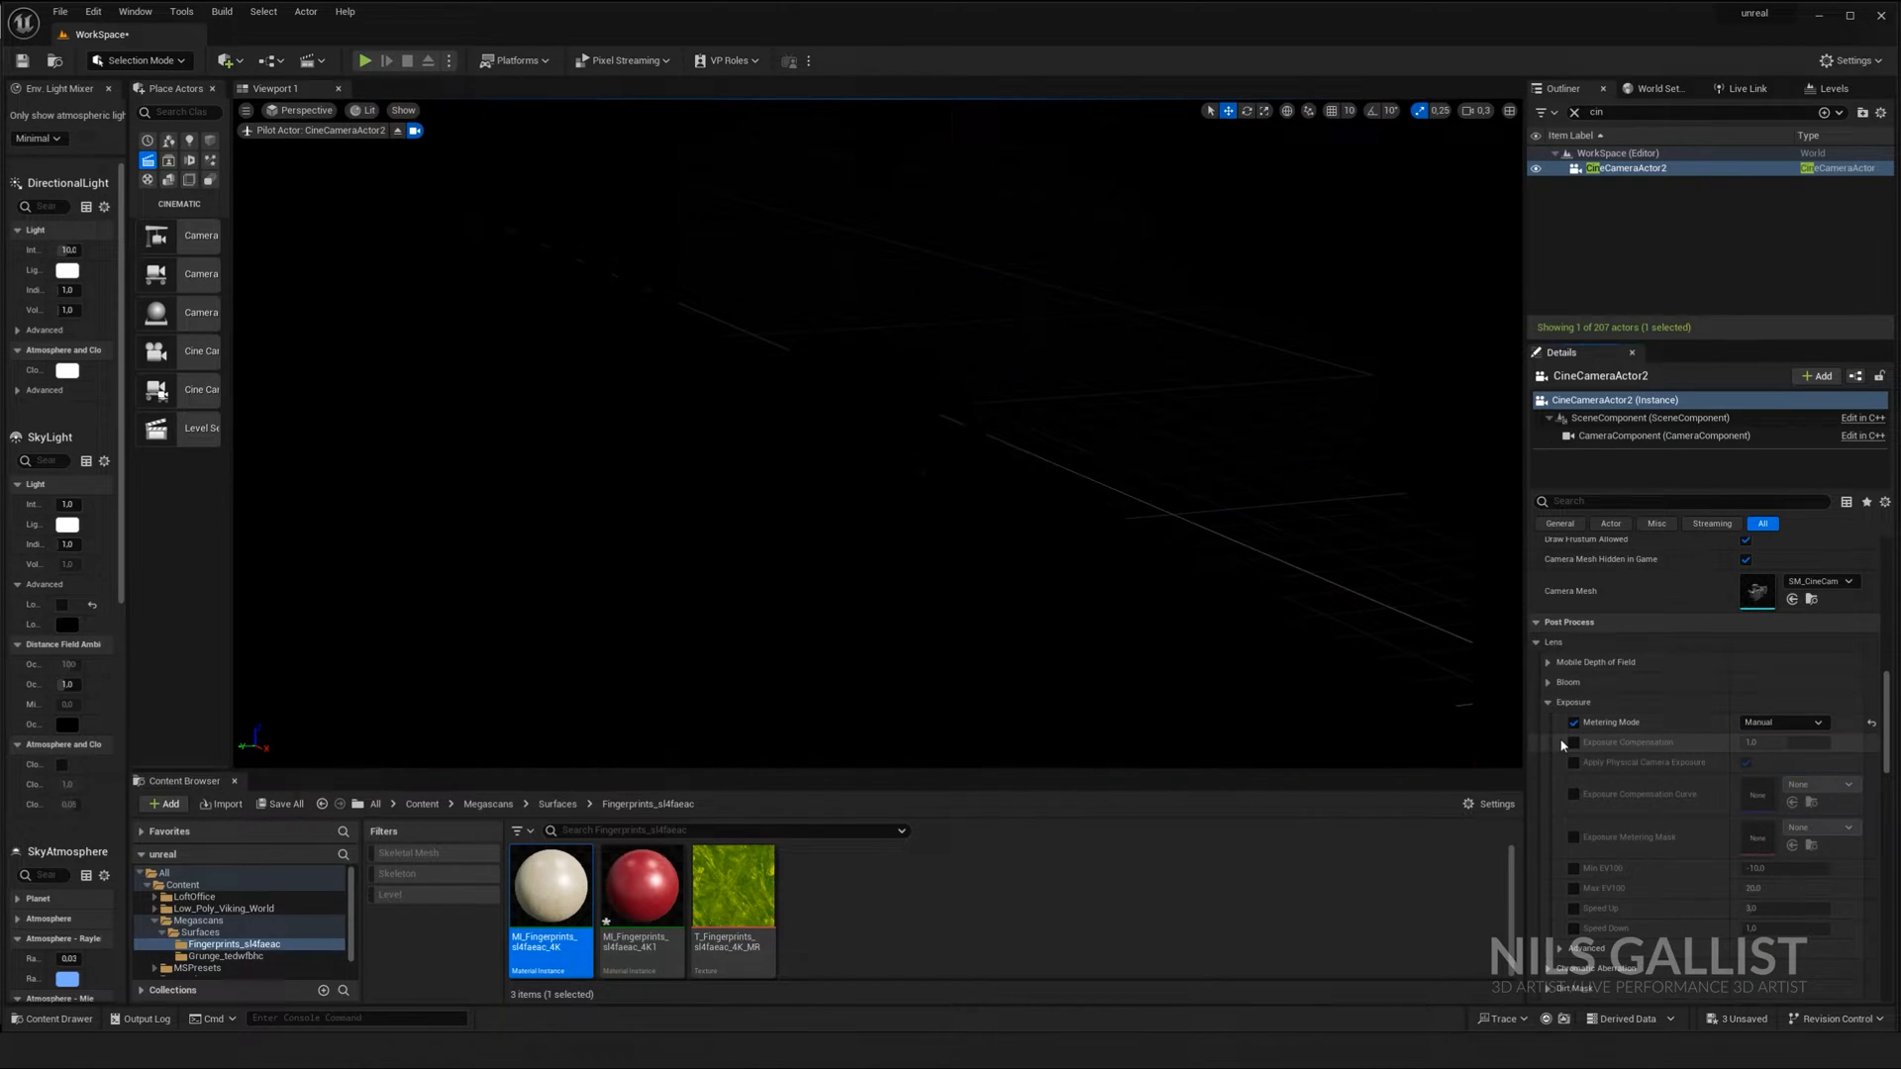
click(1575, 741)
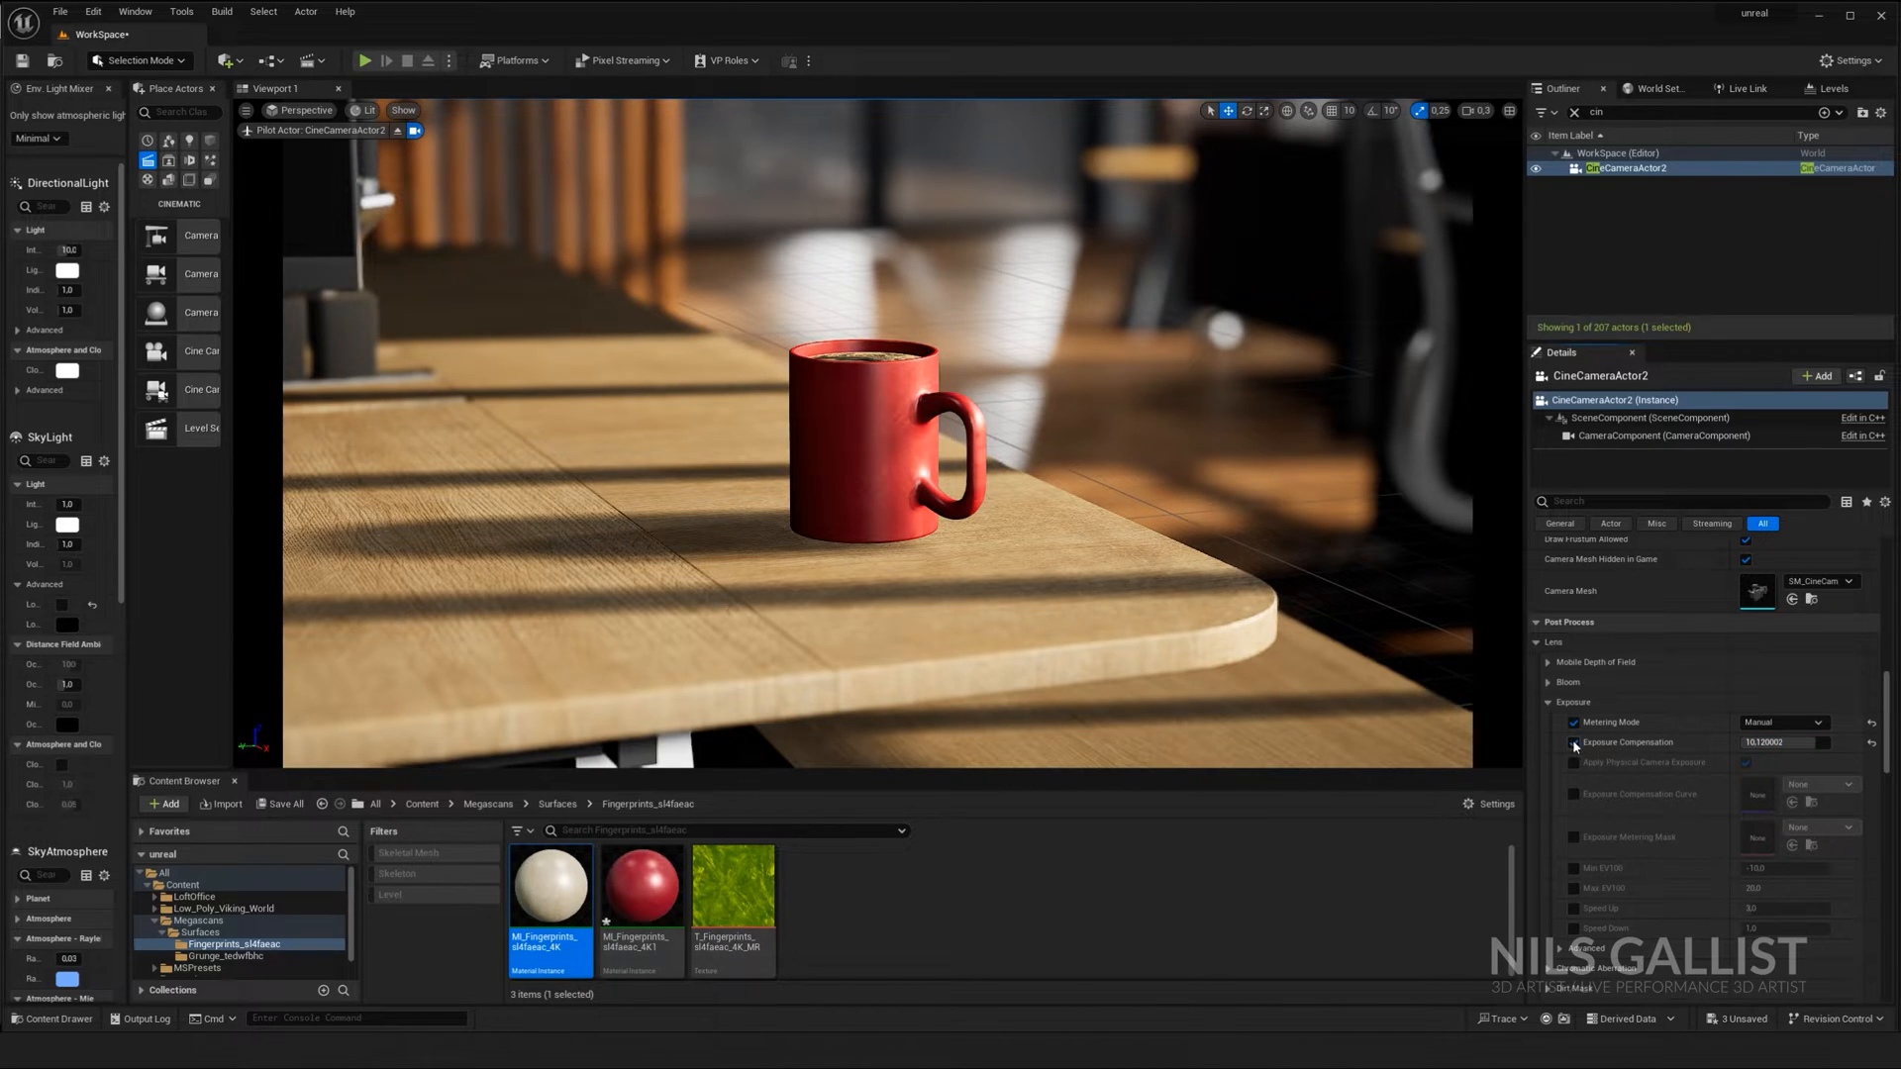
click(1782, 722)
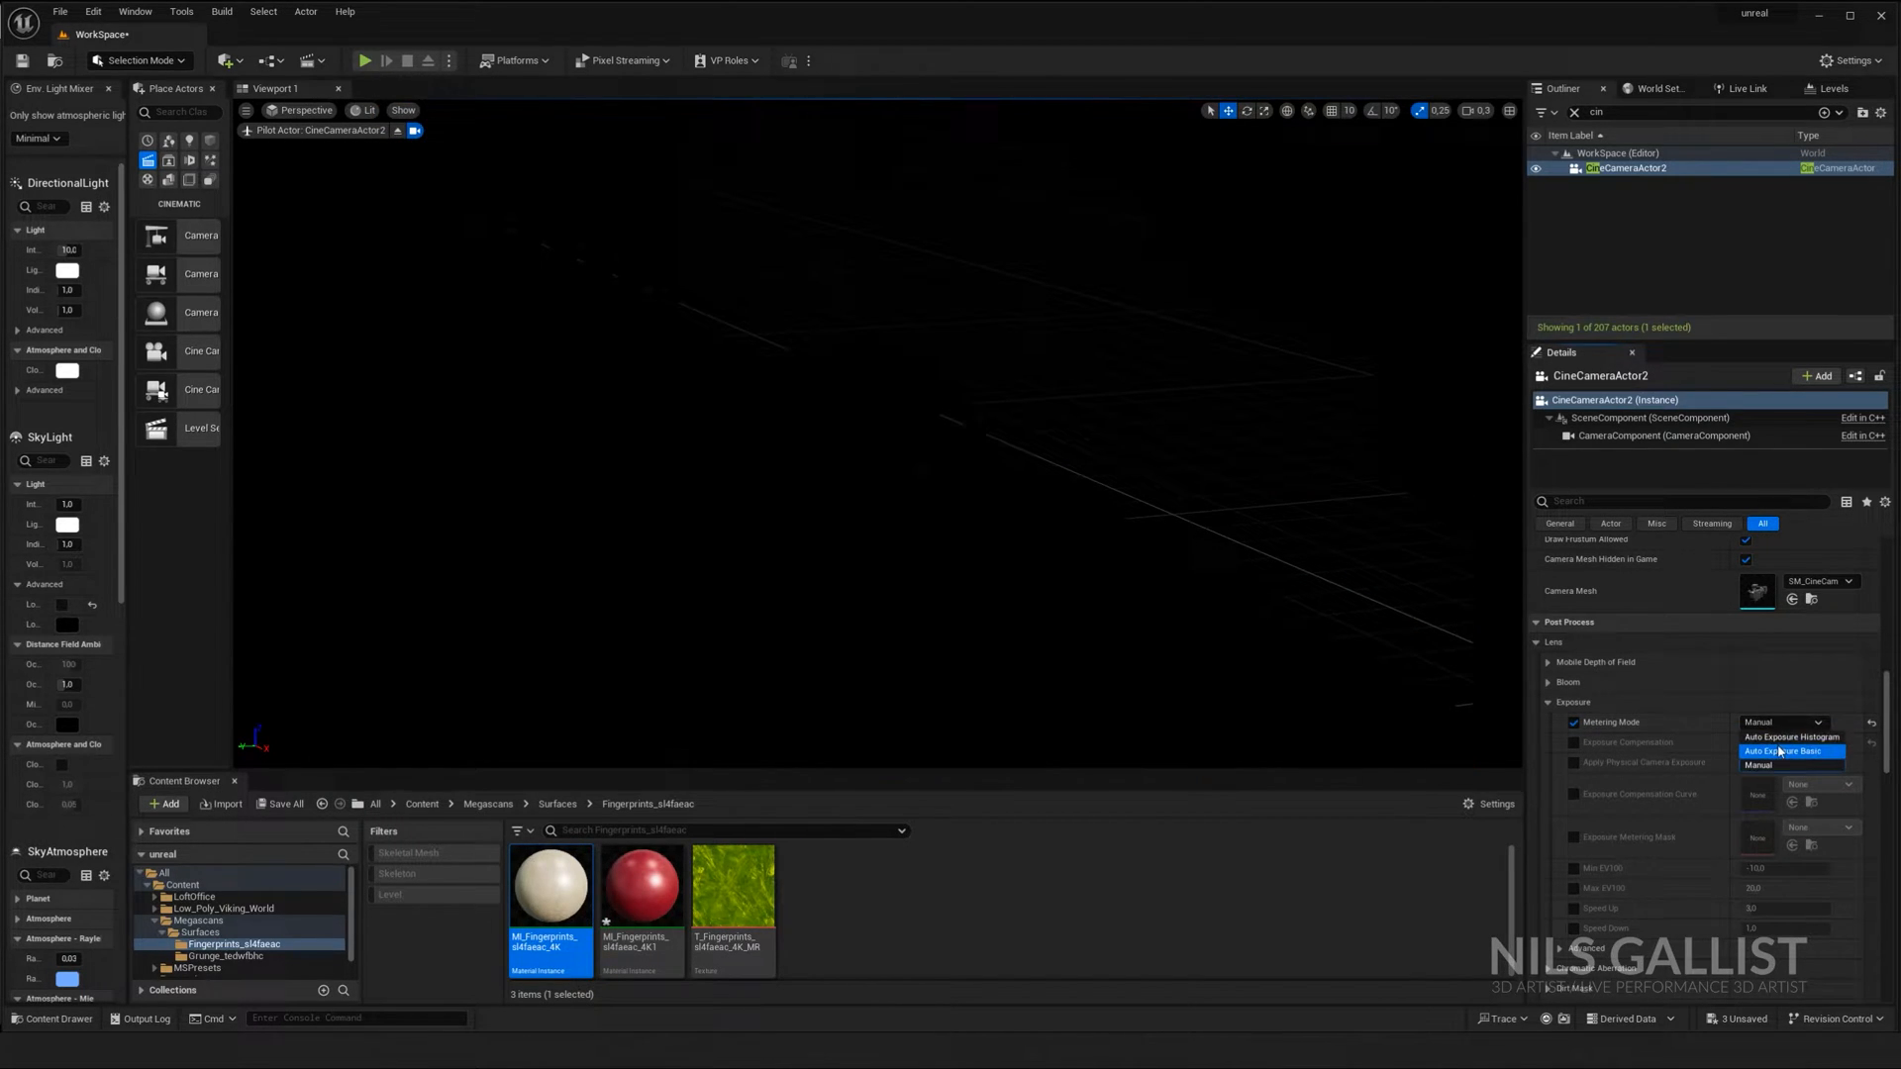
click(1789, 735)
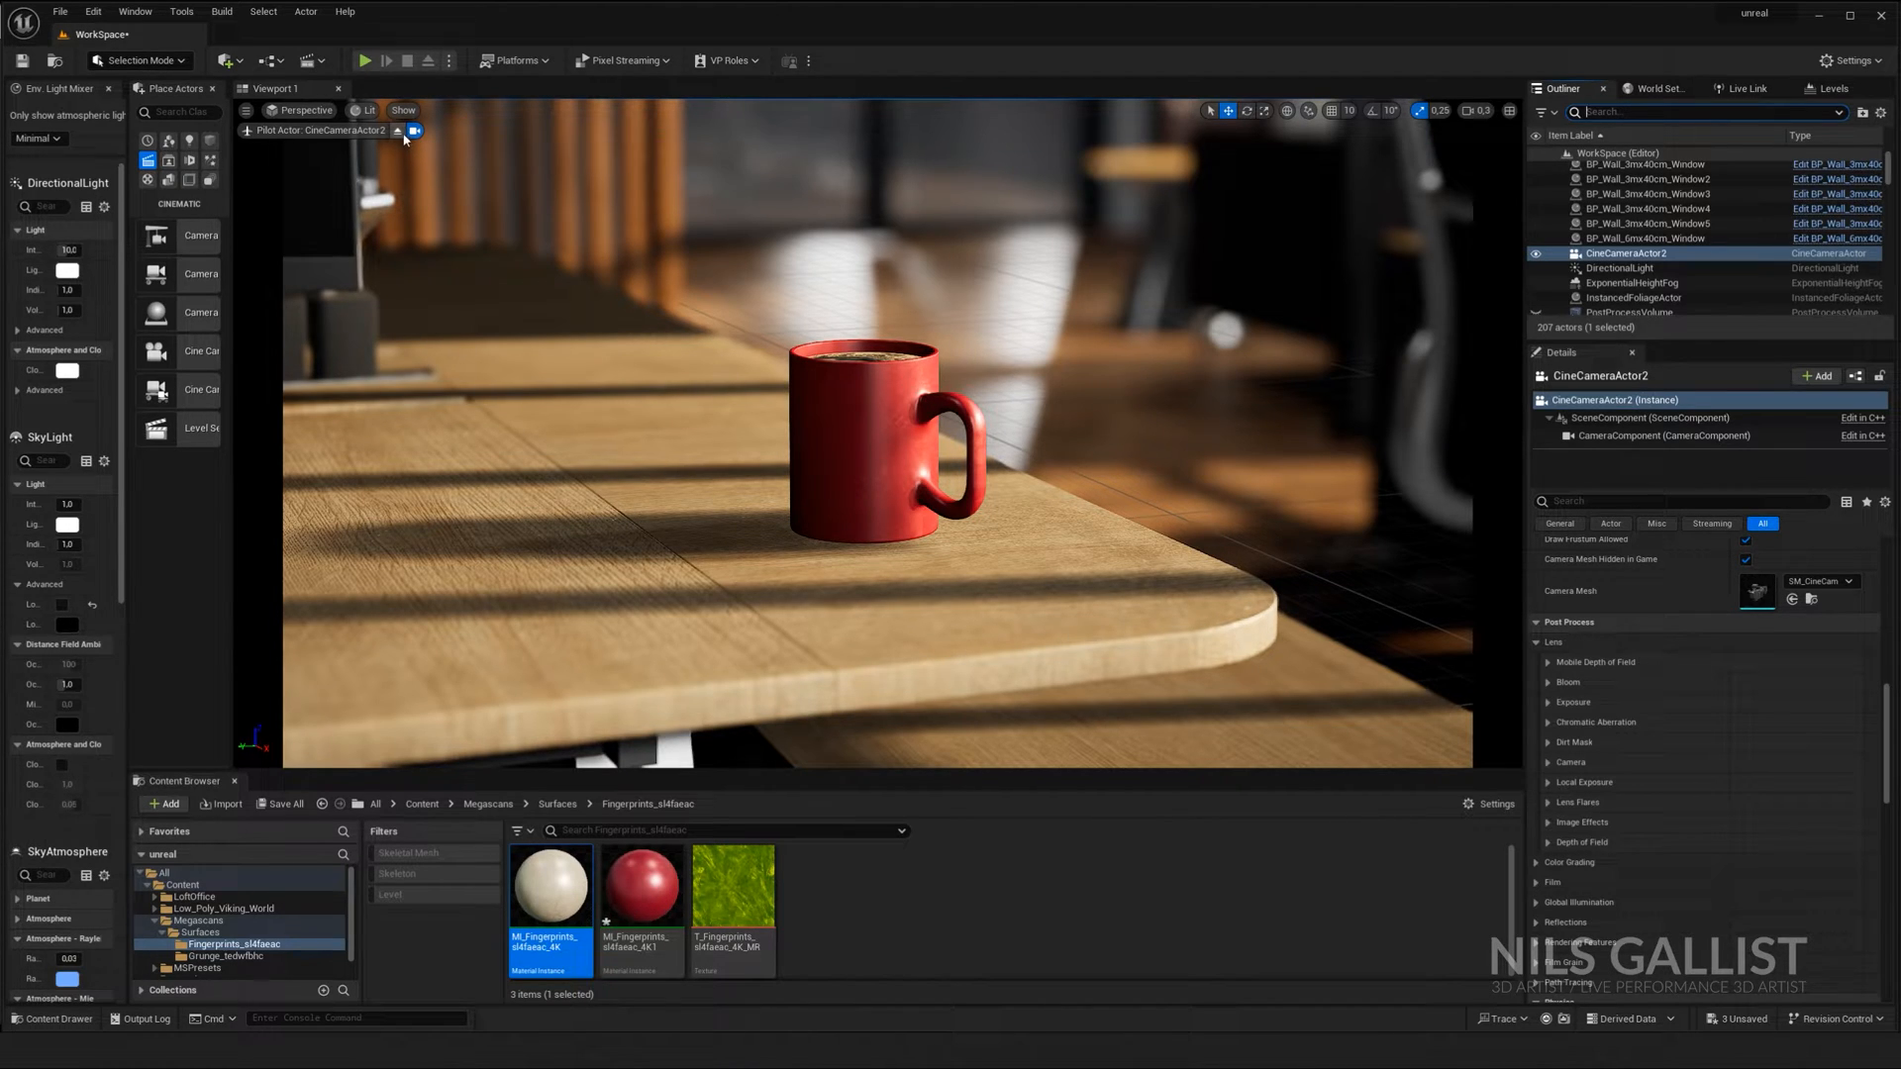
mouse_move(414, 131)
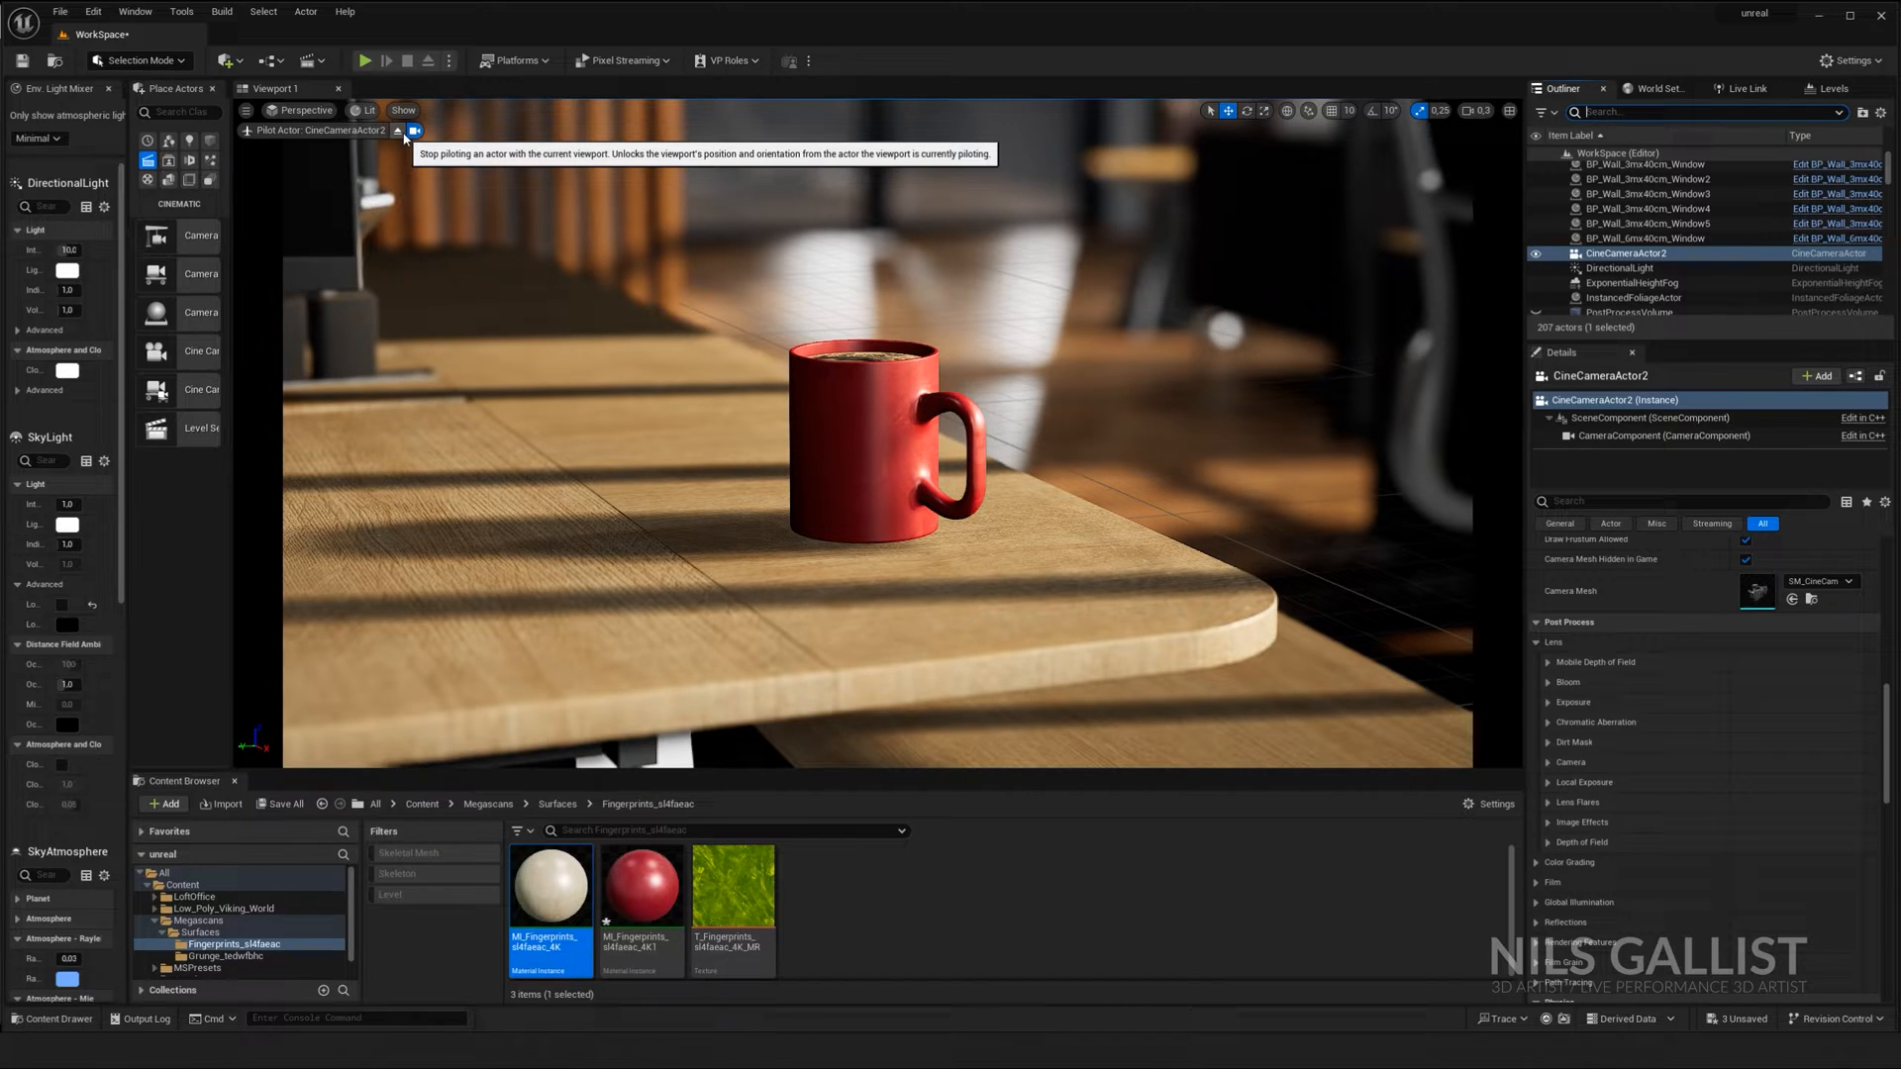
Step: Stop piloting the cine camera, deselect it, and select the office chair beside the desk
click(416, 130)
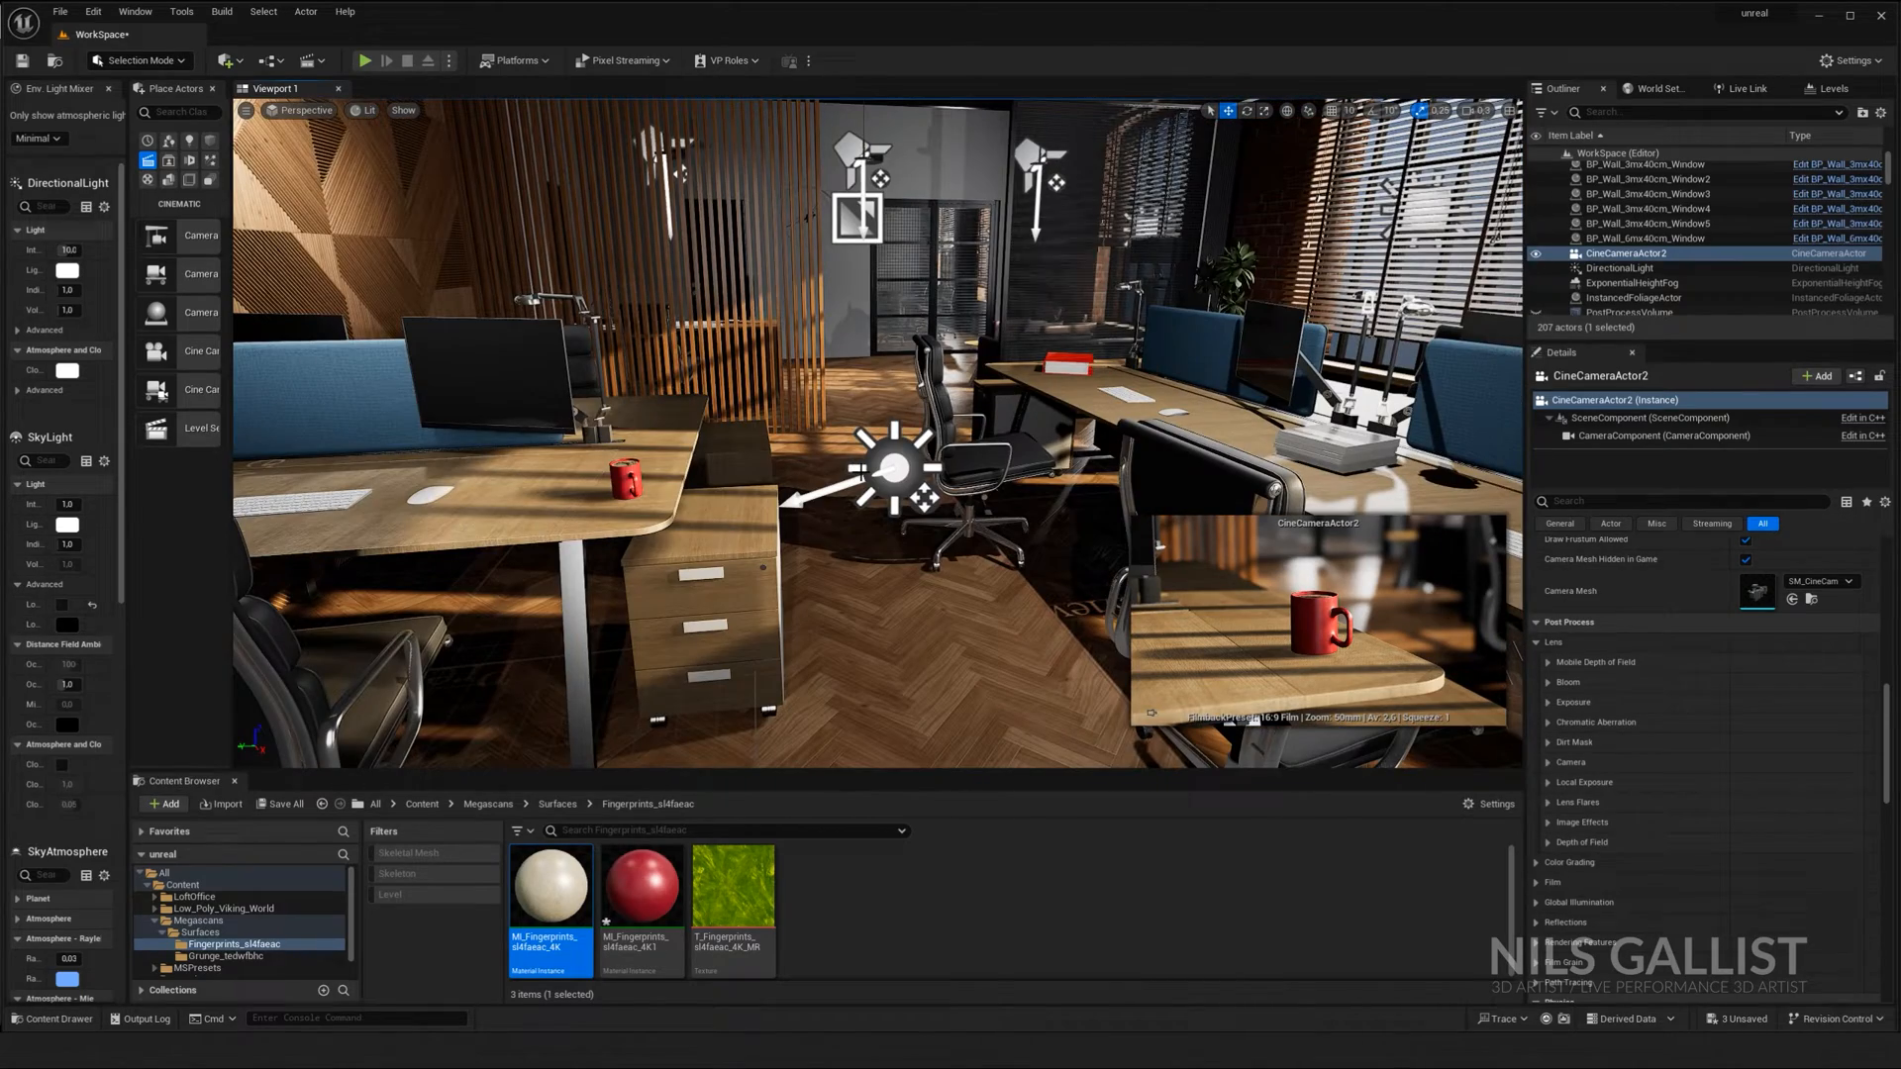
click(1619, 268)
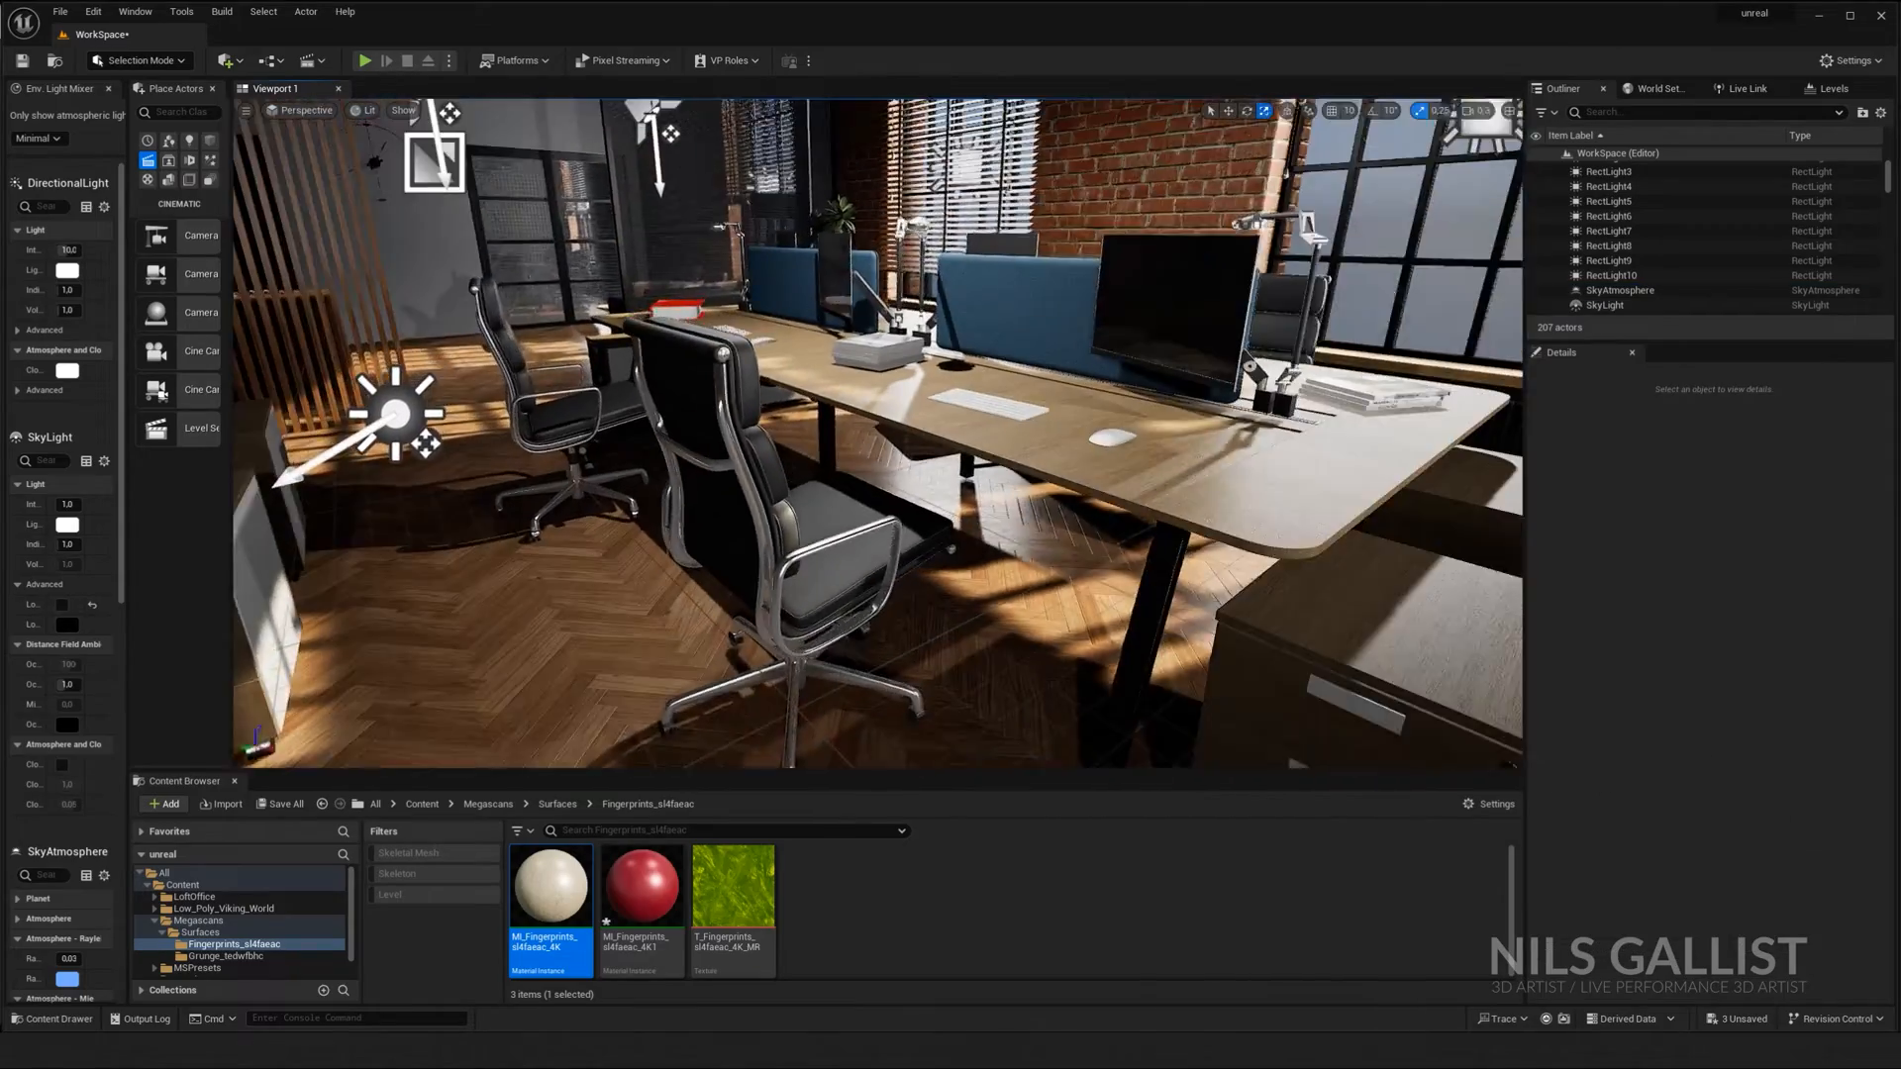
click(1605, 245)
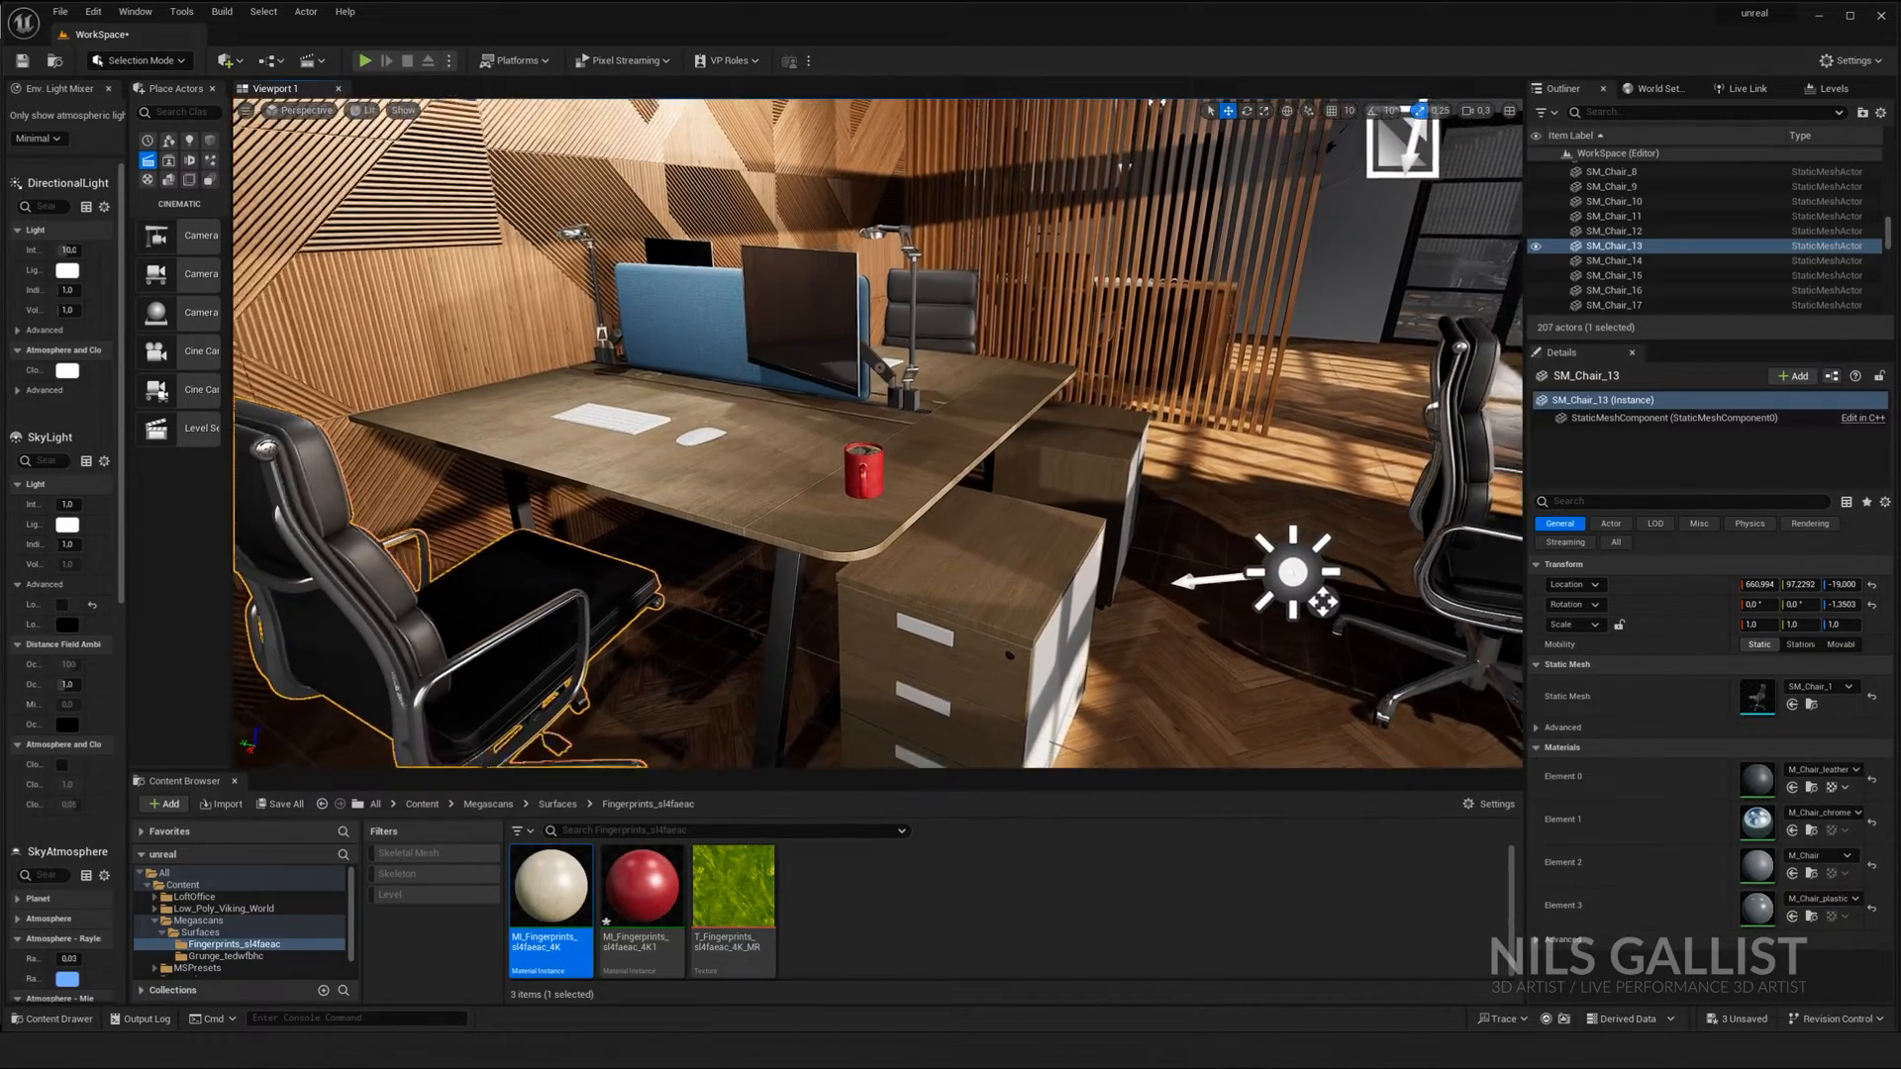
Step: Apply a Fog Density on ExponentialHeightFog's volumetric fog for a light haze
click(1613, 245)
text(cine)
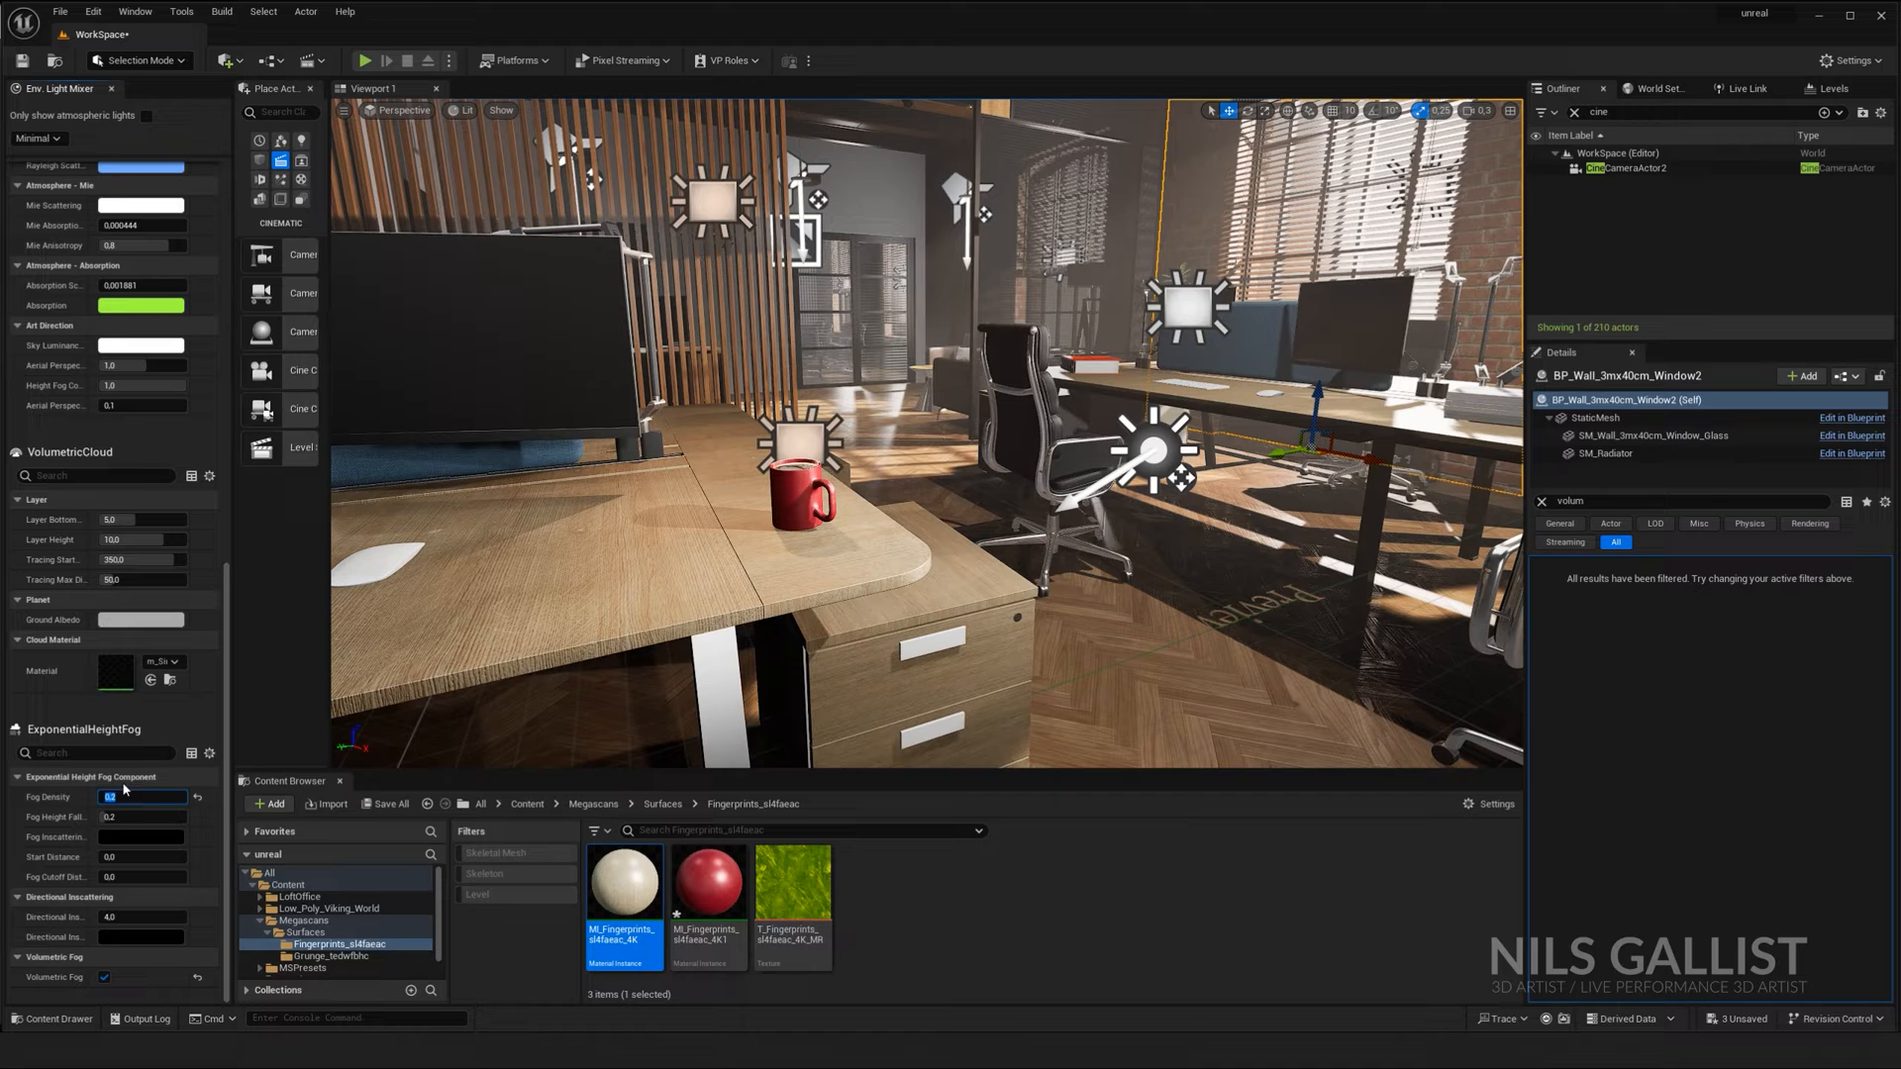
click(785, 431)
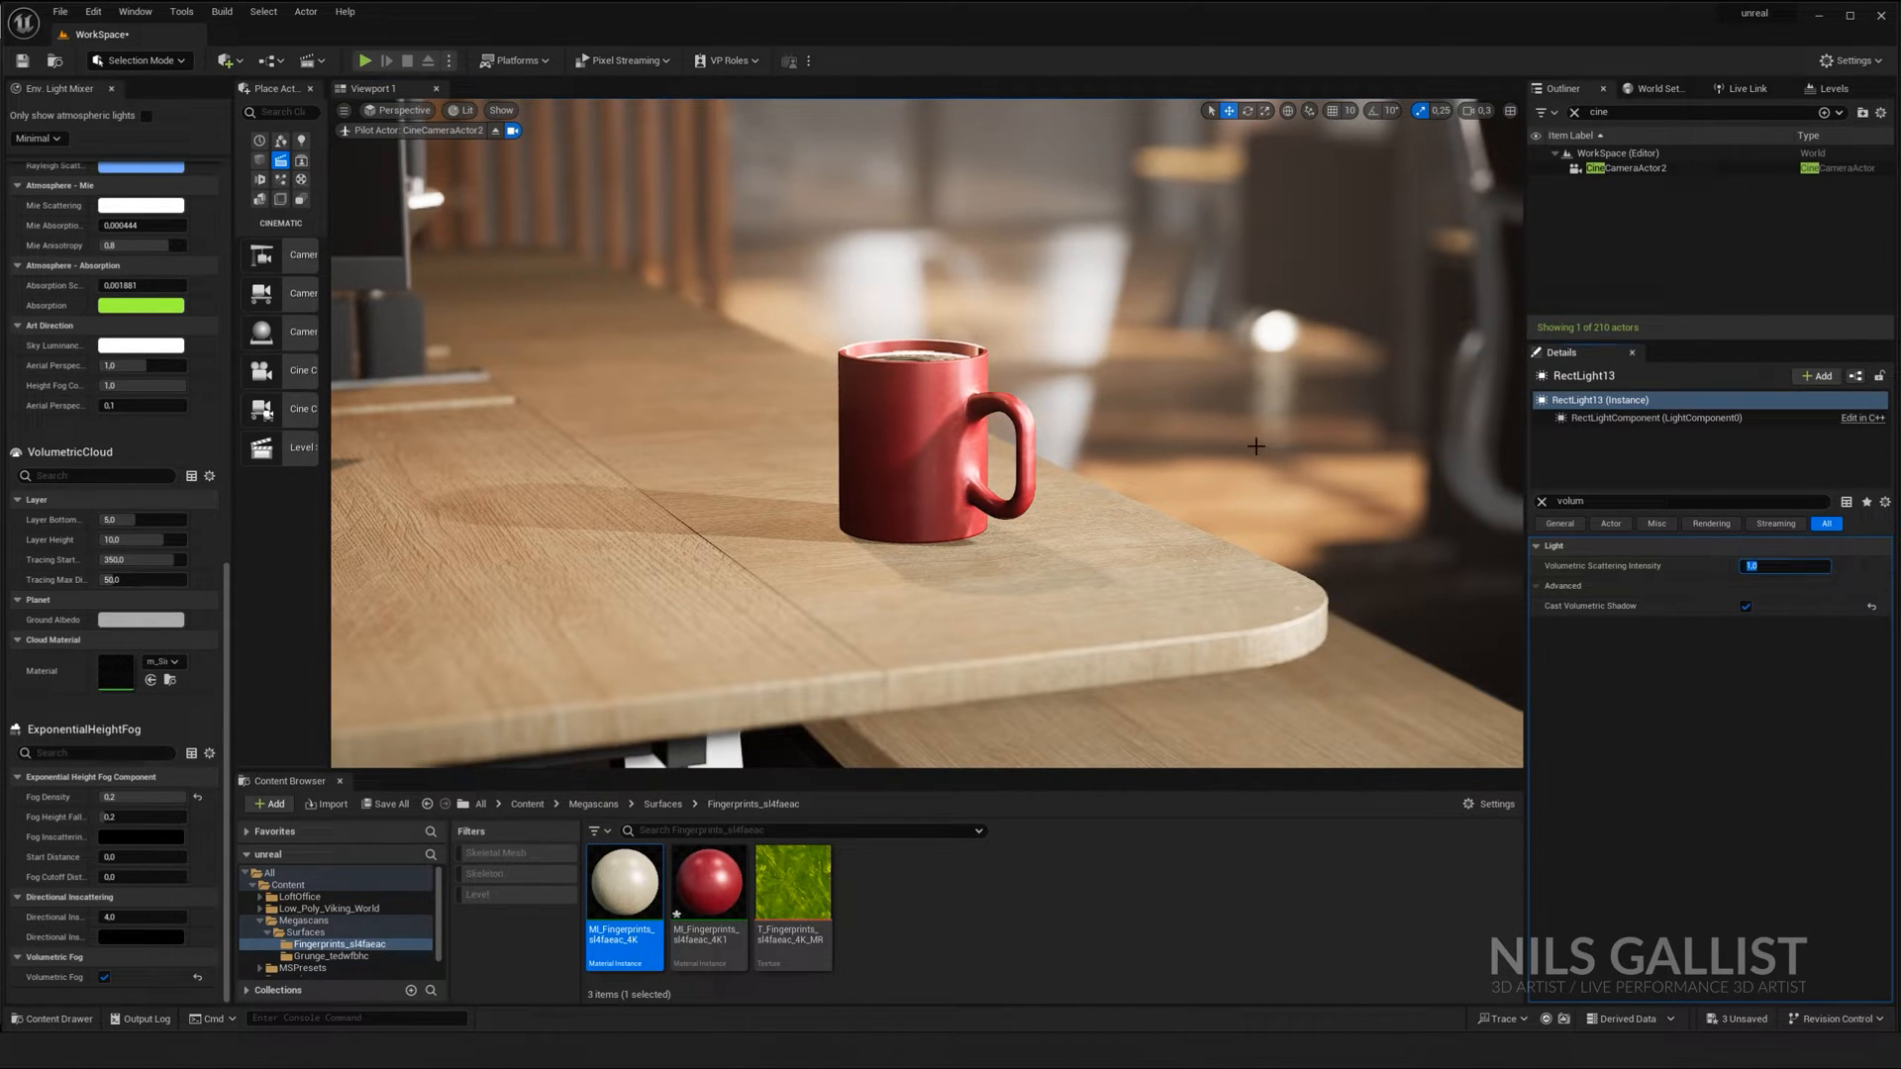
mouse_move(1206, 437)
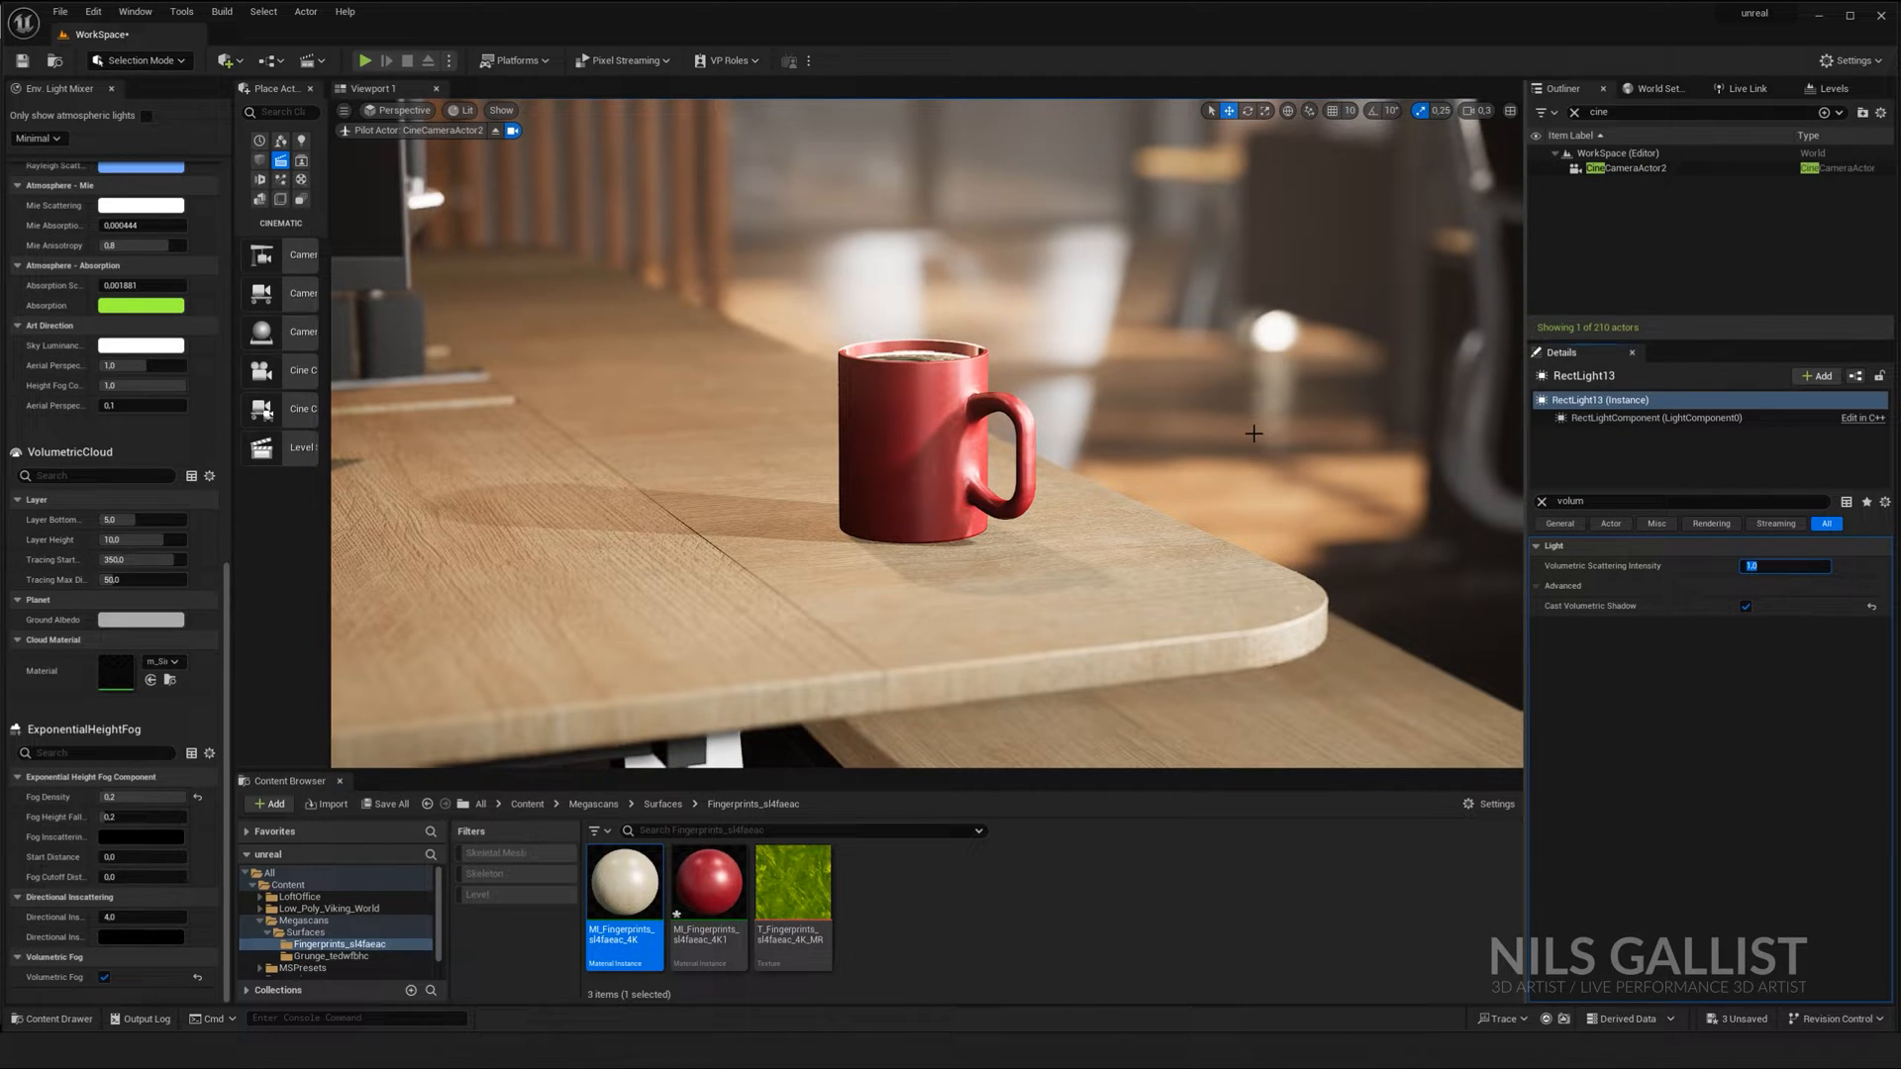
mouse_move(848, 551)
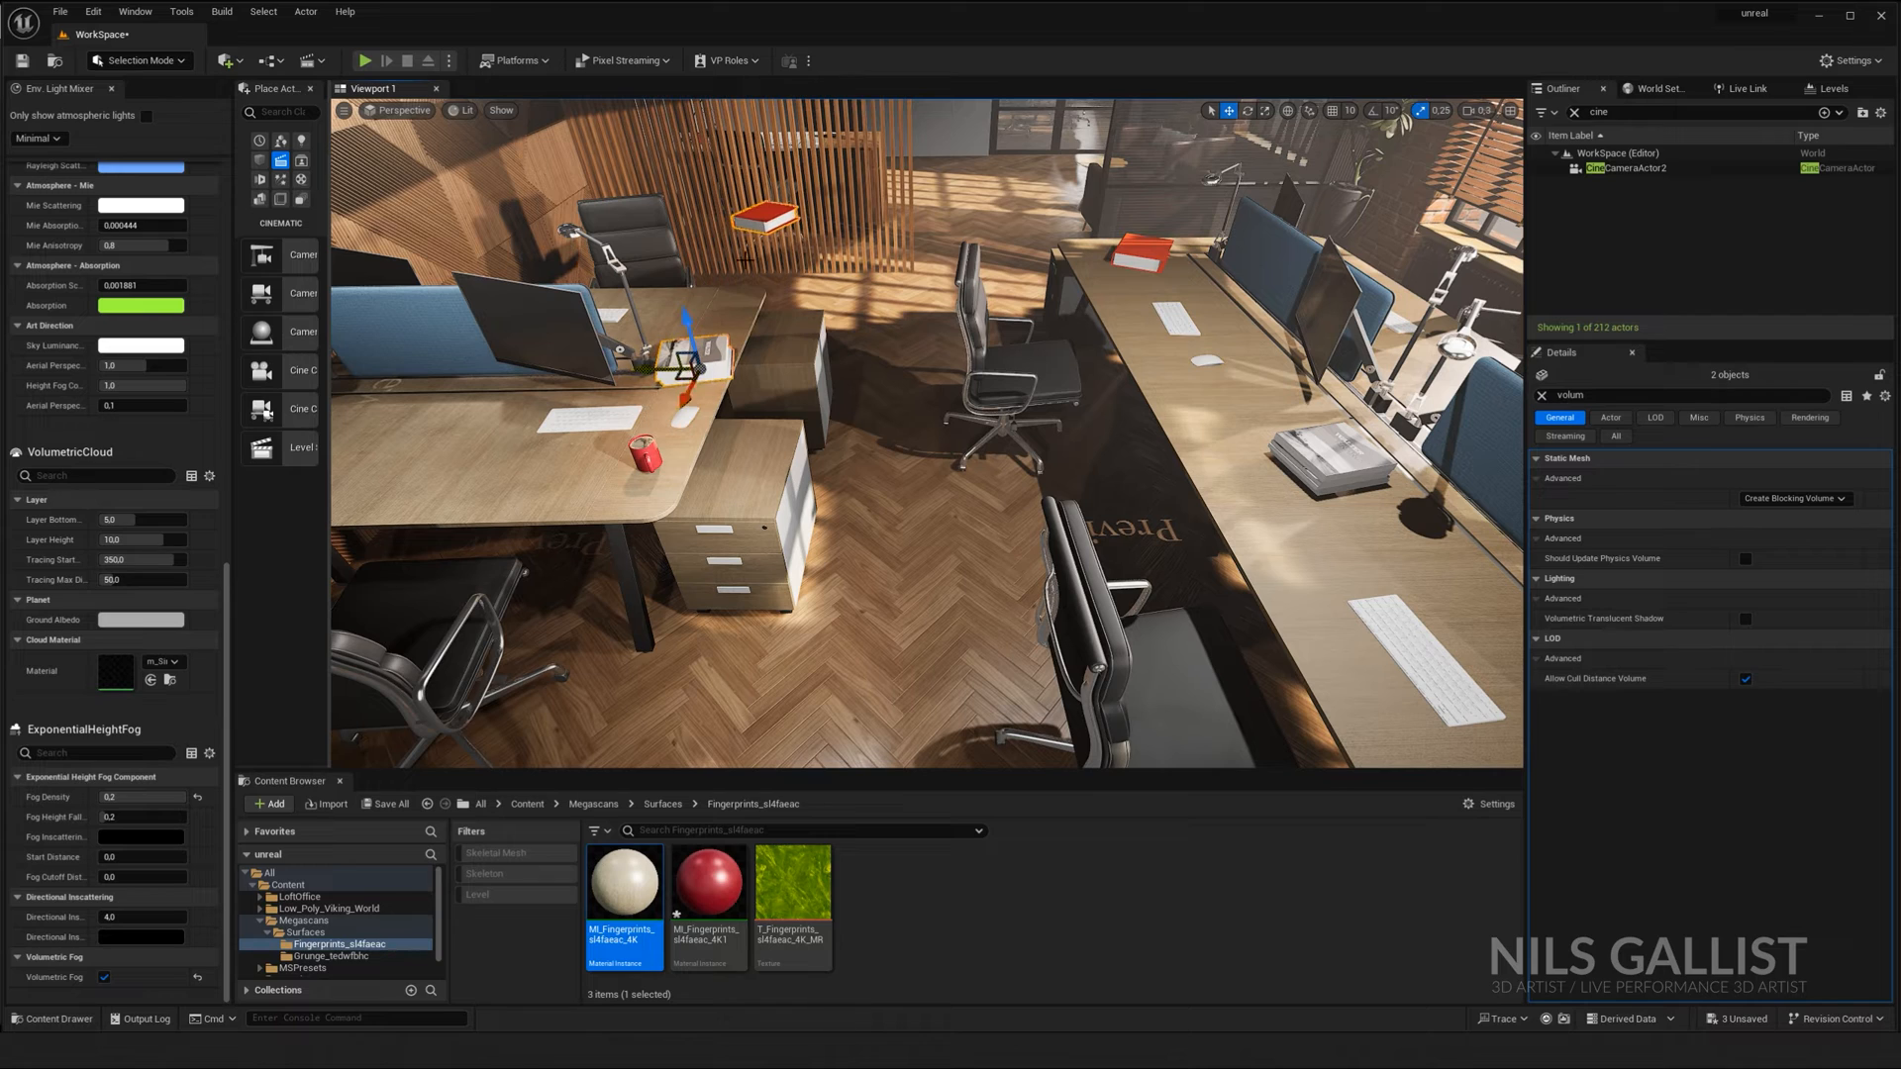
Step: Pick the book meshes to stack beside the red mug
click(558, 454)
text(focu)
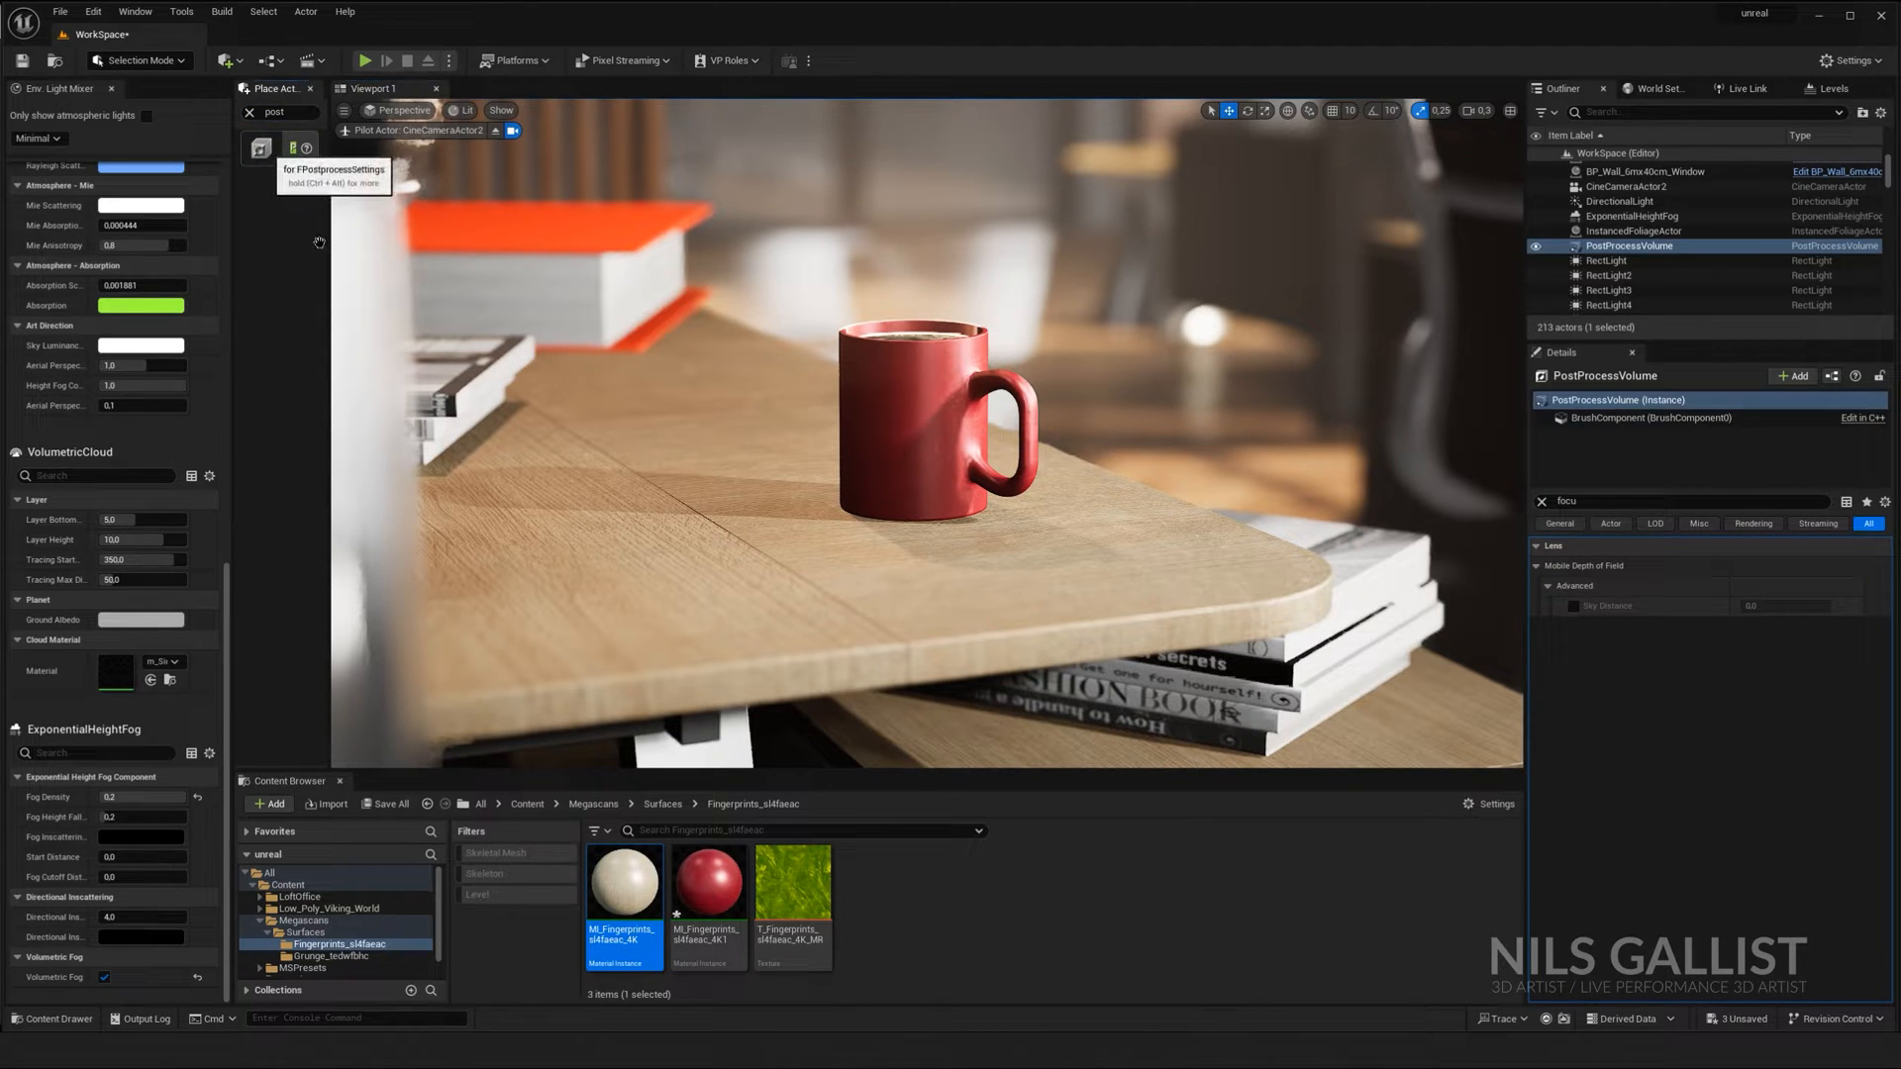
Step: Enable Infinite Extent (Unbound) on the PostProcessVolume so it covers the whole scene
click(1629, 259)
text(u)
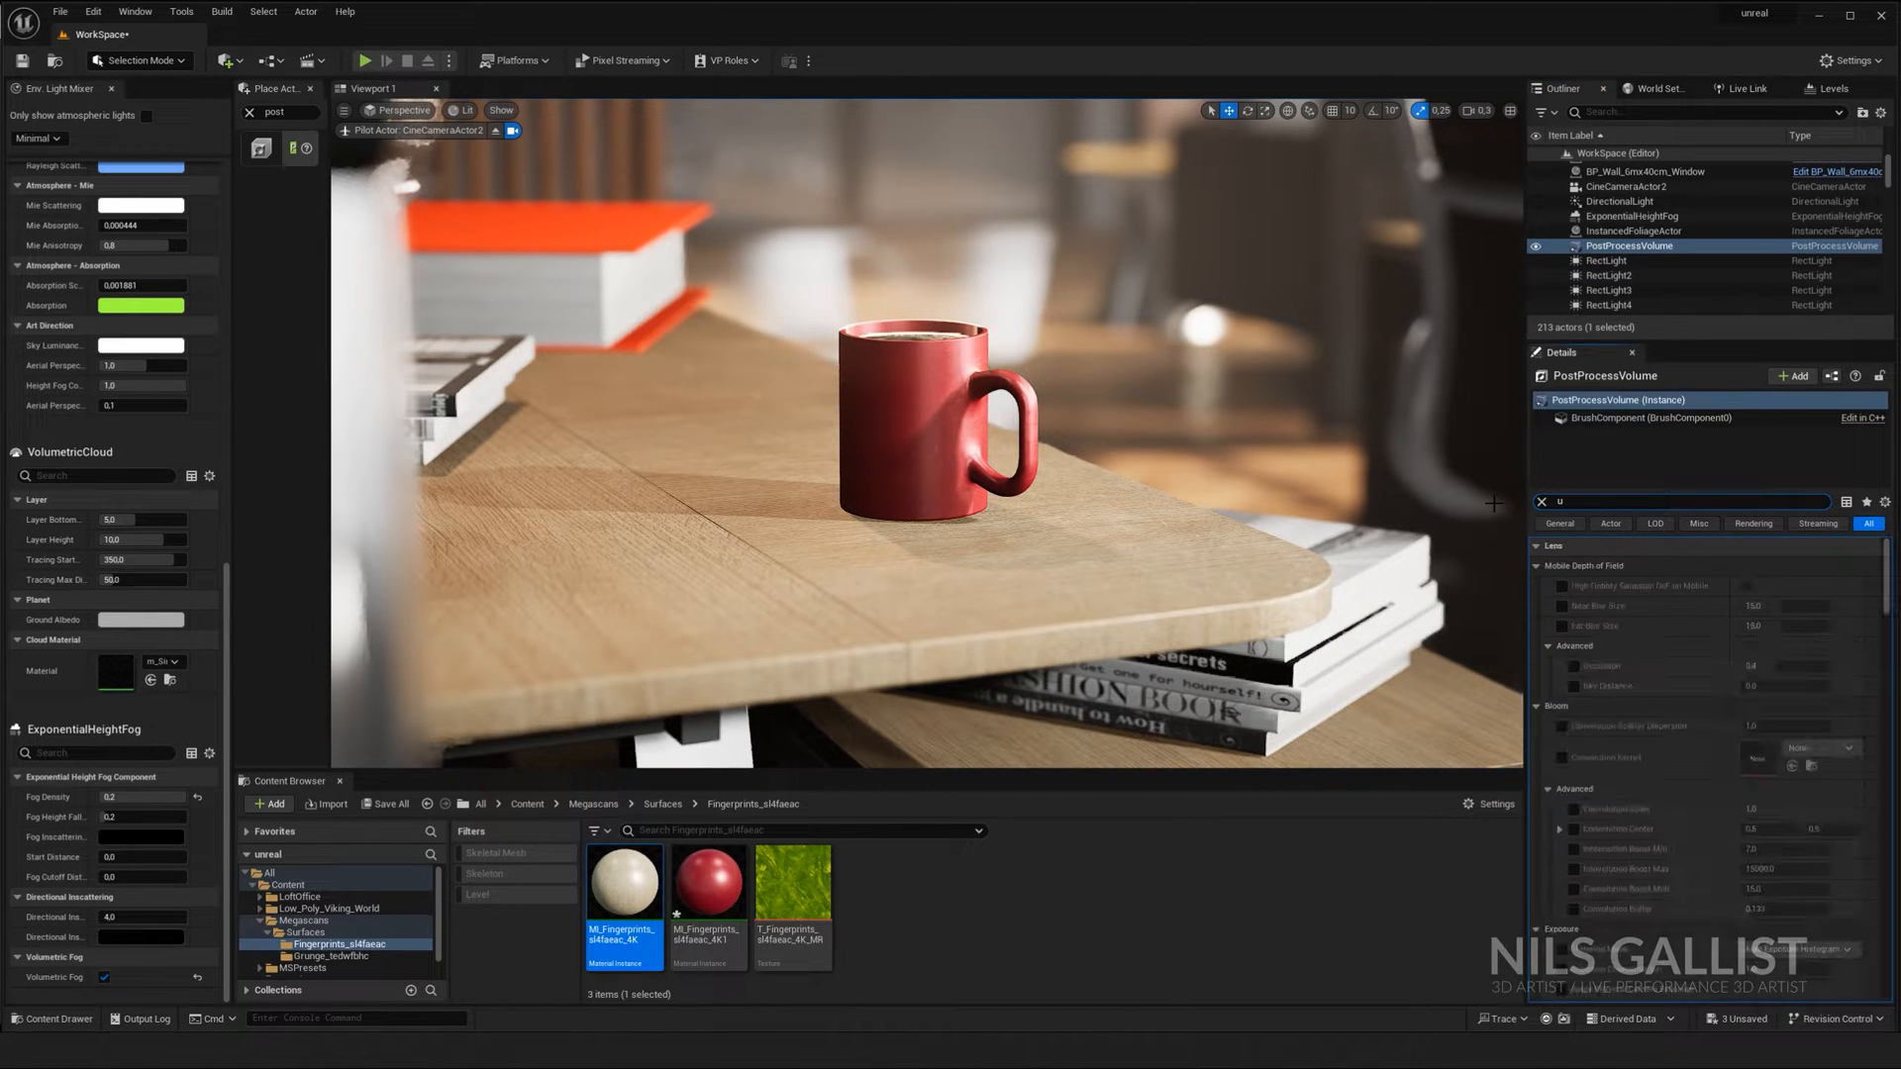
text(nb)
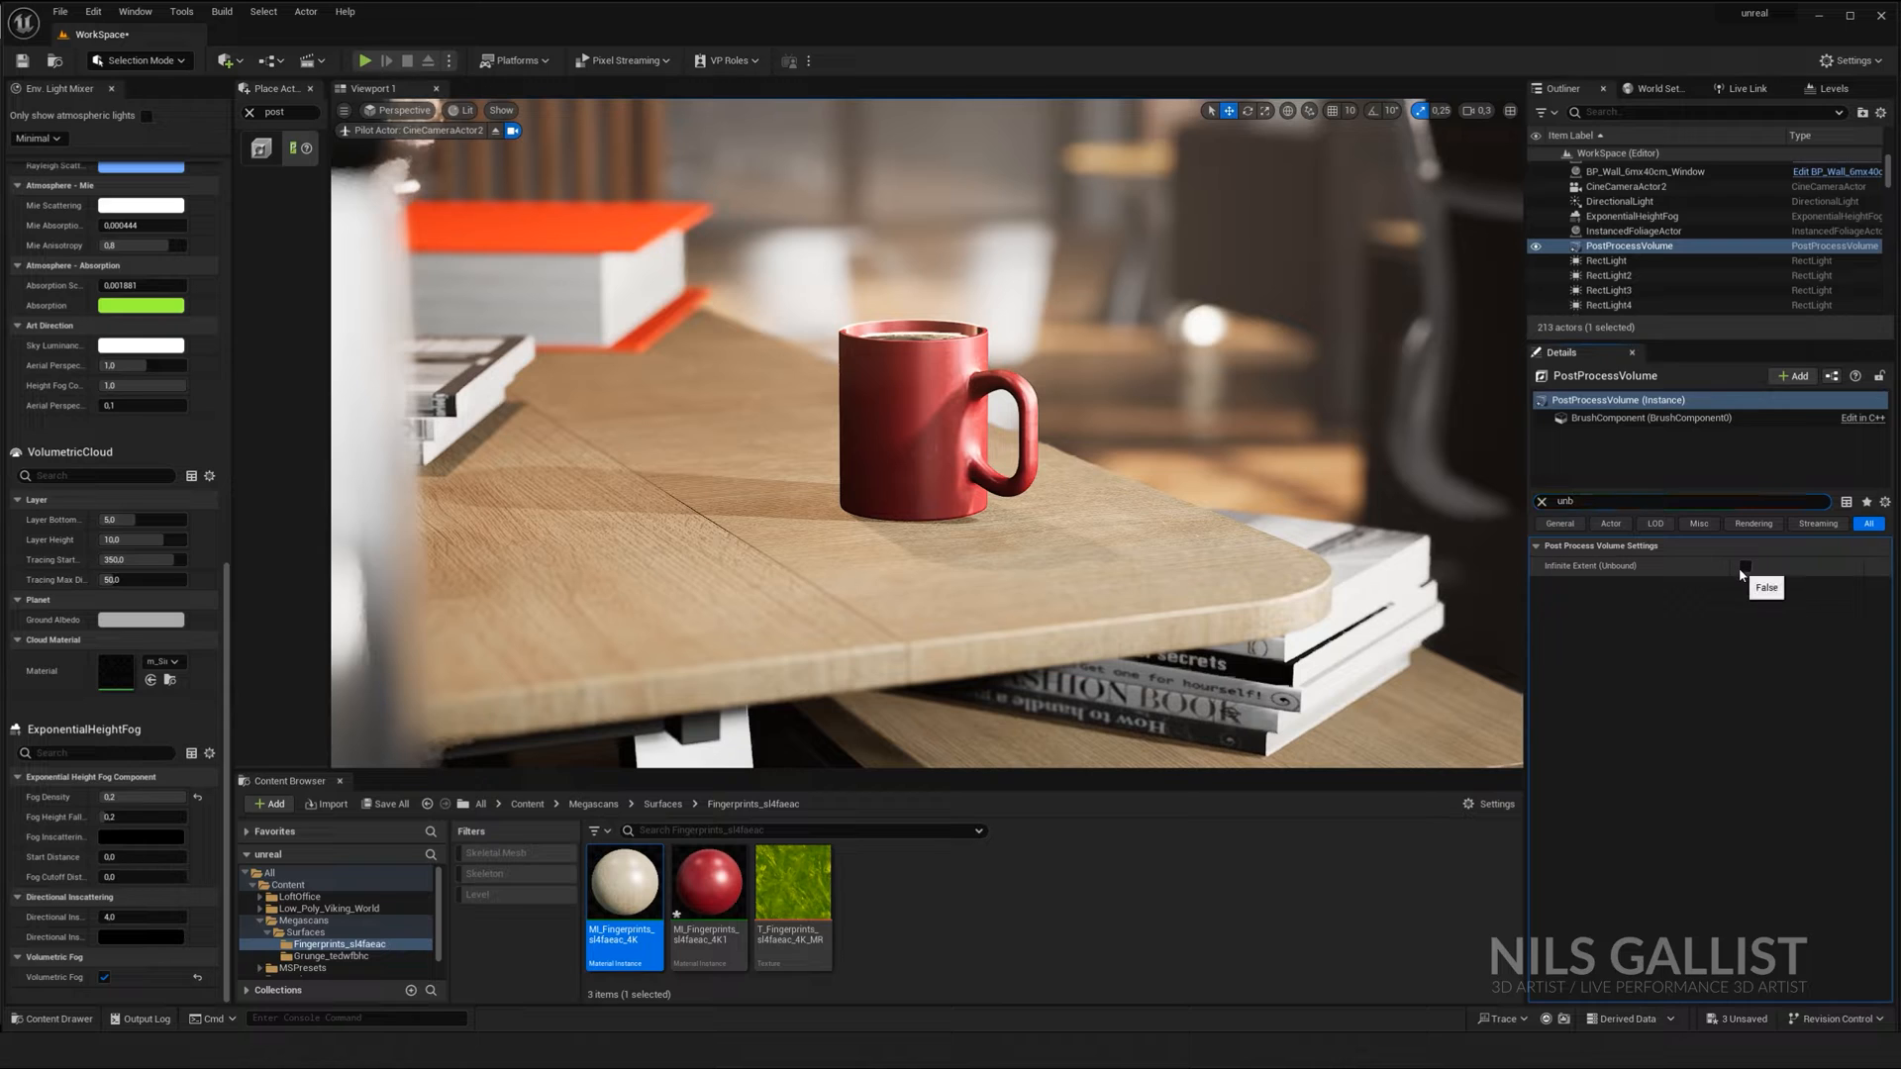
click(1543, 501)
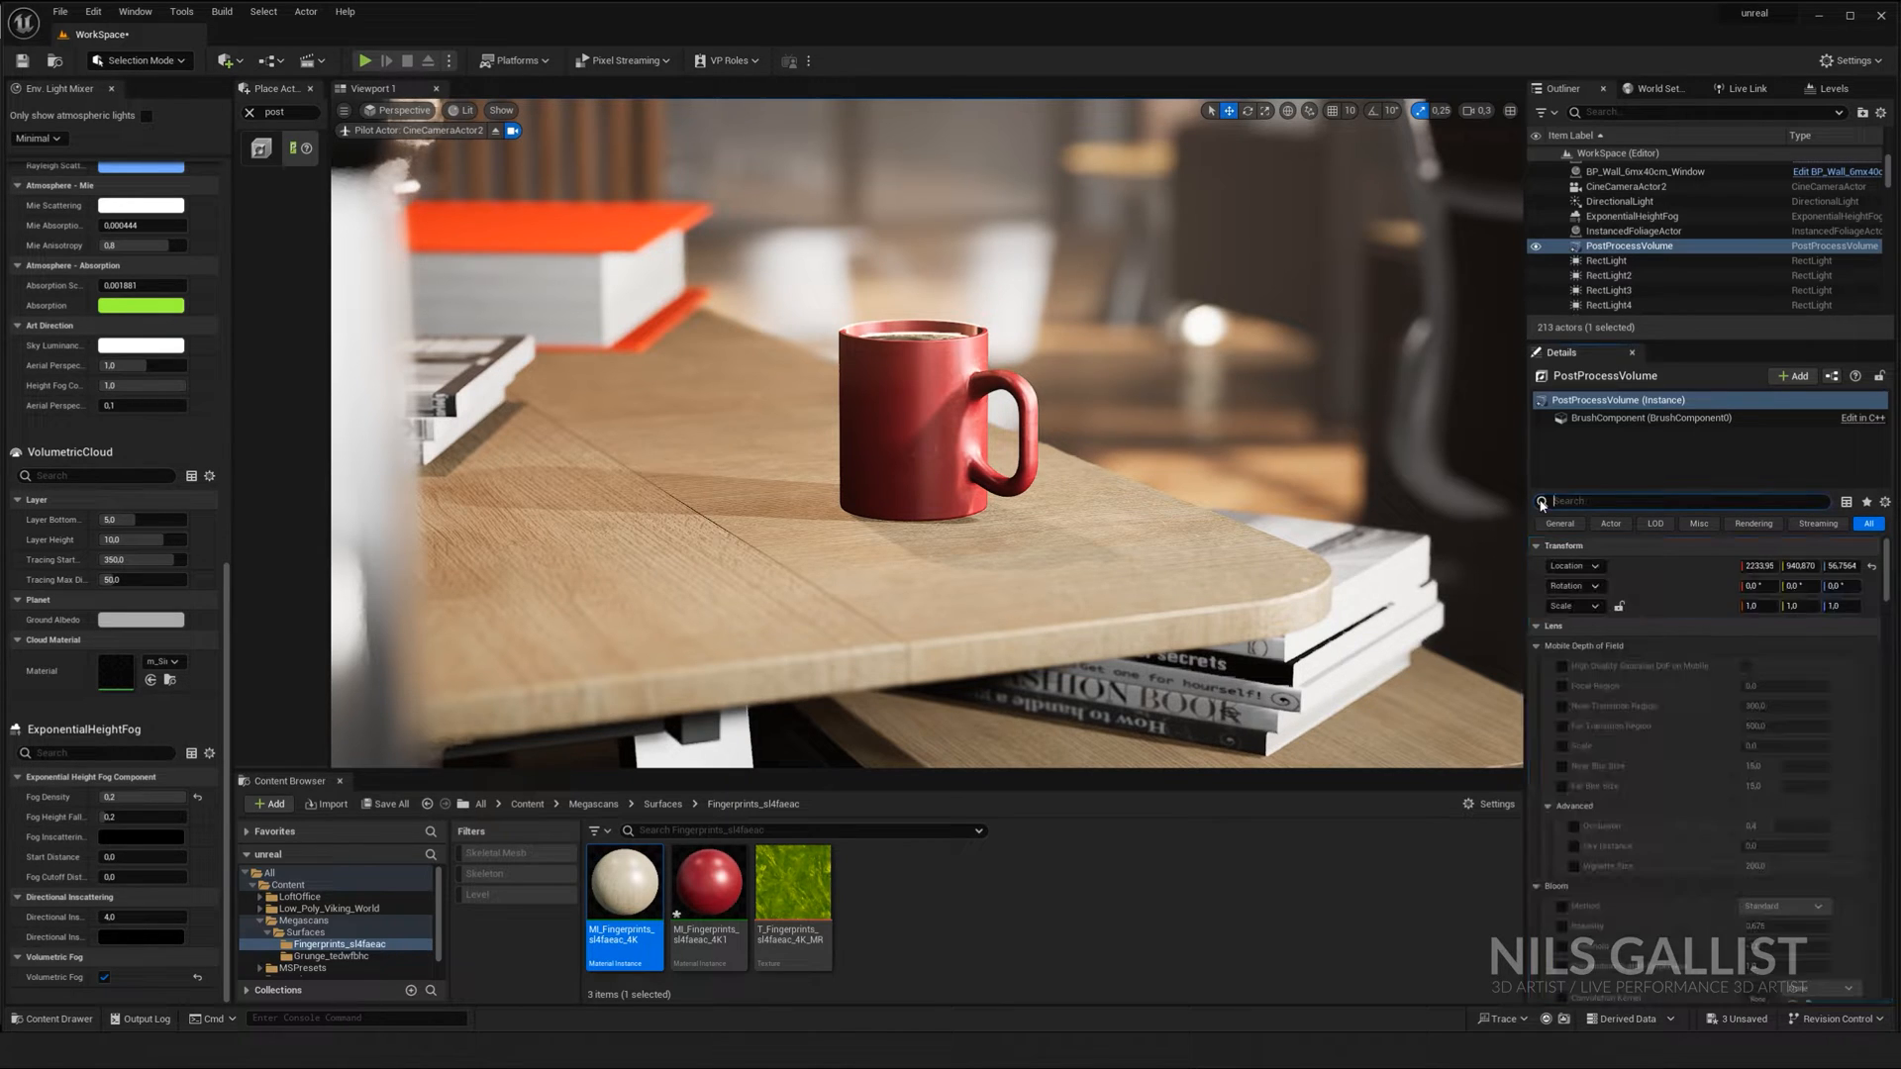
click(1542, 501)
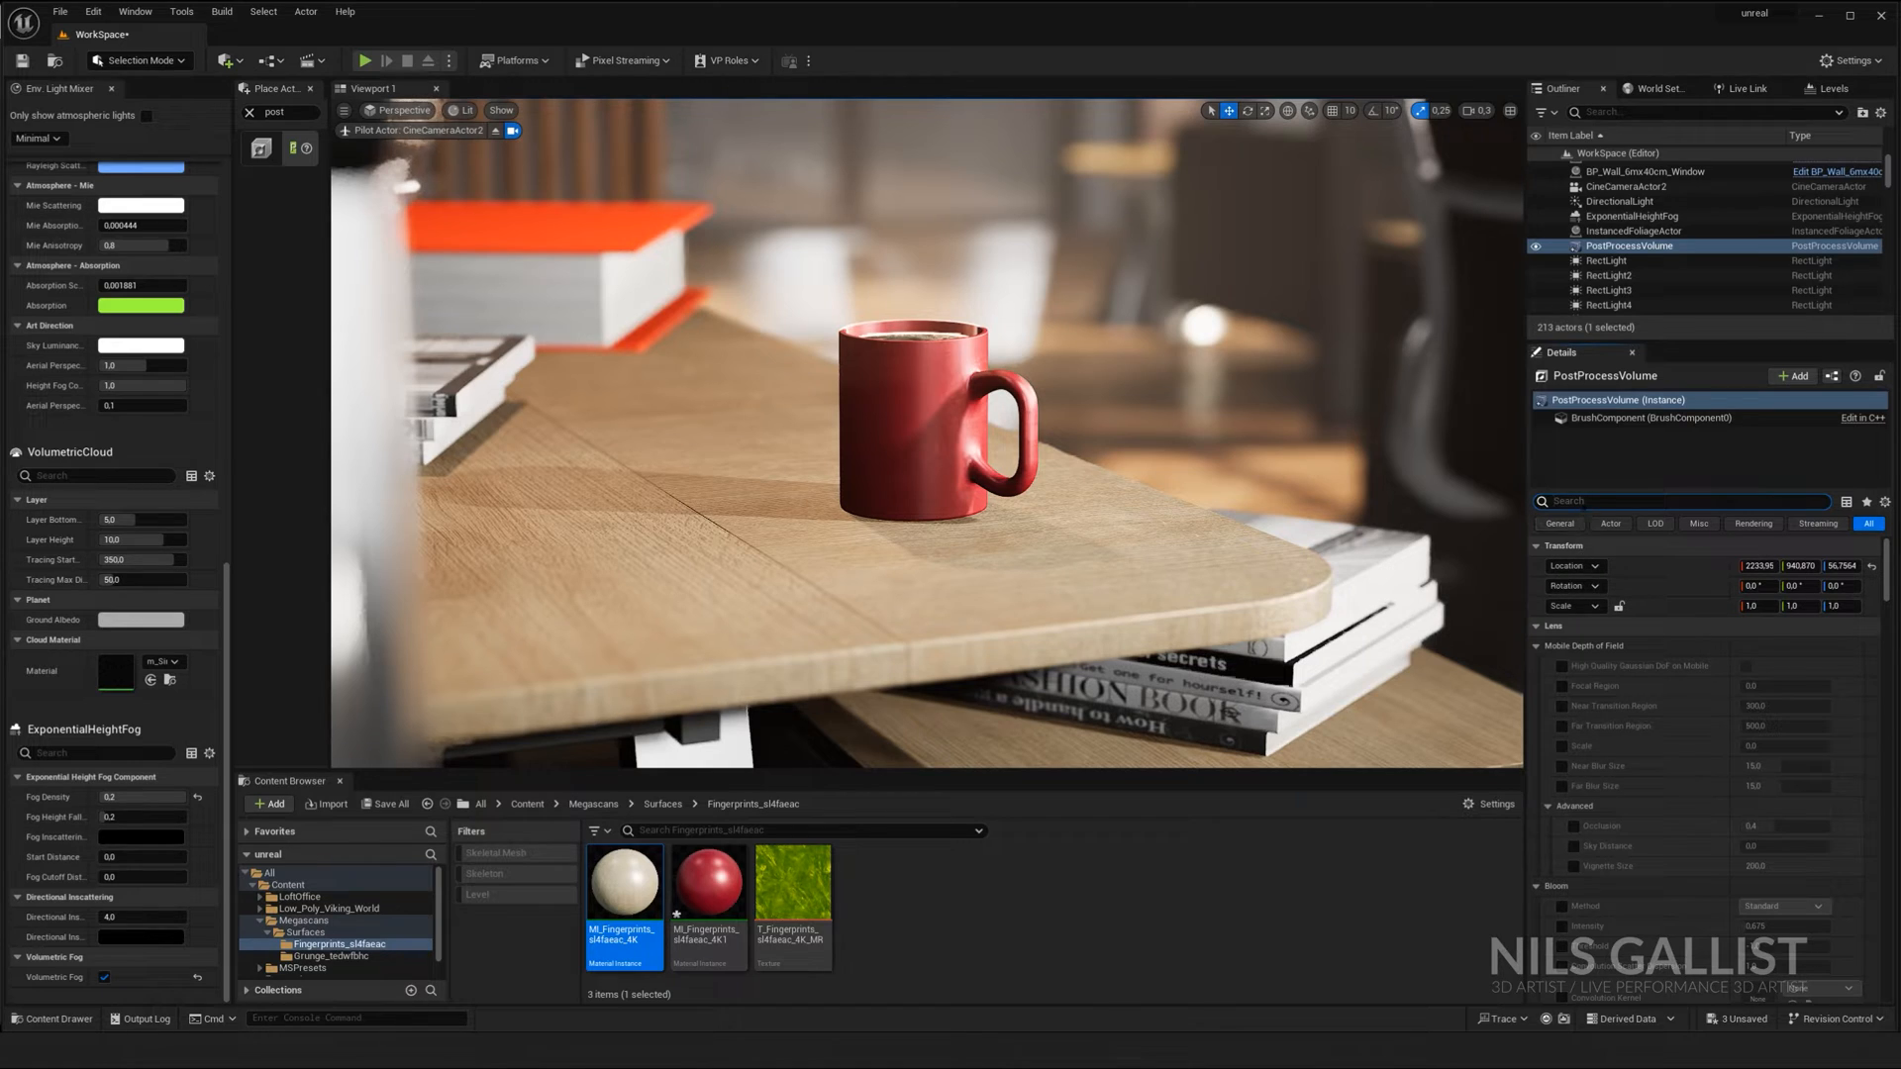
Step: Enable the Bloom Method and Intensity overrides and set lens flare intensity to 2.0
text(bloo)
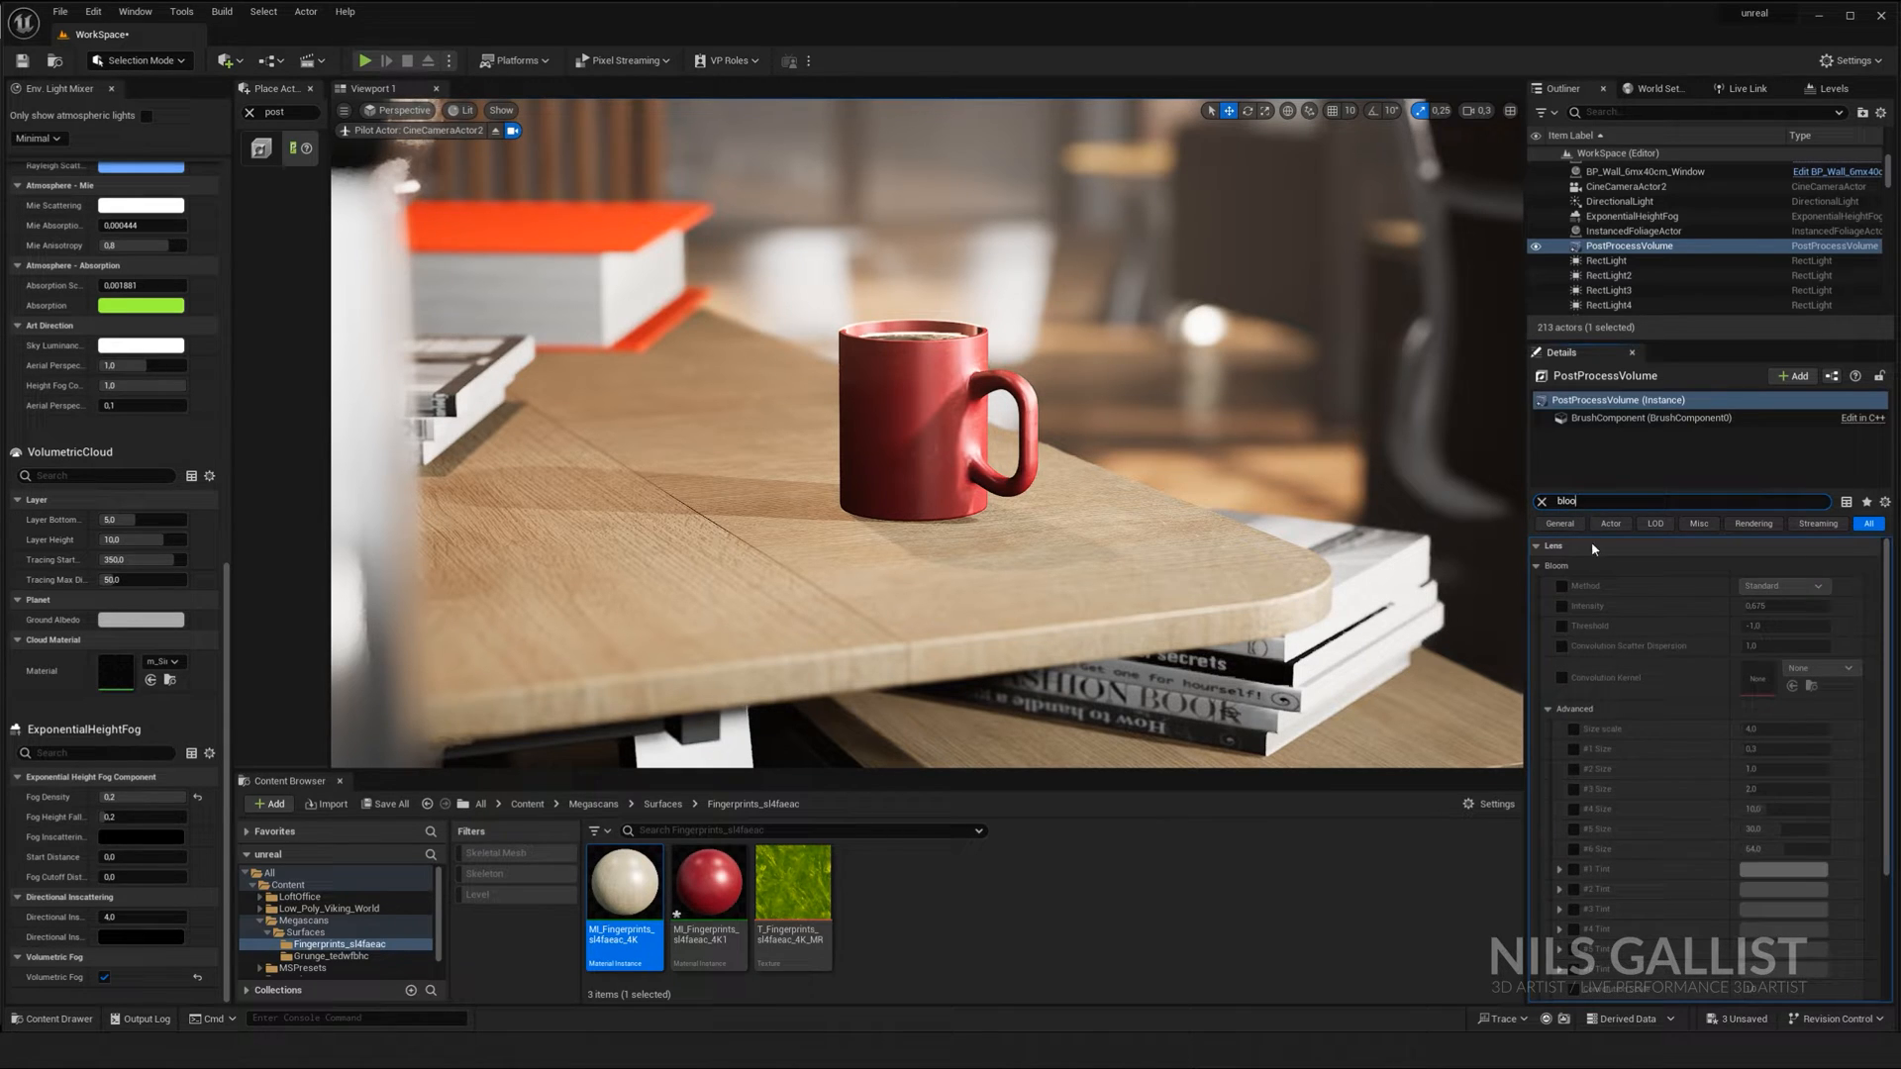
click(1562, 585)
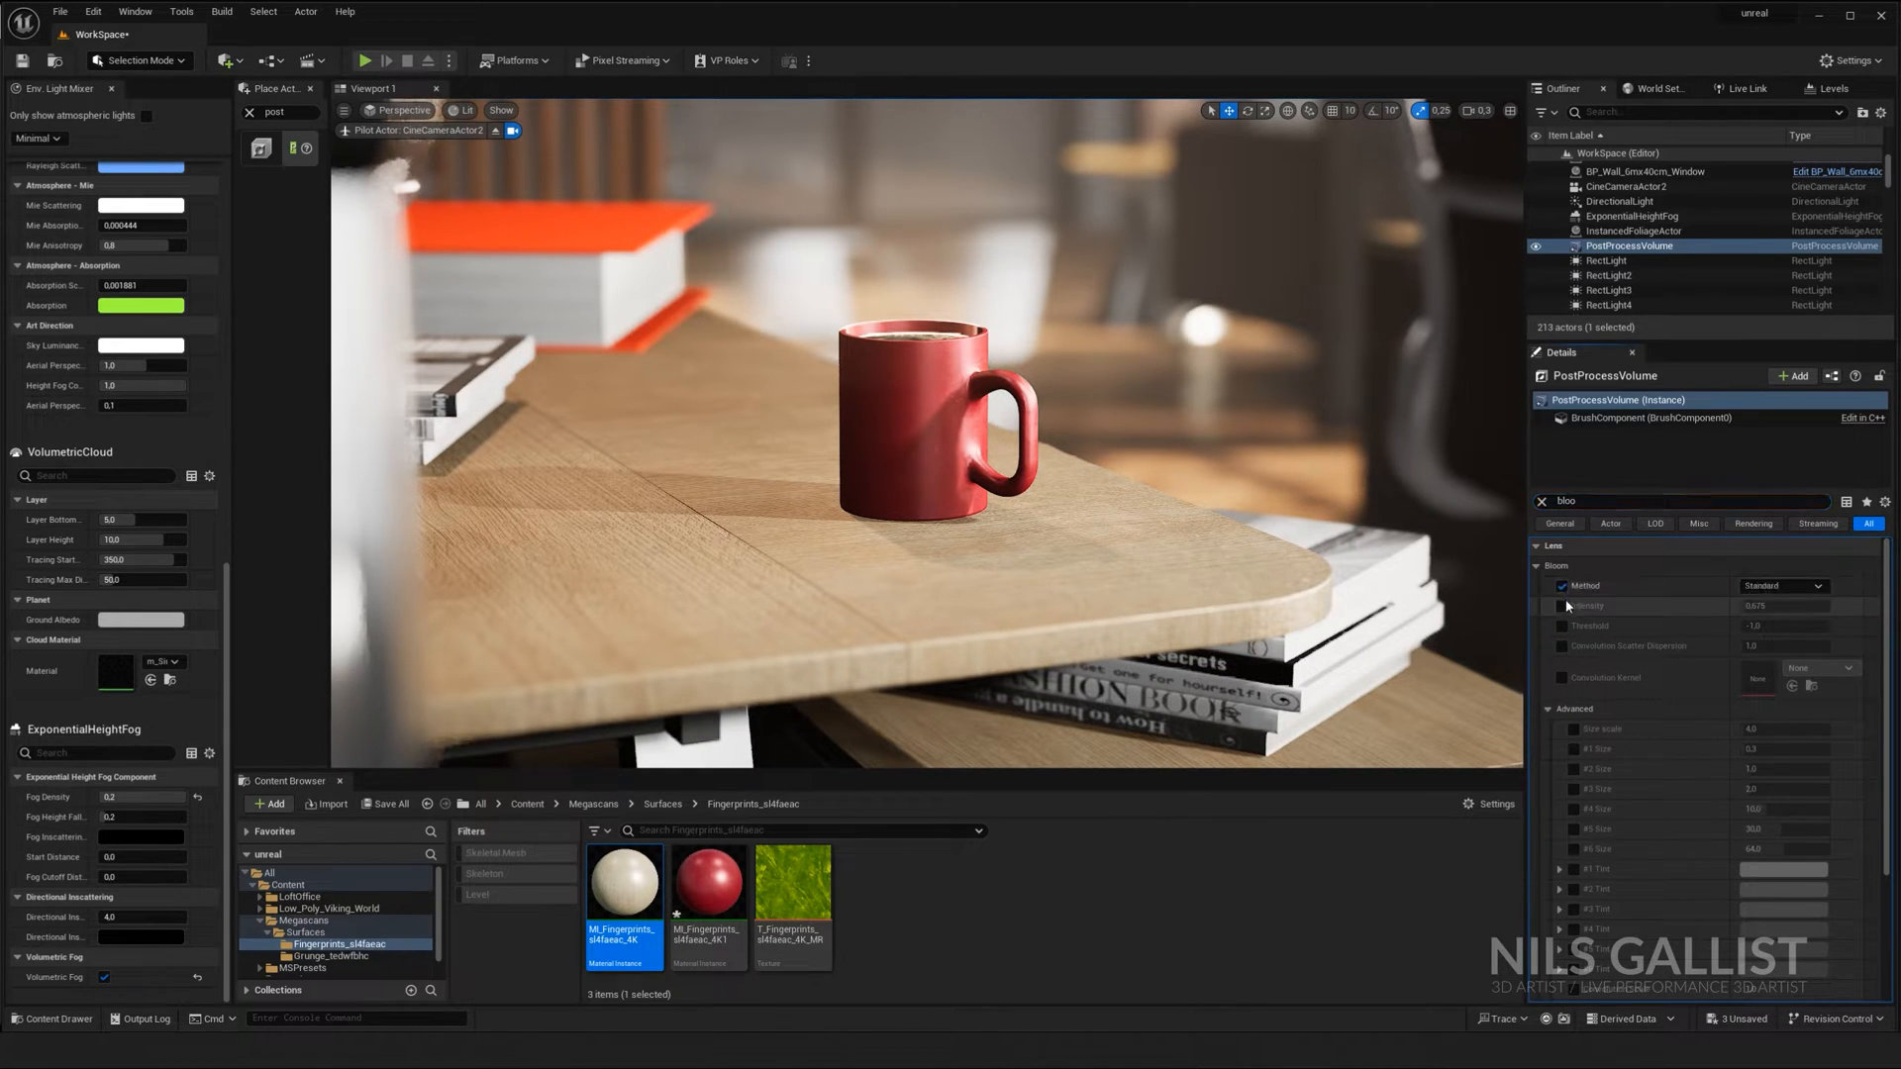
click(1563, 605)
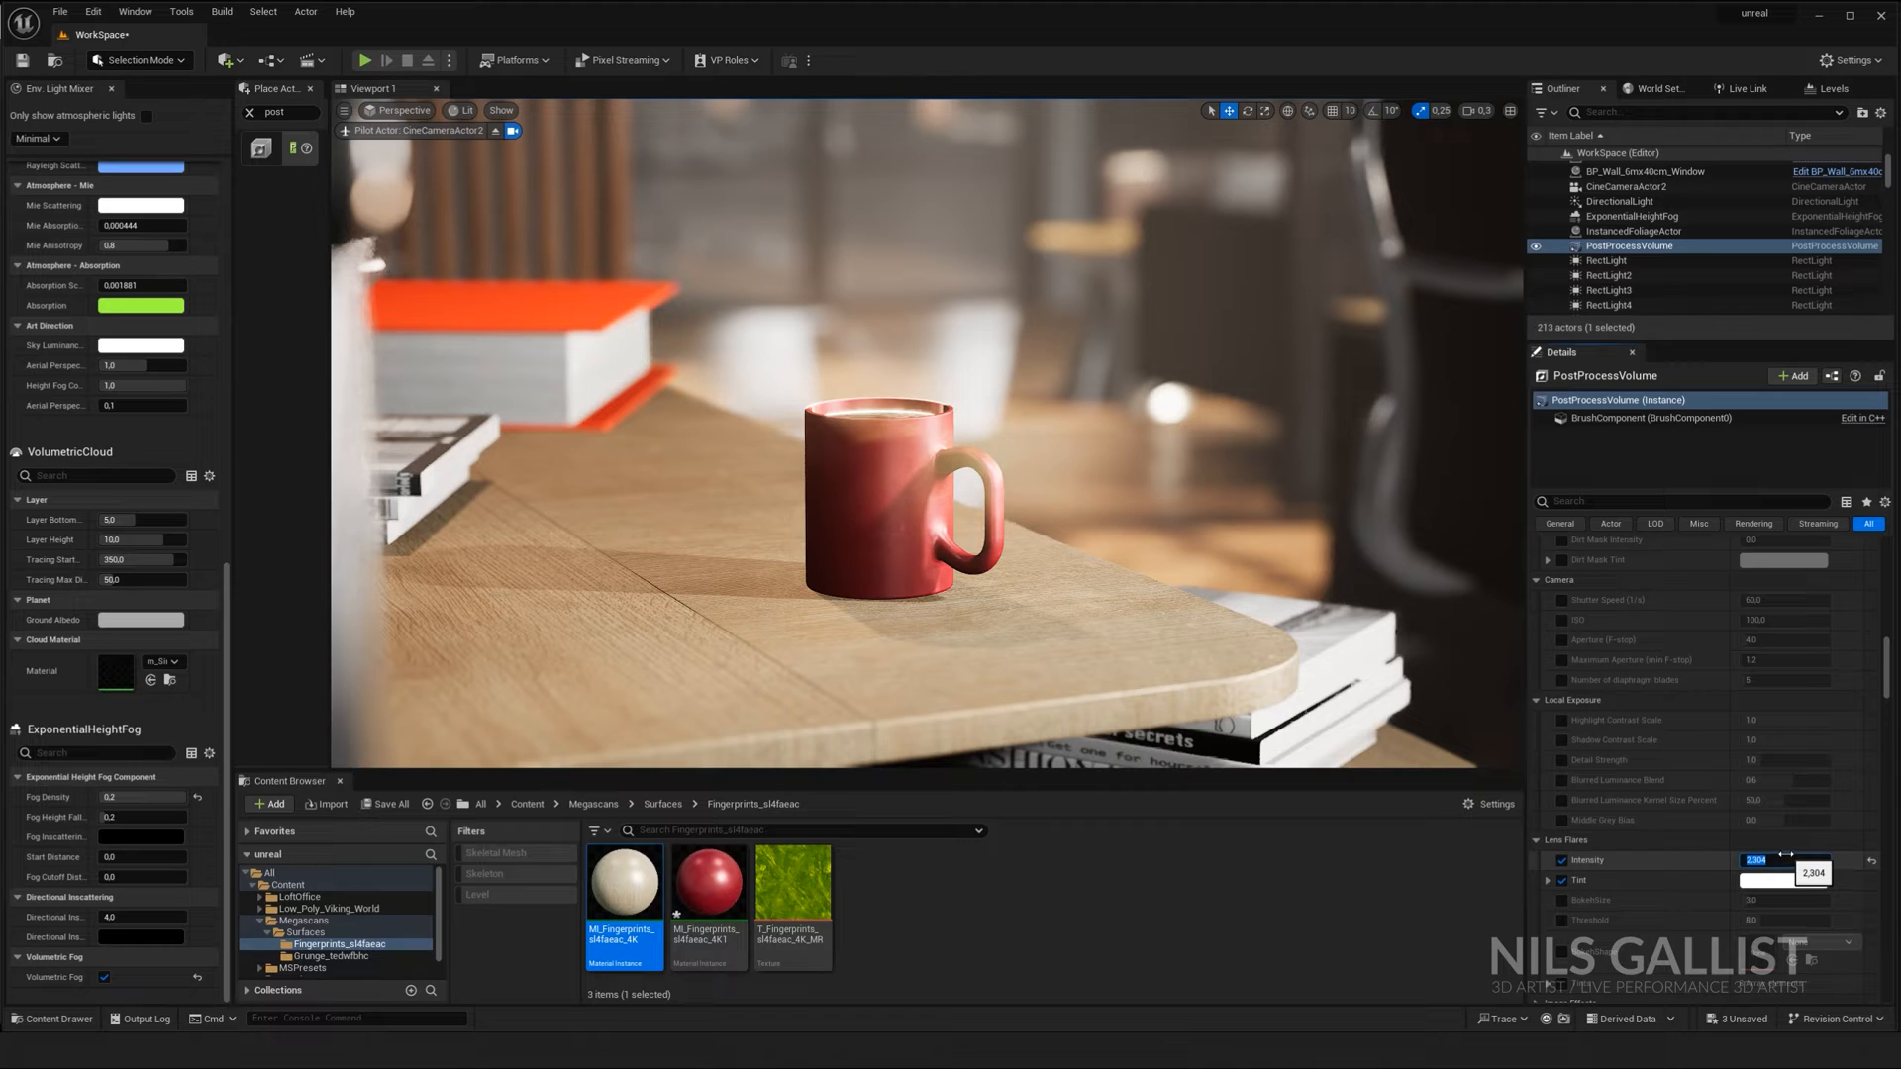
click(1815, 880)
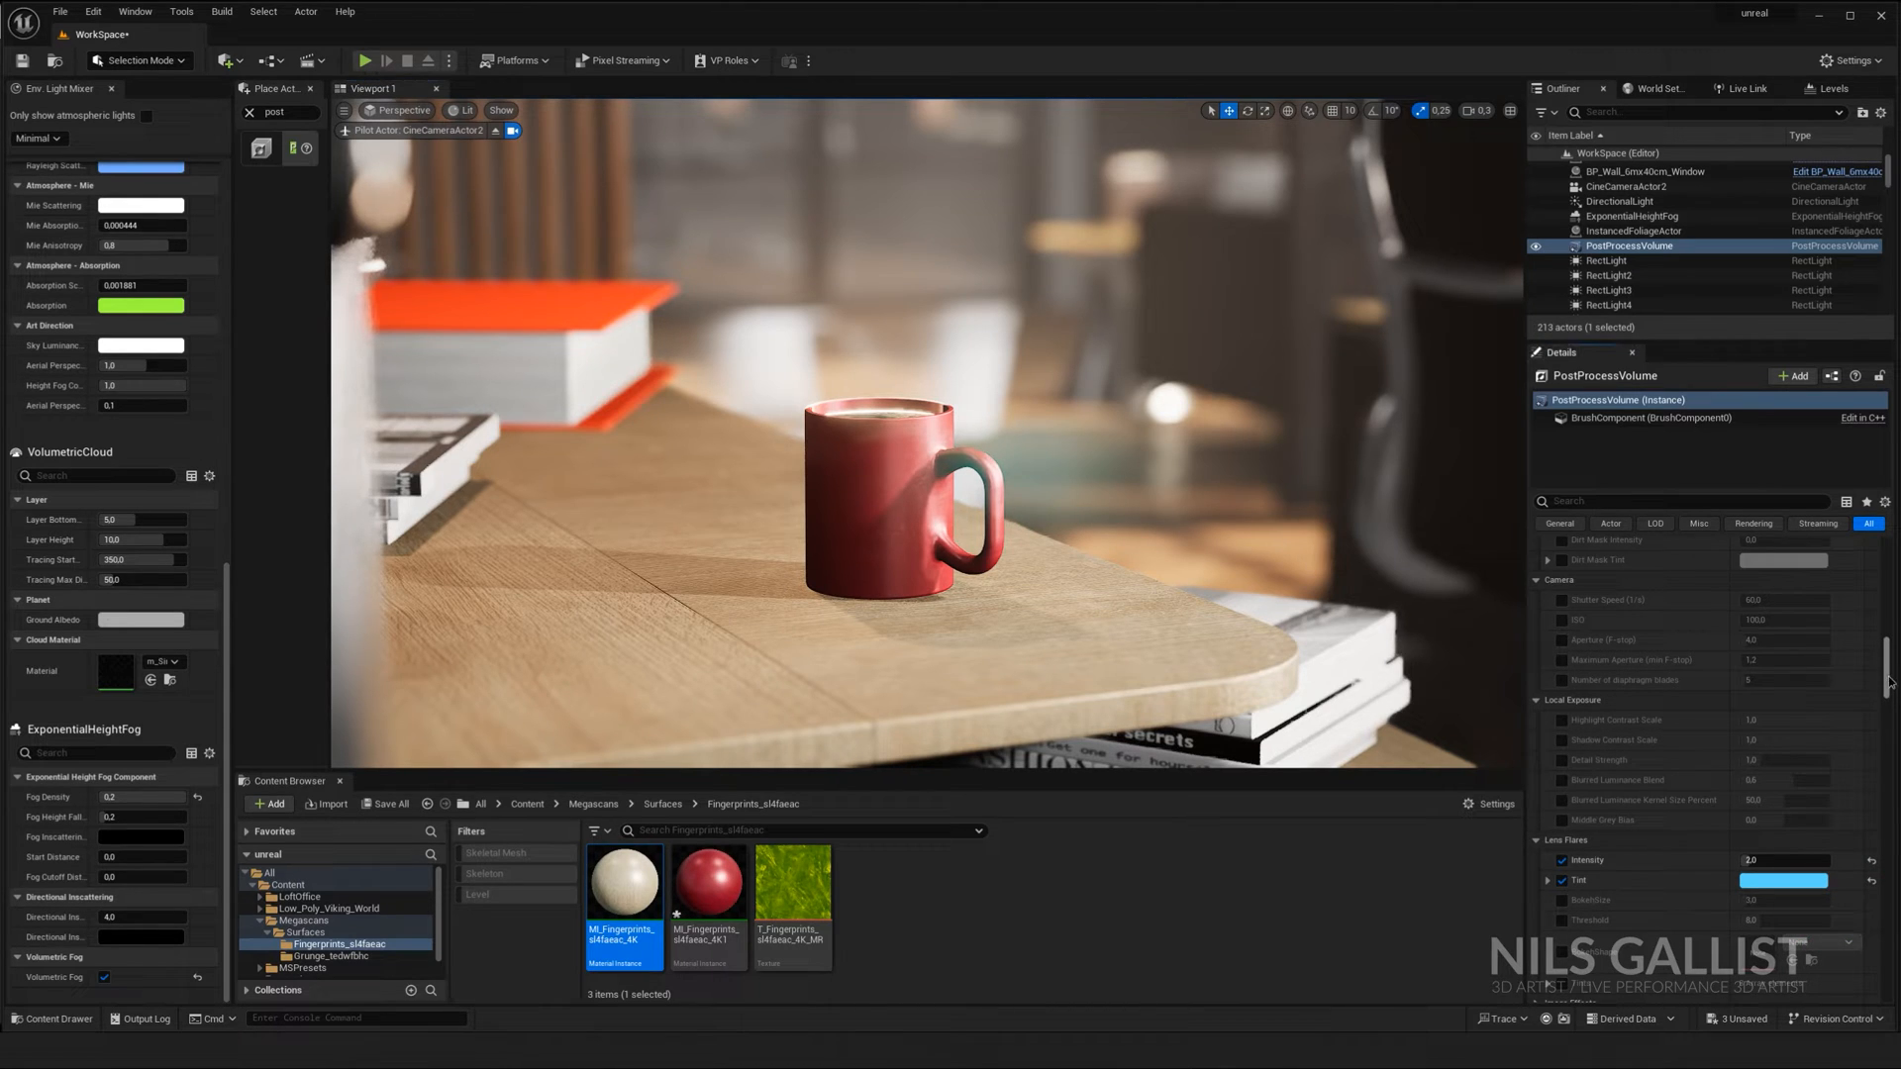
Step: Set Temperature Type to Color Temperature and adjust the Temp value to warm the shot
scroll(down, 3)
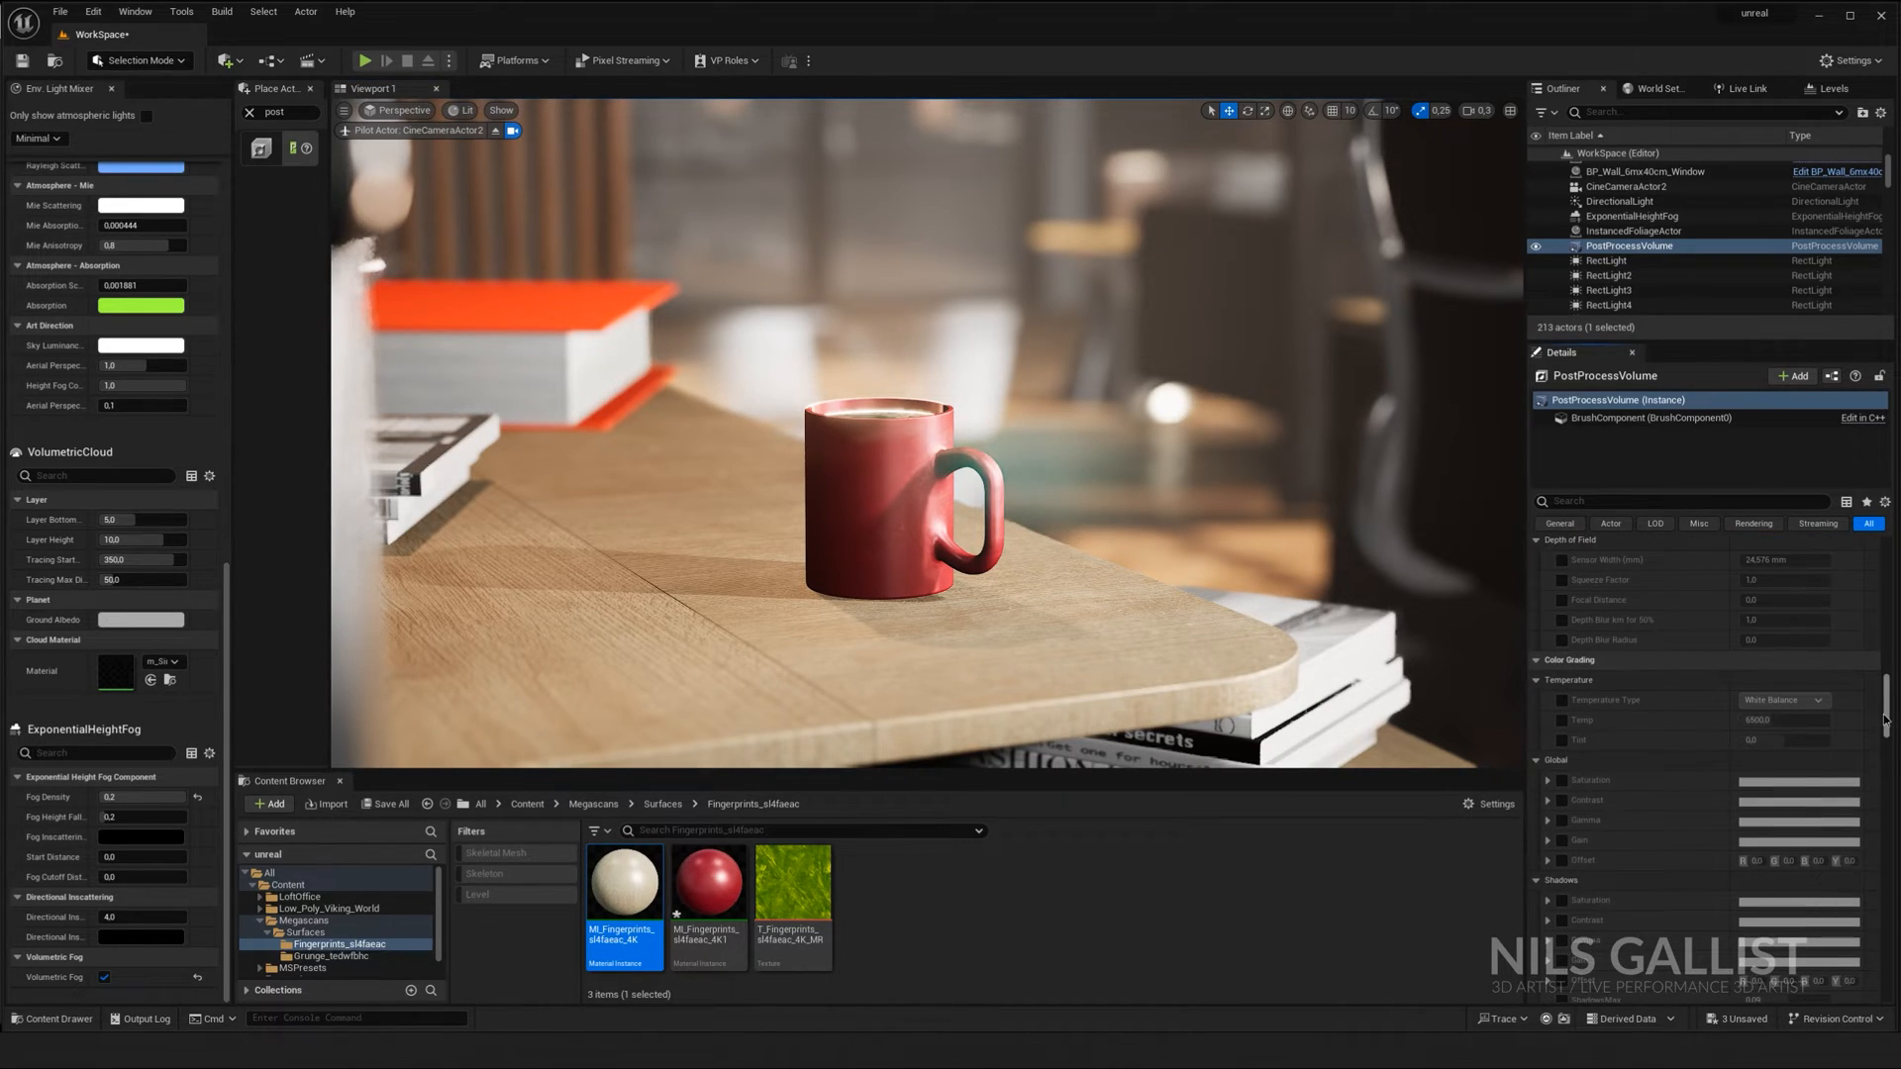
scroll(down, 3)
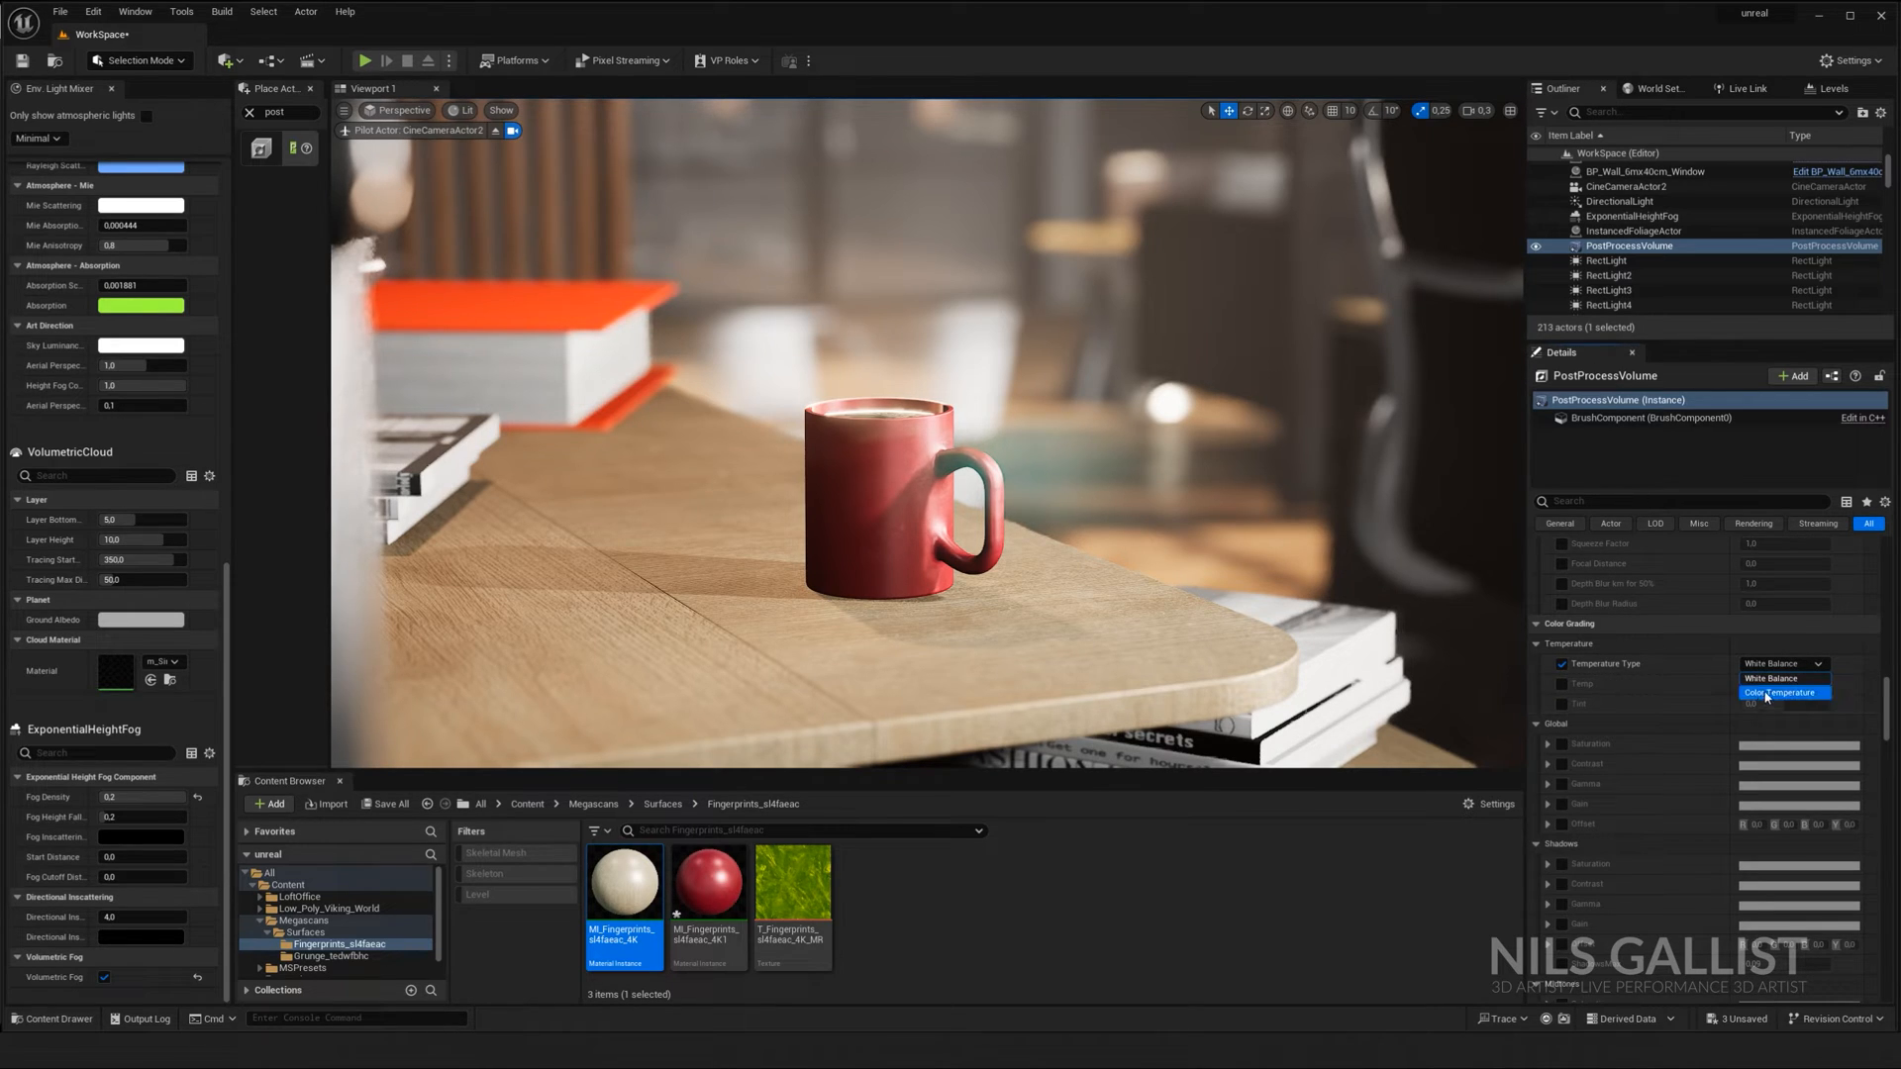
click(1782, 692)
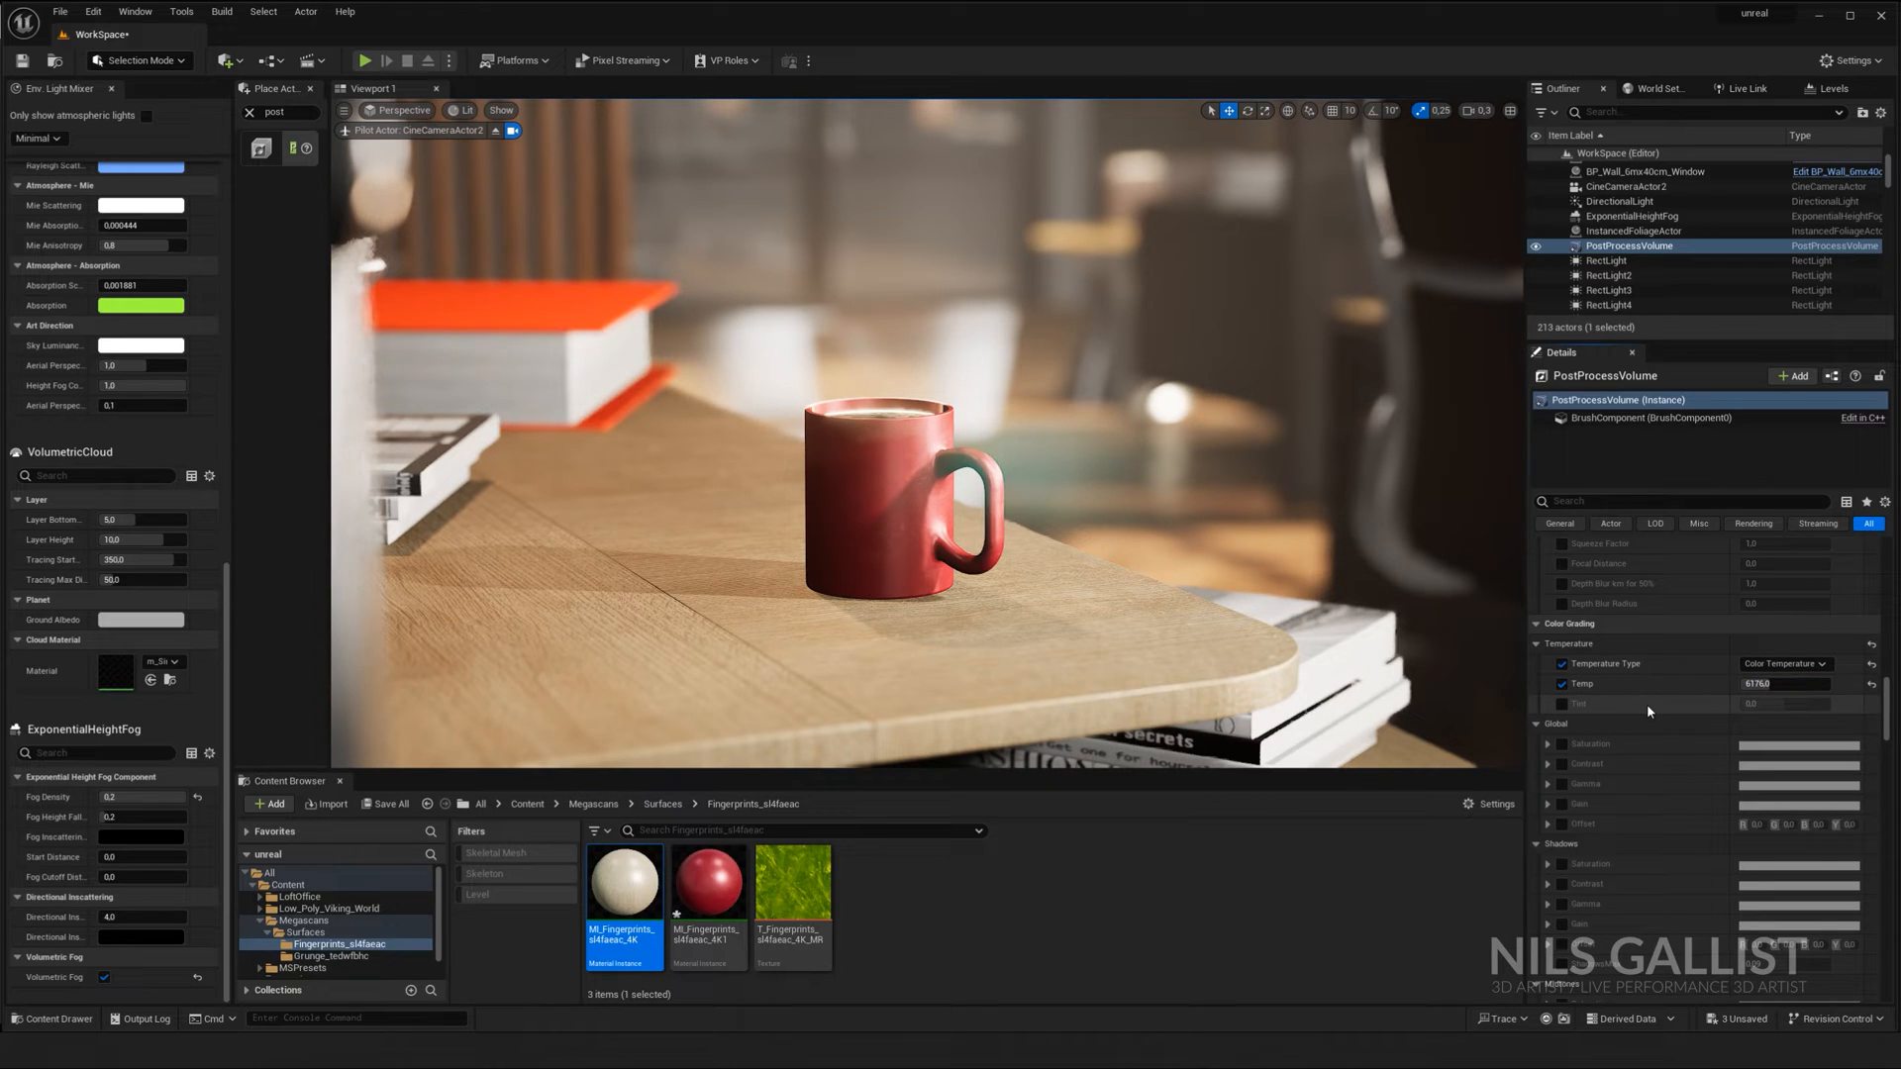
mouse_move(1613, 830)
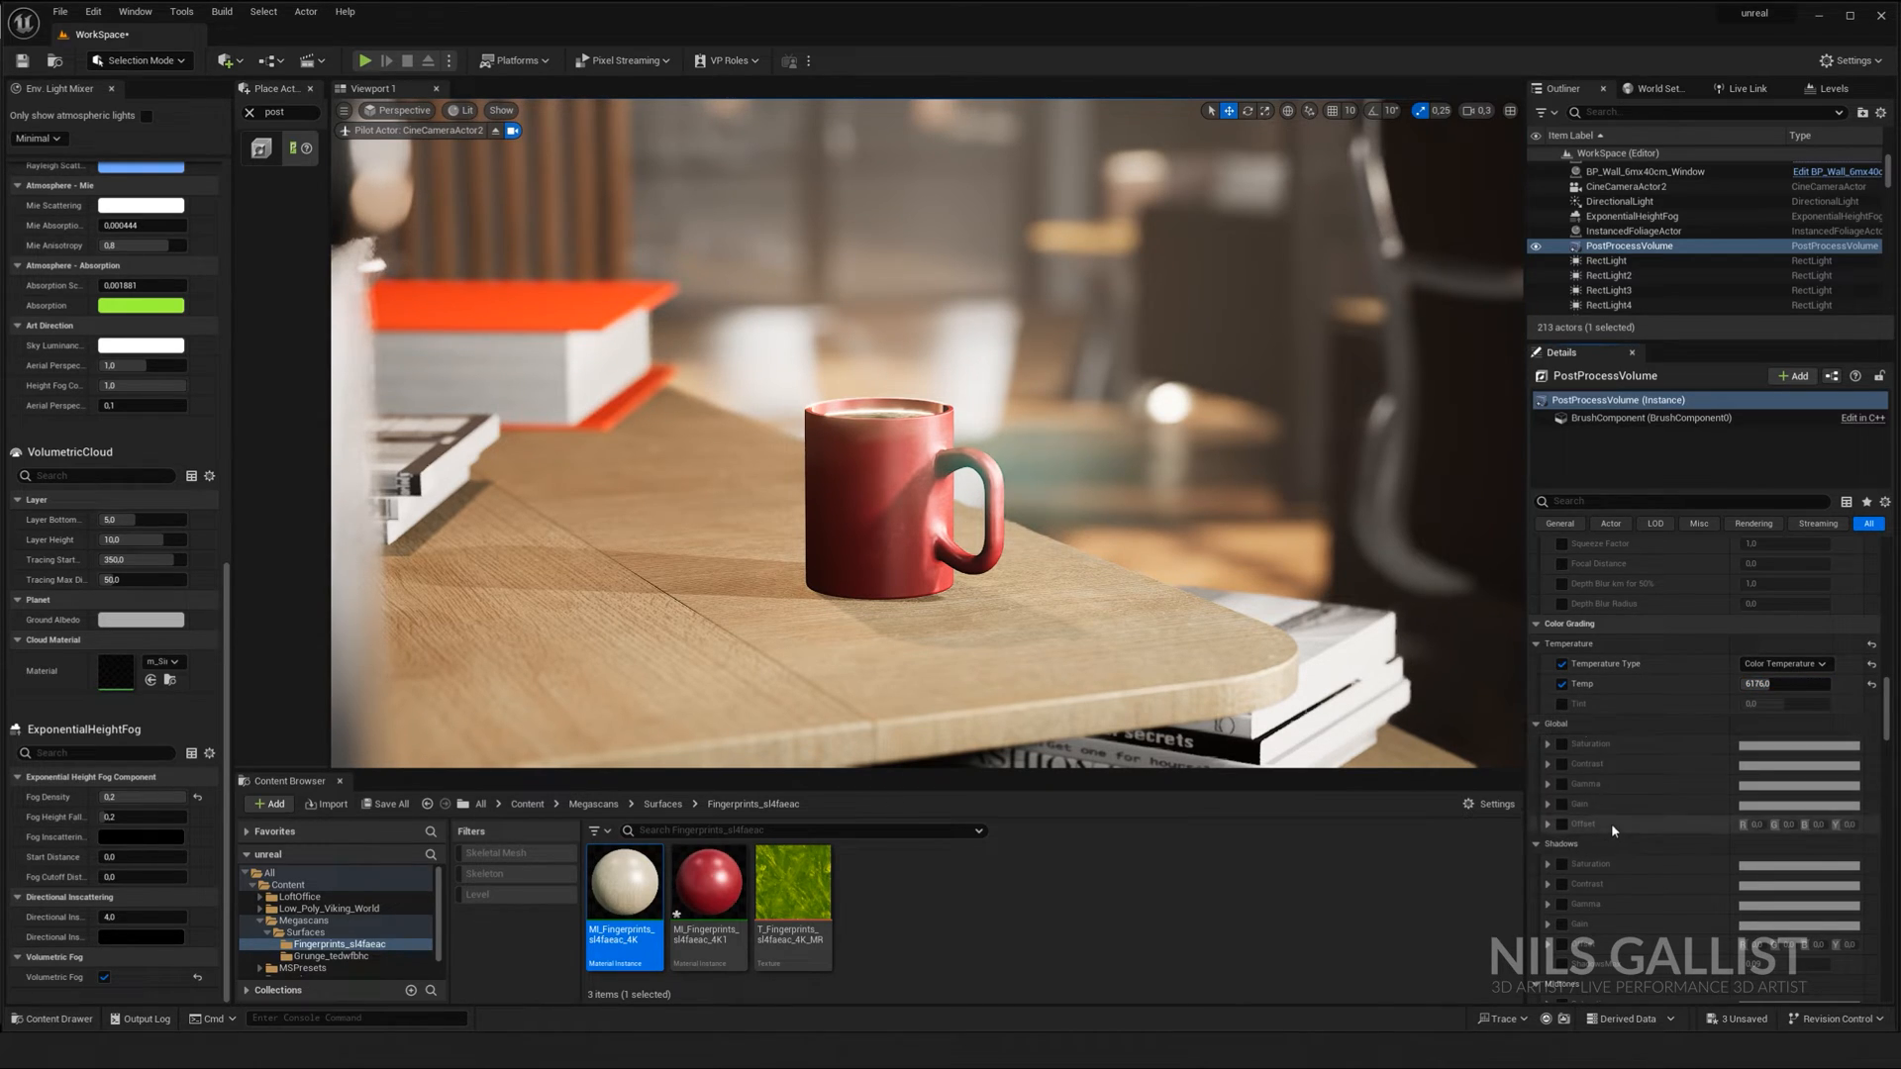
click(1562, 864)
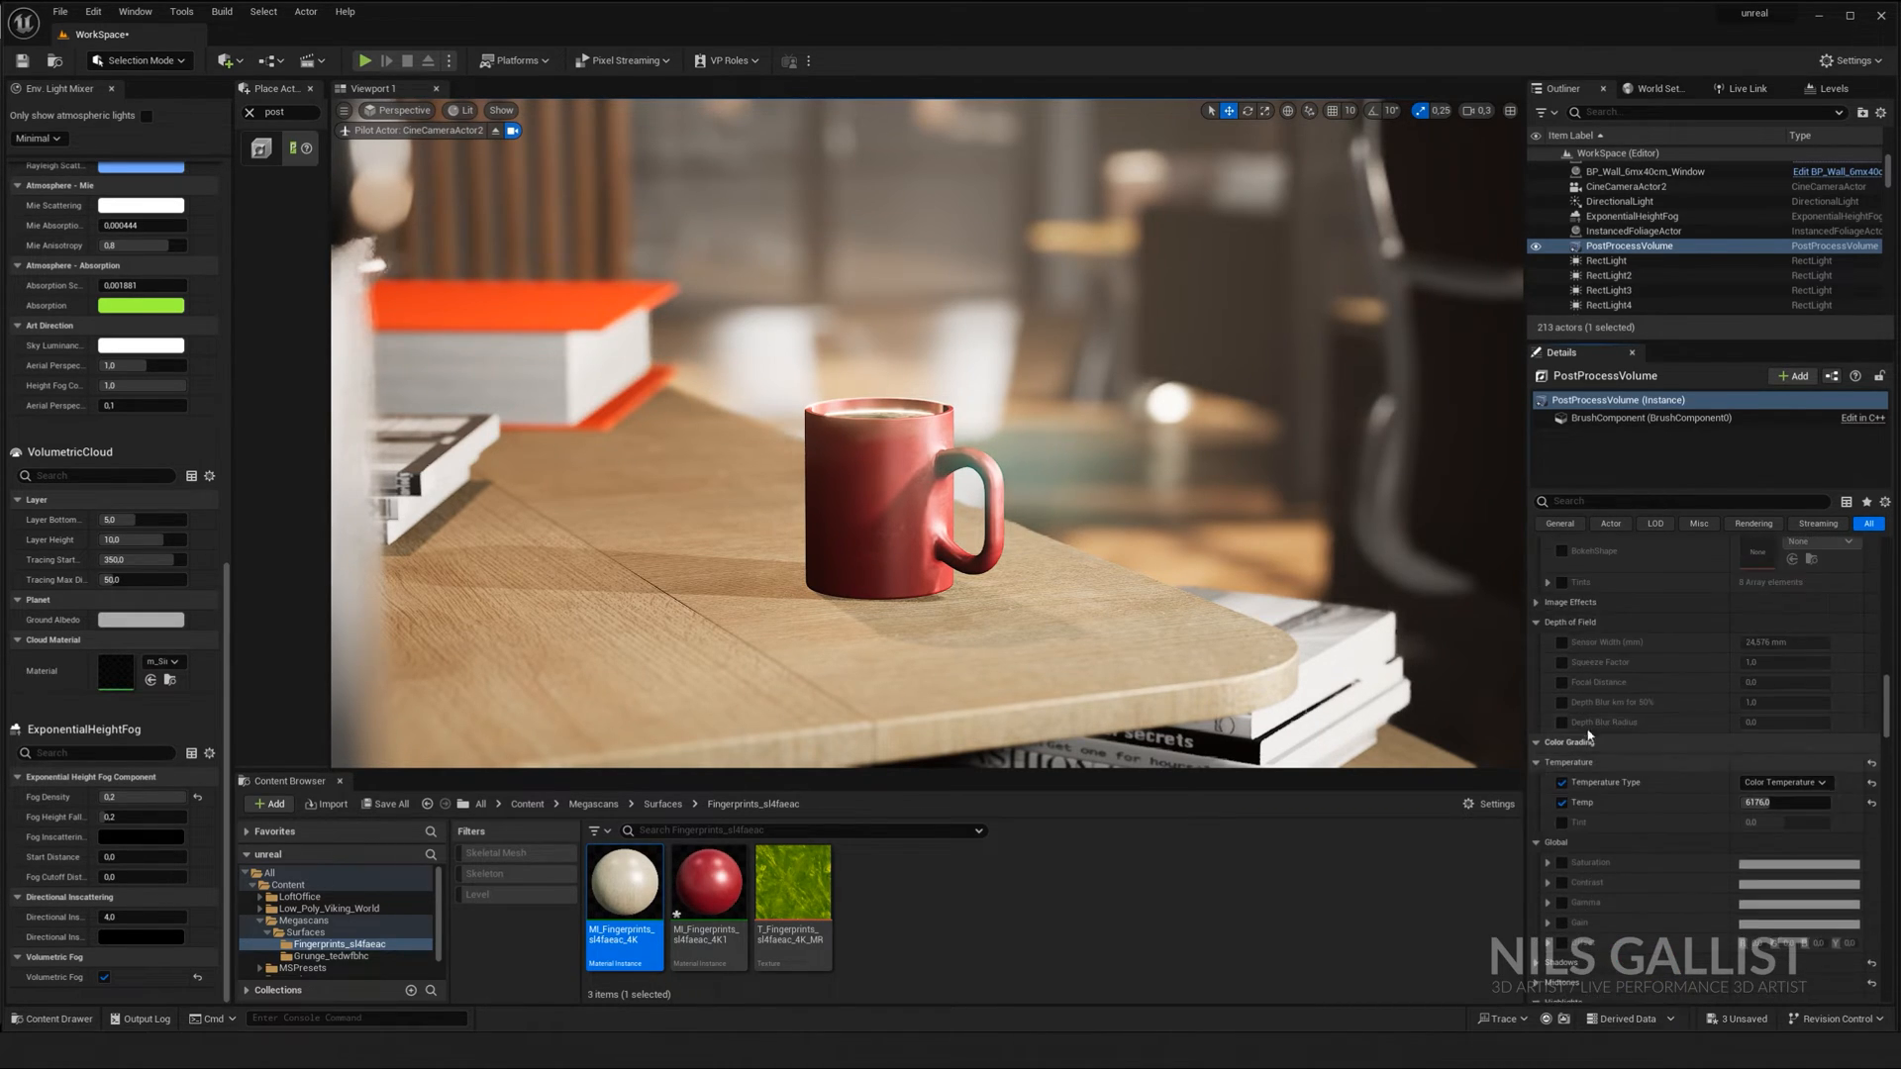
scroll(down, 3)
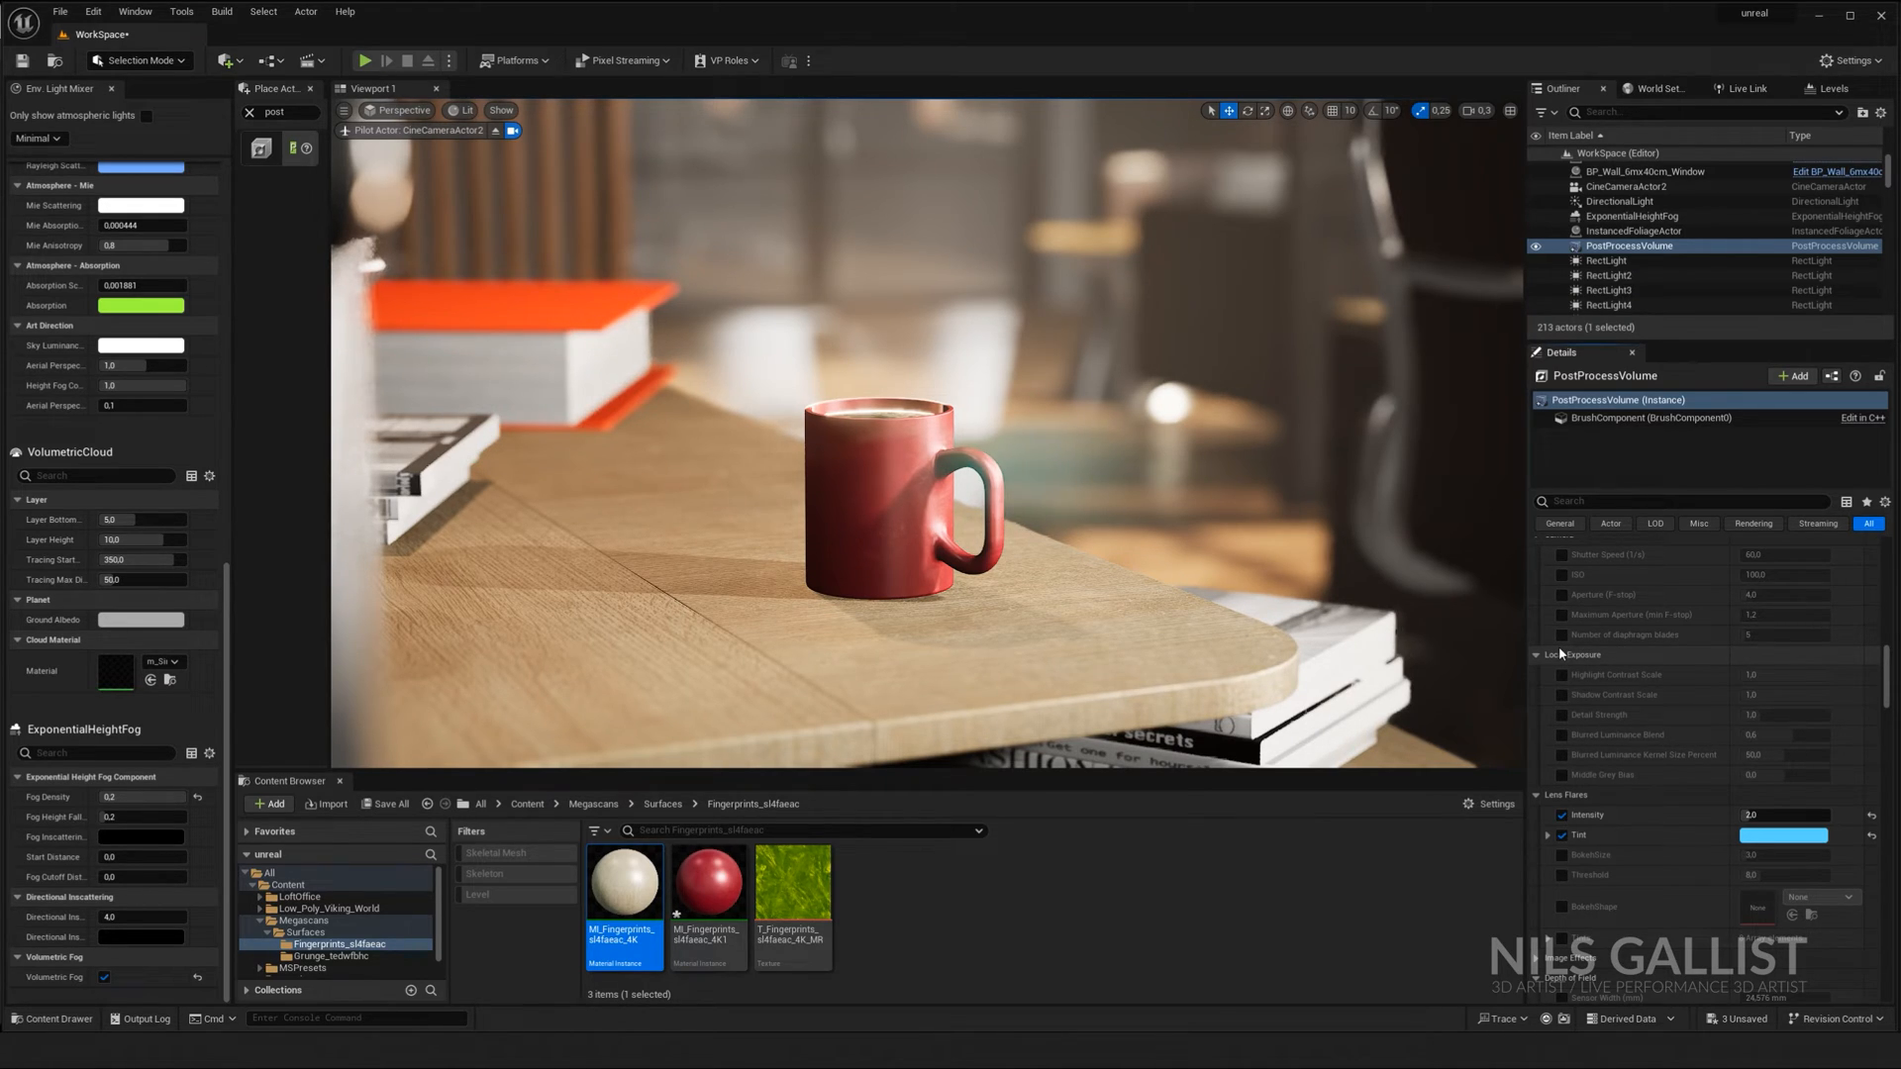
click(1538, 247)
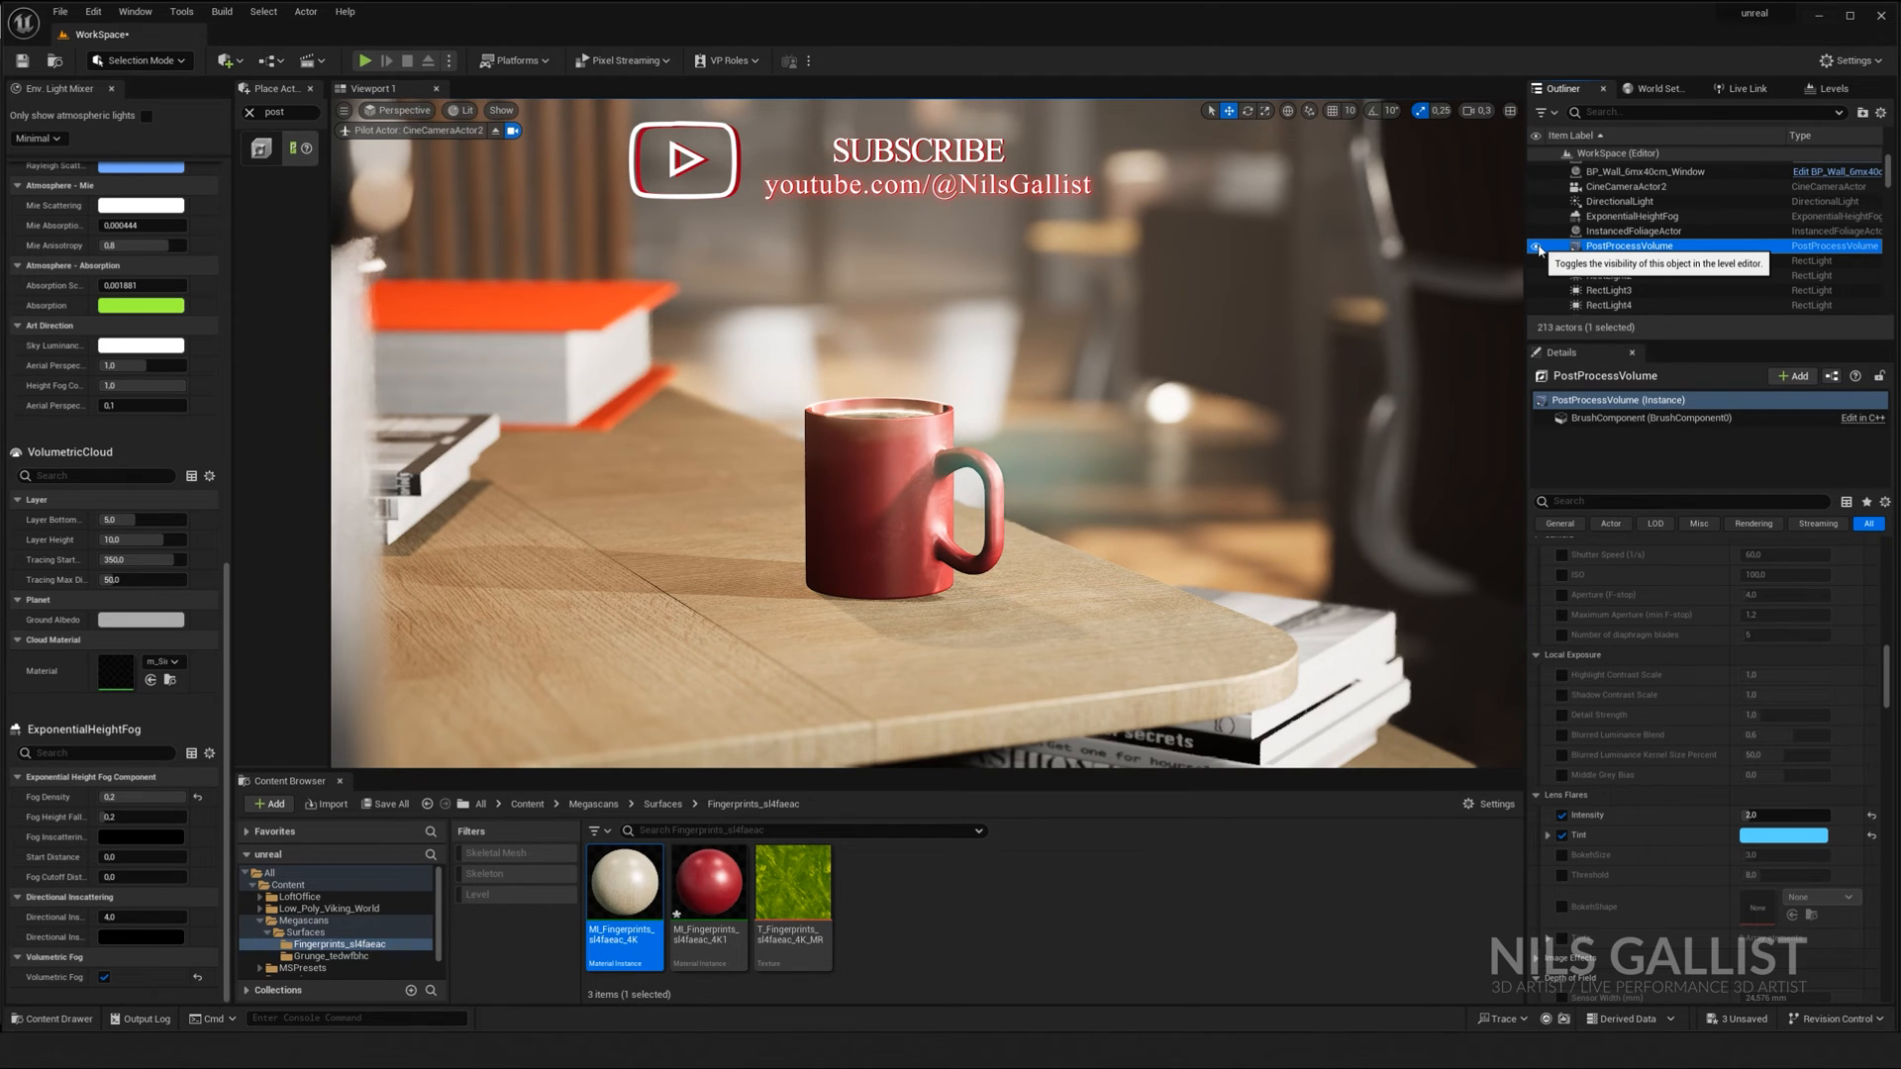
click(1540, 250)
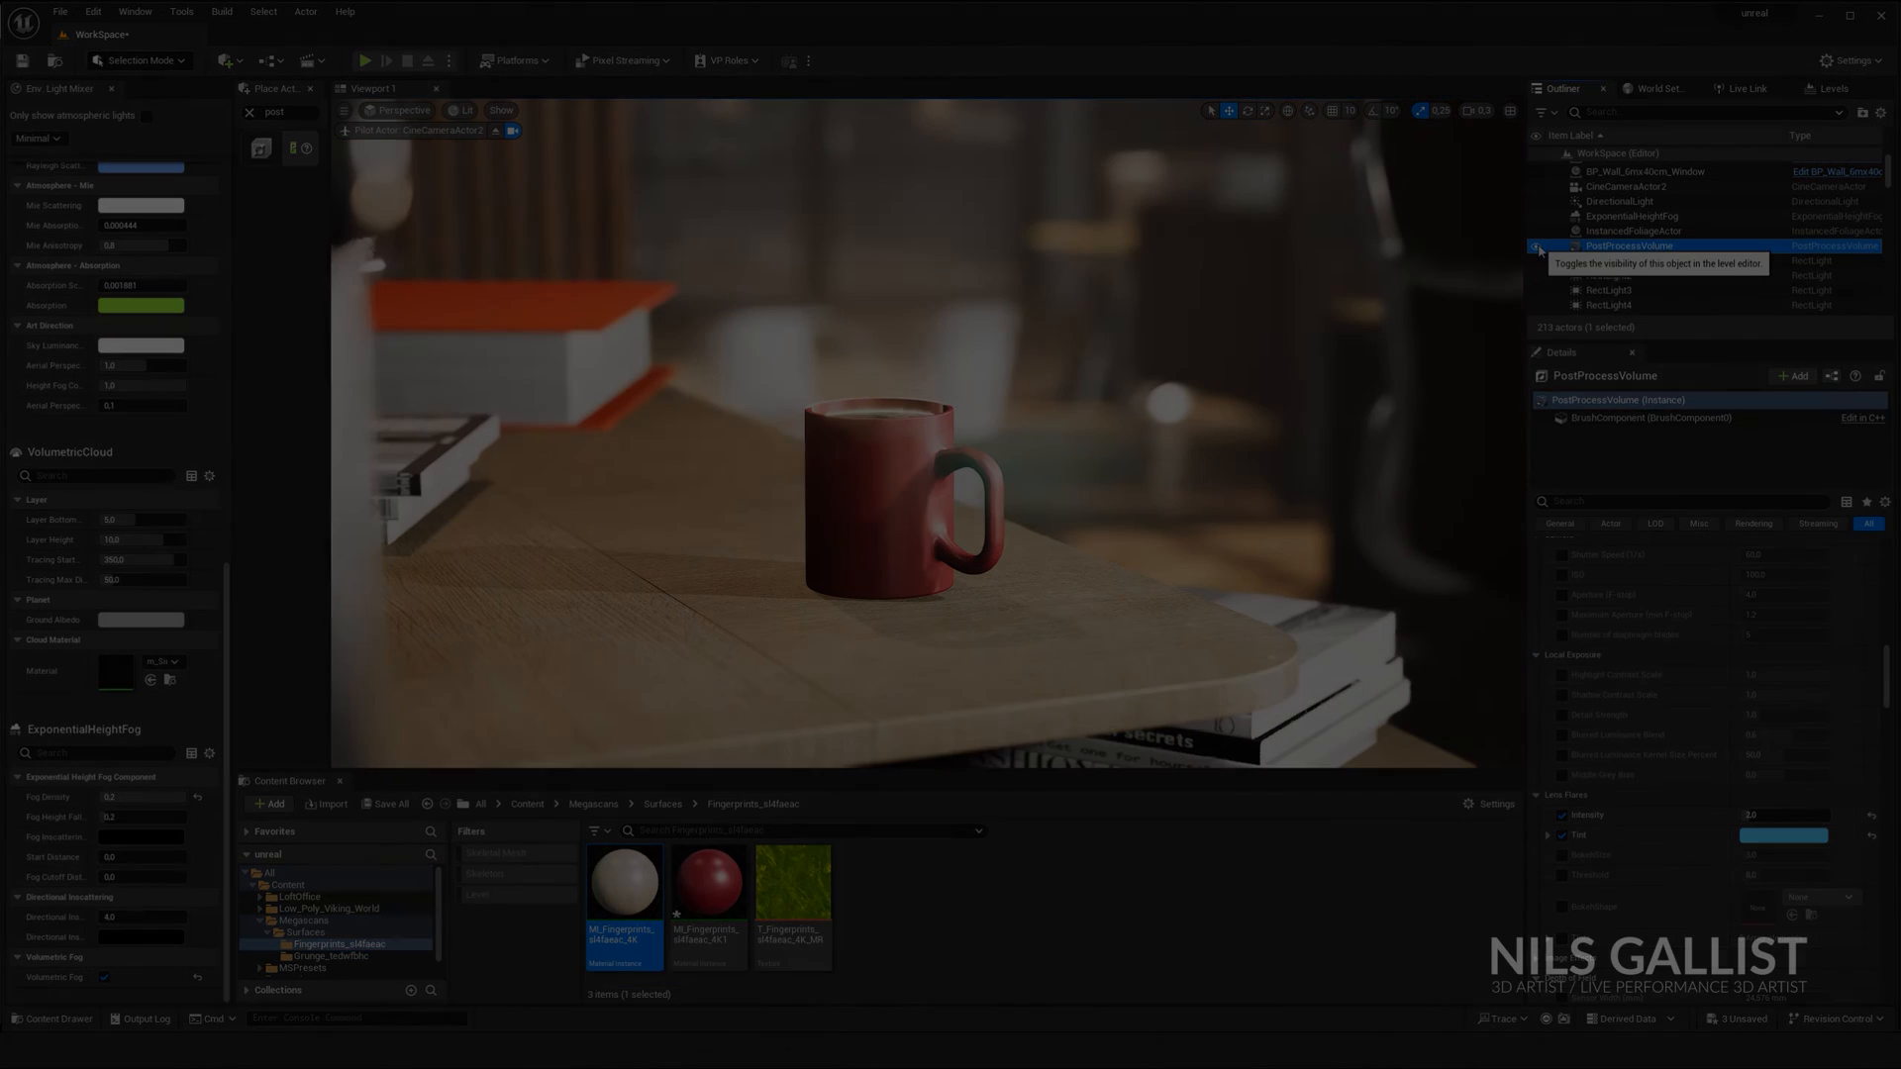
click(1538, 246)
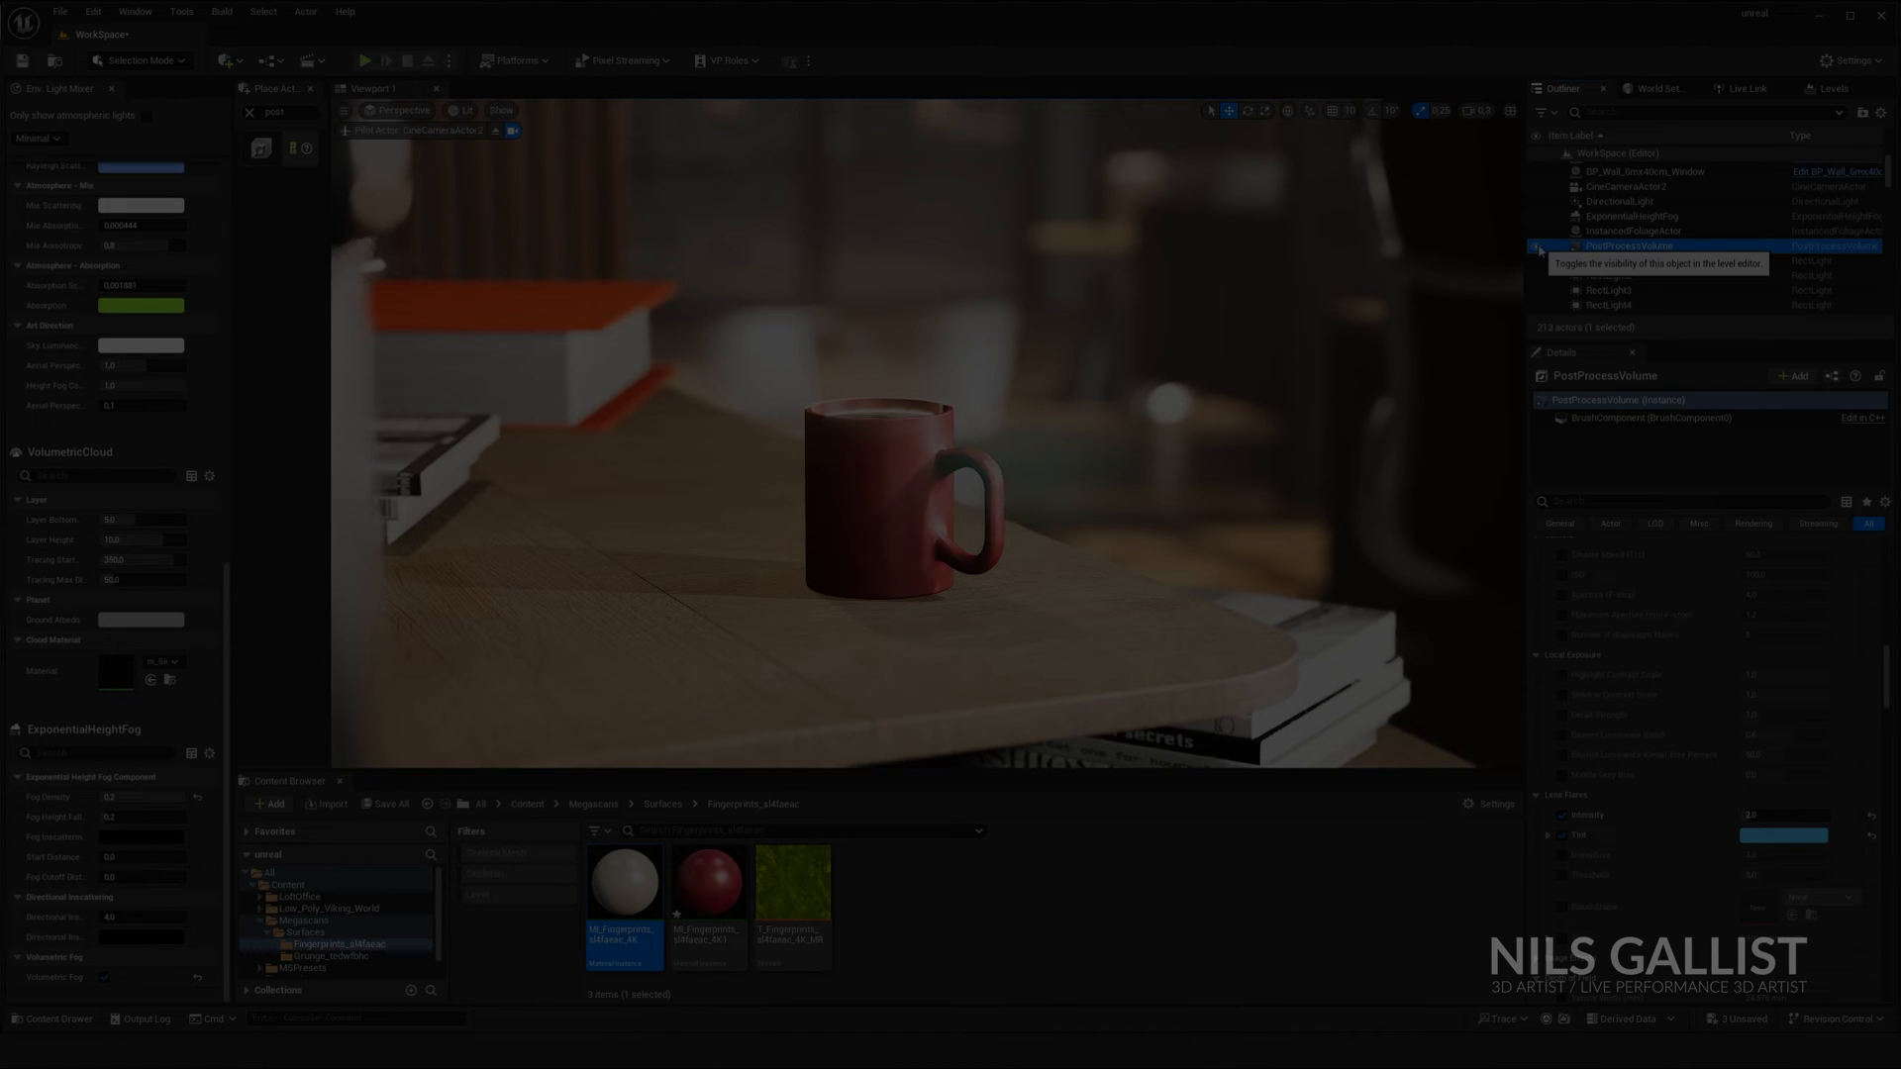